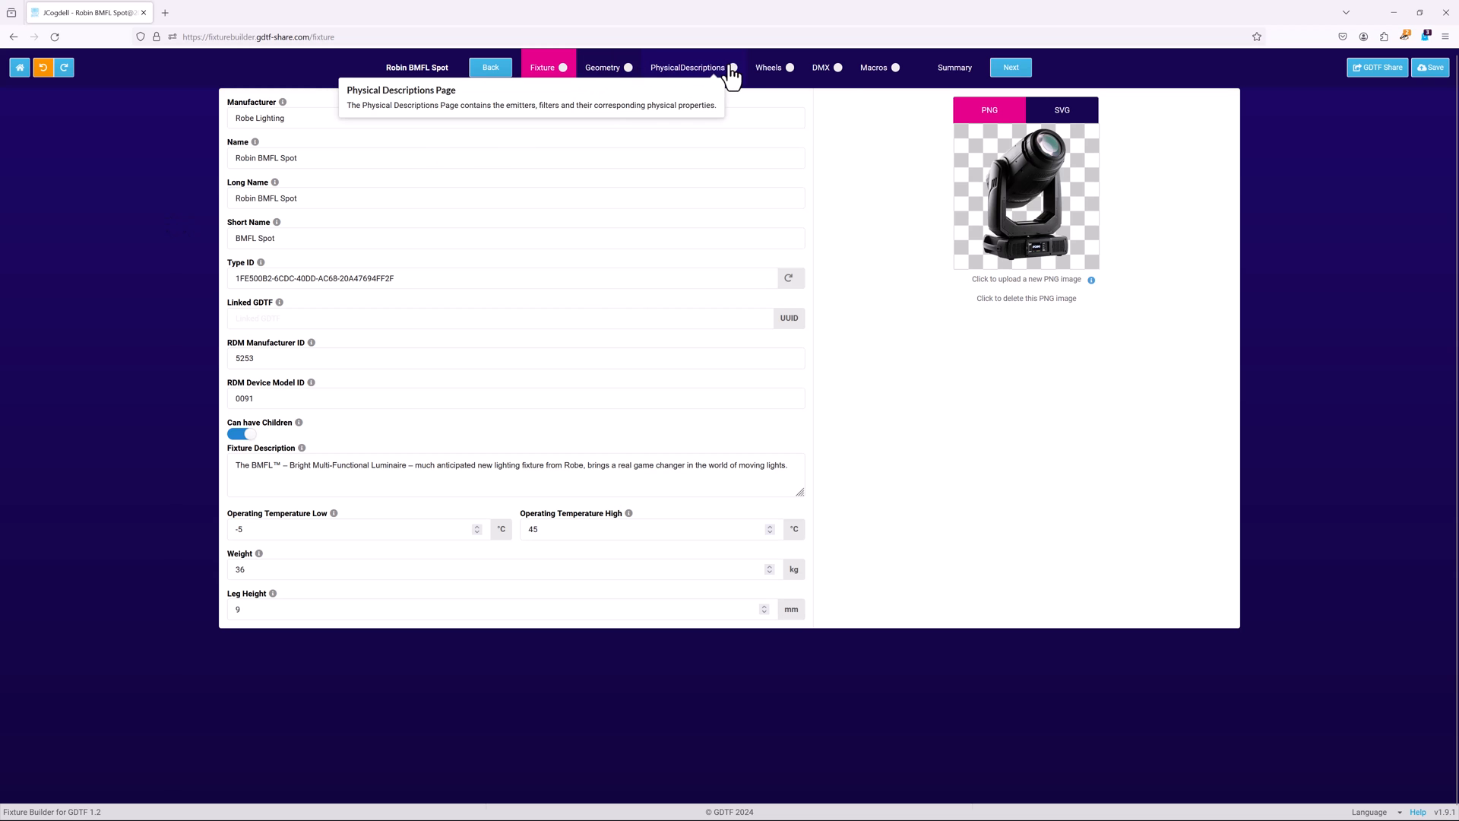
Review the Yoke_Pan channel on the DMX page before loading the Basic Moving Head's Mode 1.
{"action": "left_click", "coordinate": [820, 67]}
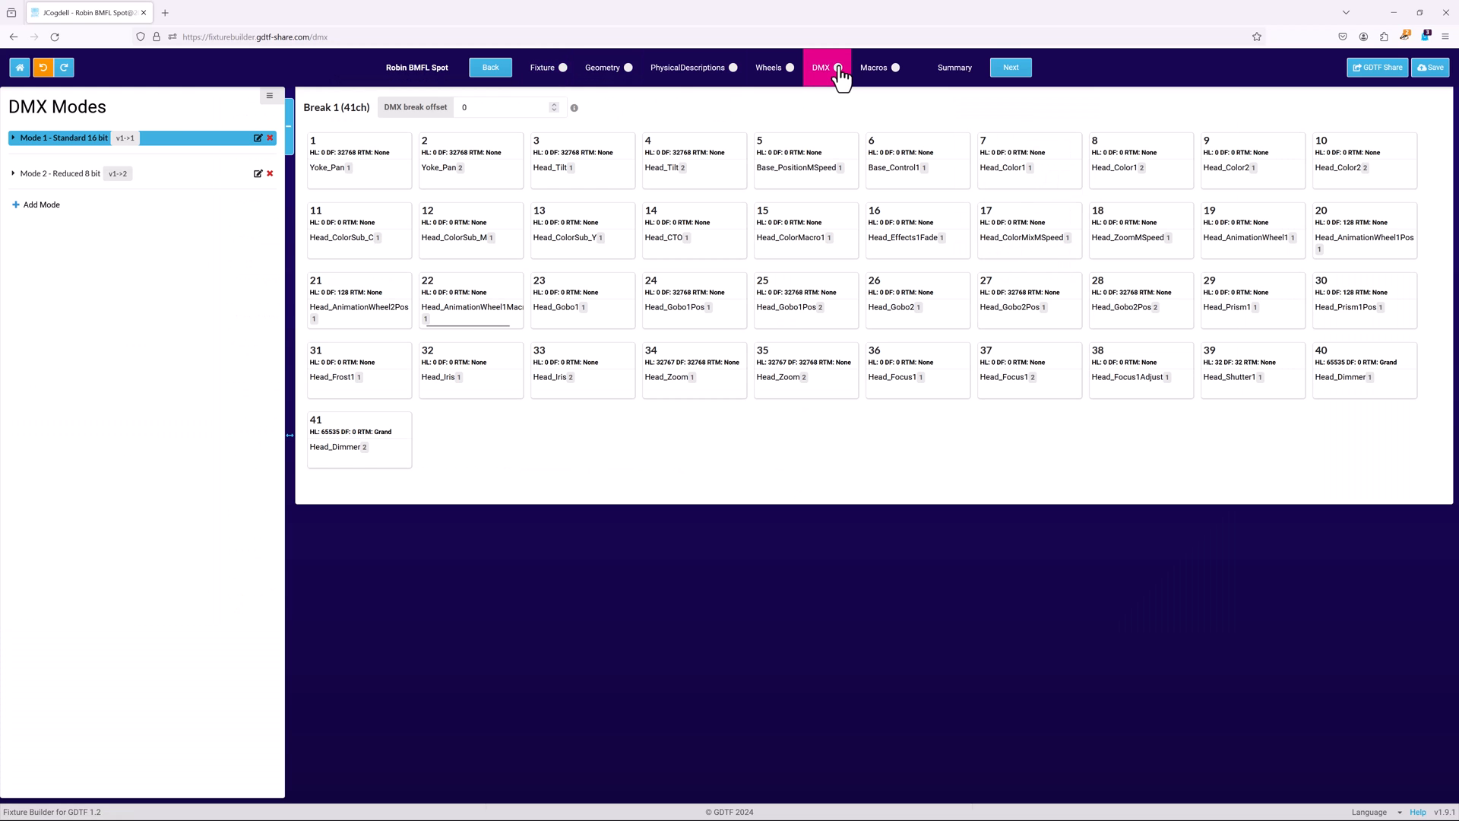
{"action": "mouse_move", "coordinate": [338, 191]}
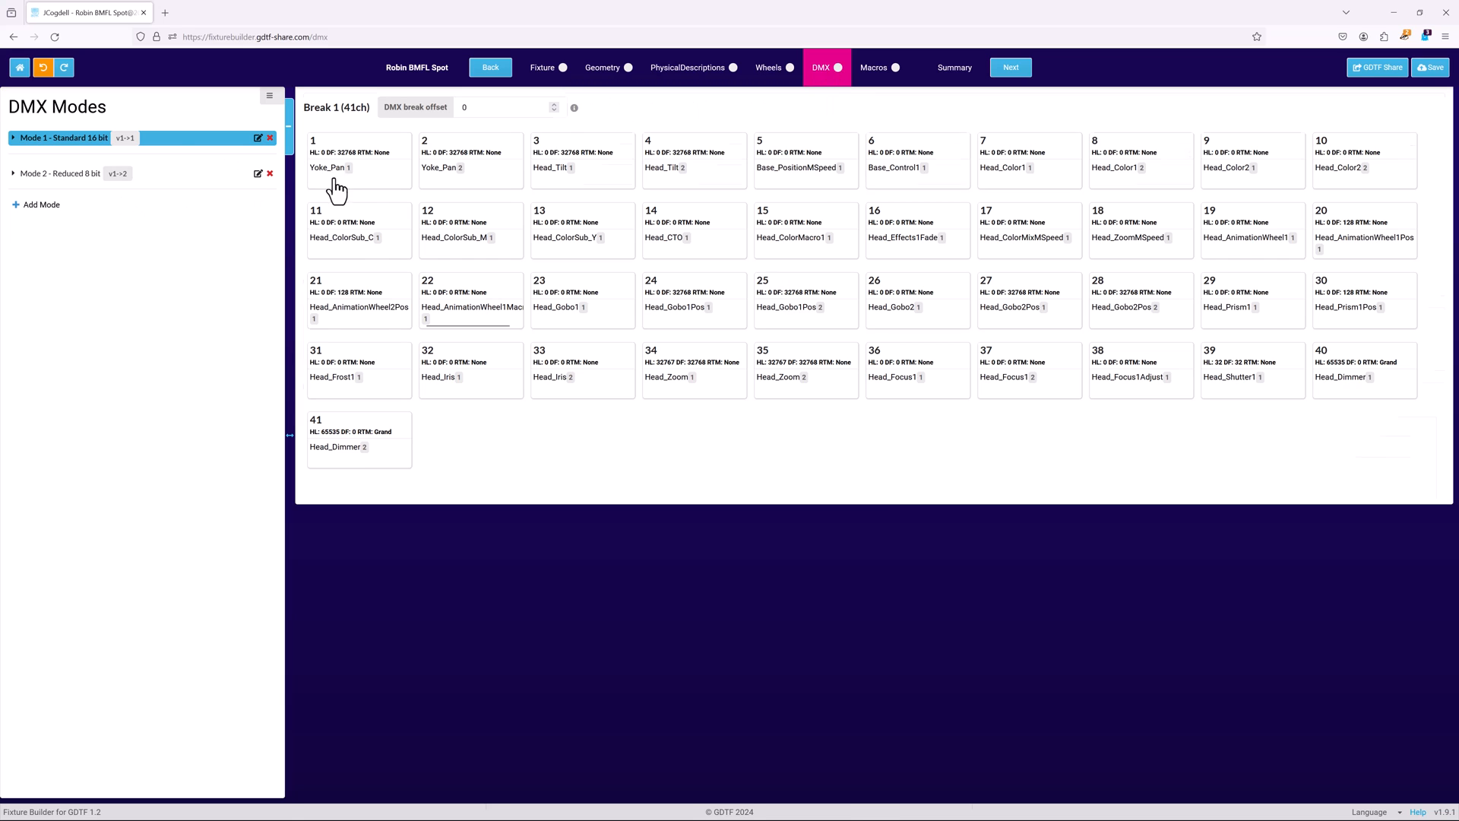
{"action": "left_click", "coordinate": [330, 168]}
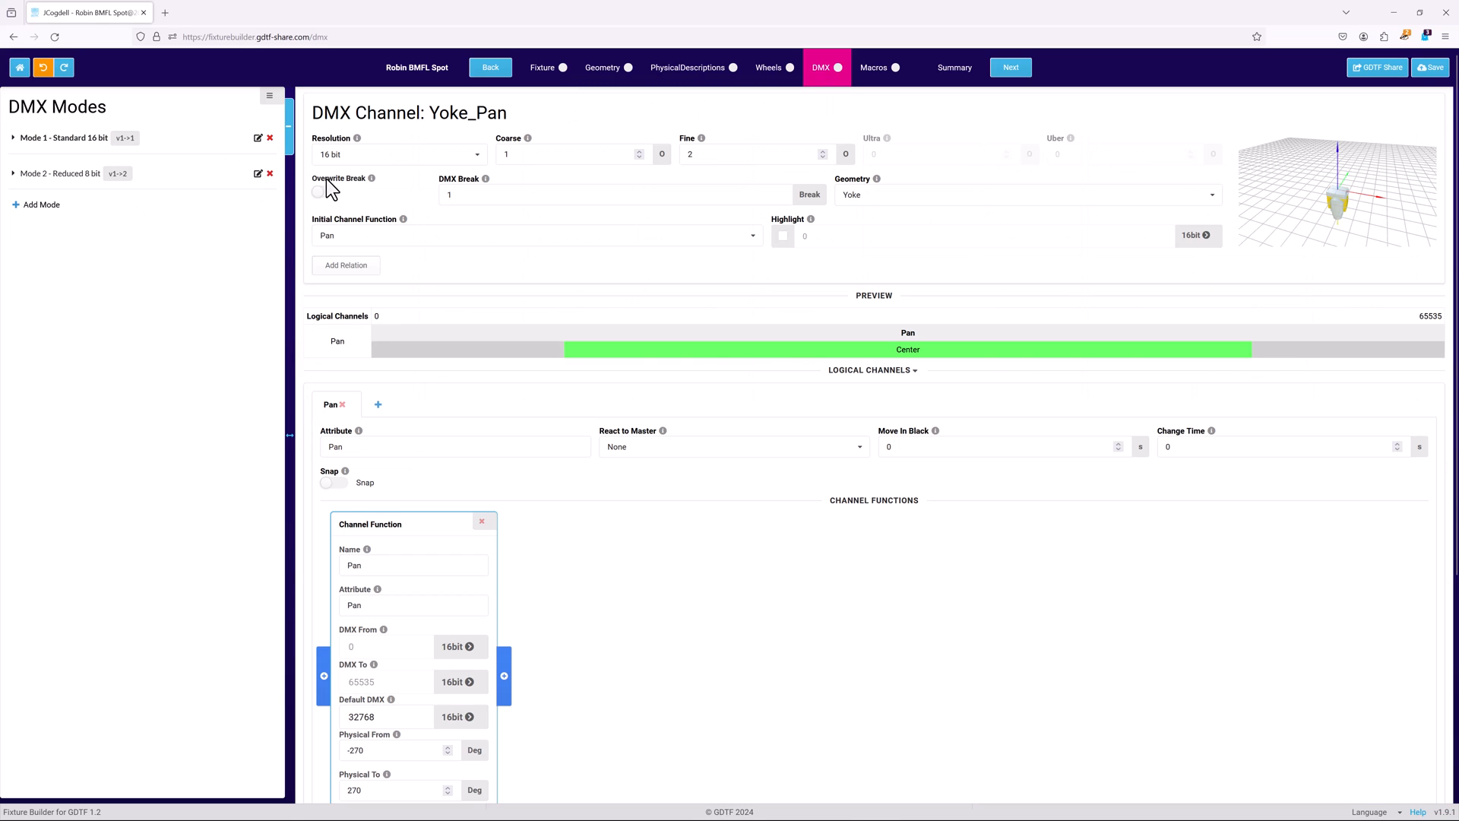
{"action": "scroll", "scroll_direction": "down", "scroll_amount": 3}
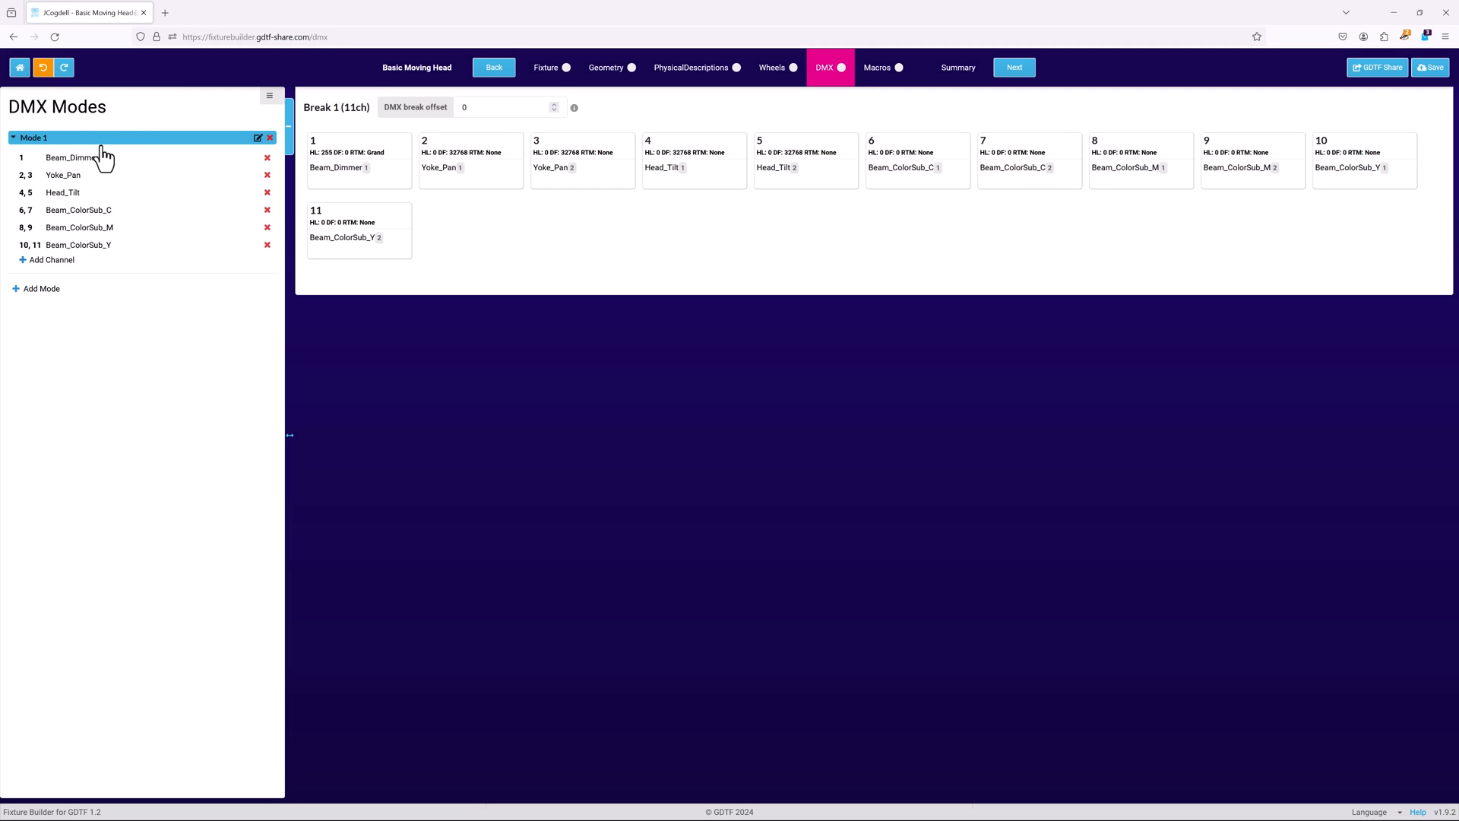
Select Mode 1 and show Beam_ColorSub_M's 16-bit Magenta channel function.
{"action": "left_click", "coordinate": [70, 157]}
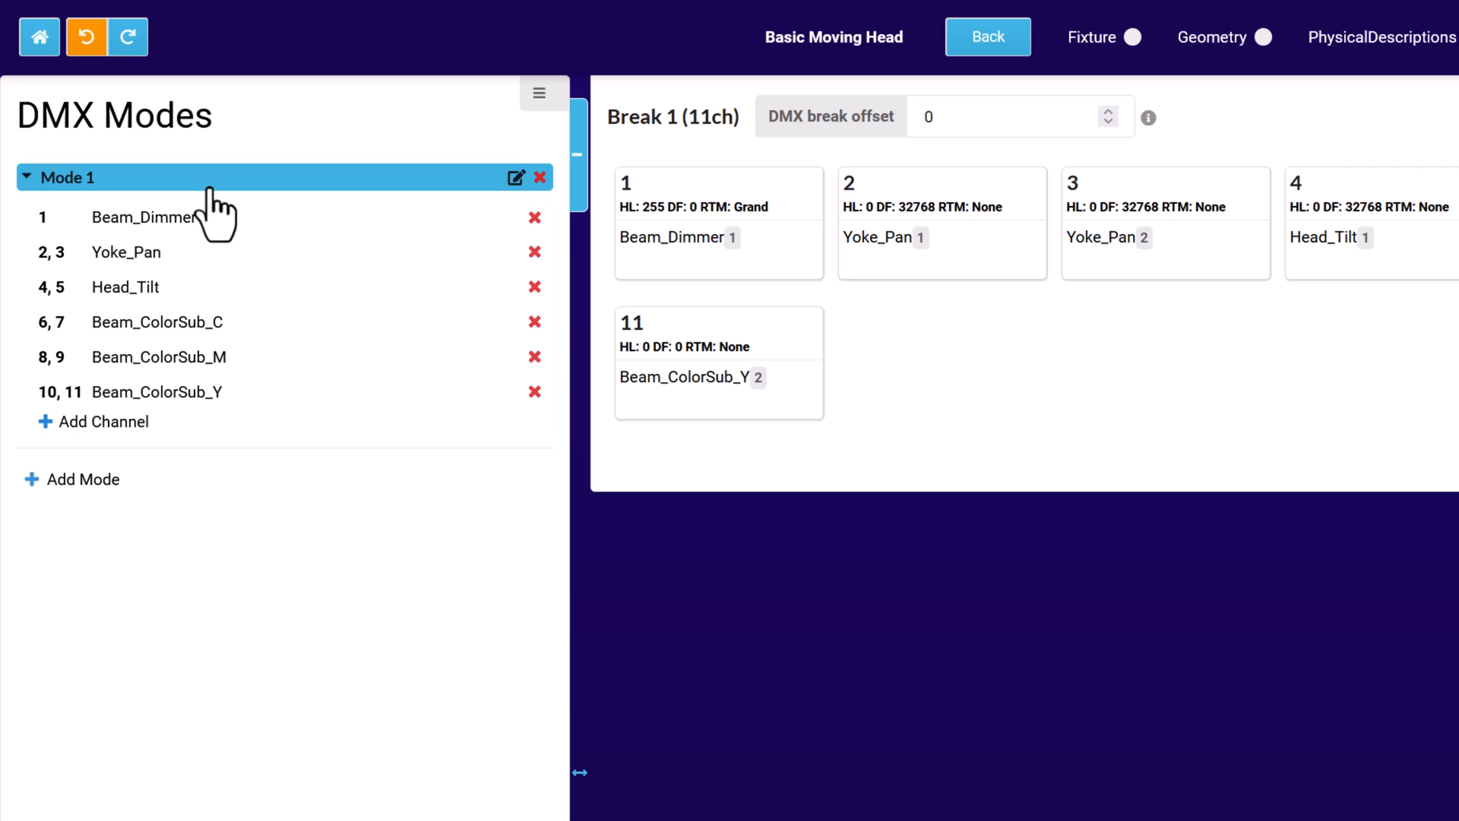
{"action": "mouse_move", "coordinate": [468, 130]}
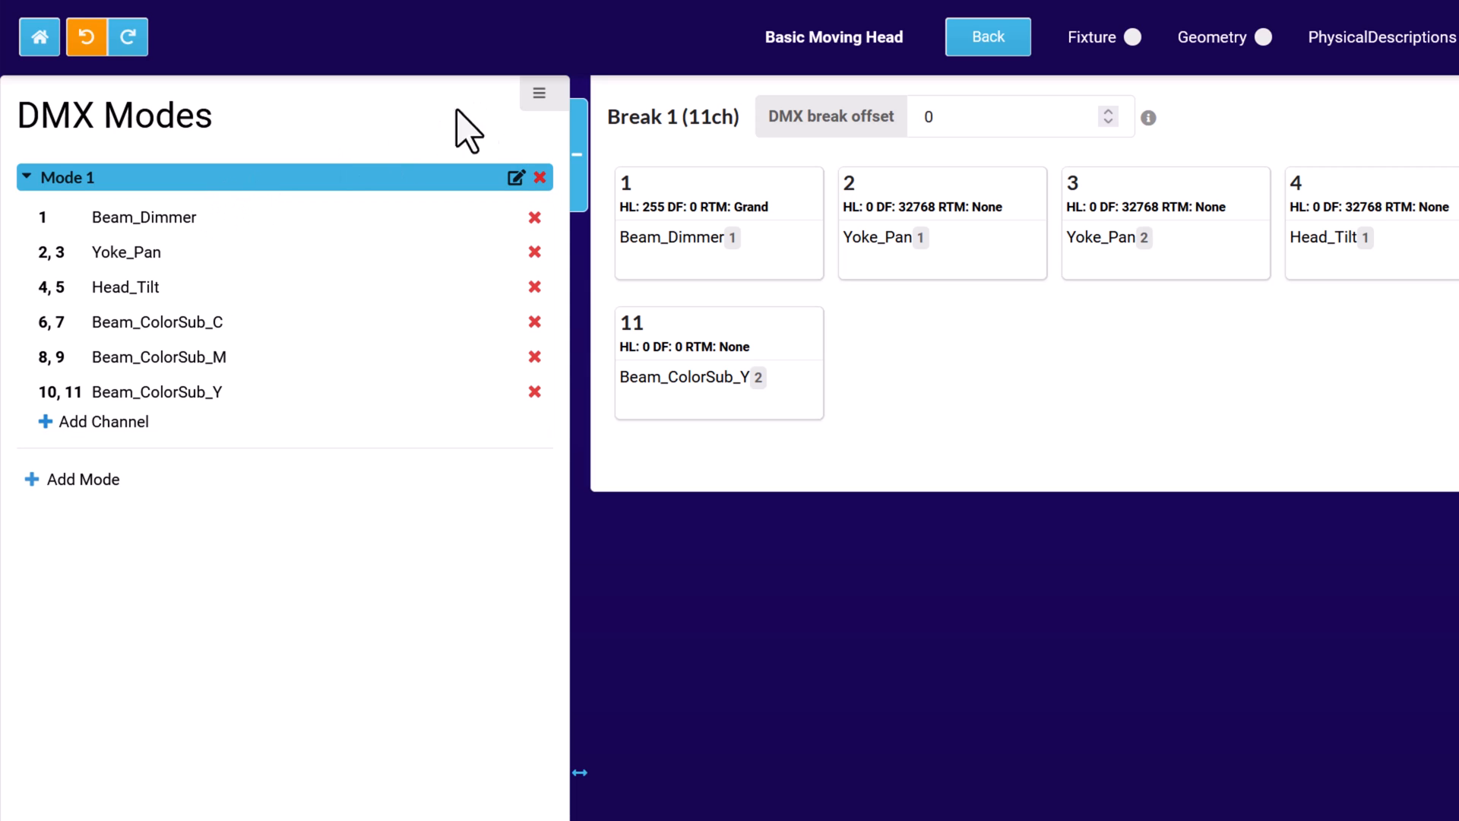
{"action": "left_click", "coordinate": [538, 92]}
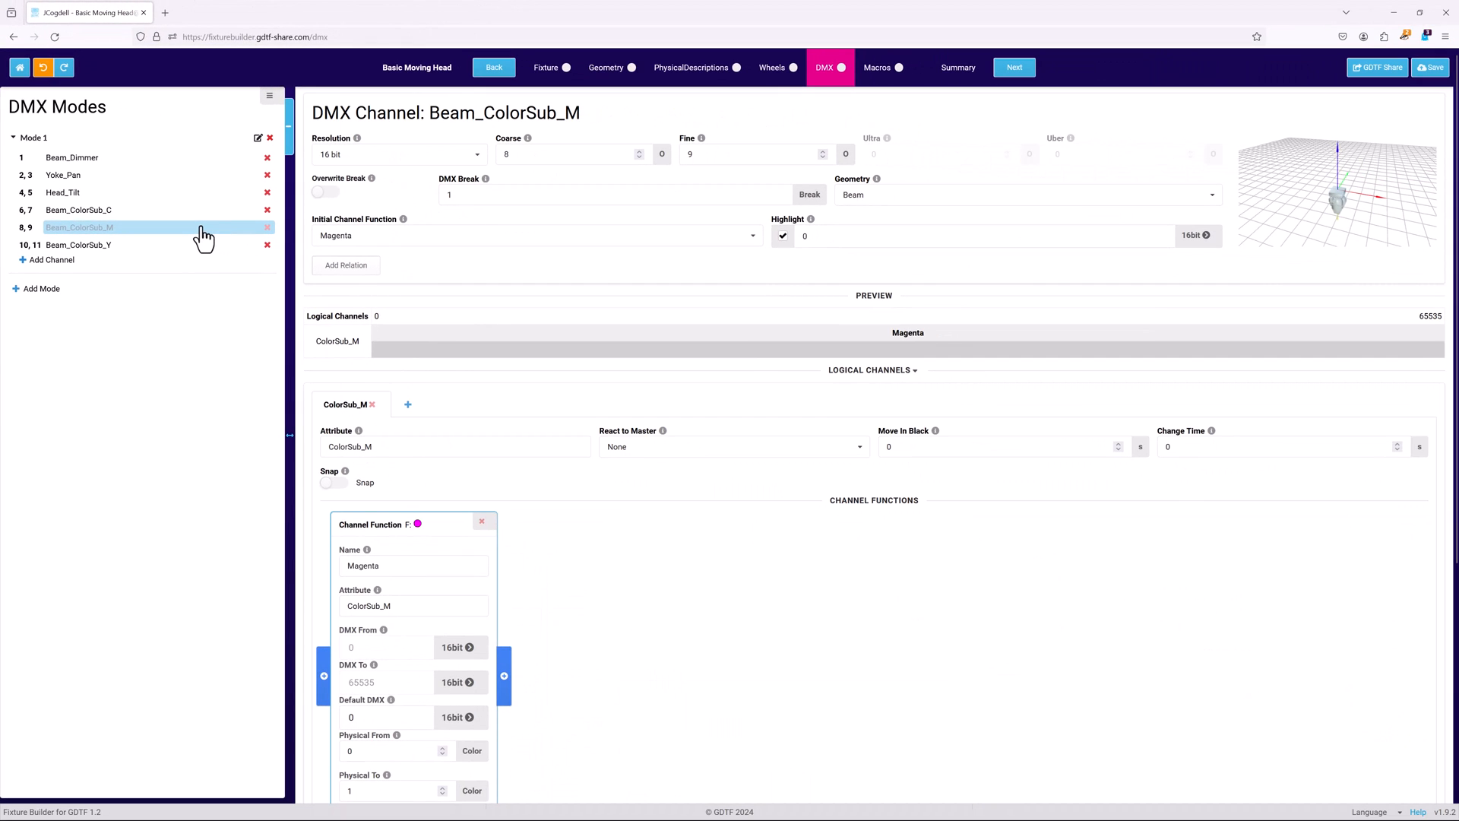
Show Beam_Dimmer's 8-bit resolution and Dimmer 1 function in the channel editor.
{"action": "left_click", "coordinate": [79, 226]}
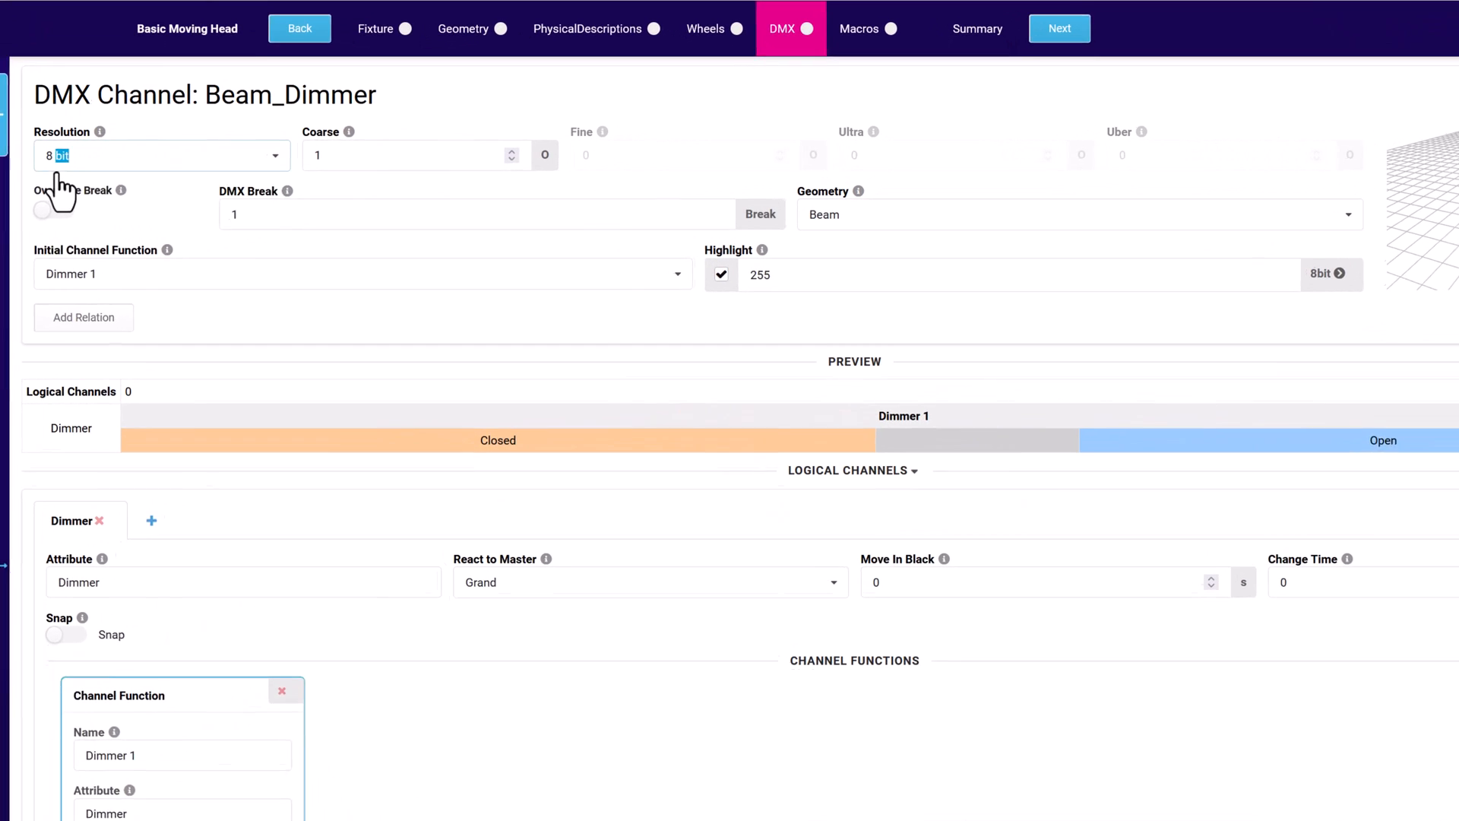
Cycle Beam_Dimmer's resolution through 16, 24 and 32 bit, ending back at 8 bit.
{"action": "left_click", "coordinate": [158, 155]}
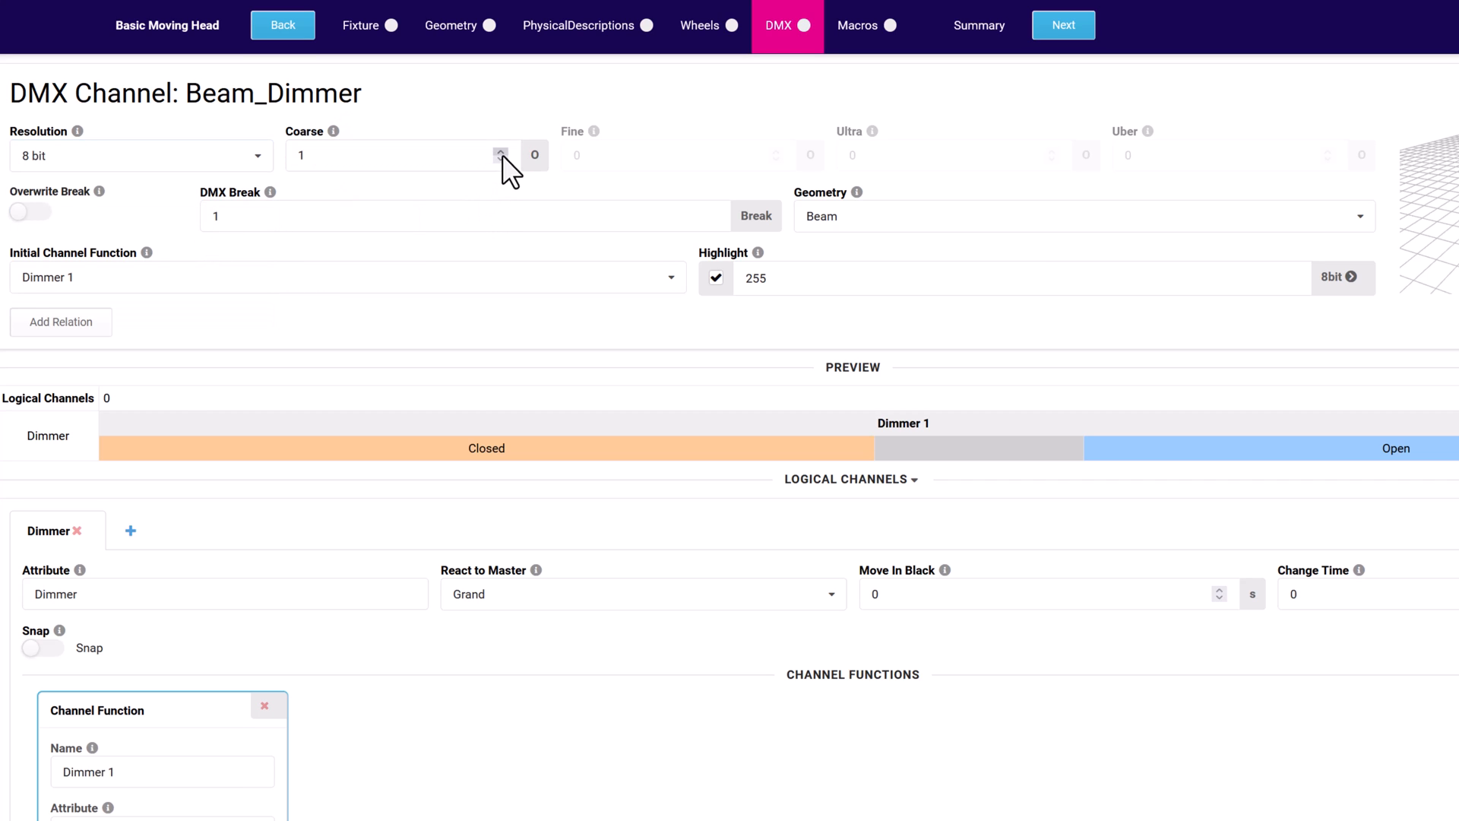
{"action": "mouse_move", "coordinate": [457, 216]}
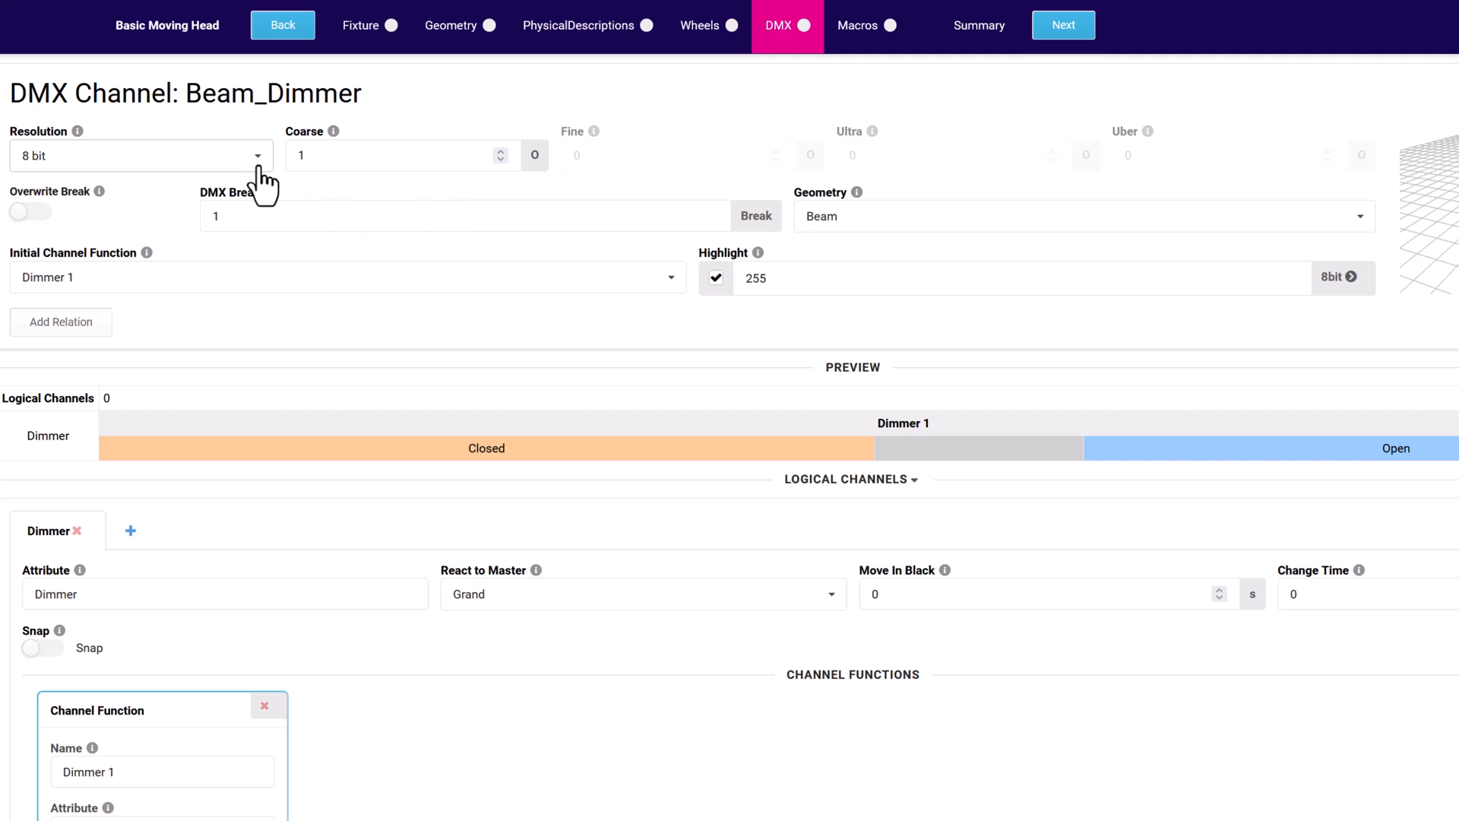
{"action": "left_click", "coordinate": [140, 155]}
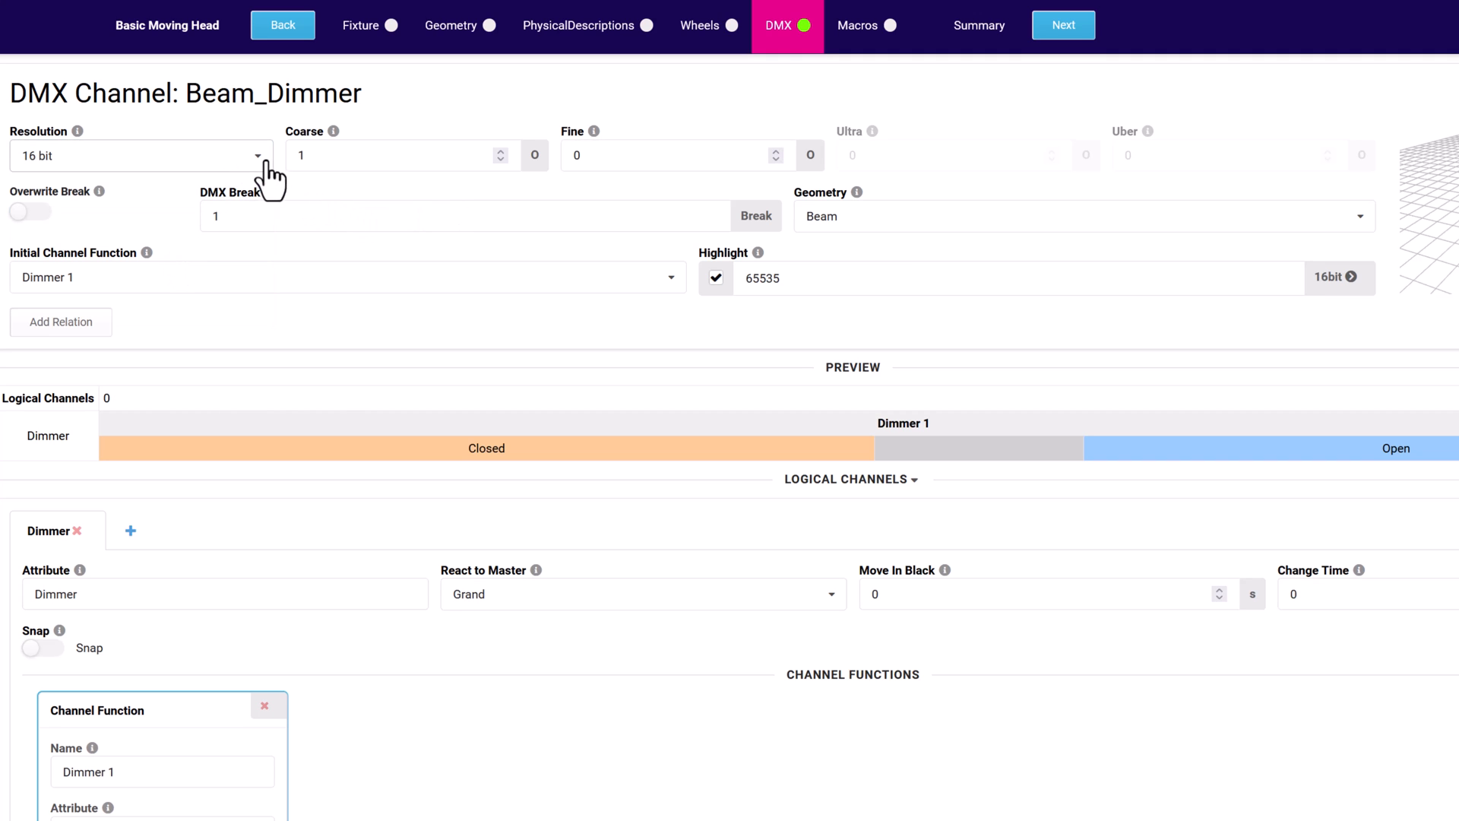
{"action": "left_click", "coordinate": [139, 155]}
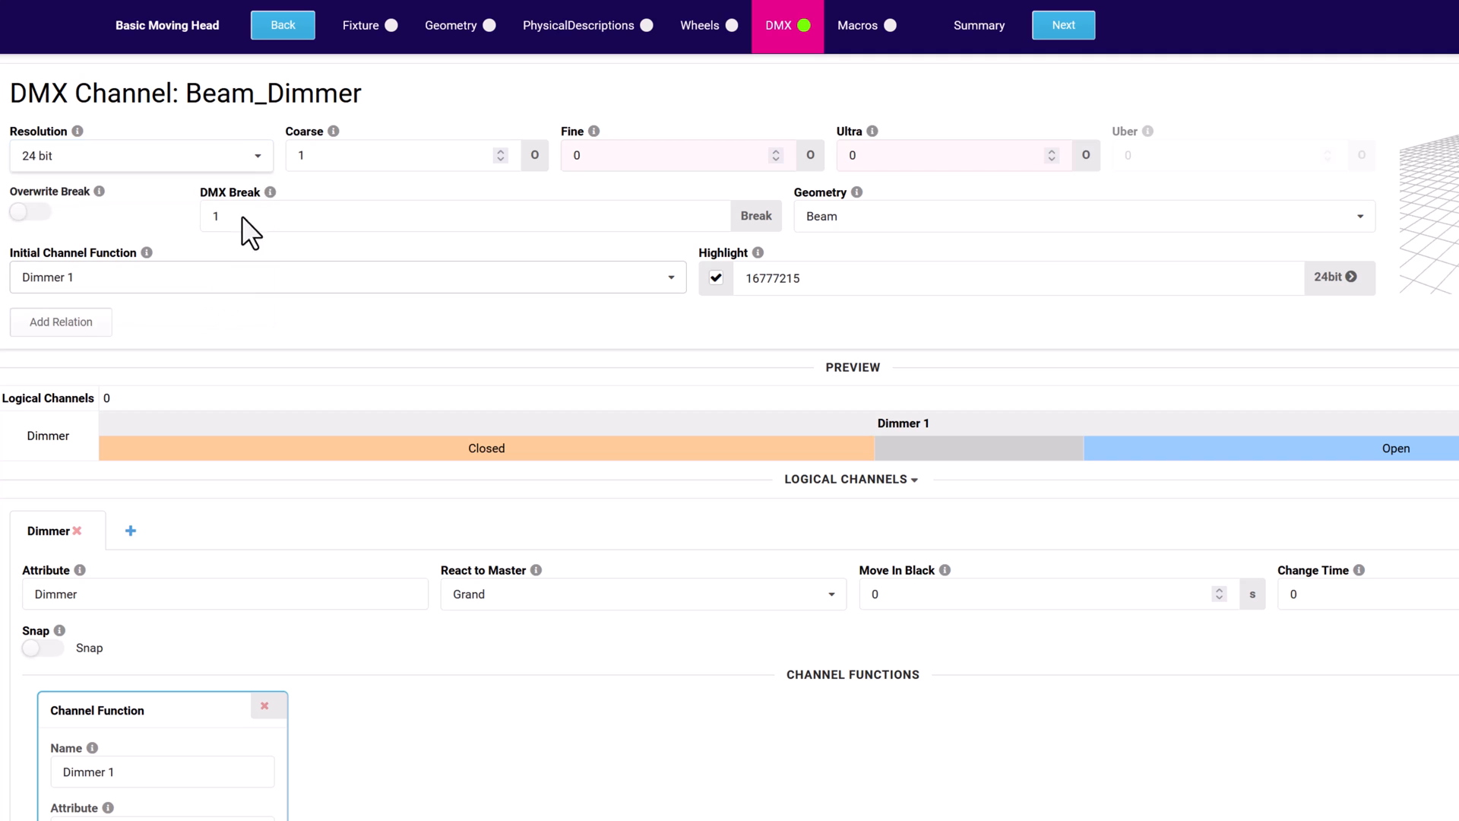
{"action": "left_click", "coordinate": [139, 155]}
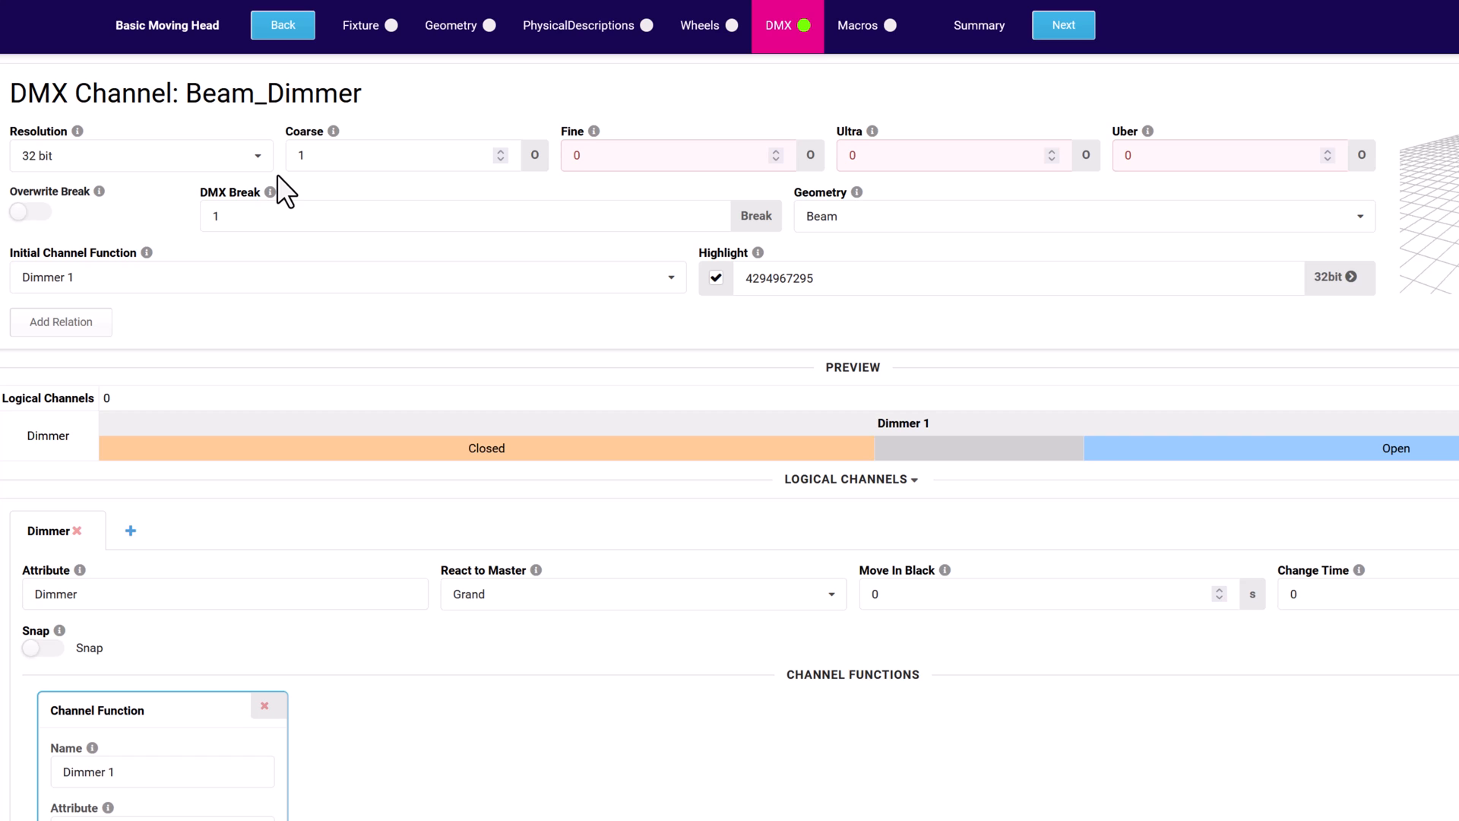
{"action": "left_click", "coordinate": [140, 155]}
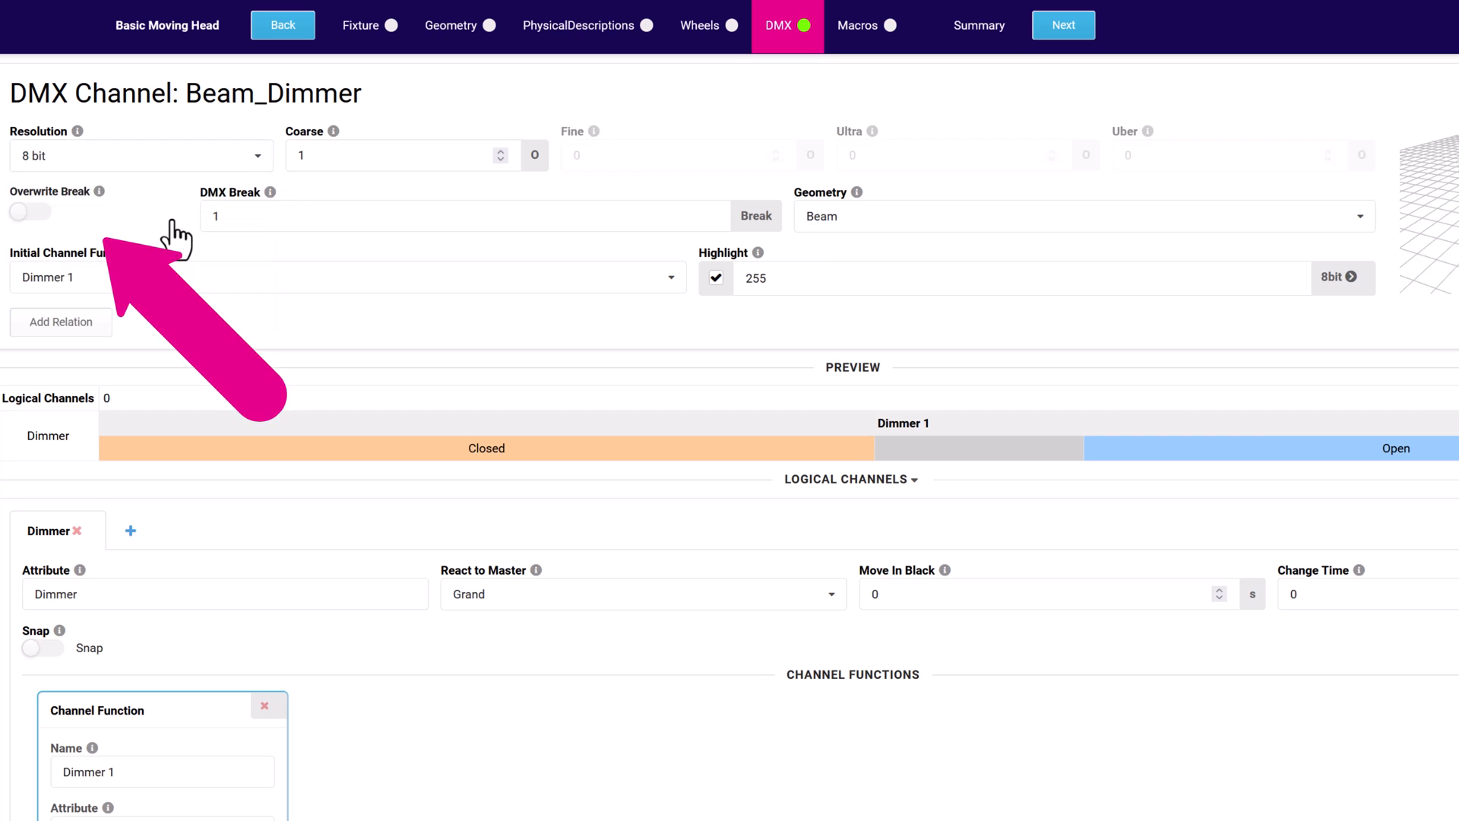
{"action": "mouse_move", "coordinate": [70, 219]}
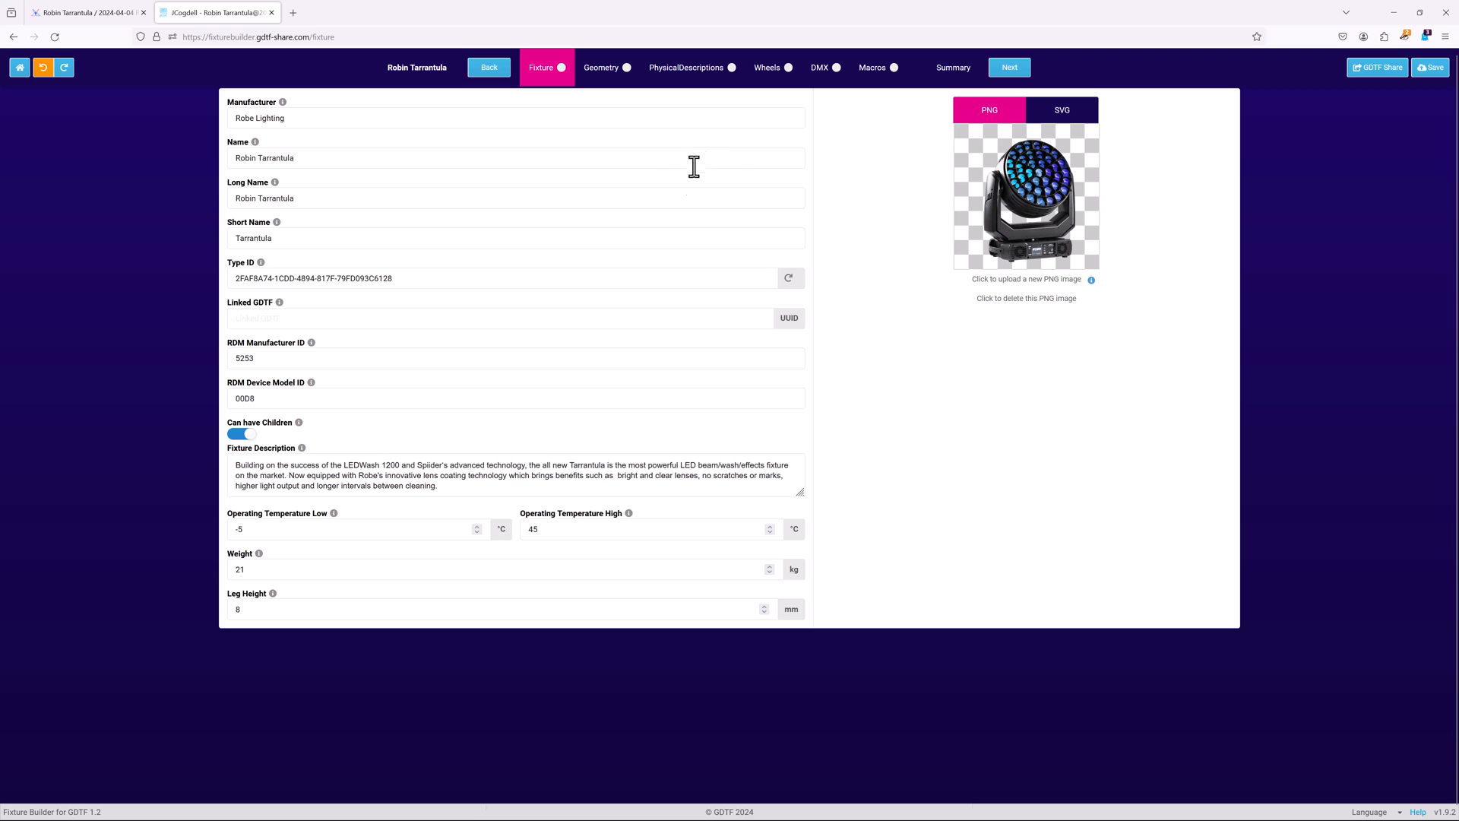
Expand Mode 4-Pixel RGBW and show P10 Zone 3's reference geometry with offsets 9 and 7.
{"action": "left_click", "coordinate": [819, 67]}
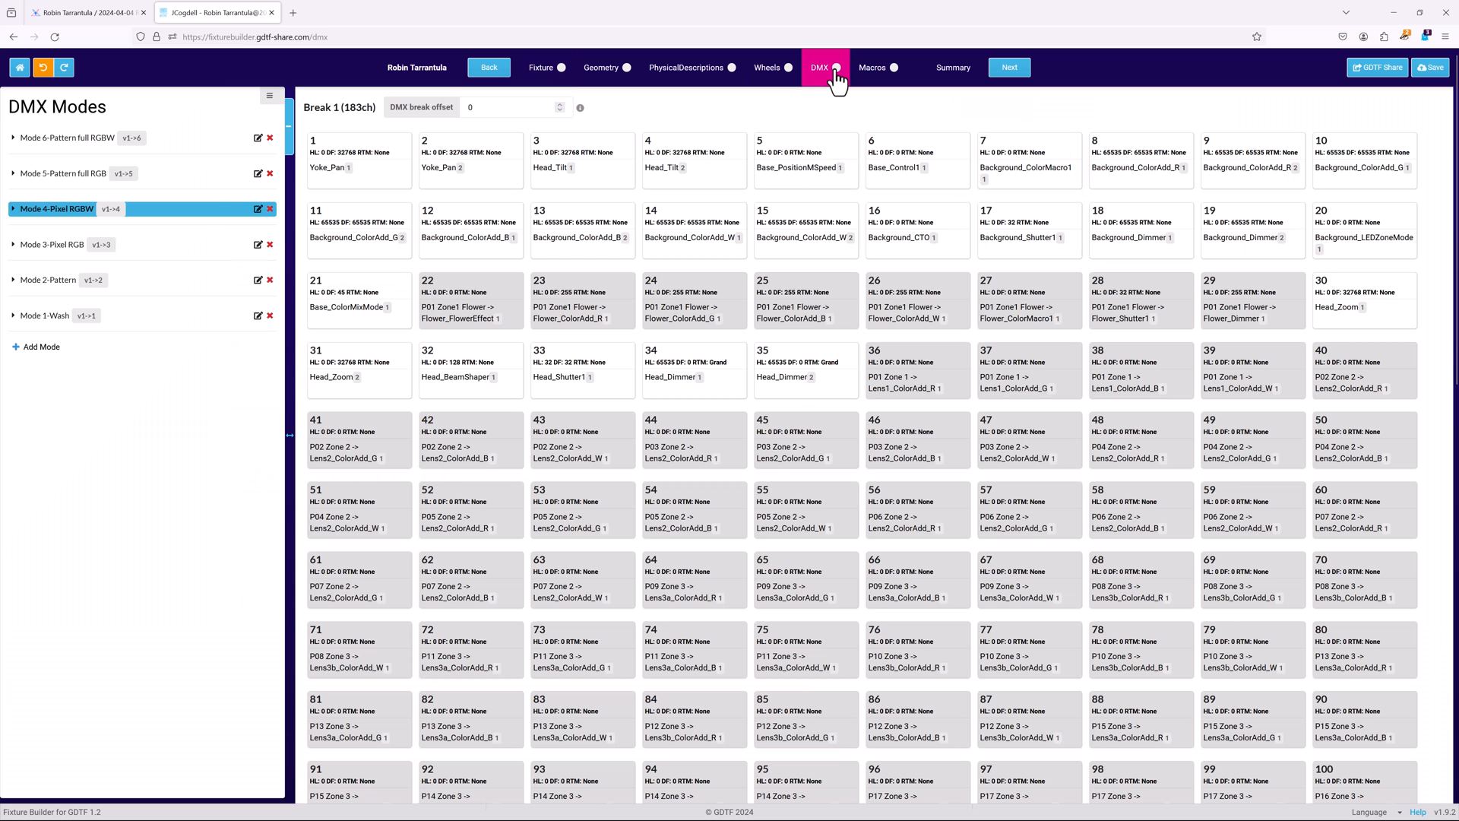
{"action": "mouse_move", "coordinate": [22, 222]}
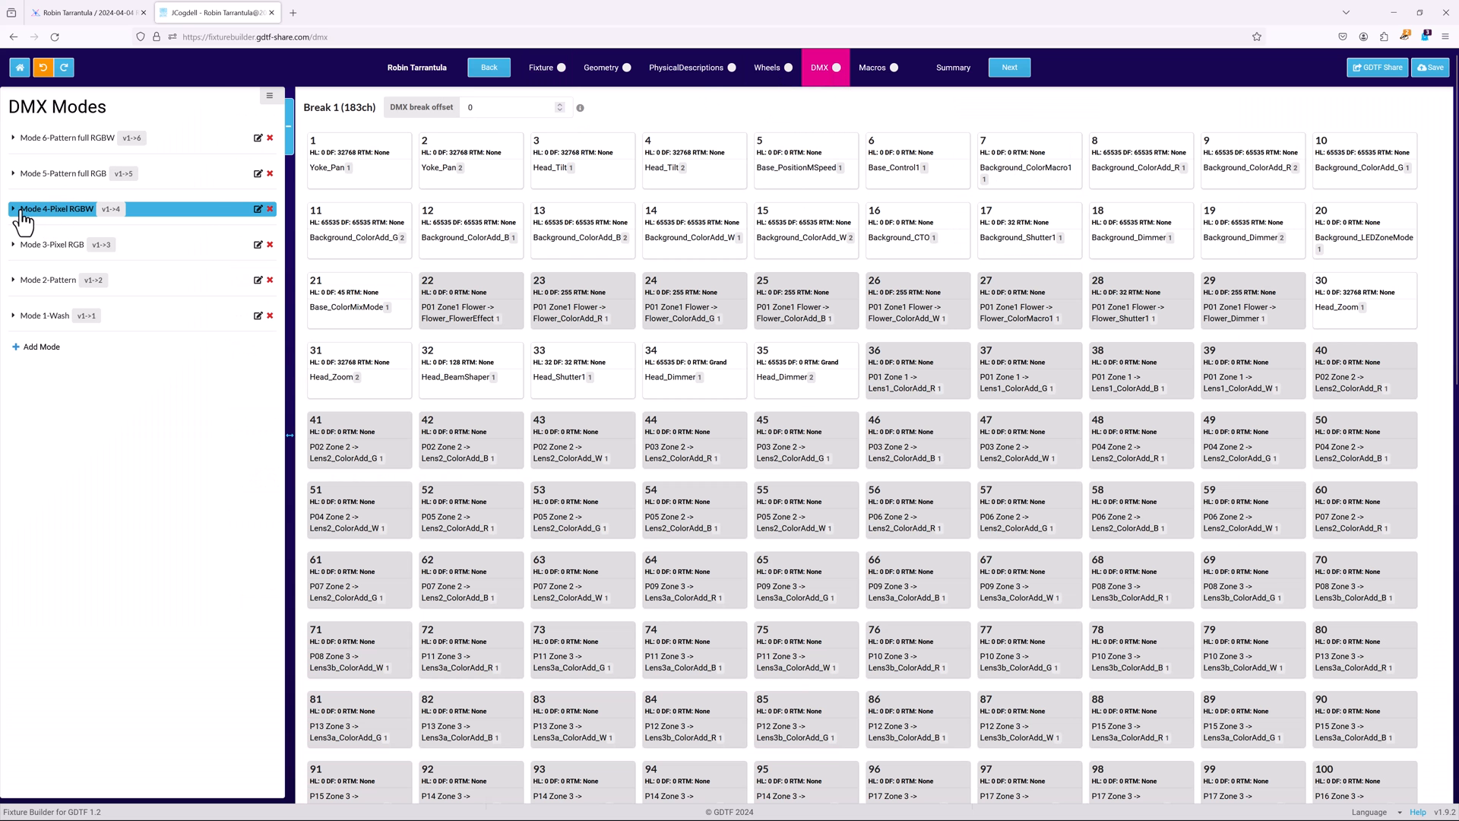
{"action": "left_click", "coordinate": [14, 208]}
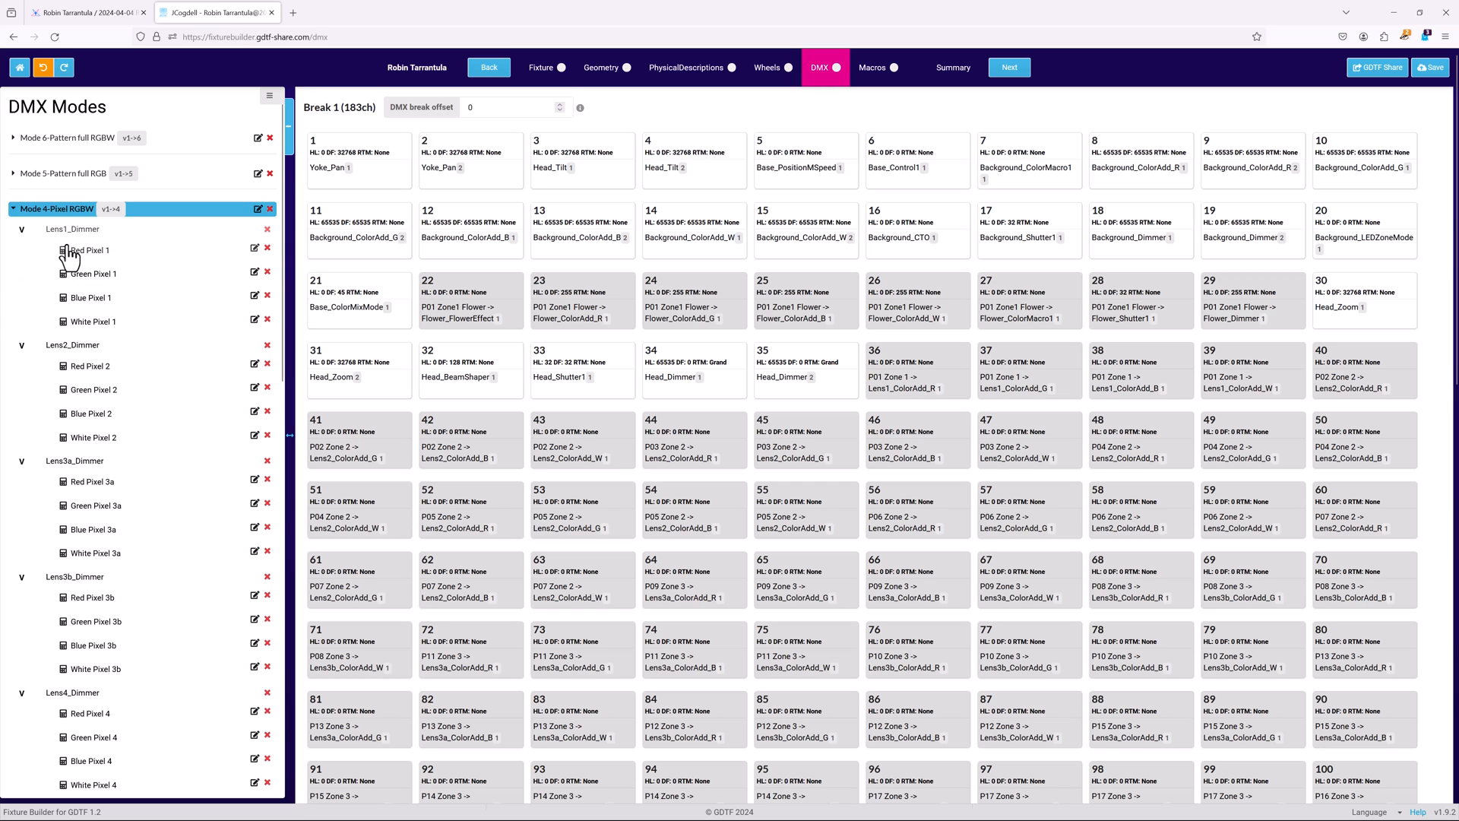
{"action": "left_click", "coordinate": [71, 229]}
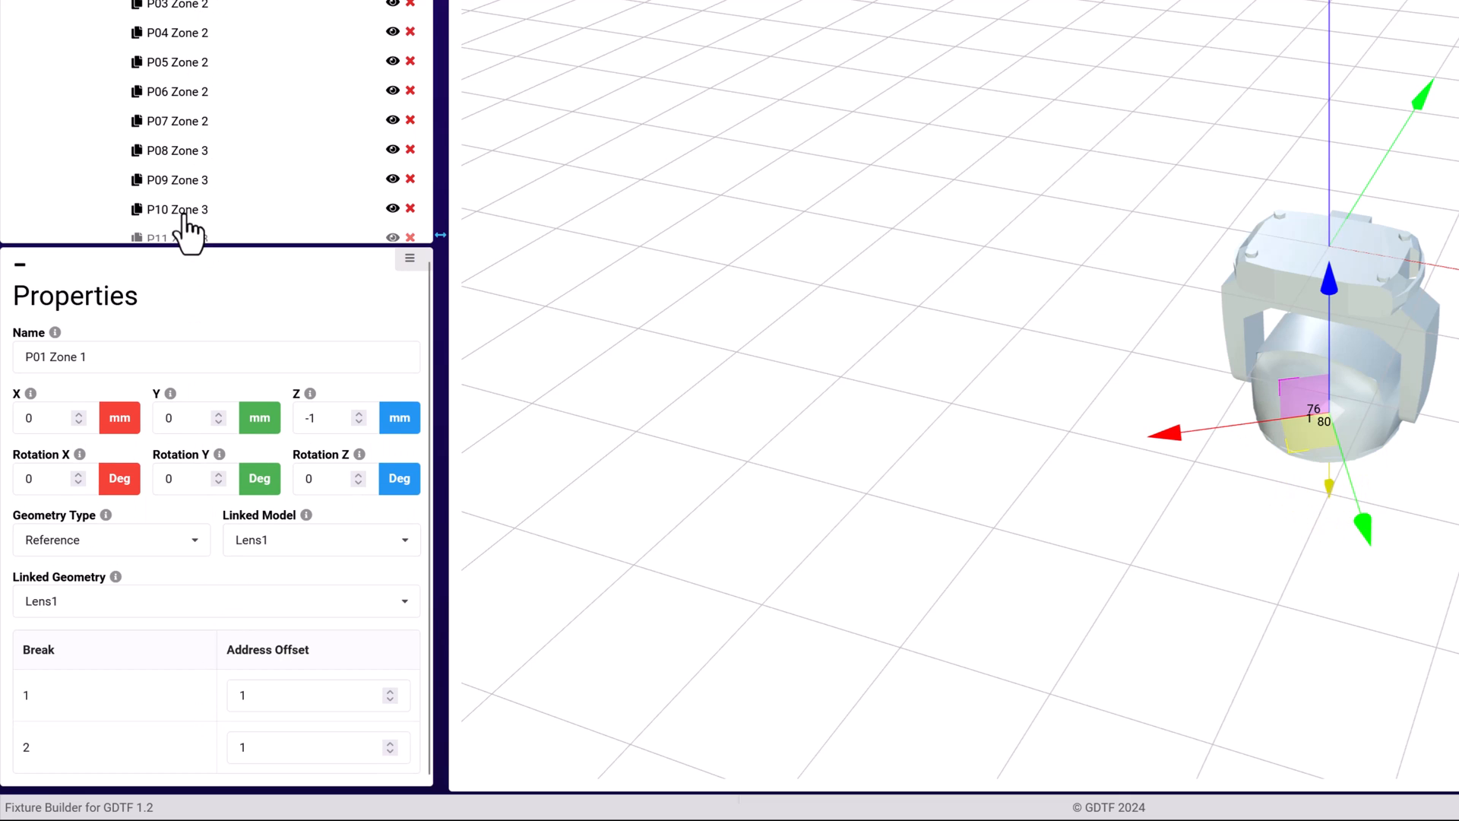
{"action": "left_click", "coordinate": [175, 208]}
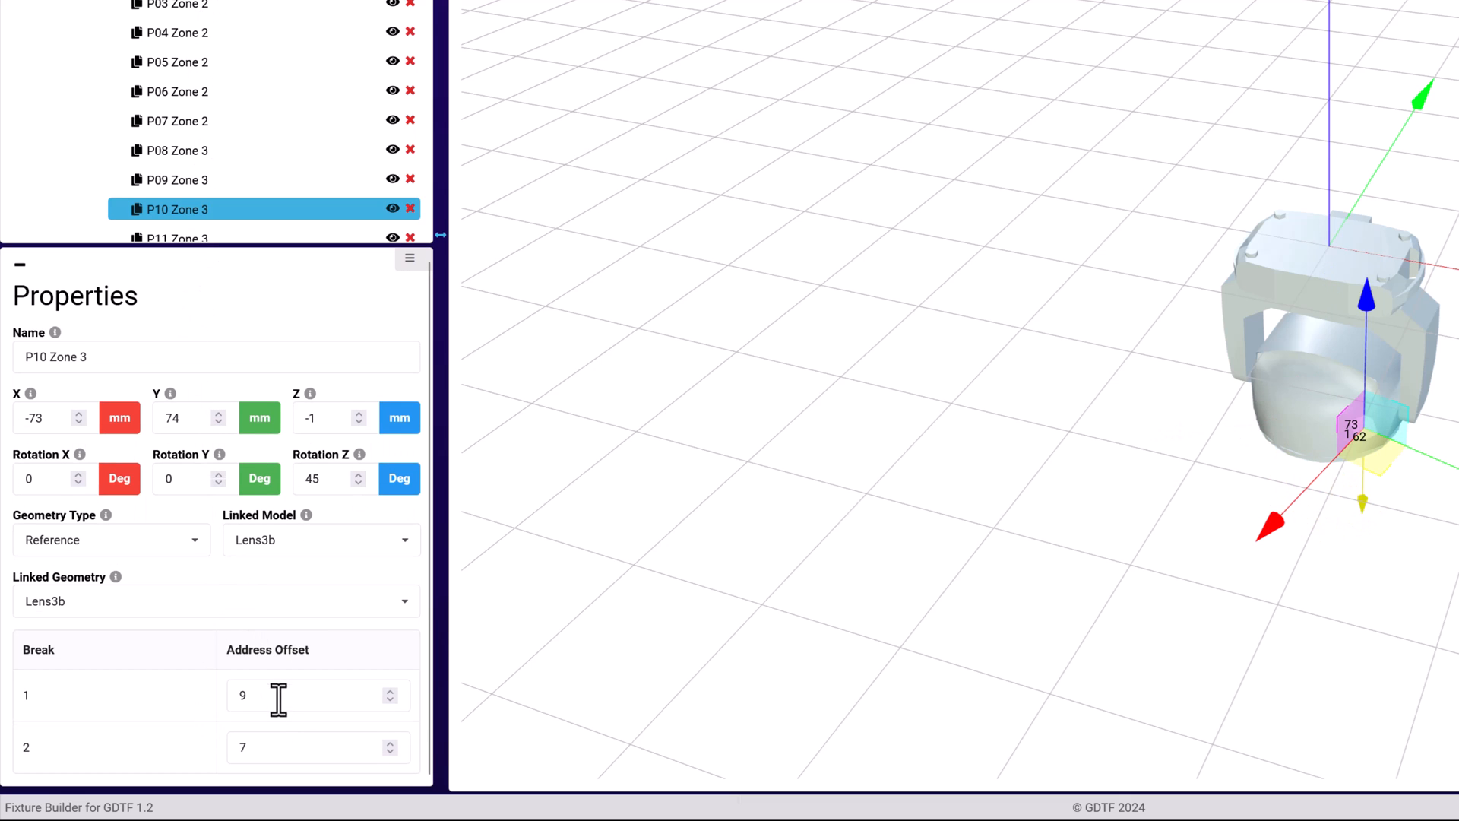
{"action": "mouse_move", "coordinate": [196, 628]}
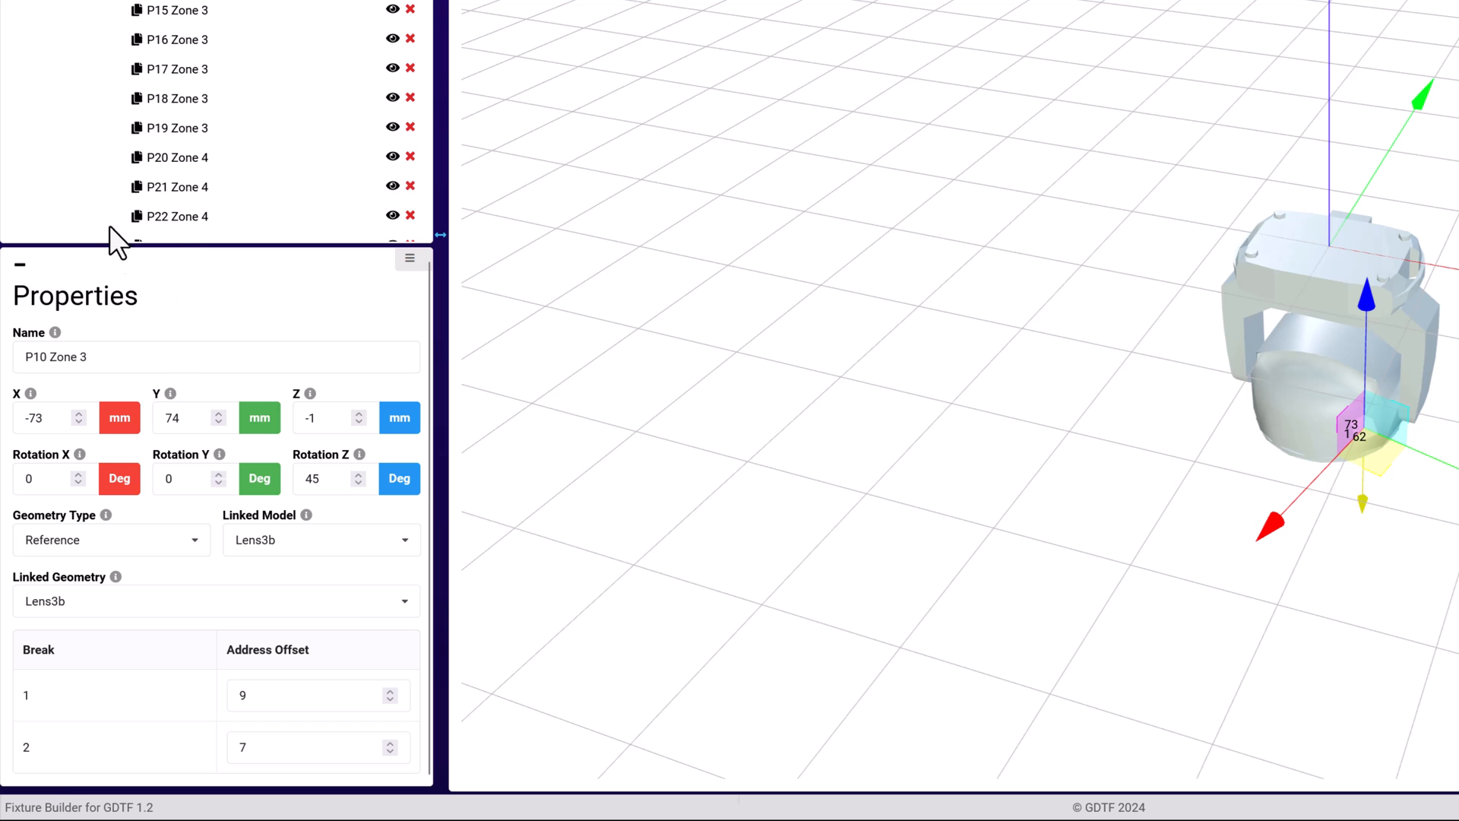
Show the highlight value as a percentage and start a new relation on the dimmer channel.
{"action": "left_click", "coordinate": [778, 26]}
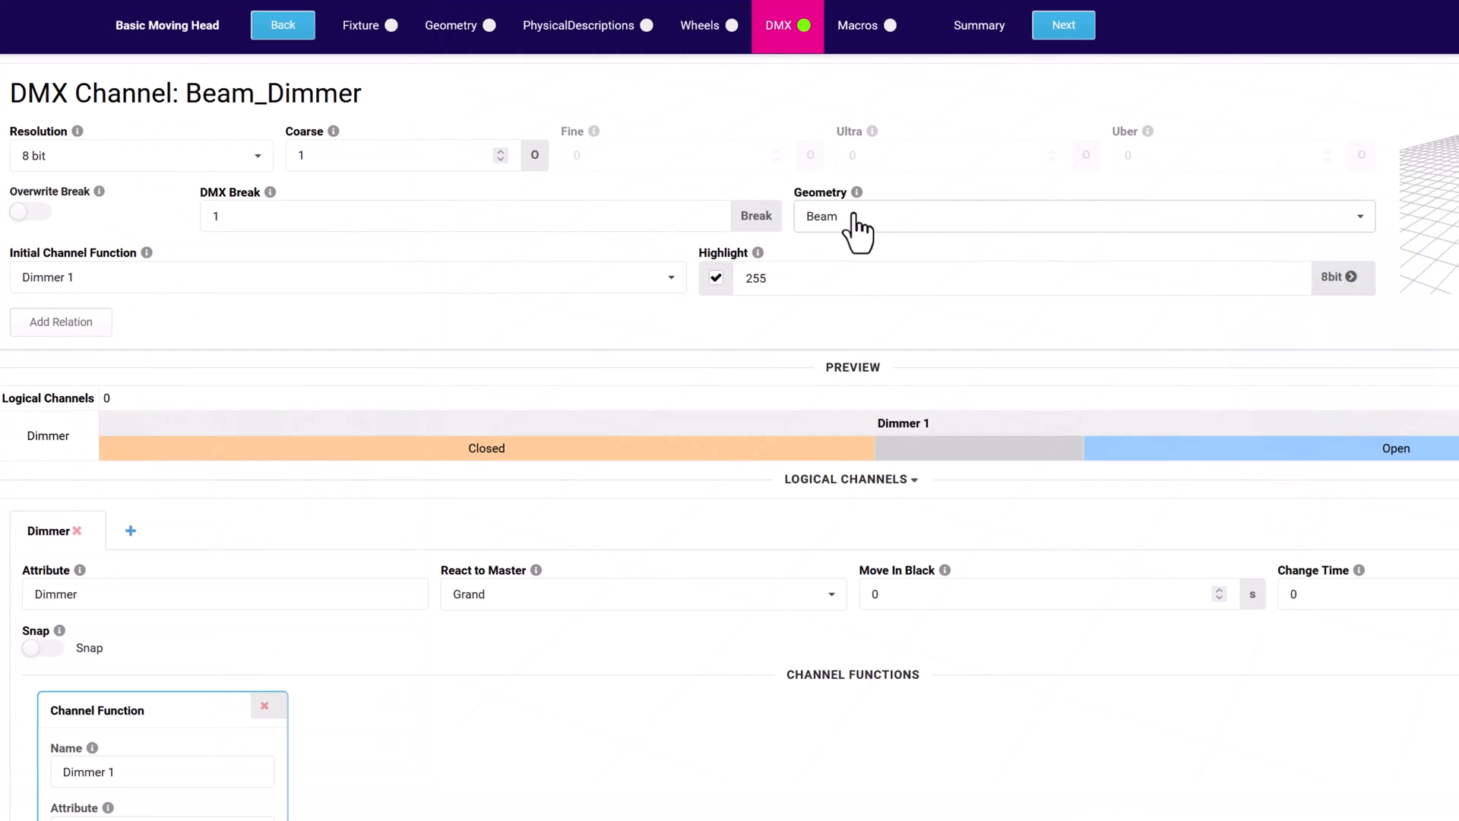
{"action": "left_click", "coordinate": [1079, 216]}
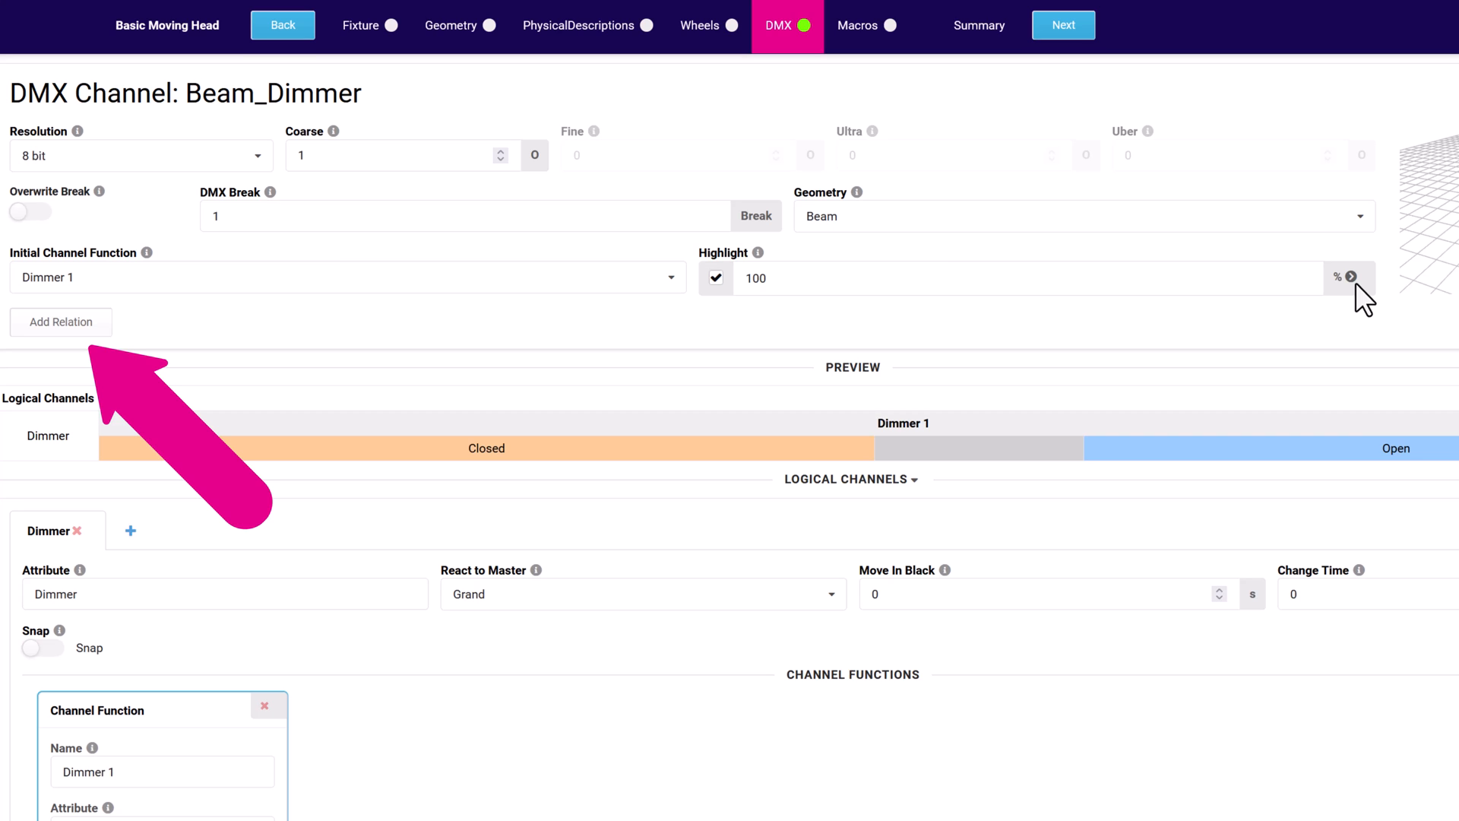
{"action": "left_click", "coordinate": [61, 322]}
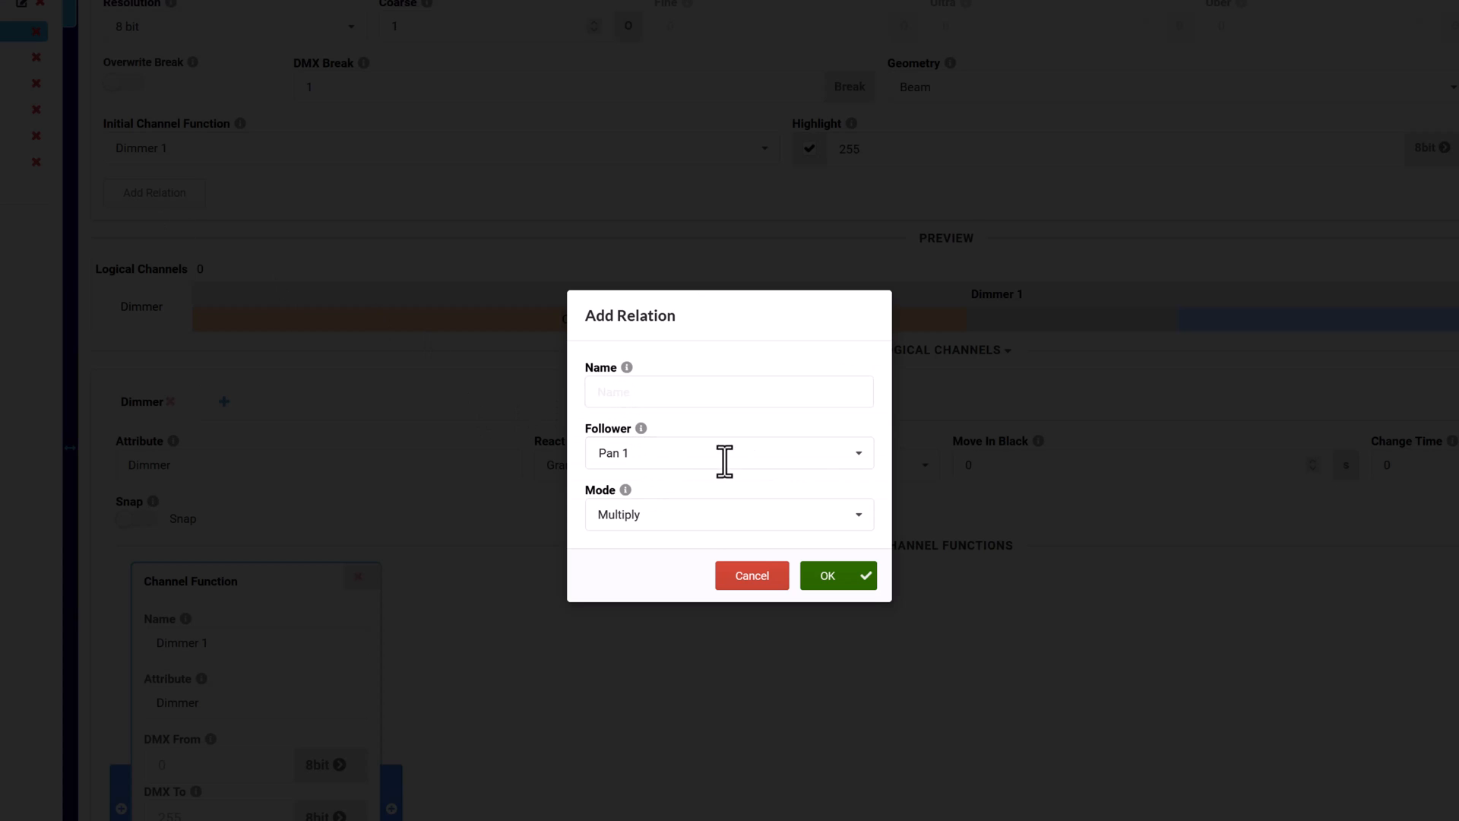
Keep Pan 1 as the relation's follower and Multiply as its mode.
{"action": "left_click", "coordinate": [728, 453]}
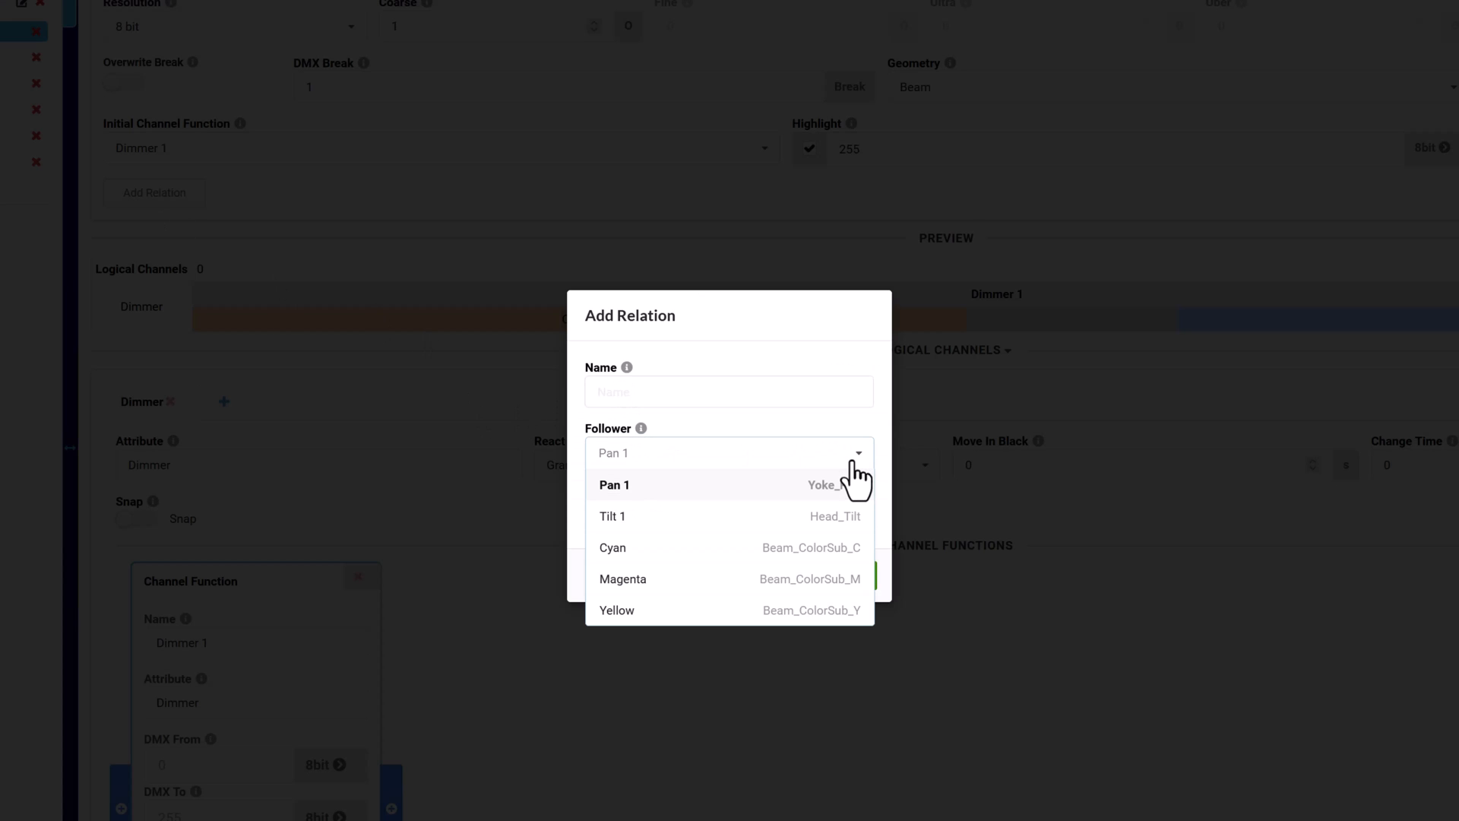
{"action": "left_click", "coordinate": [614, 484]}
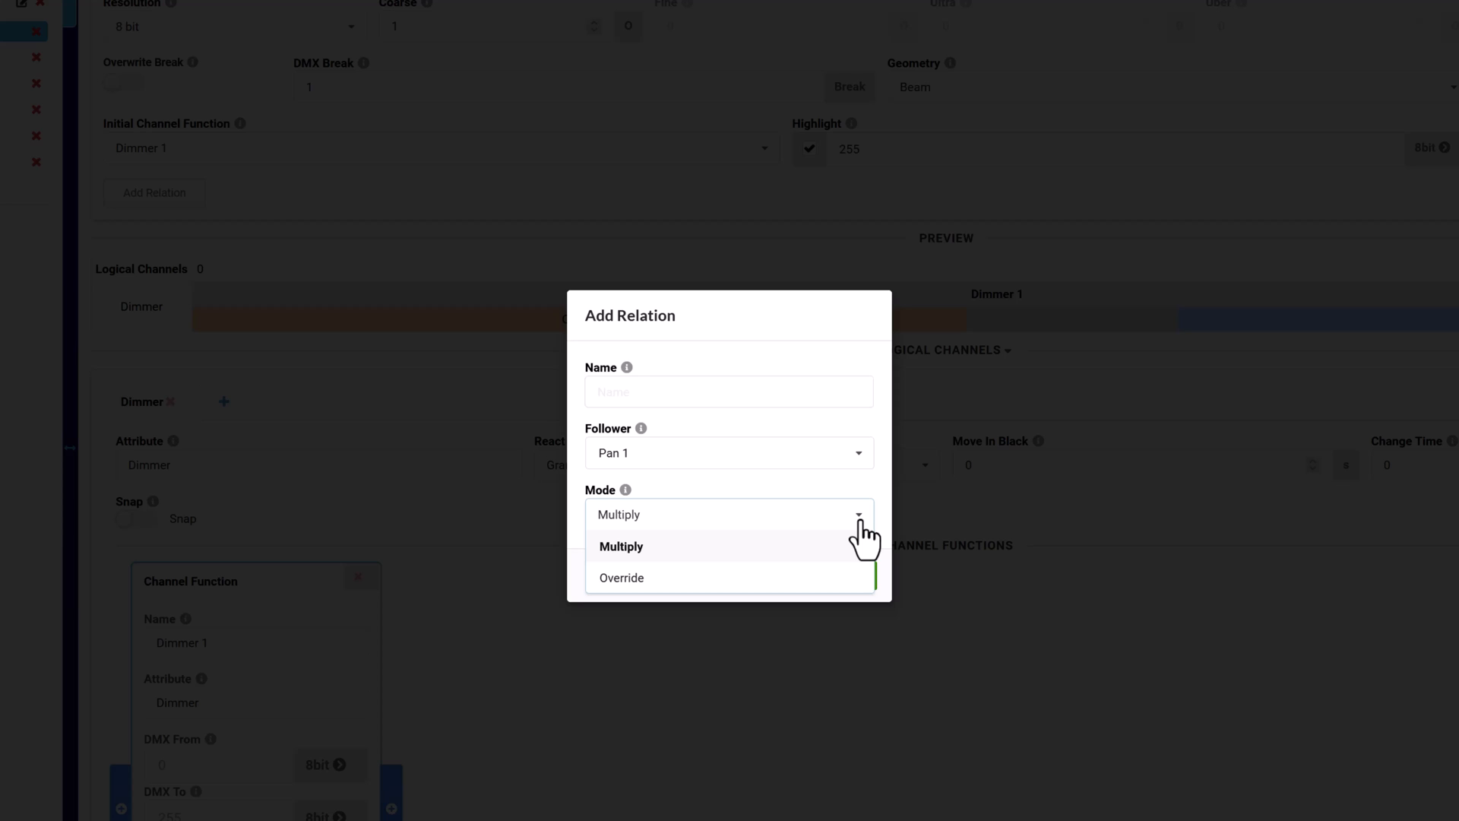
{"action": "left_click", "coordinate": [617, 545]}
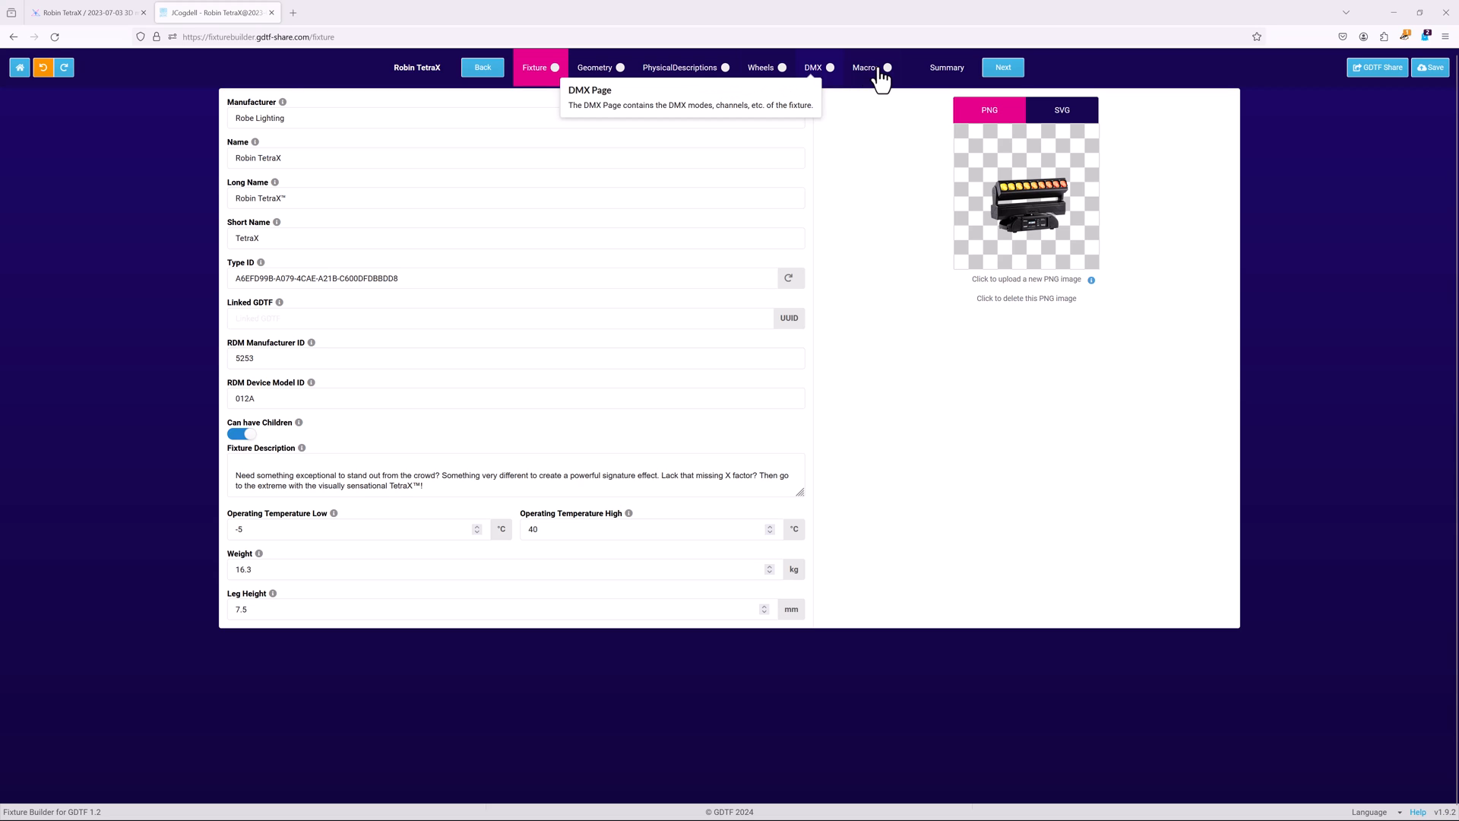
Review the TetraX's Lens Pixel channels and bring up the Dimmer function's attribute picker.
{"action": "left_click", "coordinate": [811, 67]}
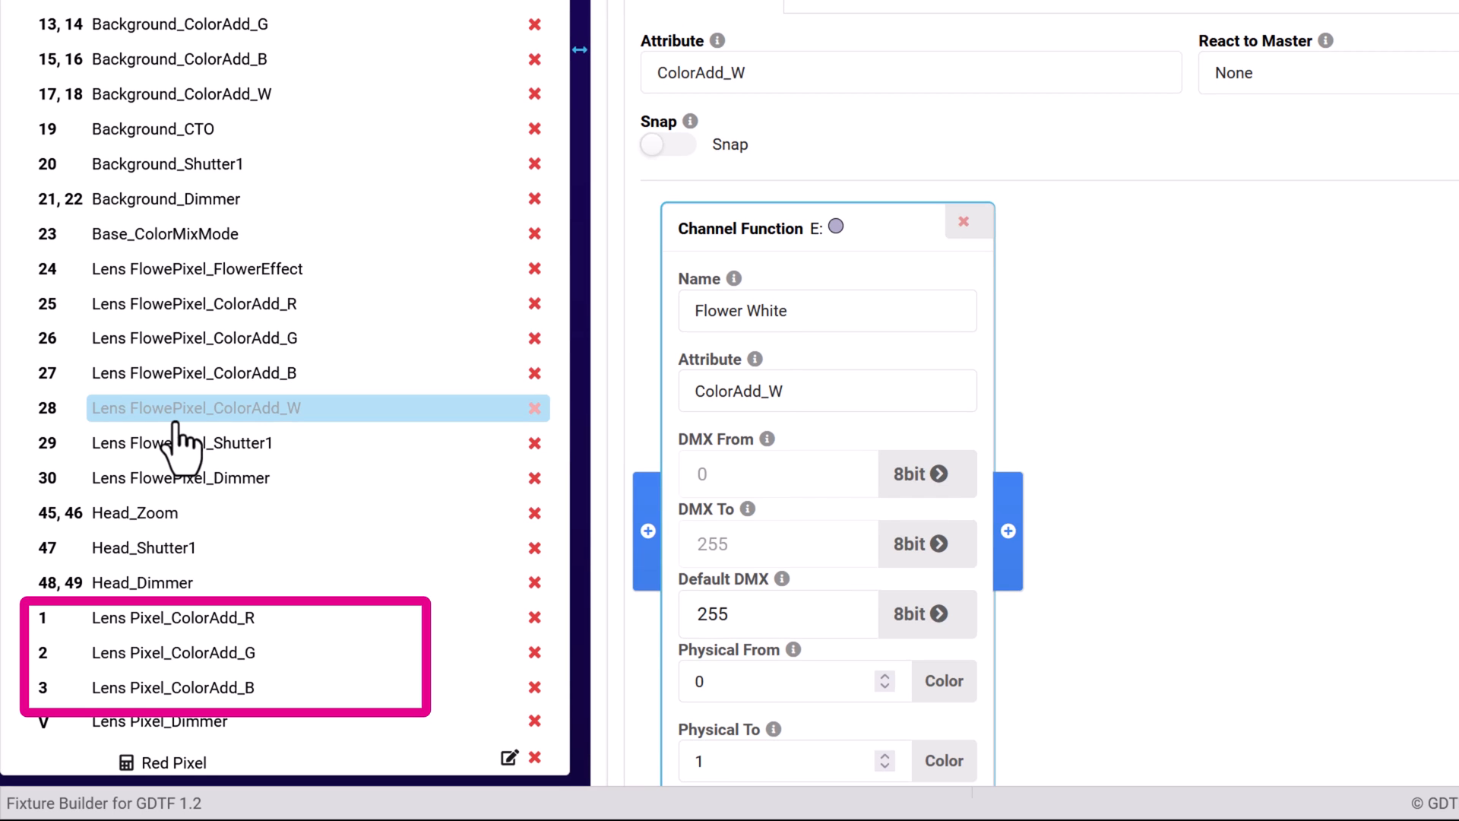
{"action": "left_click", "coordinate": [196, 408]}
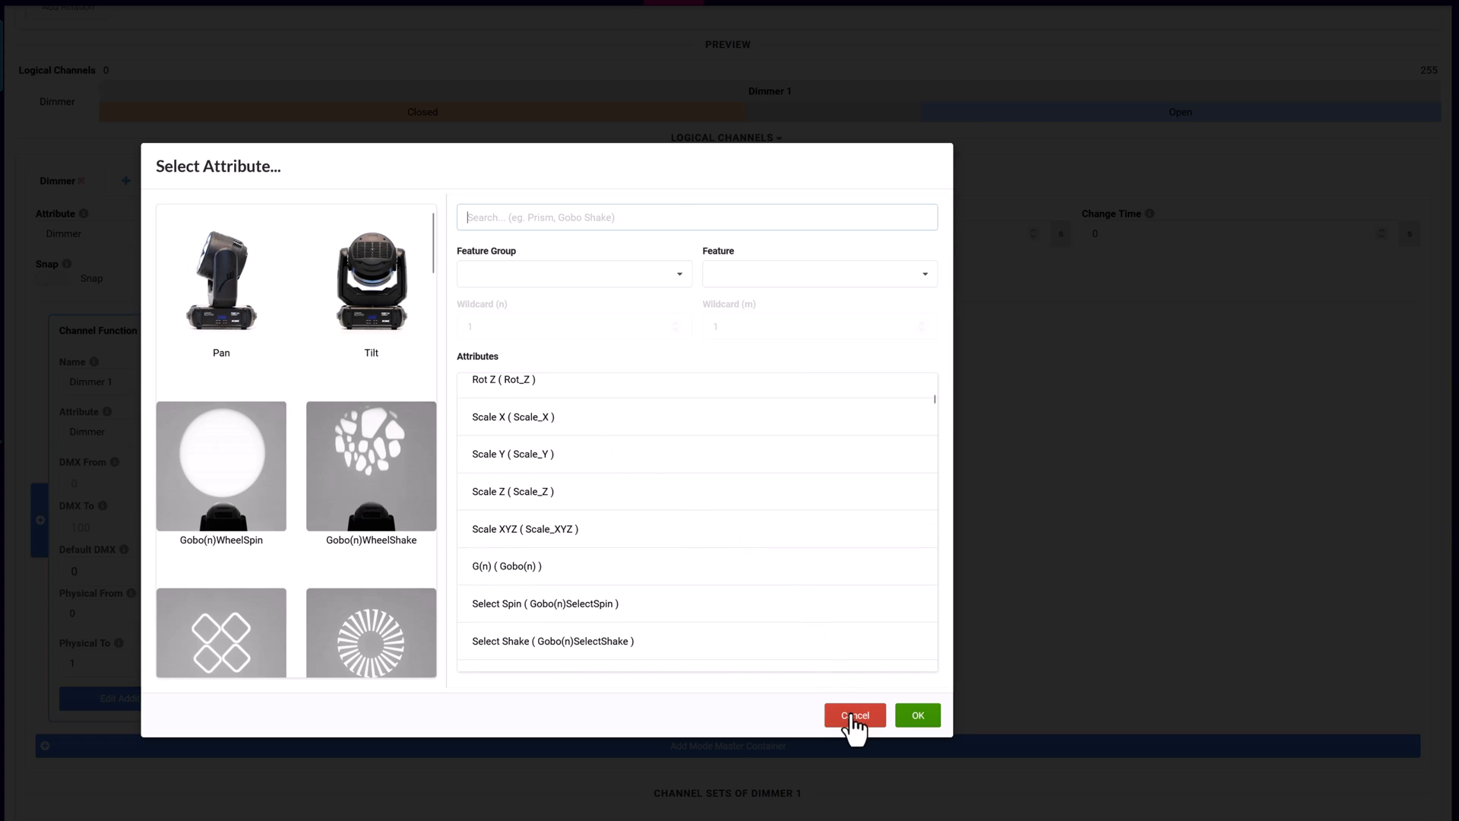
Leave the attribute unchanged and set the Dimmer logical channel's React to Master to Grand.
{"action": "left_click", "coordinate": [853, 714]}
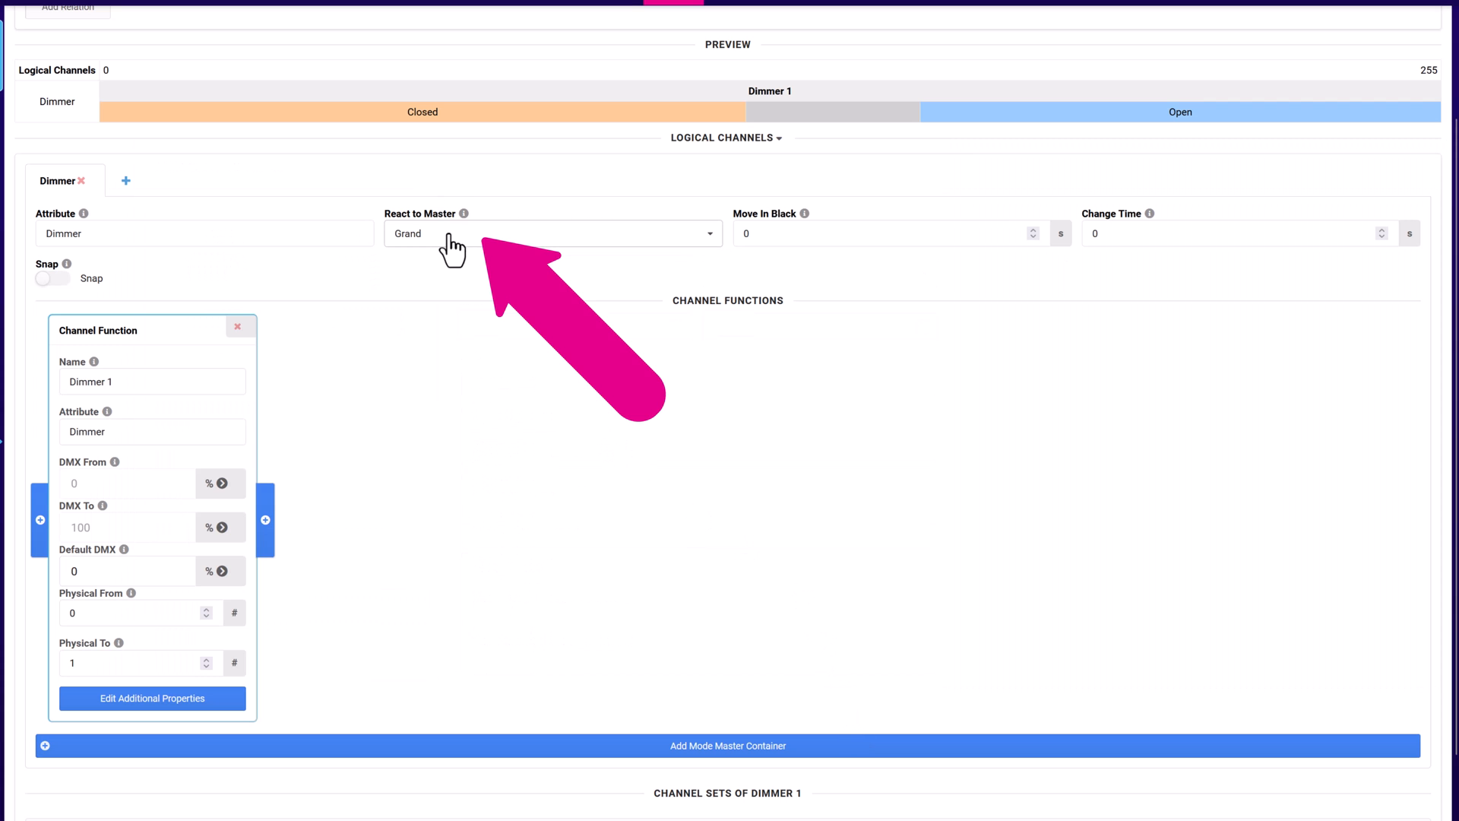
{"action": "left_click", "coordinate": [552, 232]}
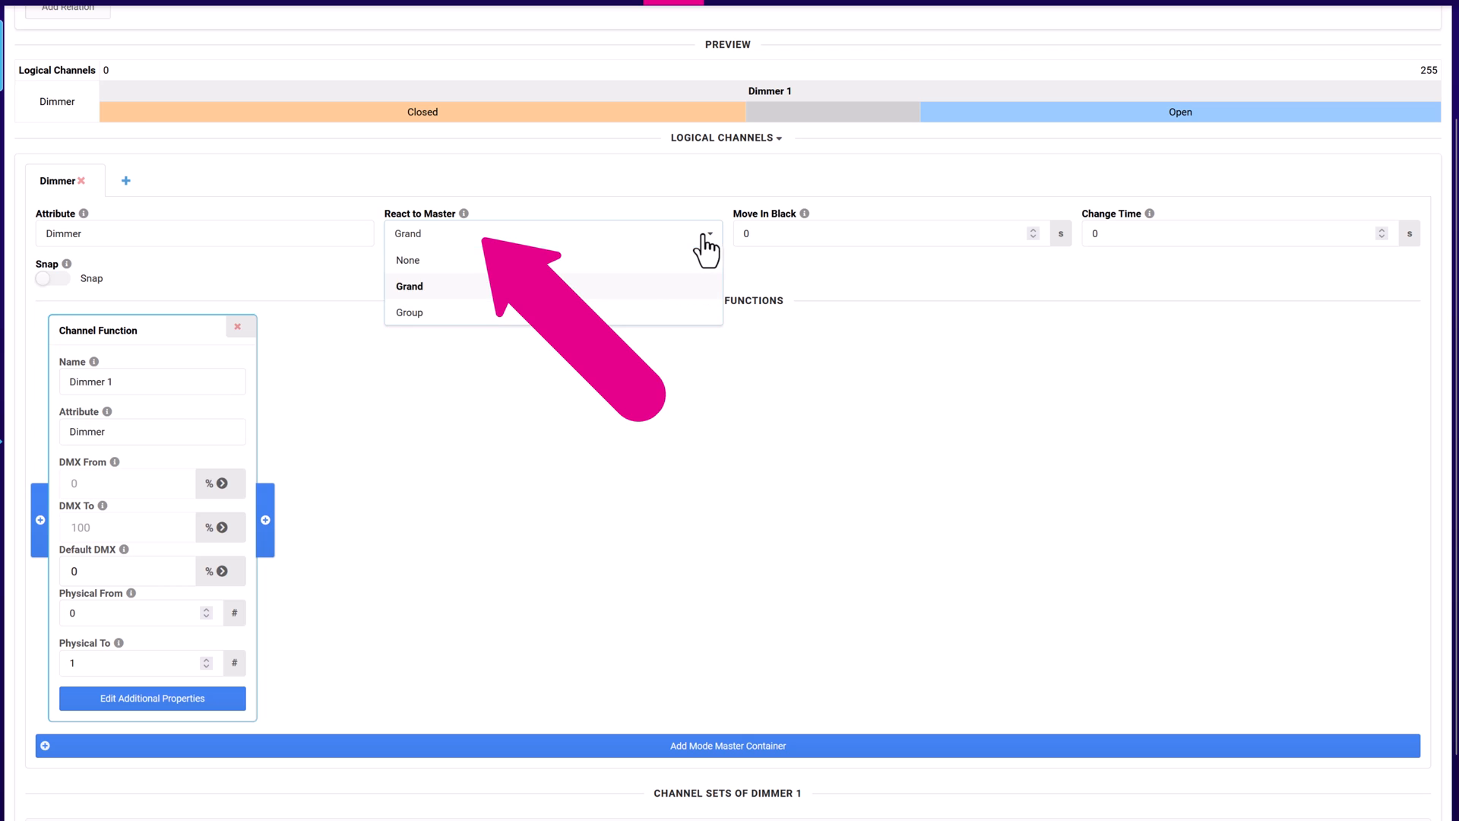
{"action": "left_click", "coordinate": [409, 286]}
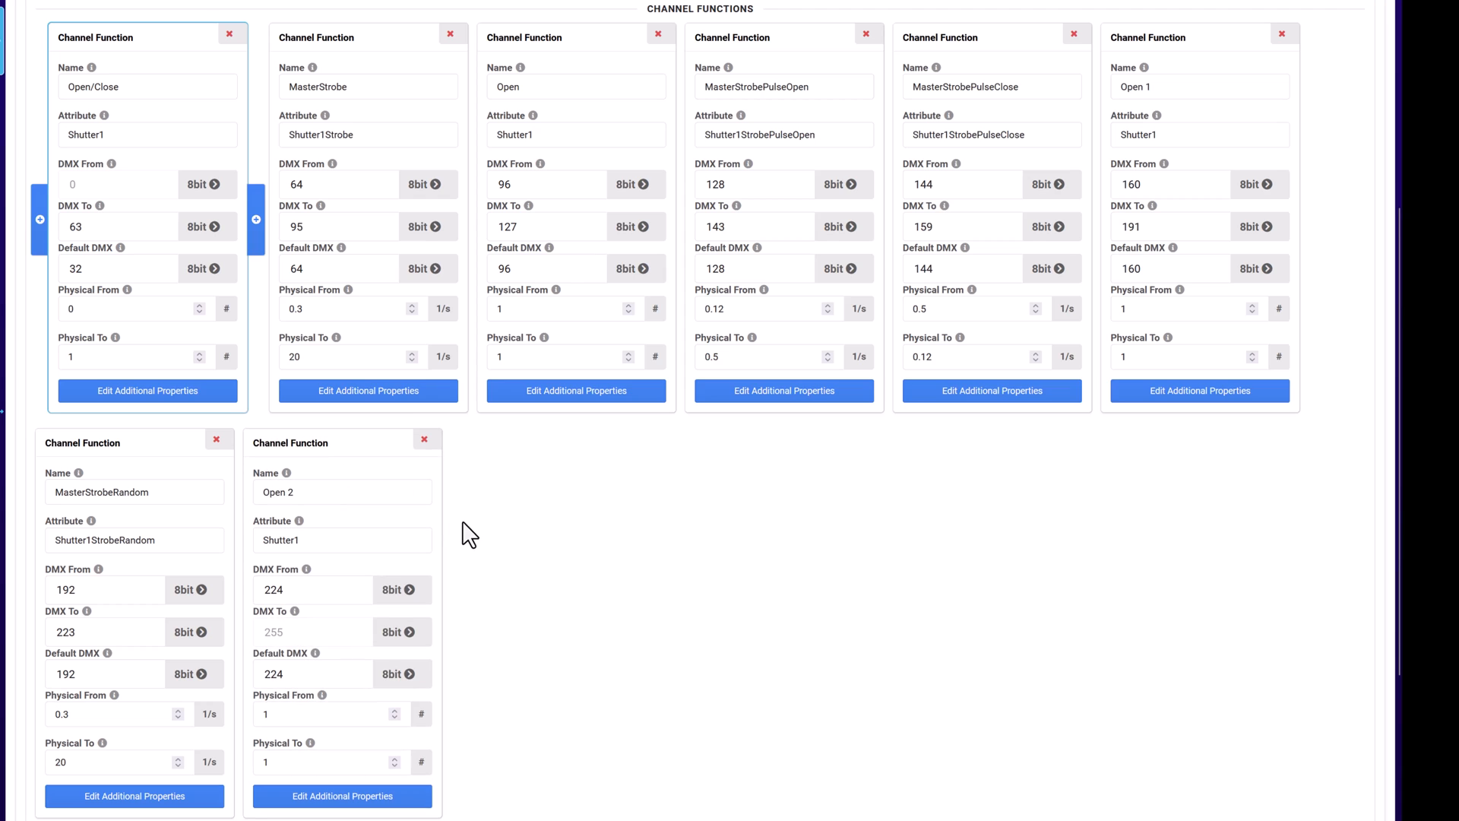
{"action": "mouse_move", "coordinate": [458, 535]}
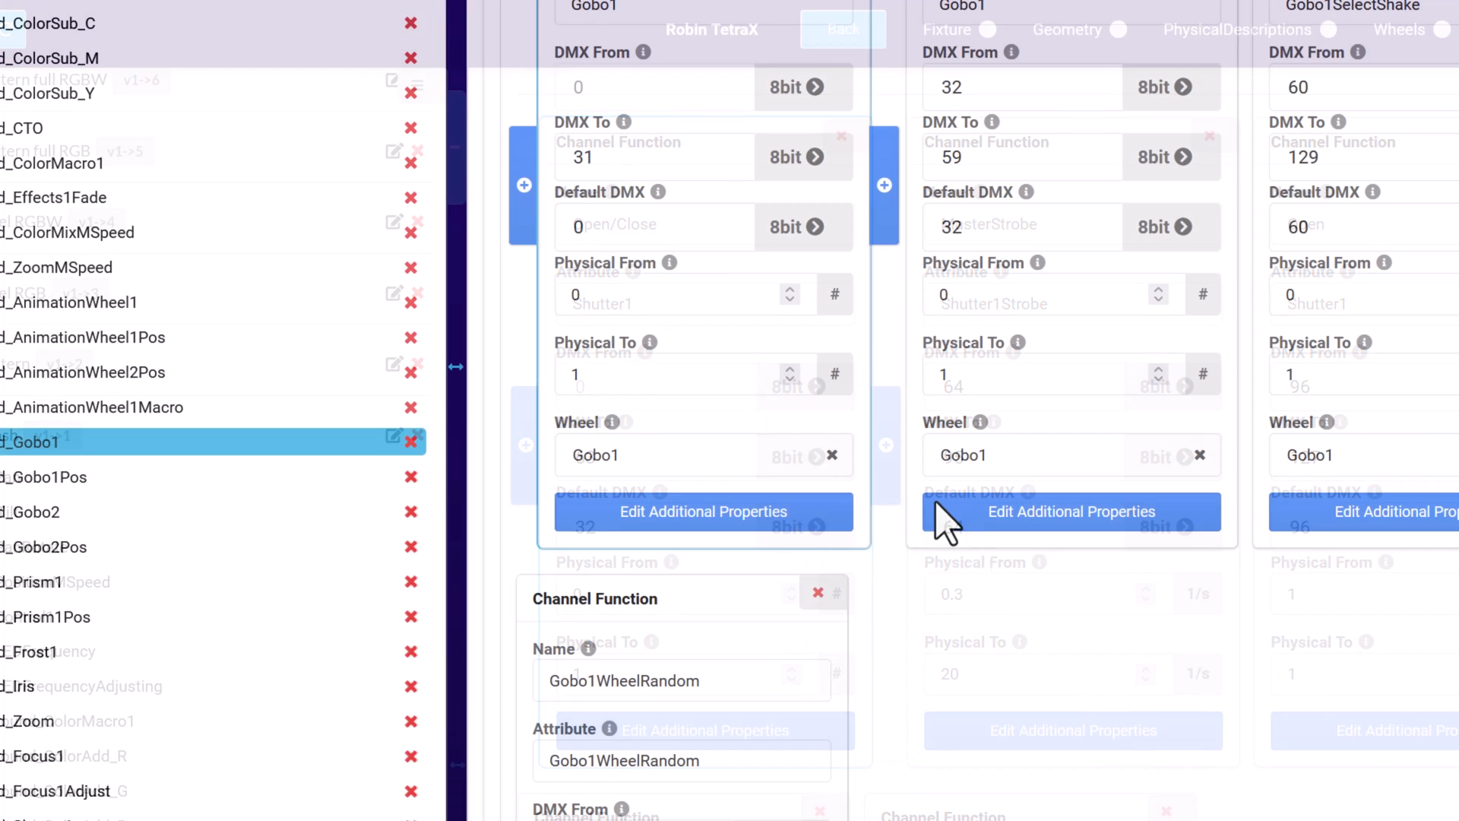
{"action": "left_click", "coordinate": [684, 454]}
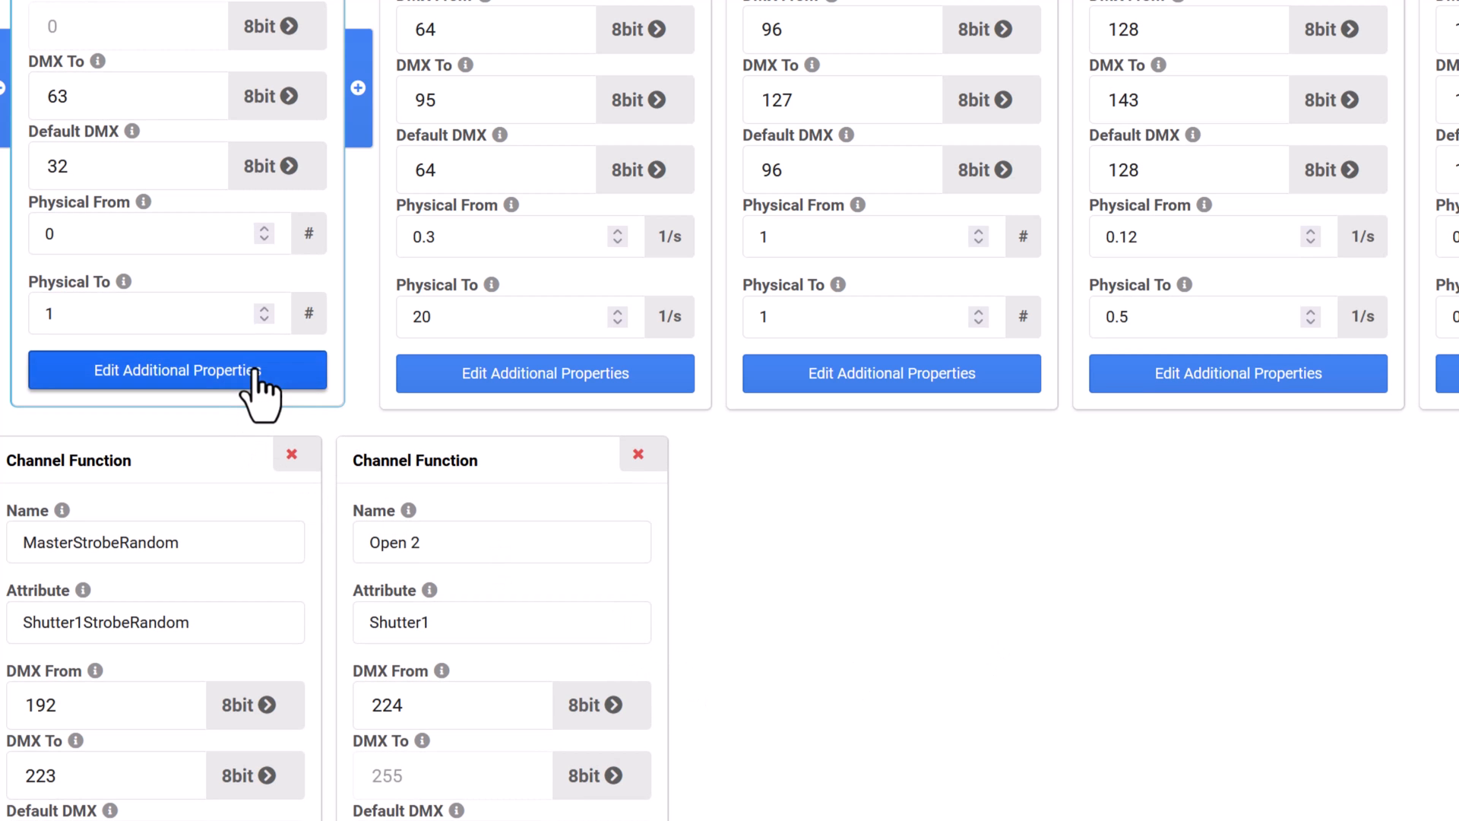
Review the Open/Close function's additional properties, including mode master settings, then dismiss them.
{"action": "left_click", "coordinate": [176, 371]}
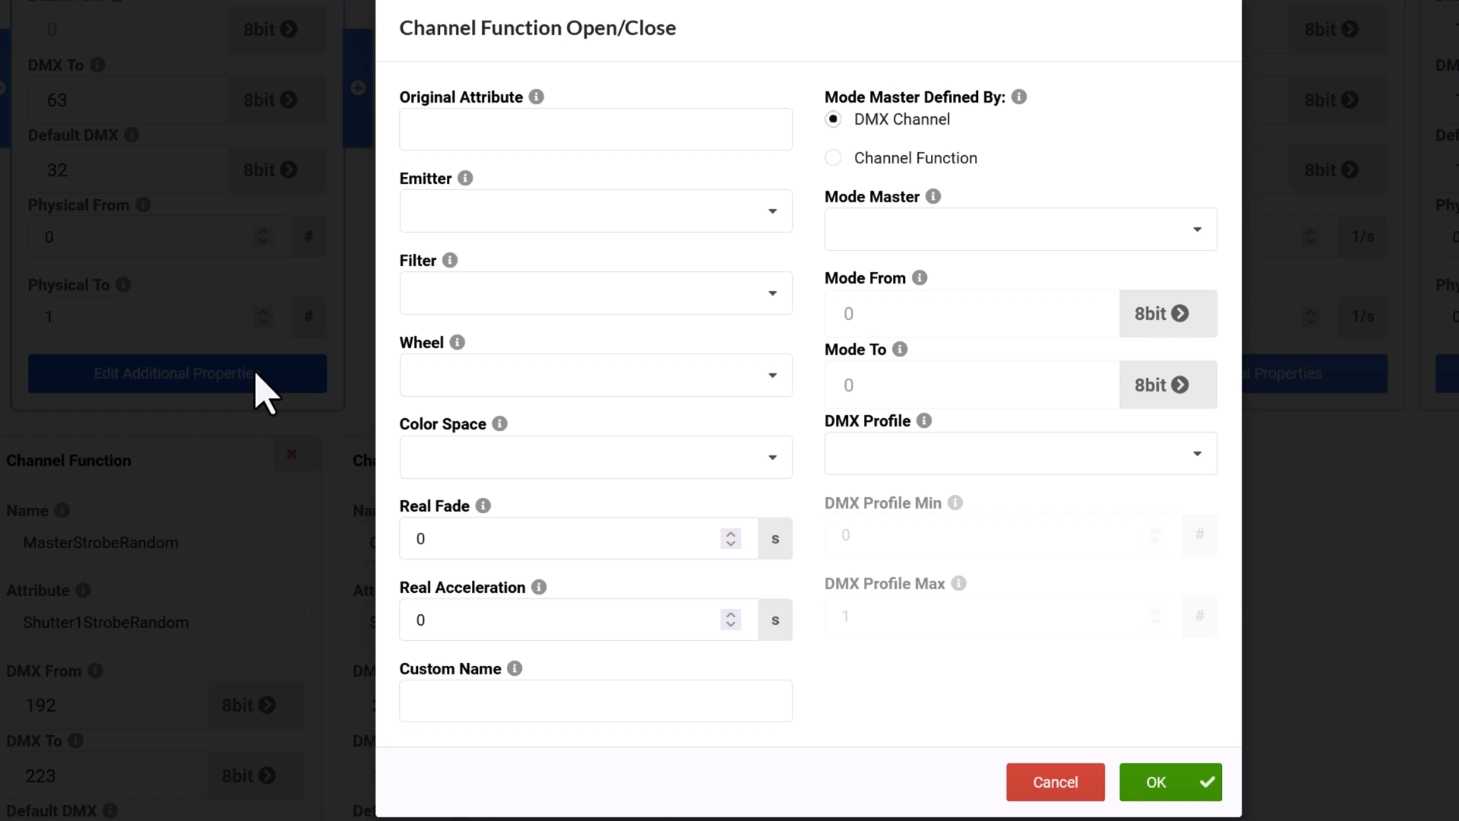
{"action": "left_click", "coordinate": [1055, 781]}
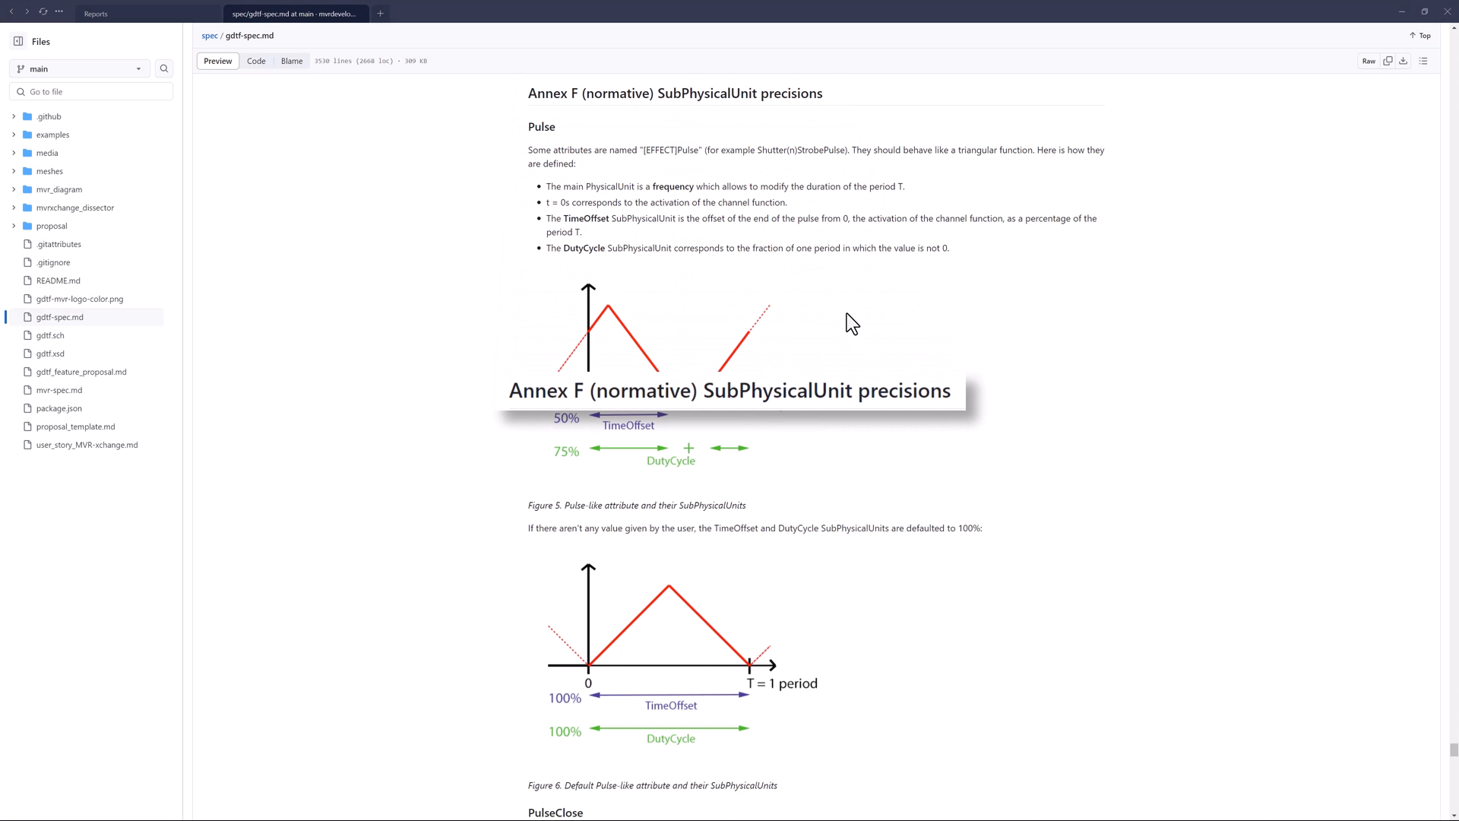
Scroll the GDTF spec to Annex F's PulseClose and PulseOpen TimeOffset and DutyCycle defaults.
{"action": "scroll", "scroll_direction": "down", "scroll_amount": 3}
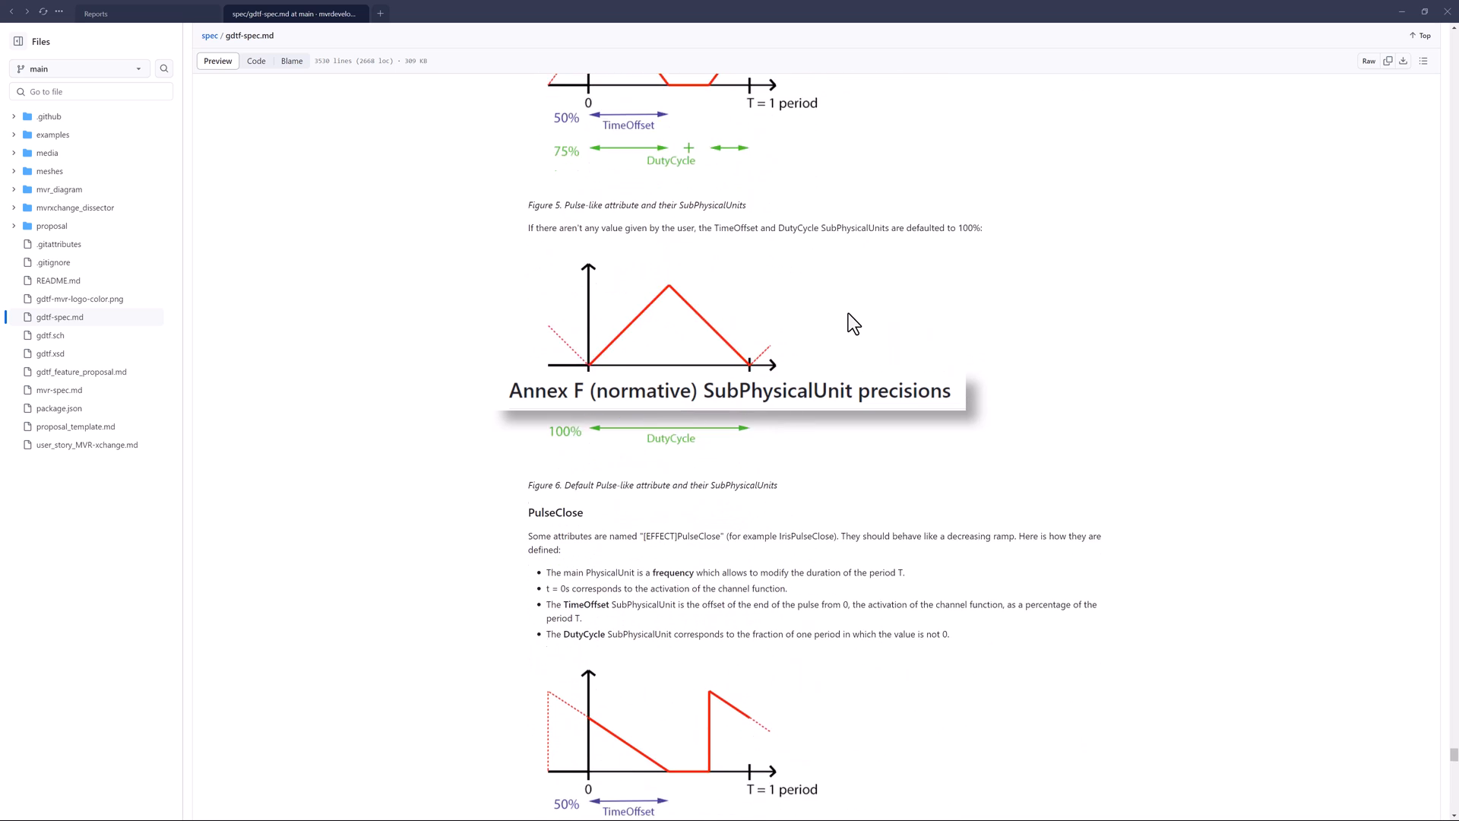
{"action": "scroll", "scroll_direction": "down", "scroll_amount": 3}
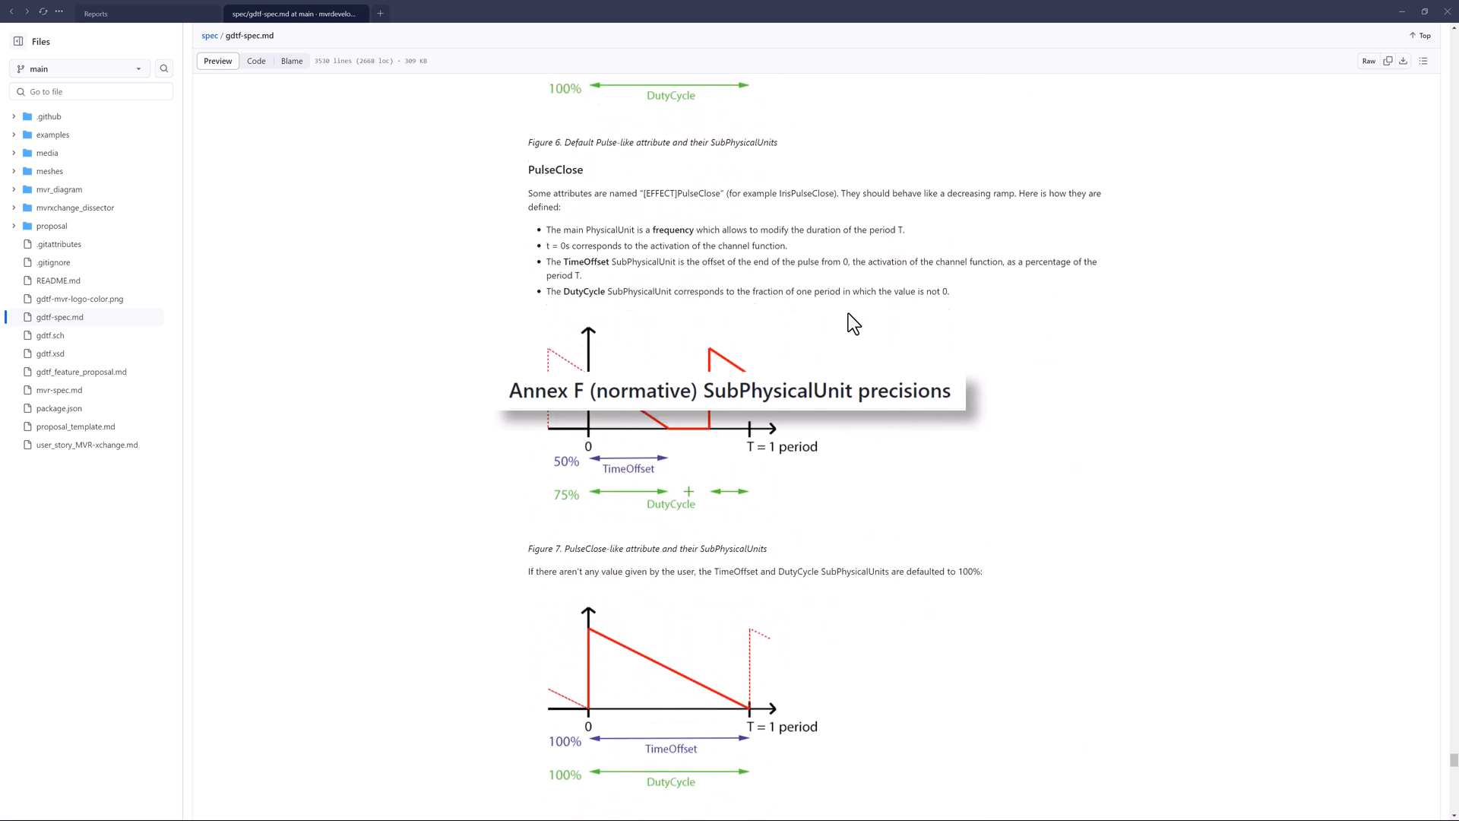
{"action": "scroll", "scroll_direction": "down", "scroll_amount": 3}
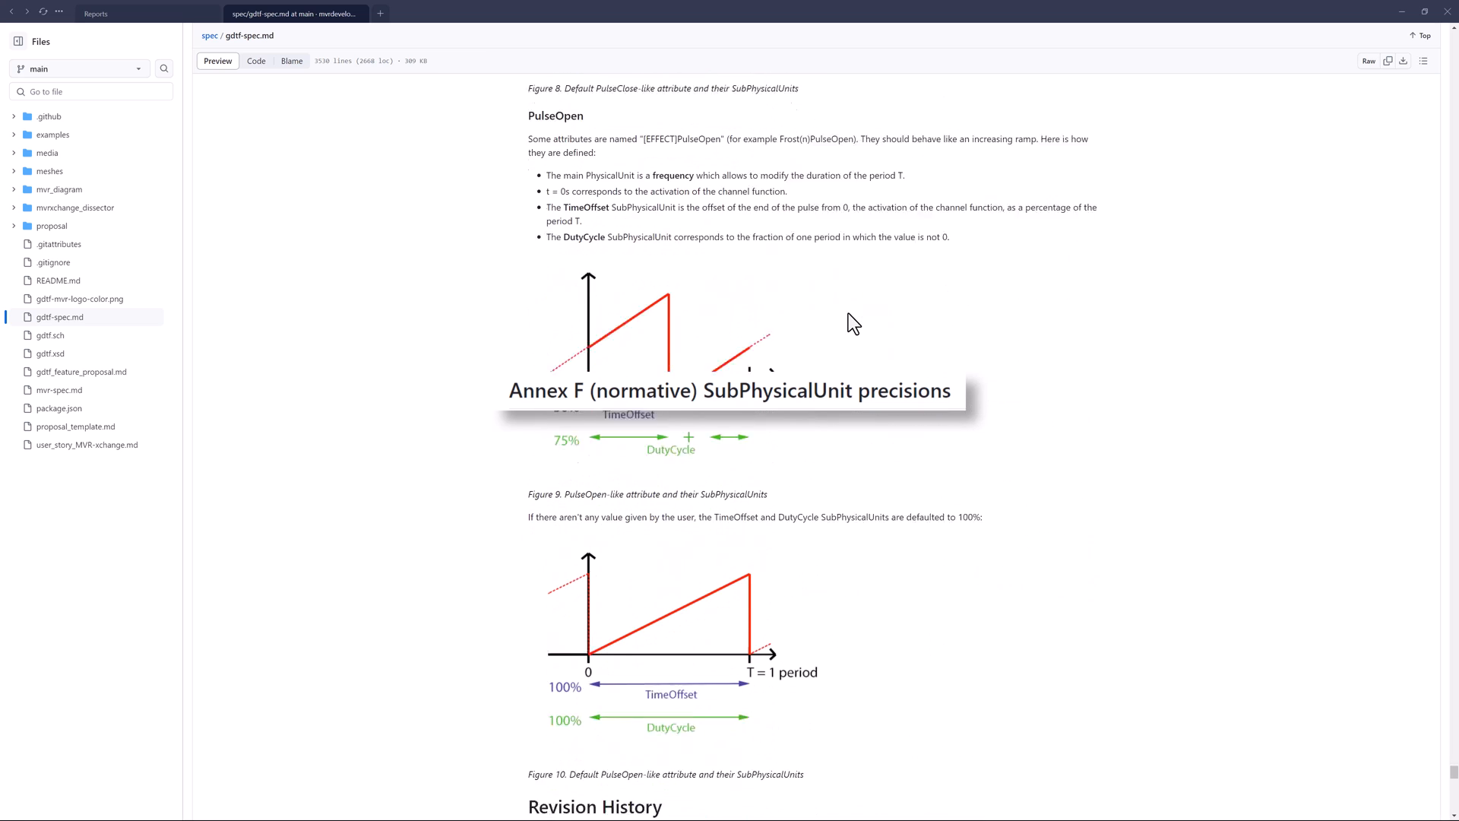
Scroll the GDTF spec down to the PulseOpen section before returning to the builder.
{"action": "scroll", "scroll_direction": "down", "scroll_amount": 3}
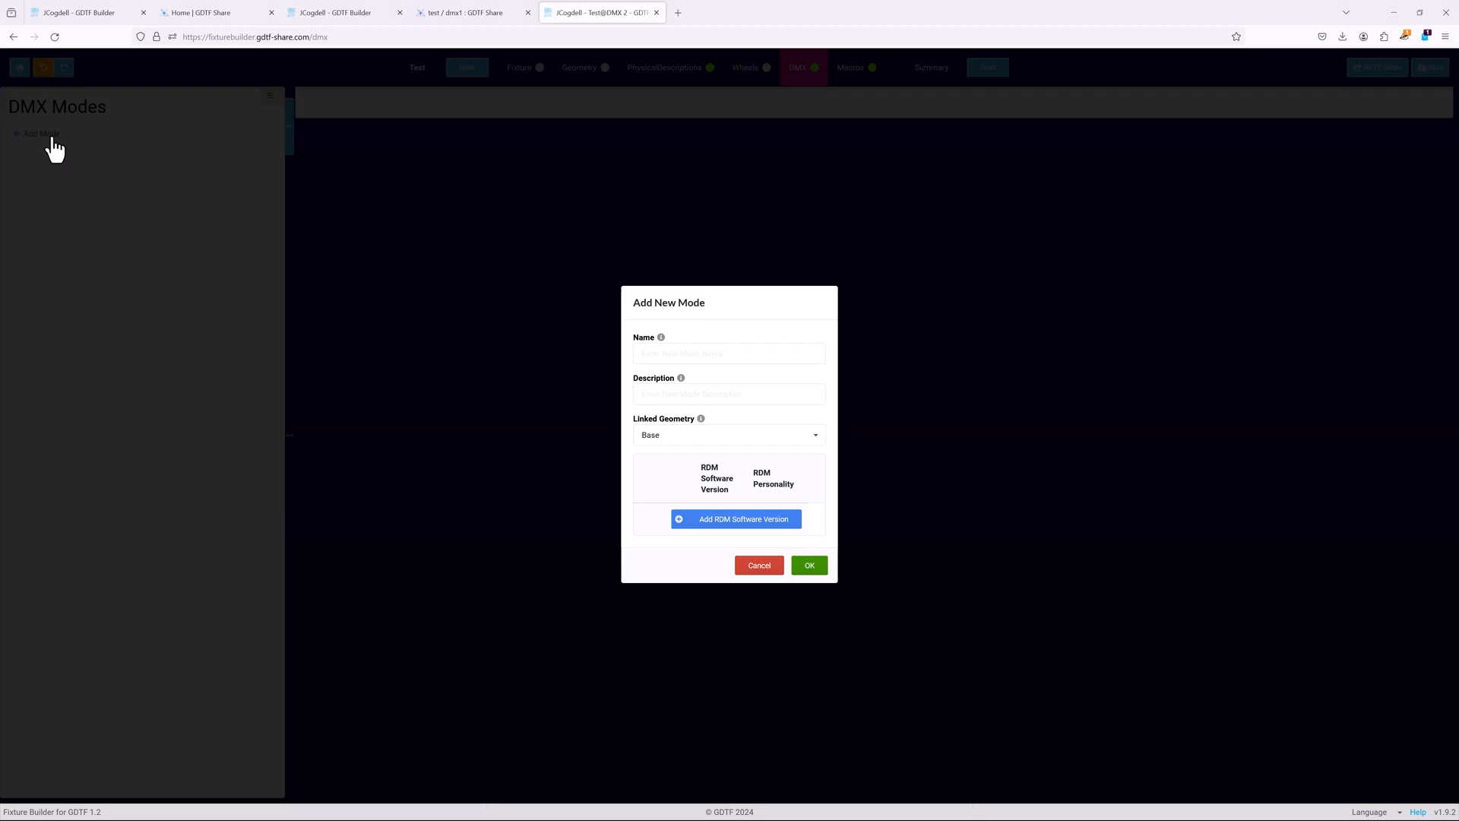
Create a DMX mode named 'Mode 1' with description 'Advanced'.
{"action": "left_click", "coordinate": [728, 353]}
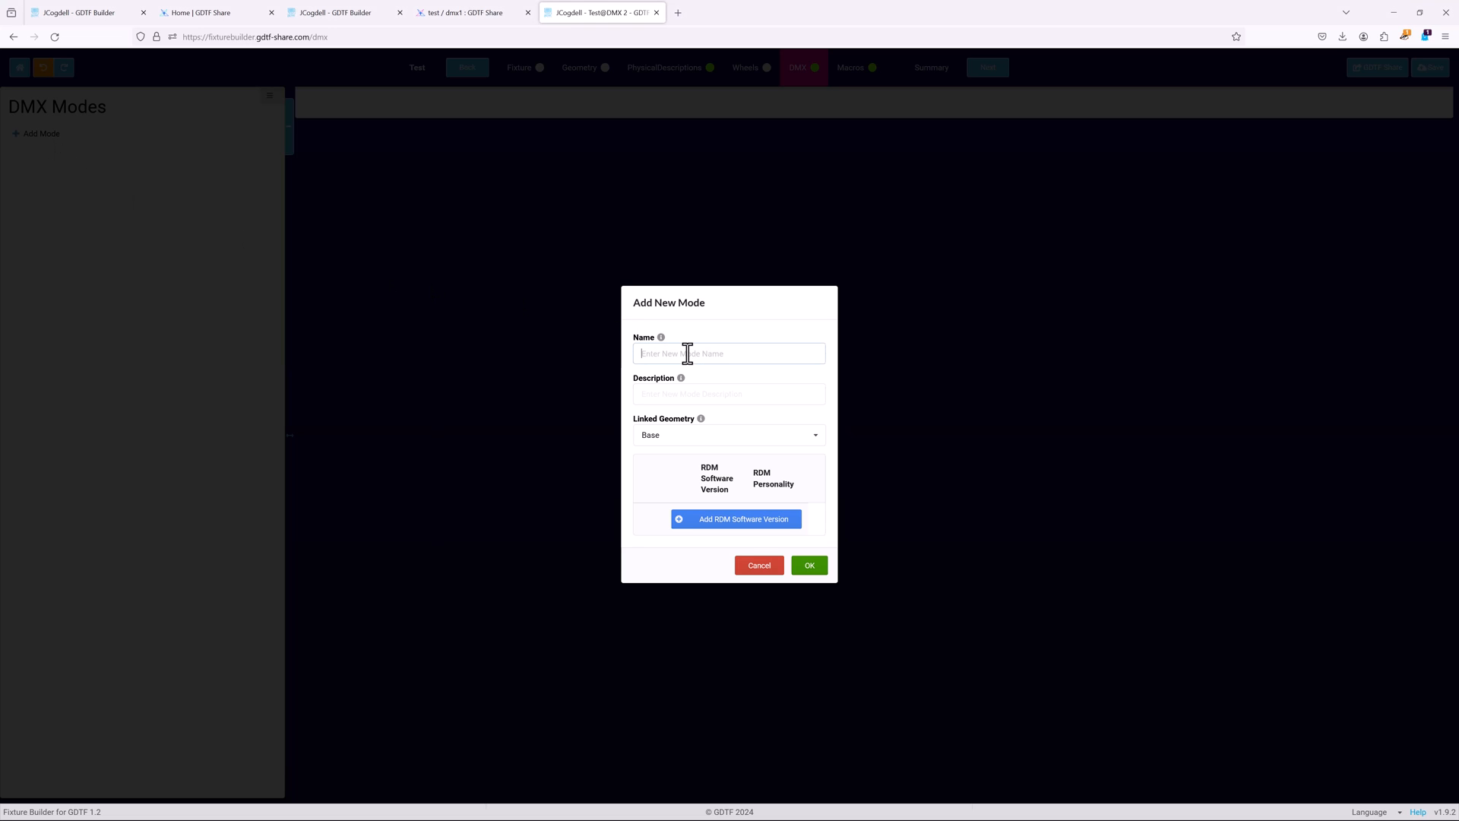
{"action": "type", "text": "Mode 1"}
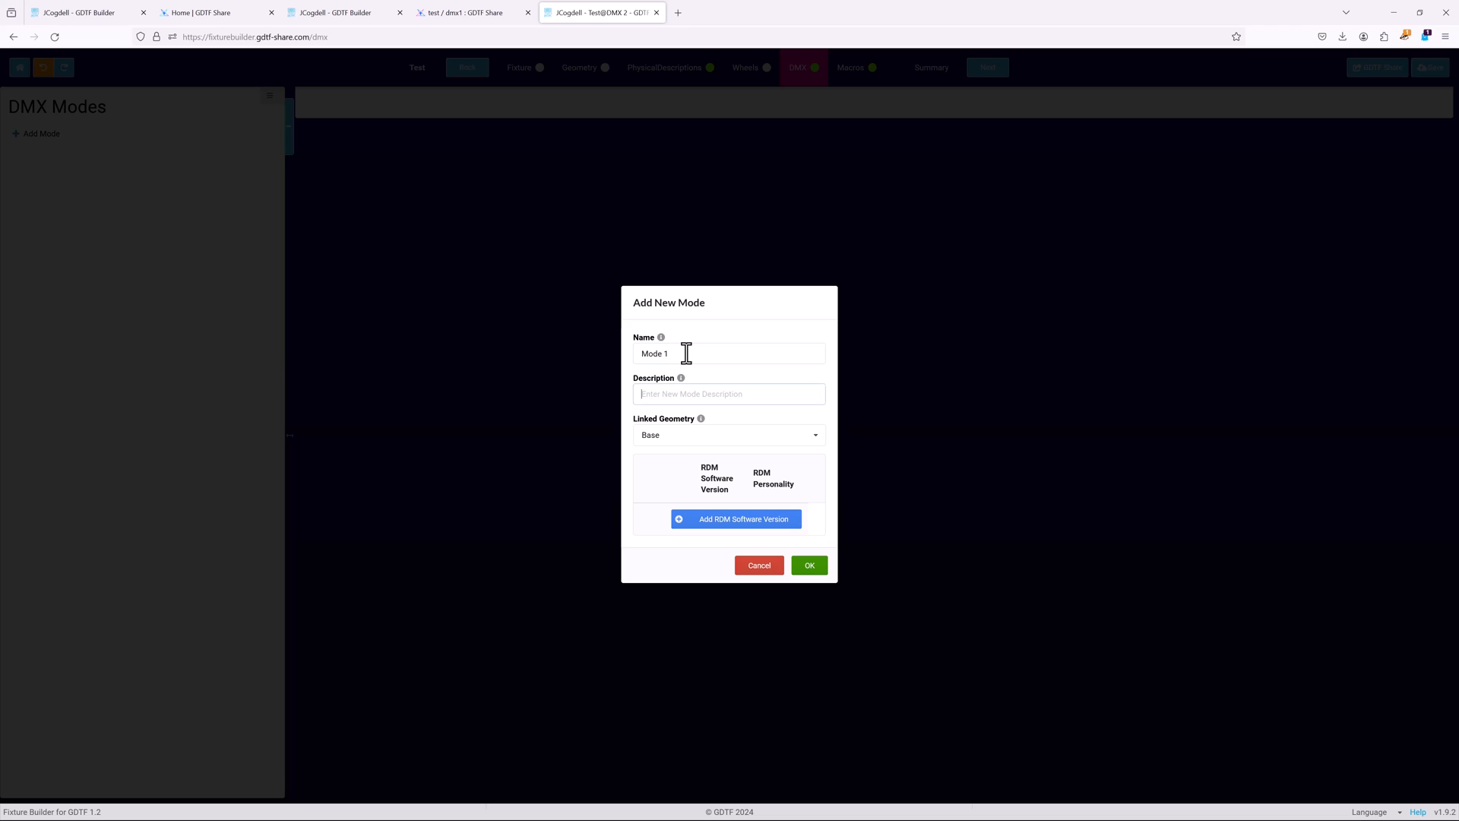
{"action": "type", "text": "Advanced"}
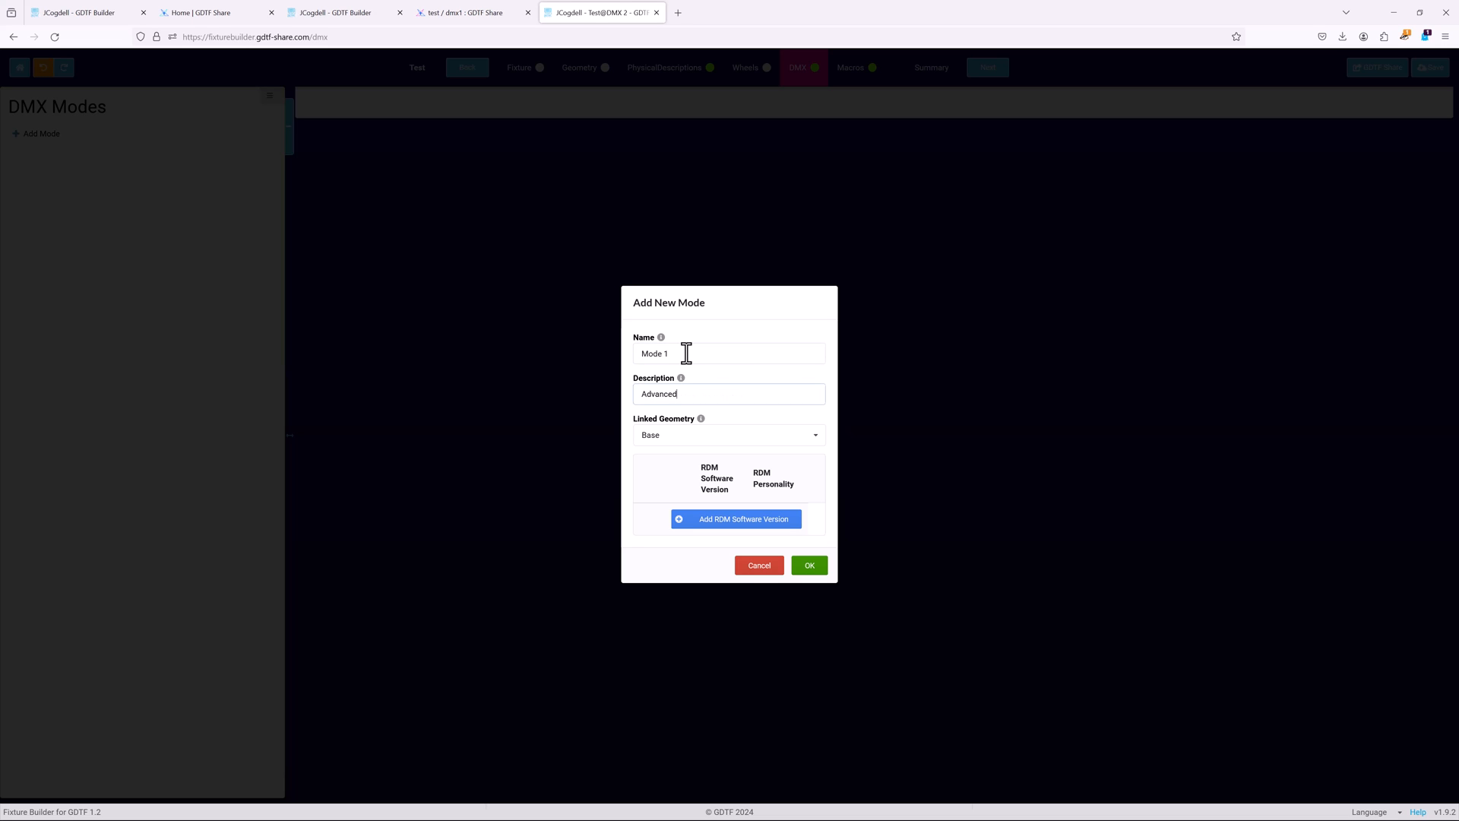
{"action": "mouse_move", "coordinate": [718, 485]}
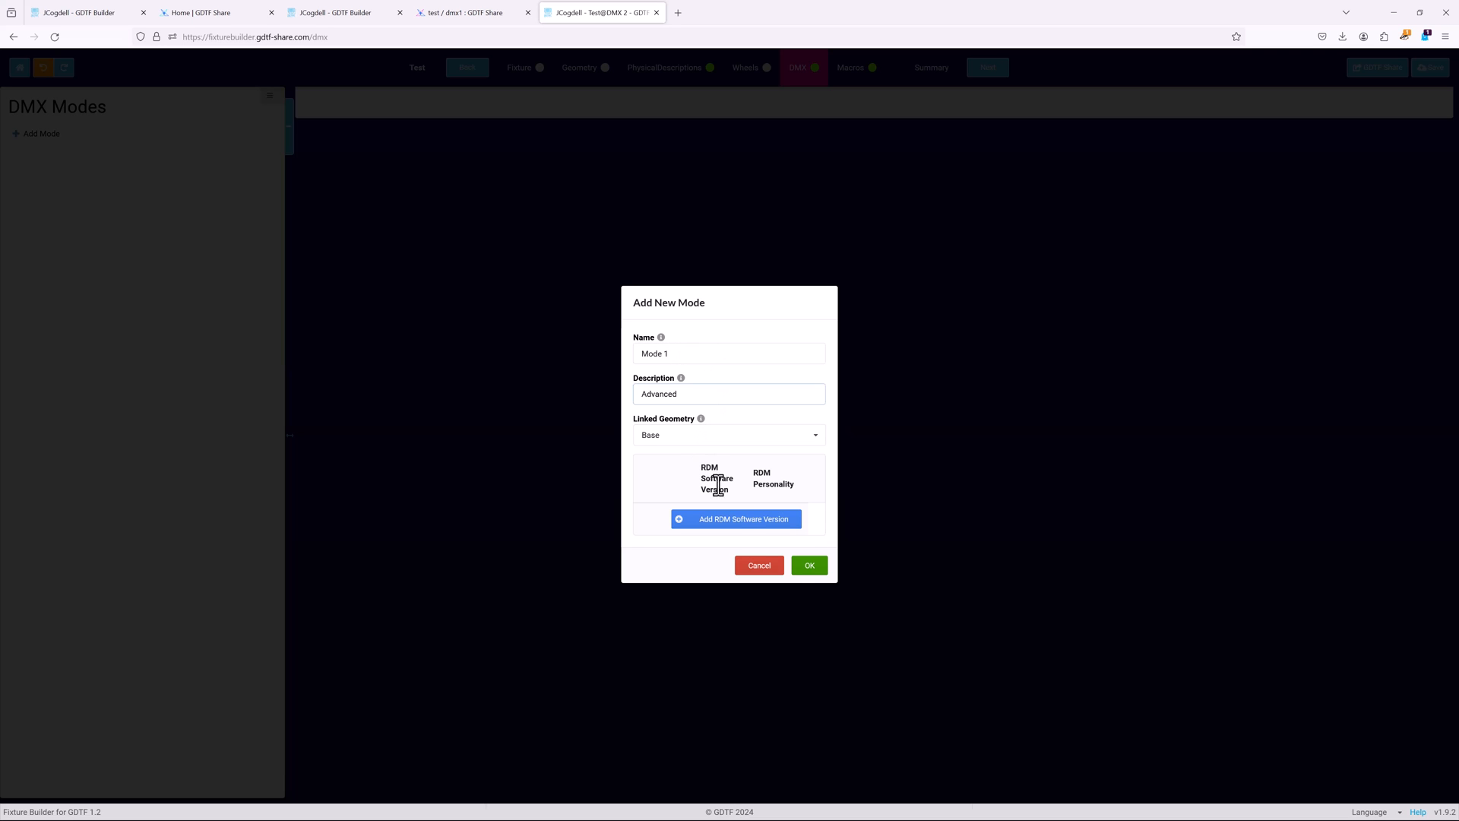
{"action": "left_click", "coordinate": [807, 565]}
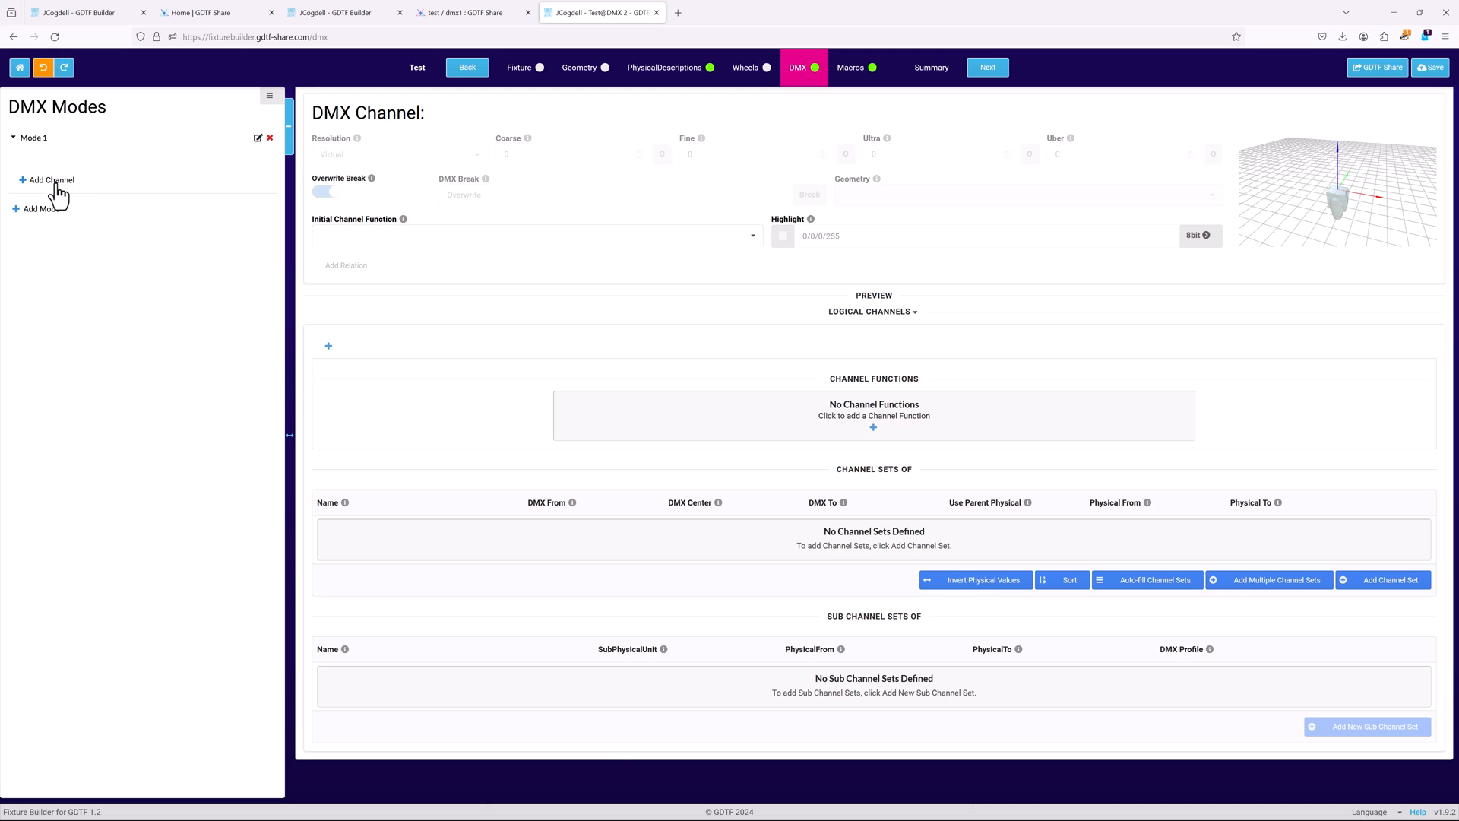
Add a Dimmer channel on the Base geometry to Mode 1.
{"action": "left_click", "coordinate": [49, 179]}
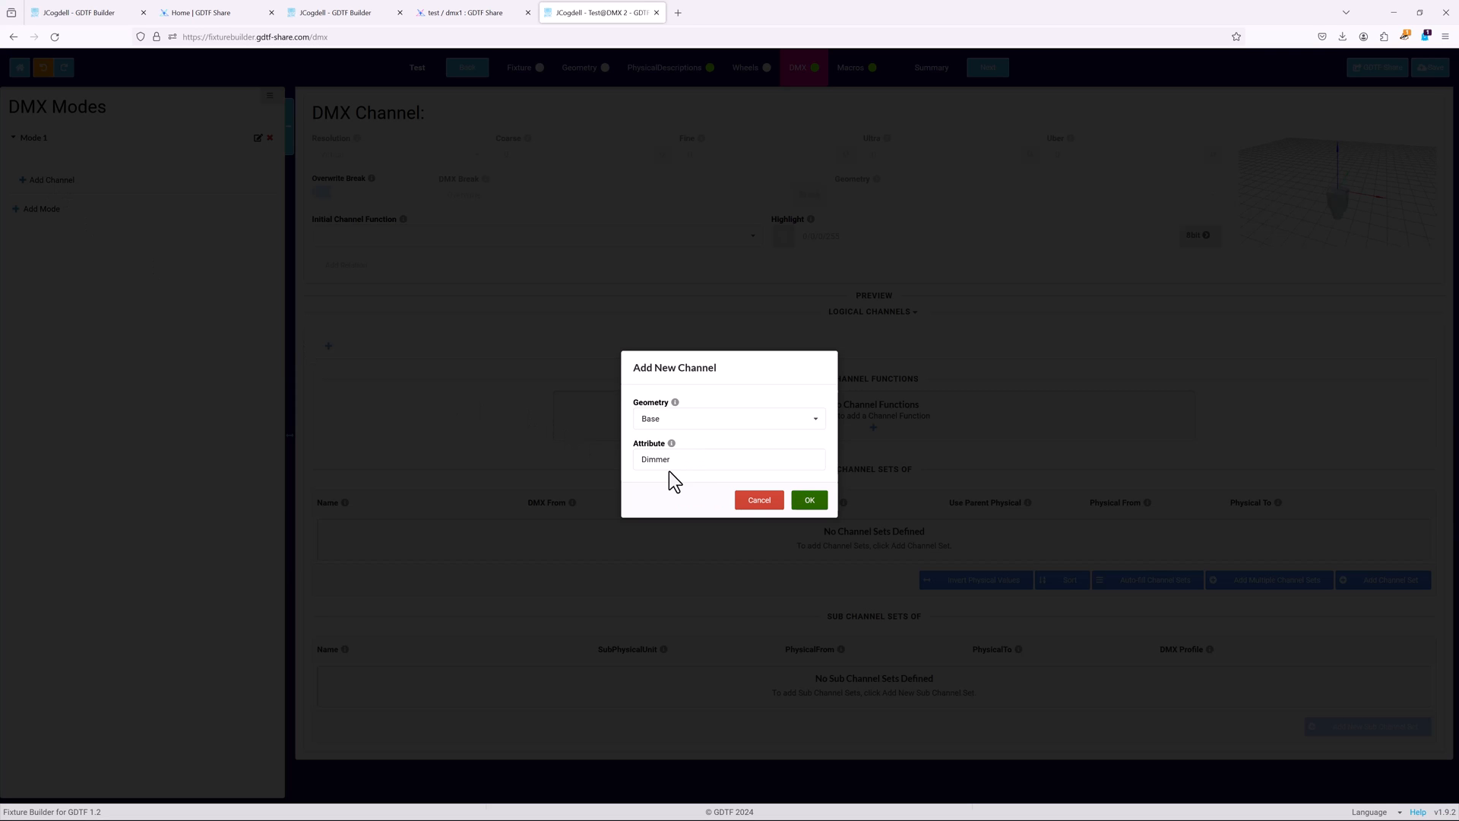
{"action": "left_click", "coordinate": [807, 500]}
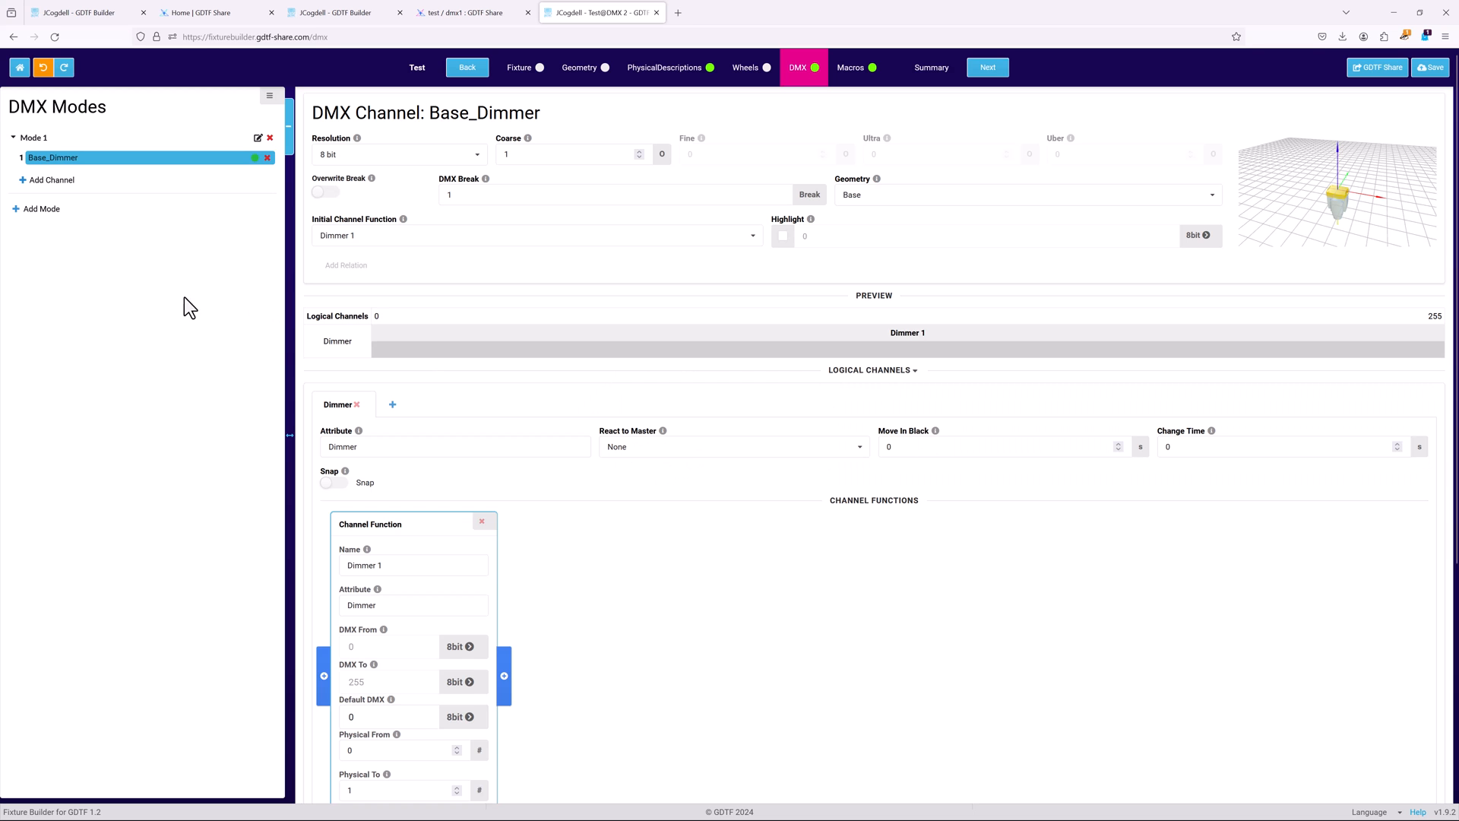
Add a Shutter(n) channel on the Head geometry, creating Head_Shutter1.
{"action": "left_click", "coordinate": [51, 179]}
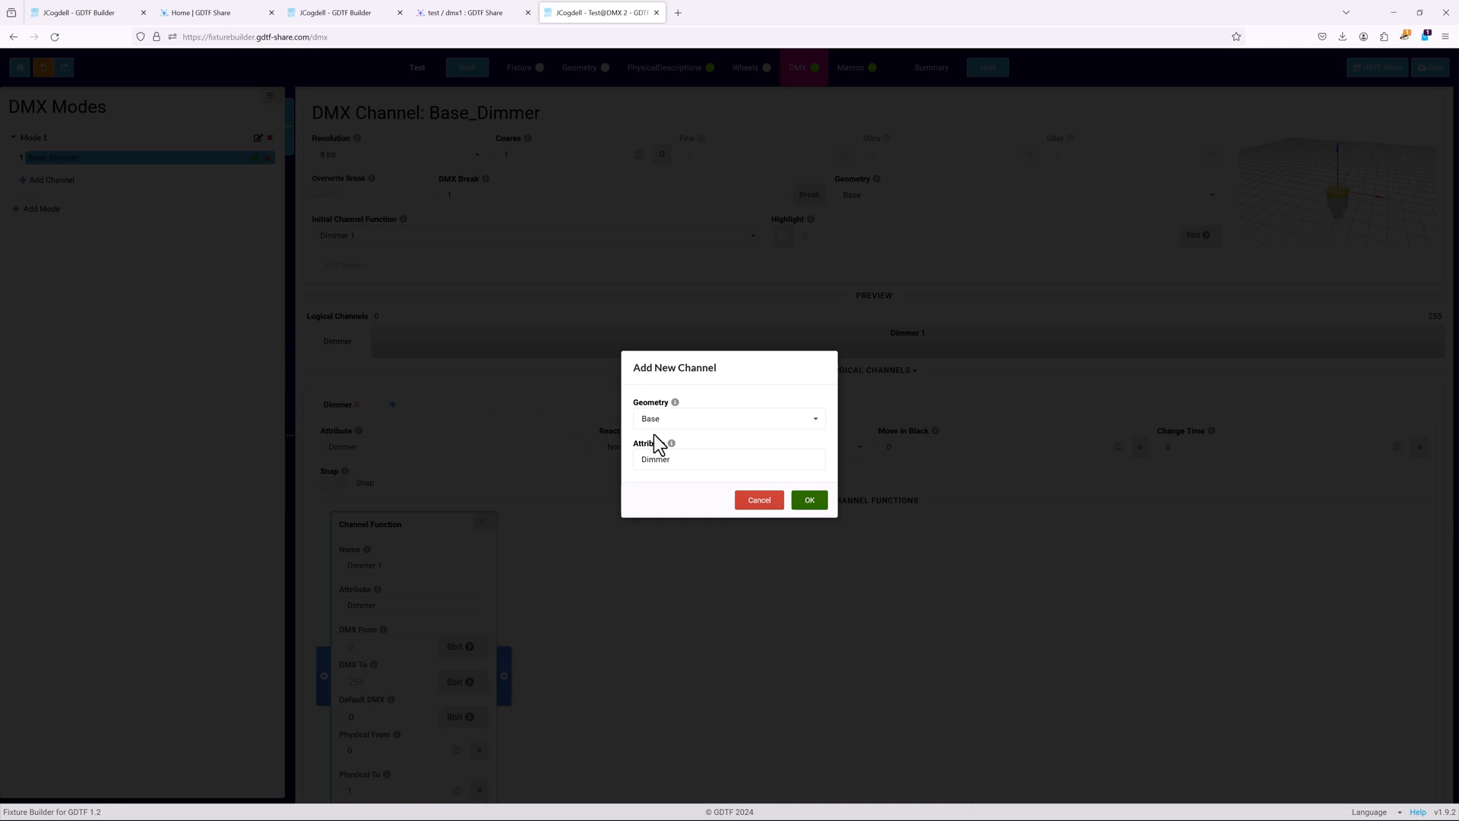
{"action": "left_click", "coordinate": [728, 418]}
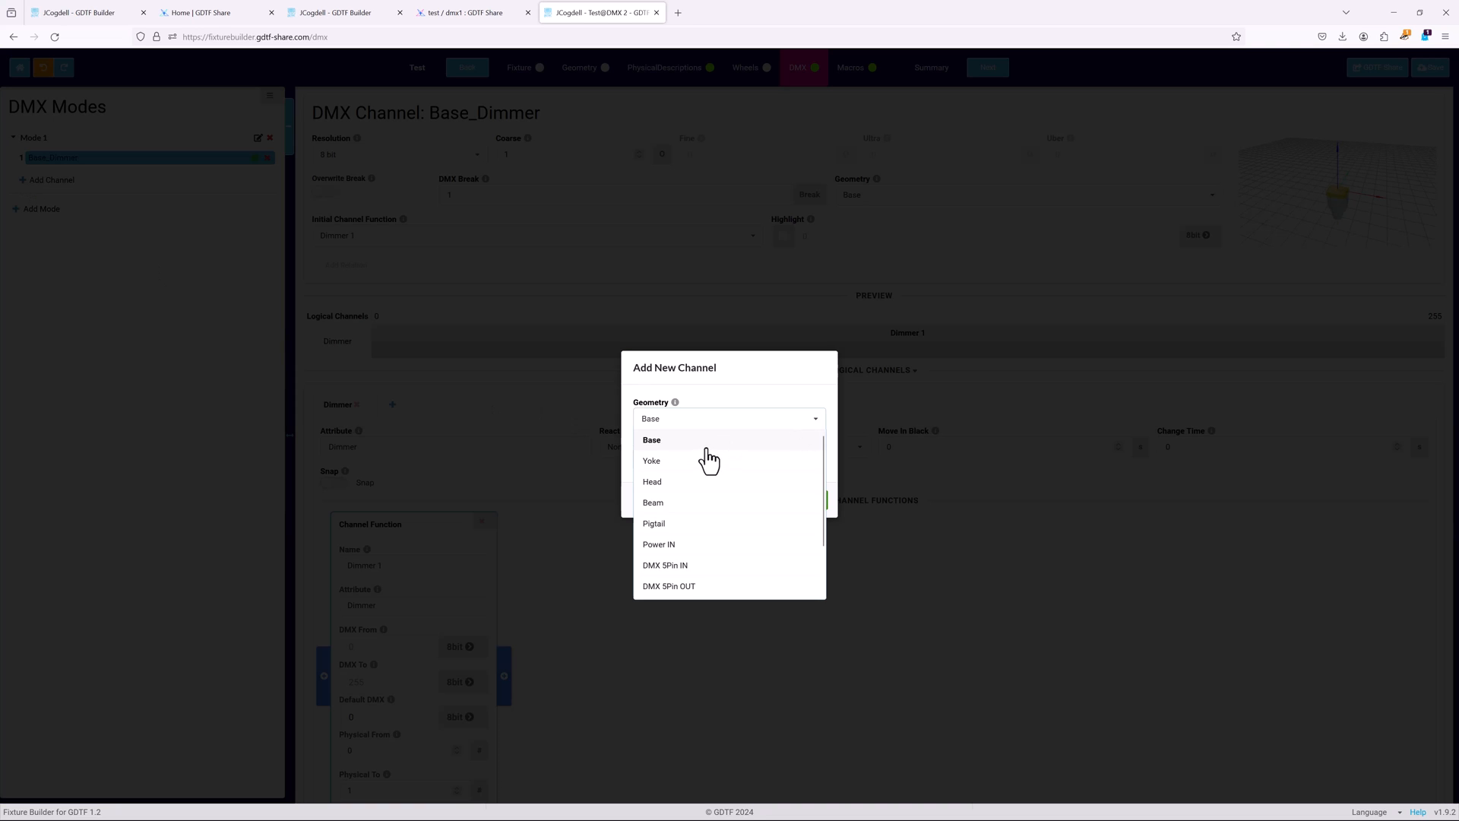
{"action": "left_click", "coordinate": [652, 482]}
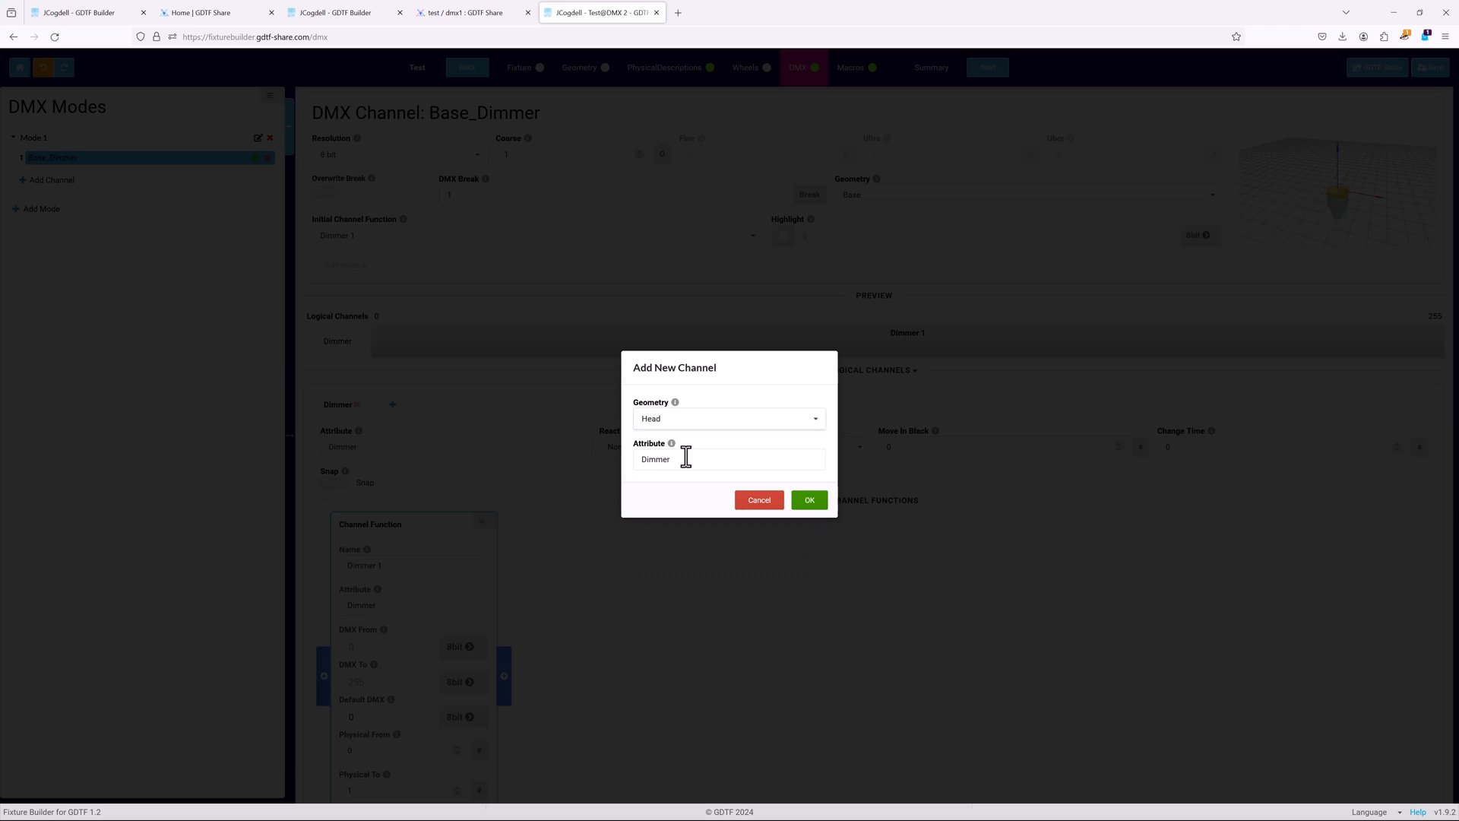
{"action": "left_click", "coordinate": [728, 459]}
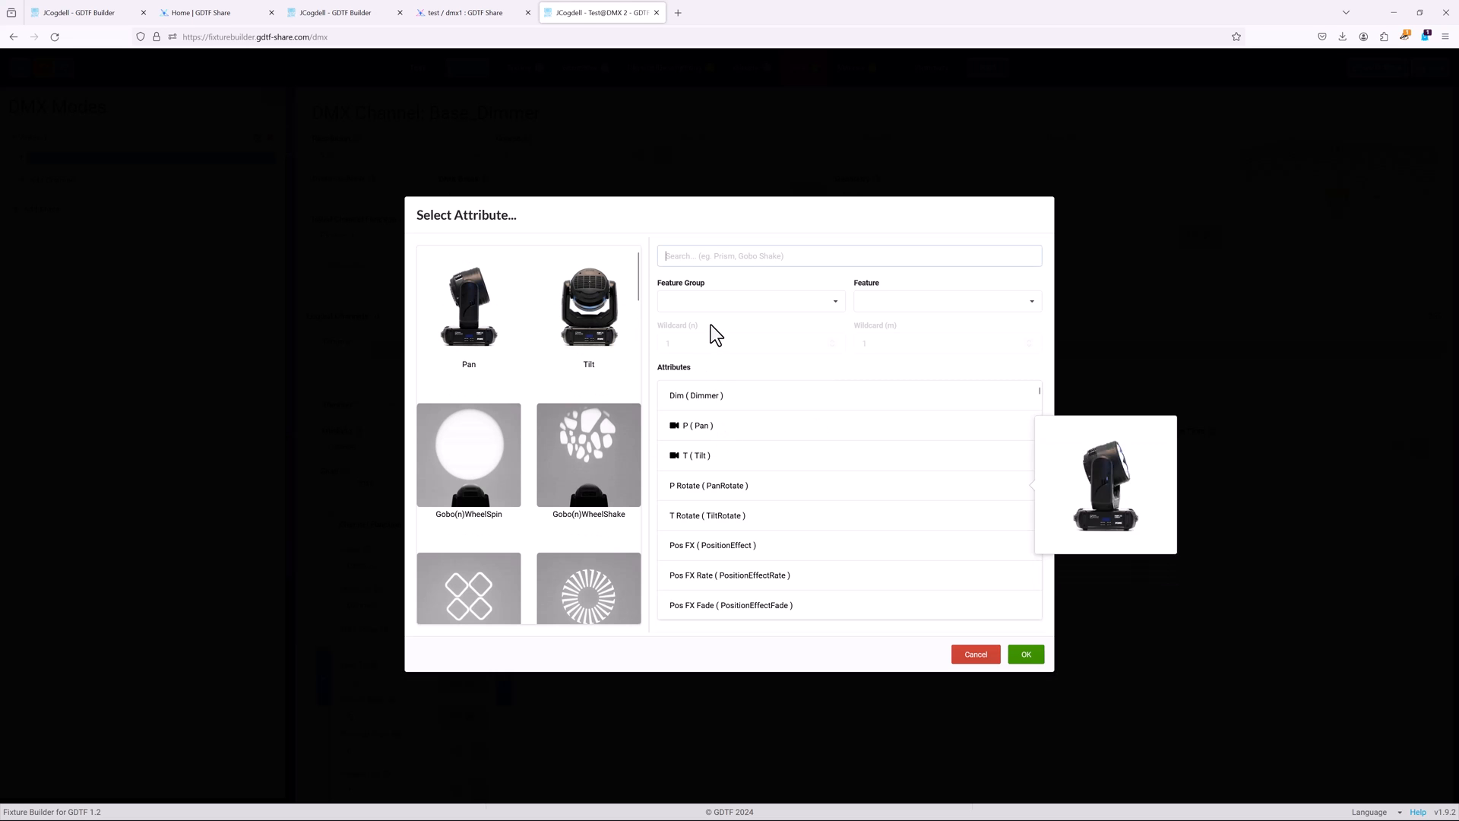
{"action": "type", "text": "shutter"}
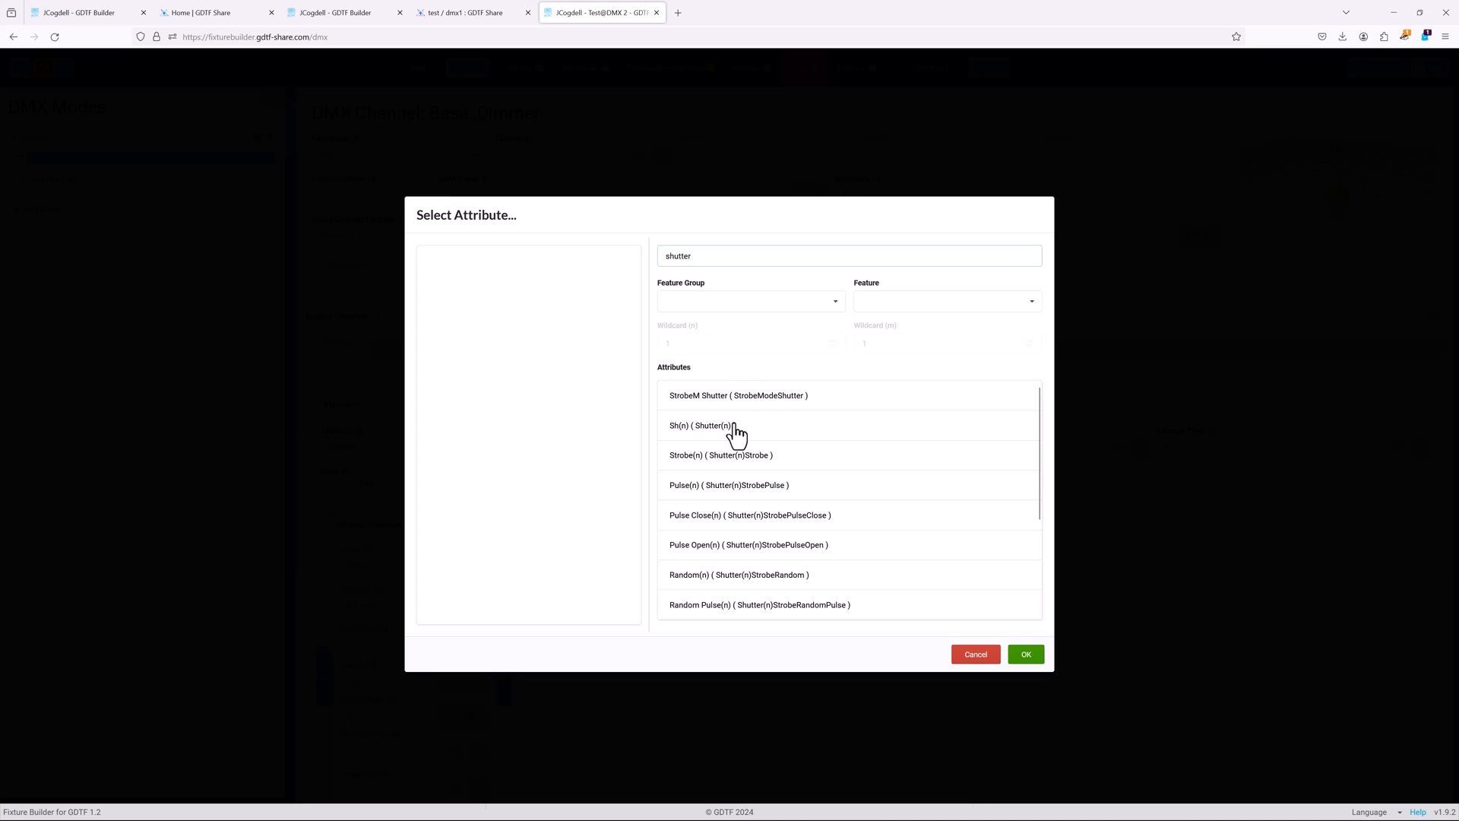
{"action": "left_click", "coordinate": [702, 425]}
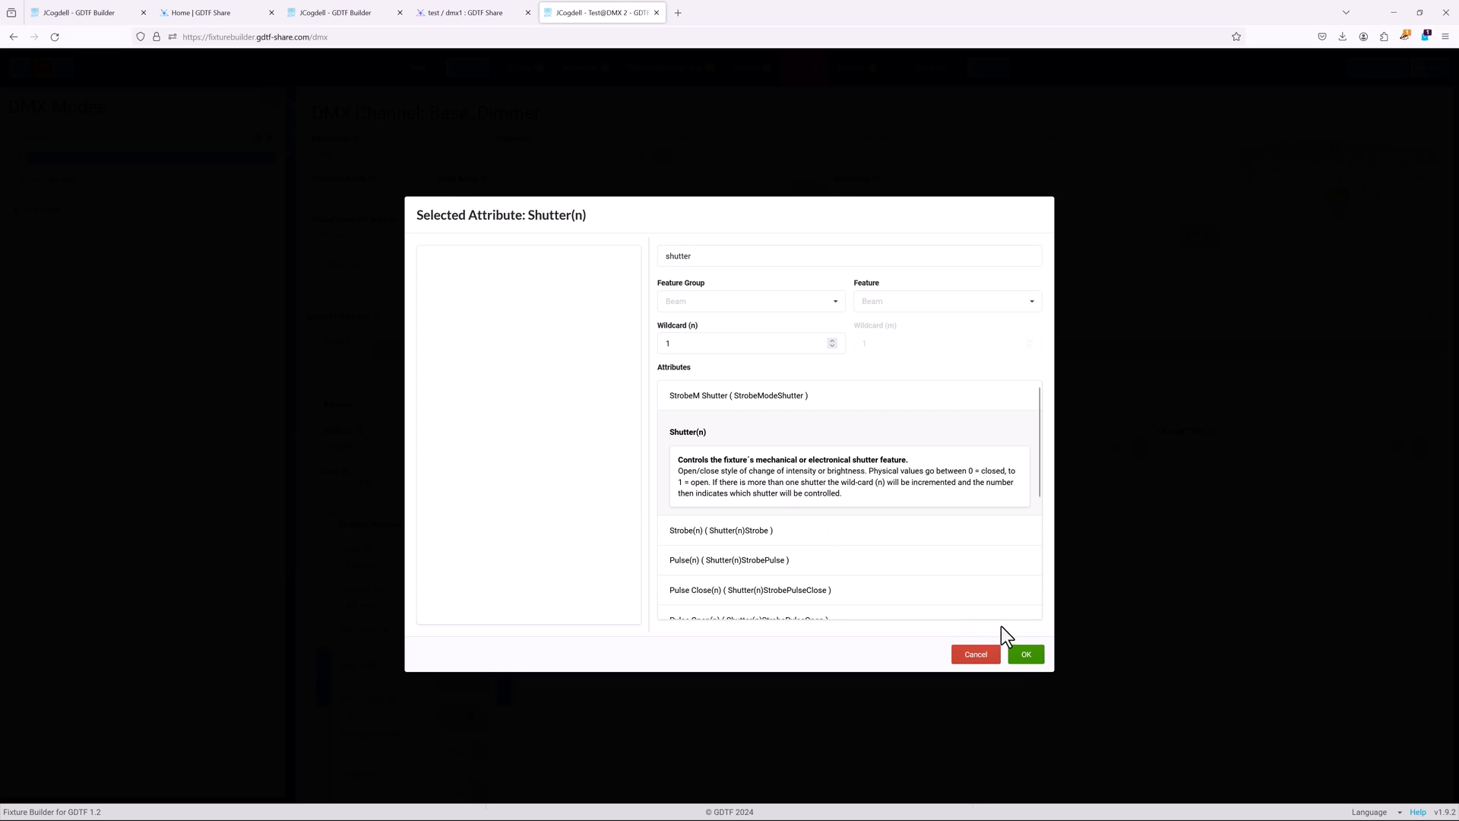
{"action": "left_click", "coordinate": [1024, 654]}
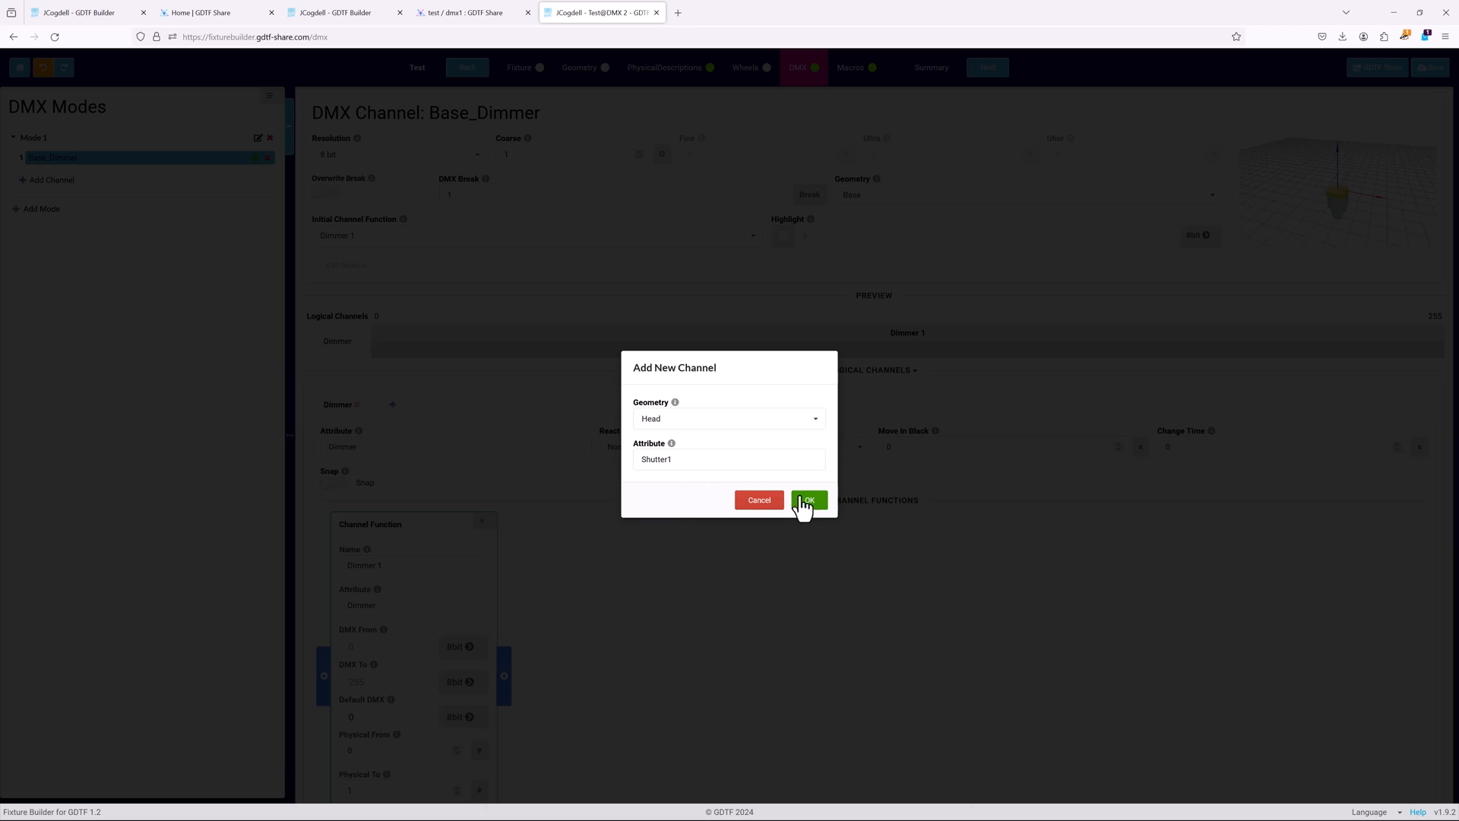
{"action": "left_click", "coordinate": [806, 500]}
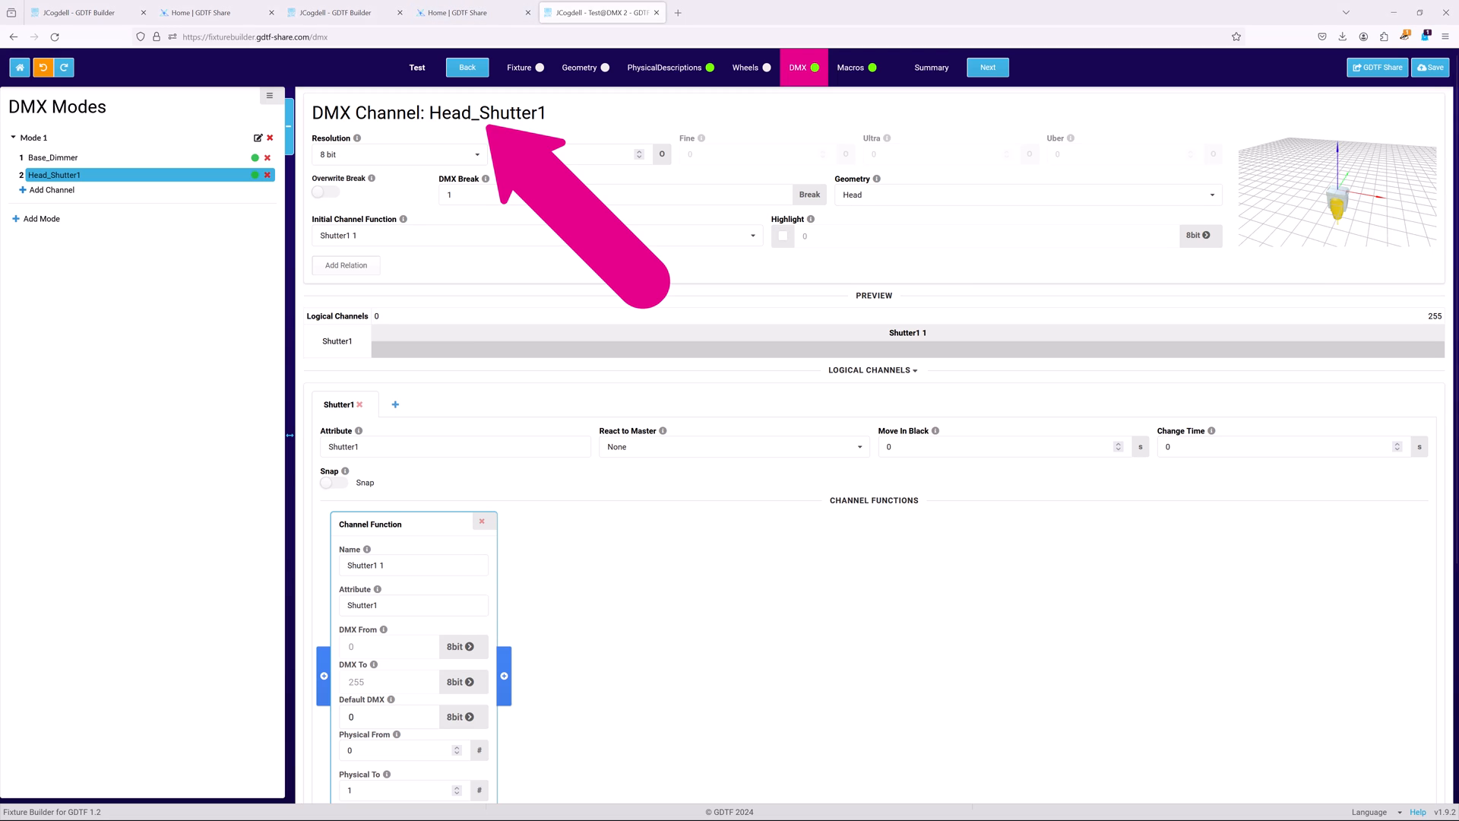
{"action": "left_click", "coordinate": [57, 156]}
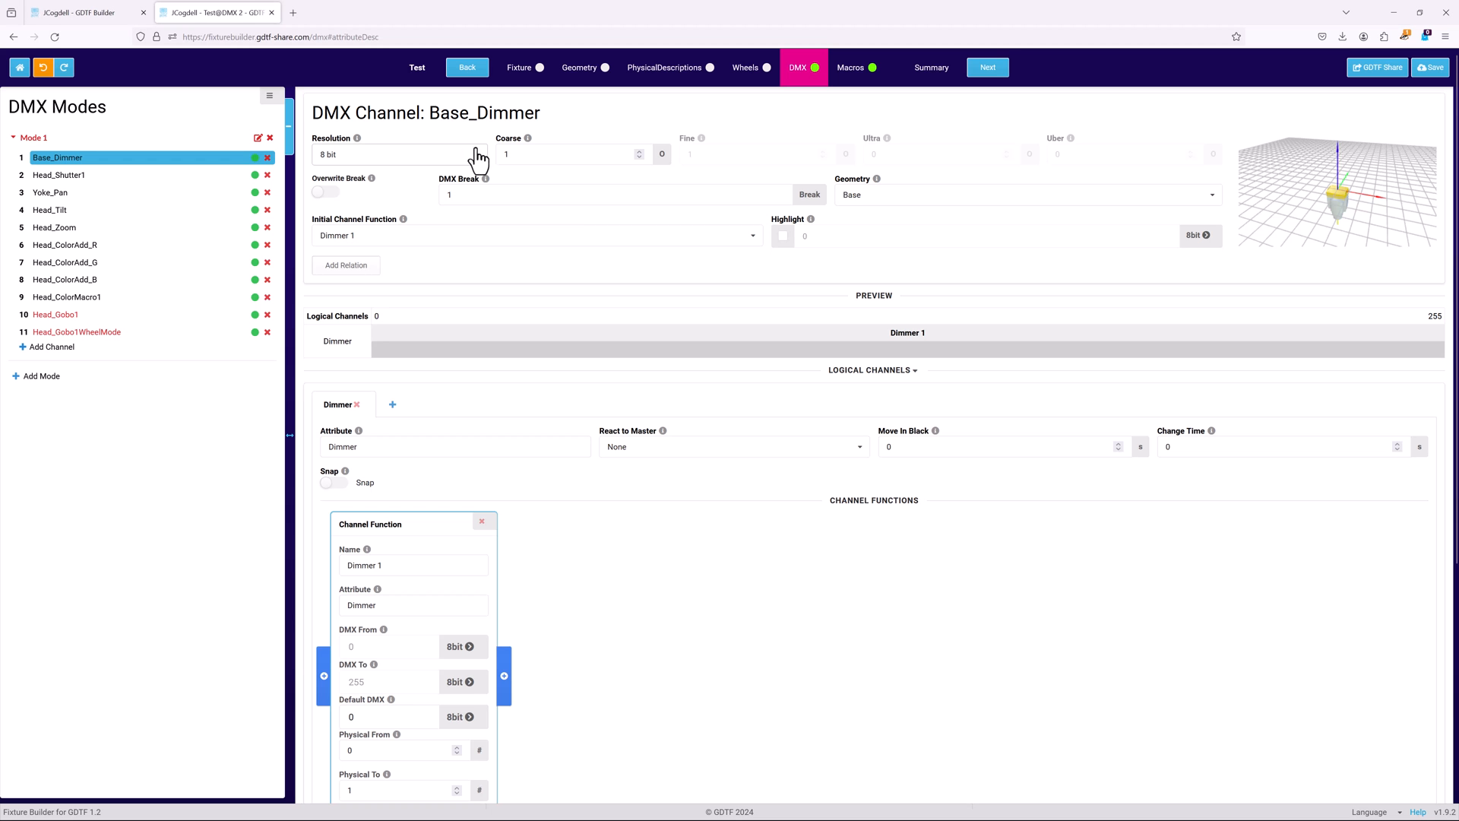
Make Base_Dimmer a 16-bit channel with fine byte 2.
{"action": "left_click", "coordinate": [398, 154]}
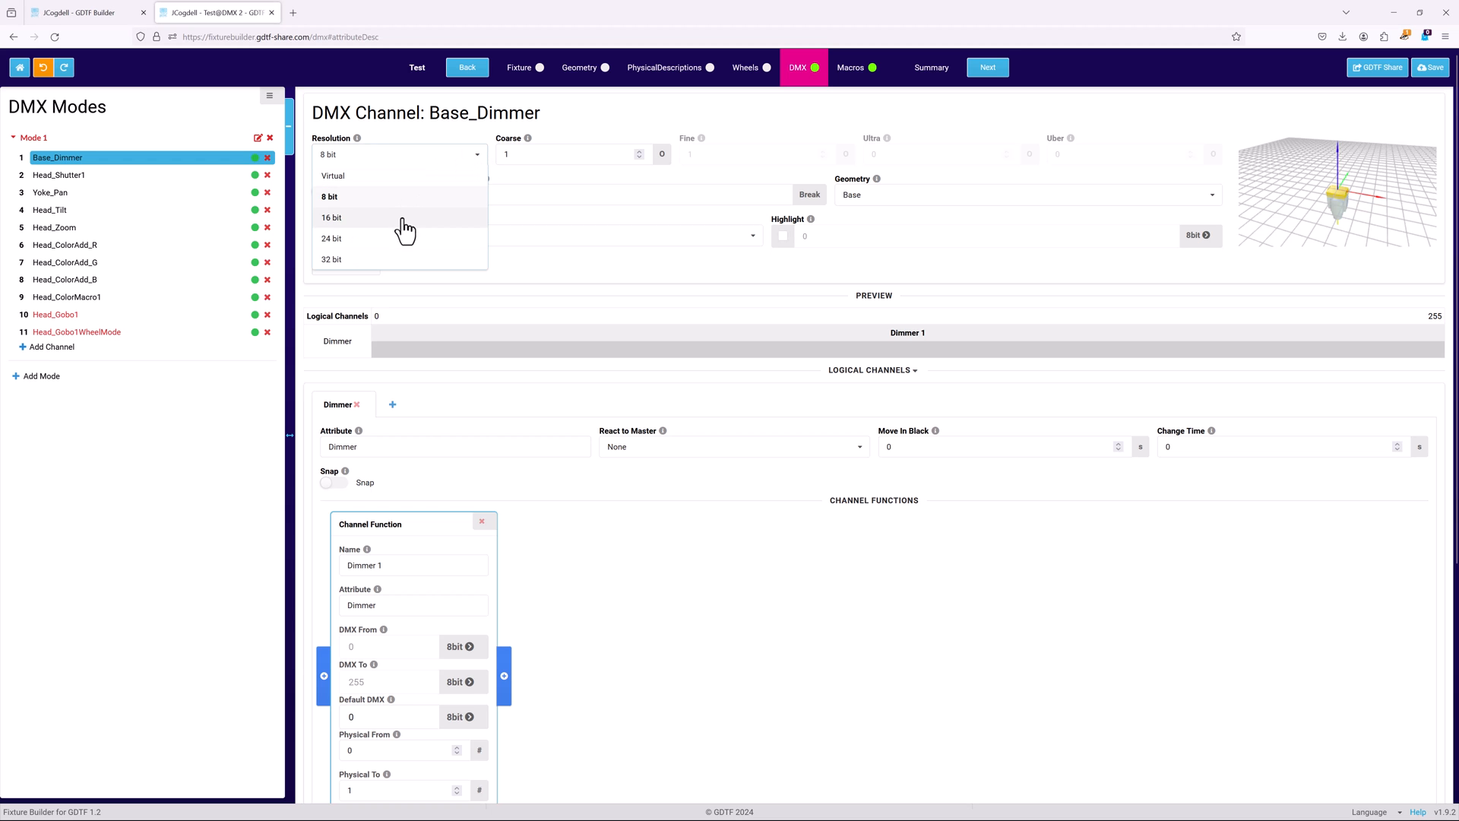
{"action": "left_click", "coordinate": [331, 217]}
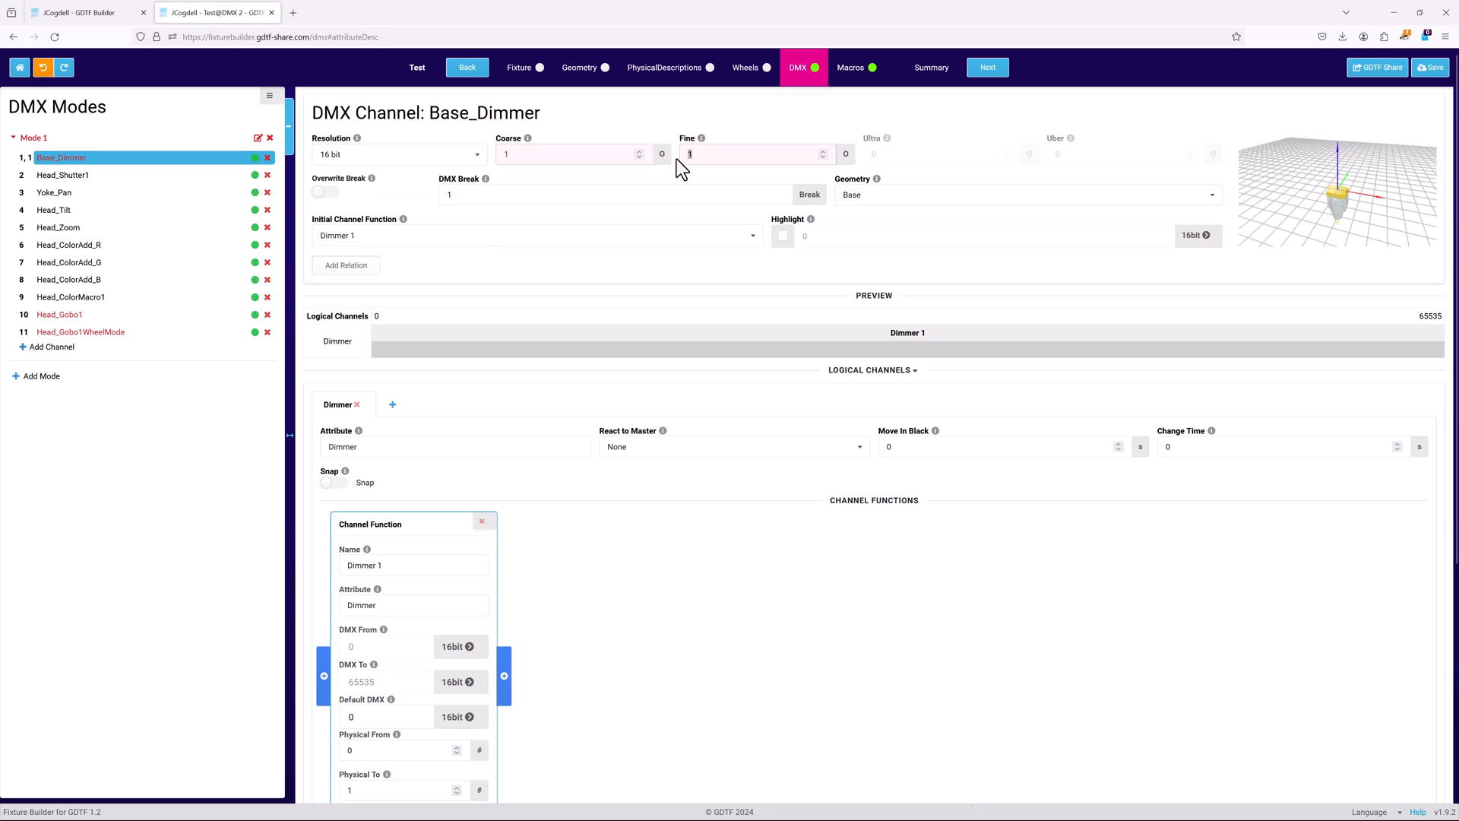
{"action": "type", "text": "2"}
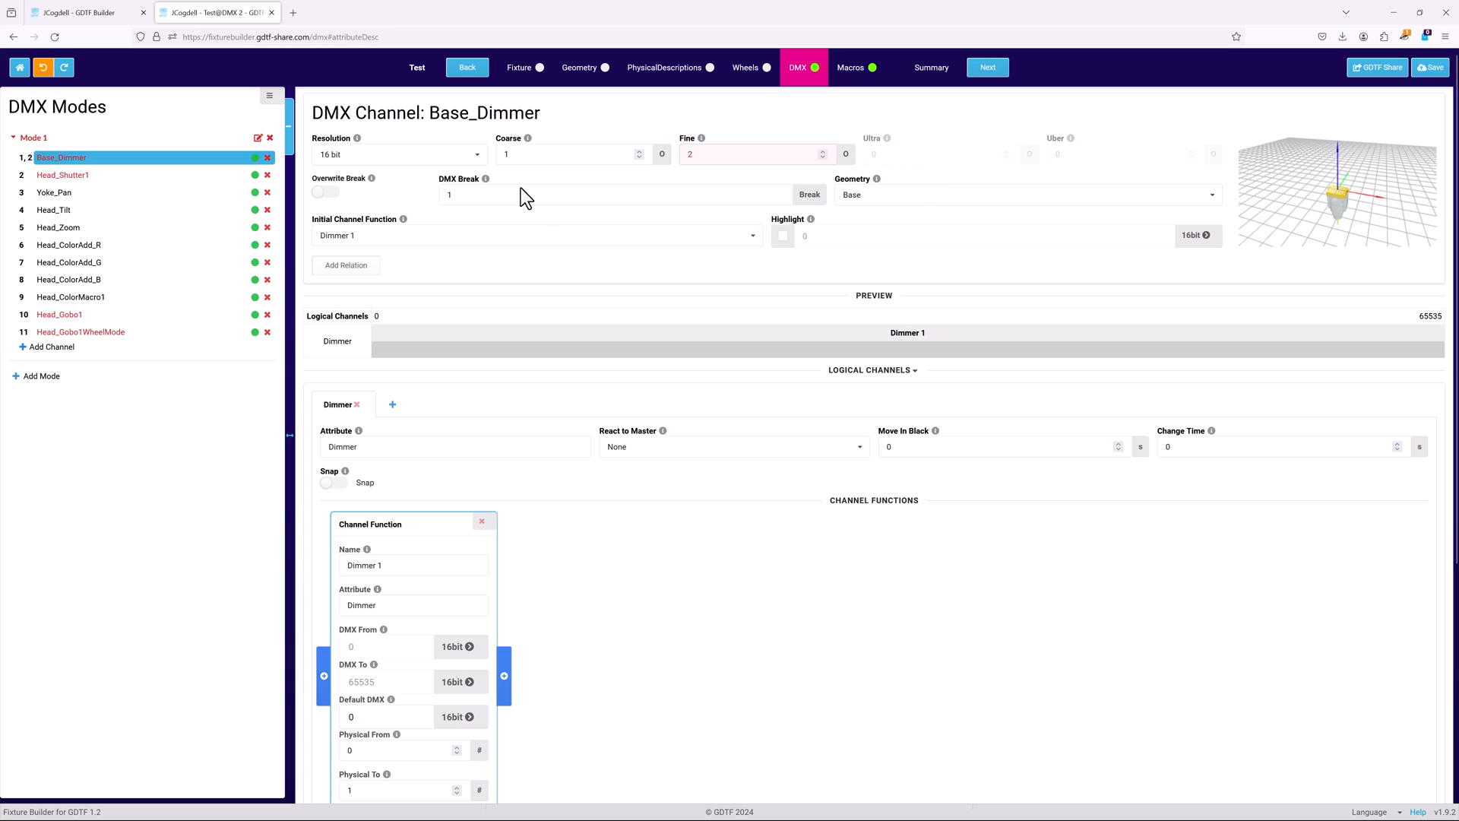
{"action": "mouse_move", "coordinate": [868, 251]}
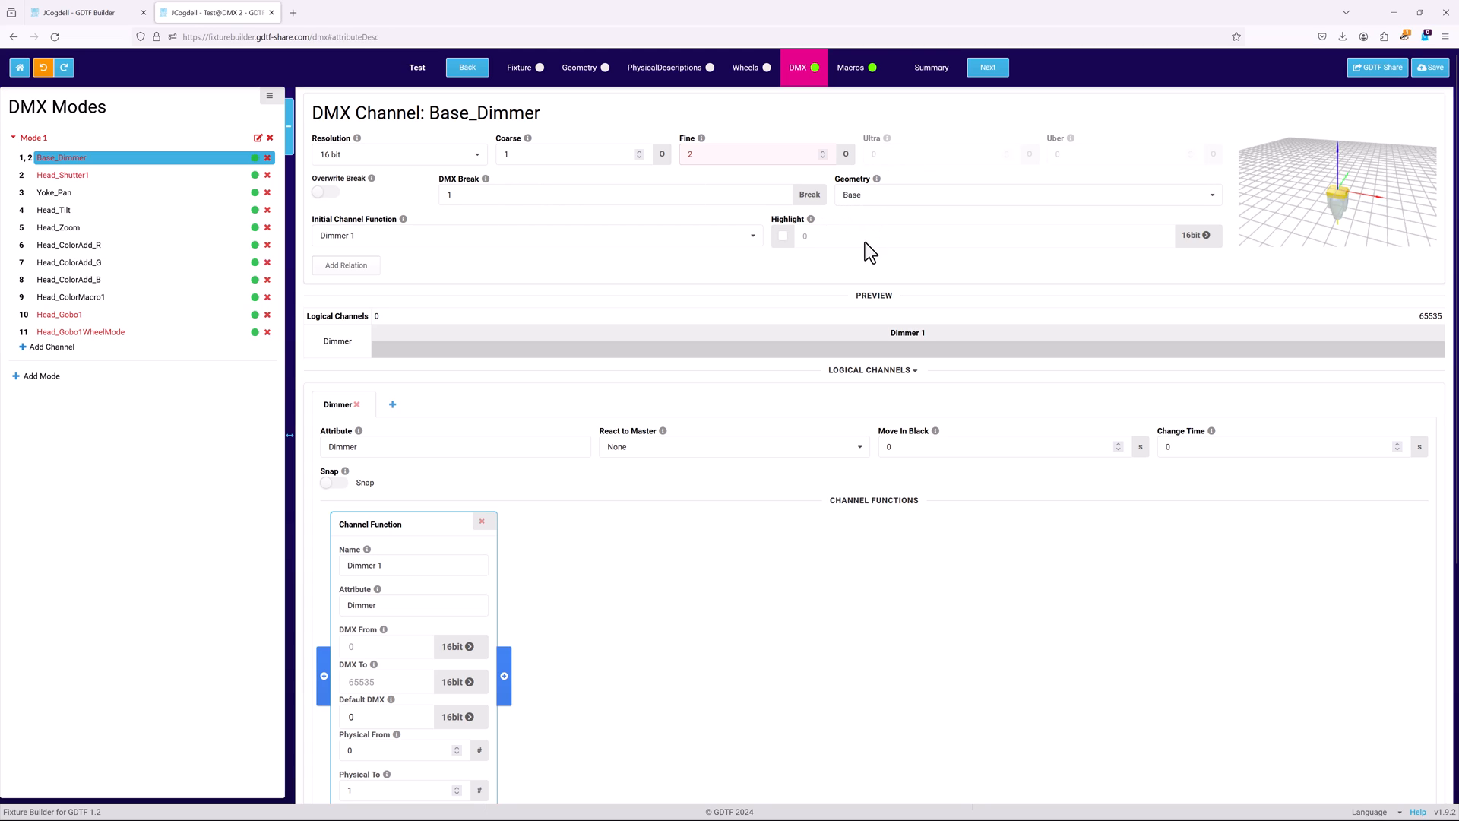
Set Base_Dimmer's highlight to 65535 and have its Dimmer react to the Grand master.
{"action": "left_click", "coordinate": [783, 236]}
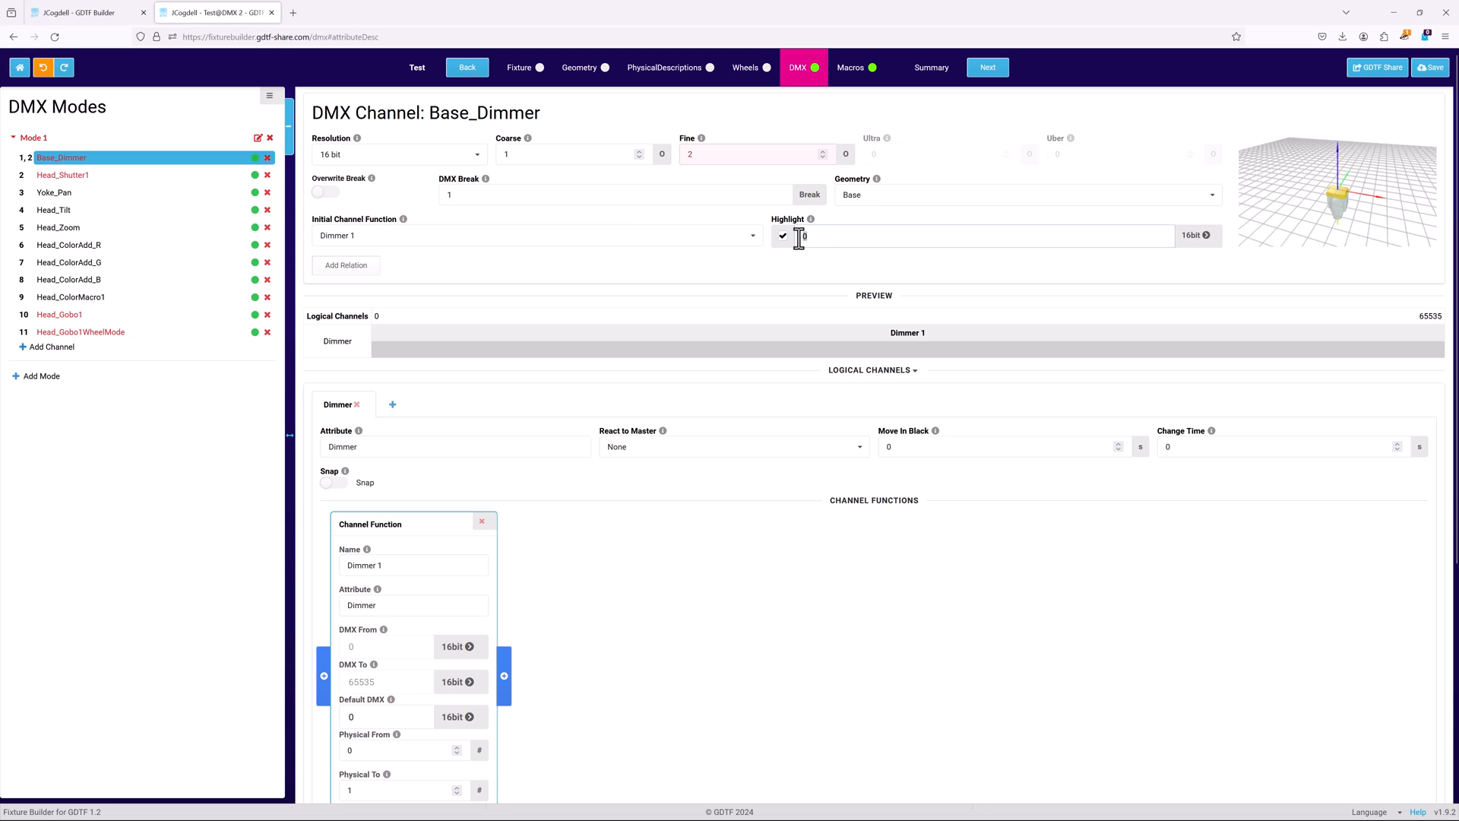
{"action": "type", "text": "65635"}
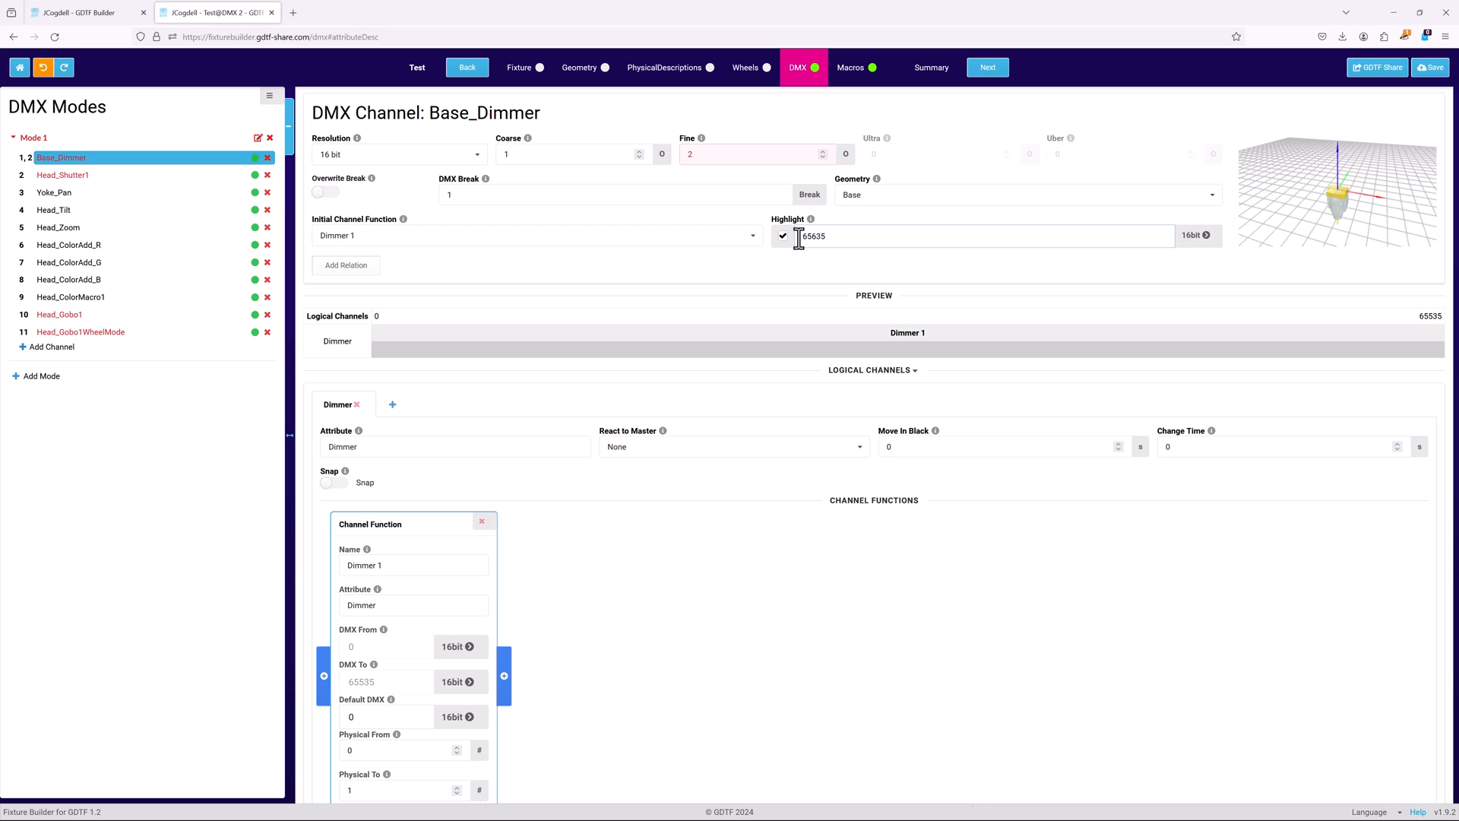
{"action": "type", "text": "65535"}
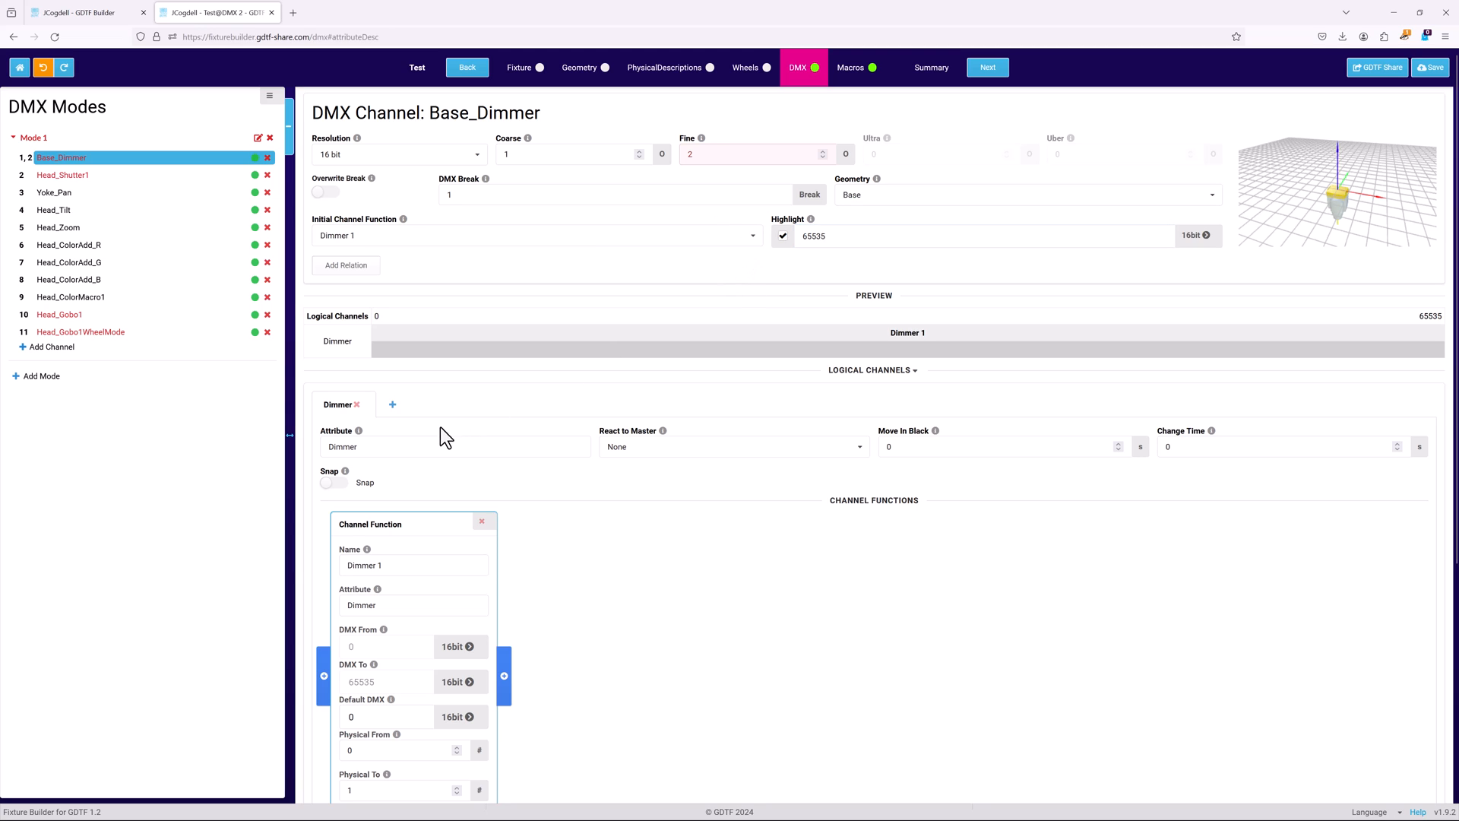
{"action": "mouse_move", "coordinate": [838, 456]}
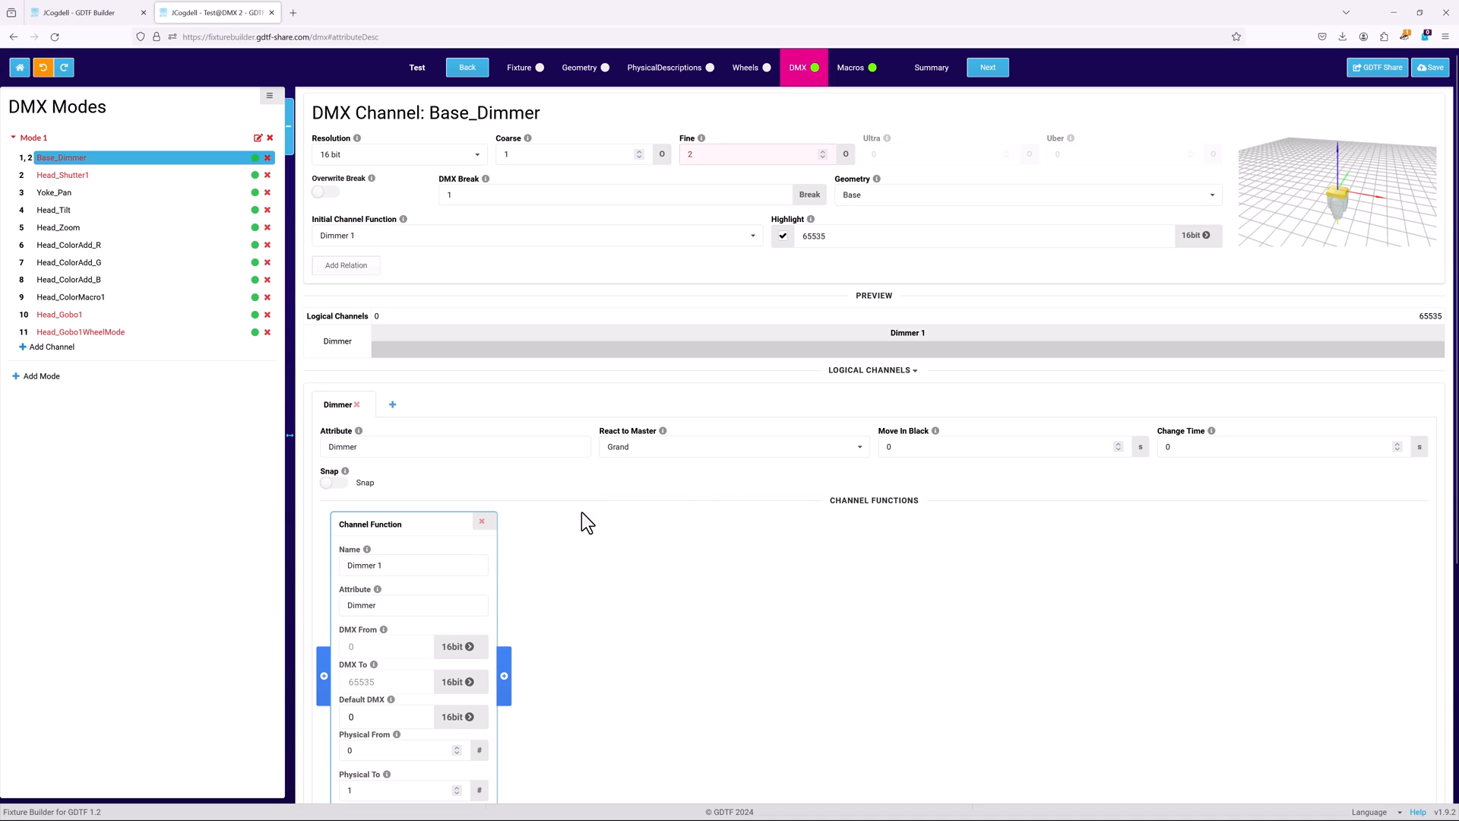
{"action": "scroll", "scroll_direction": "down", "scroll_amount": 3}
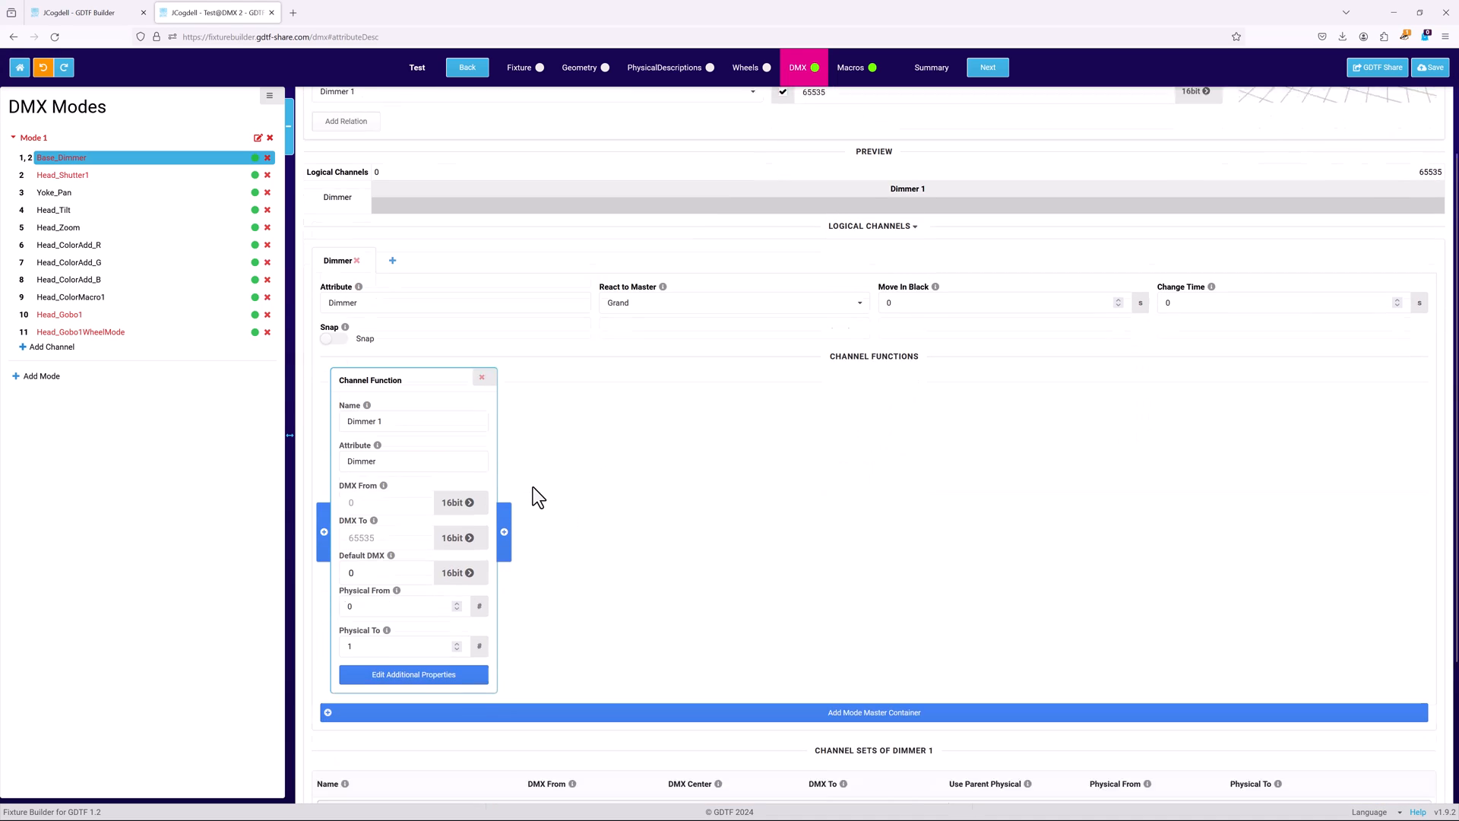
Add two channel sets to Dimmer 1: Closed at DMX 0 and Open at DMX 65535.
{"action": "scroll", "scroll_direction": "down", "scroll_amount": 3}
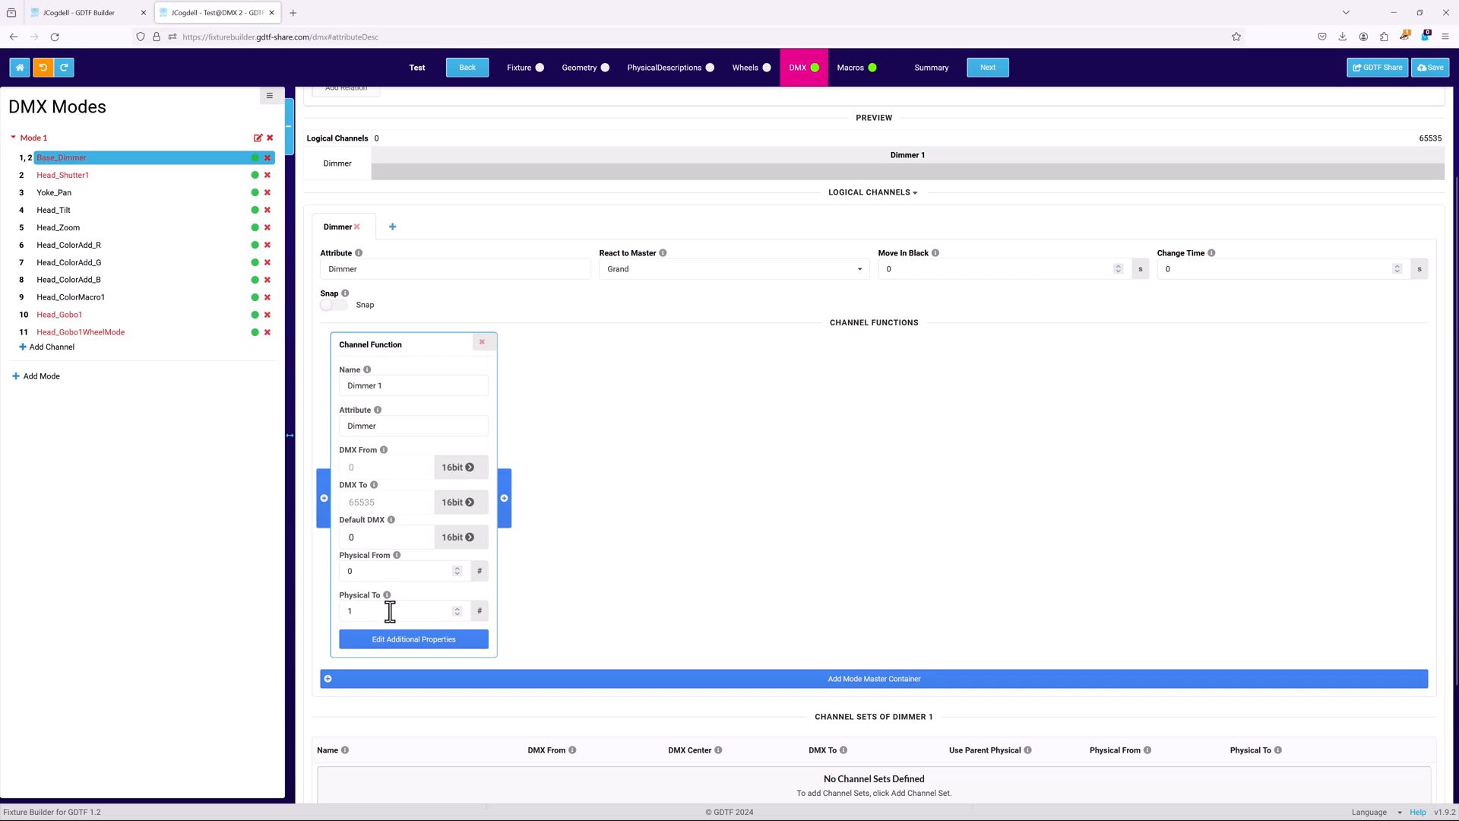
{"action": "scroll", "scroll_direction": "down", "scroll_amount": 3}
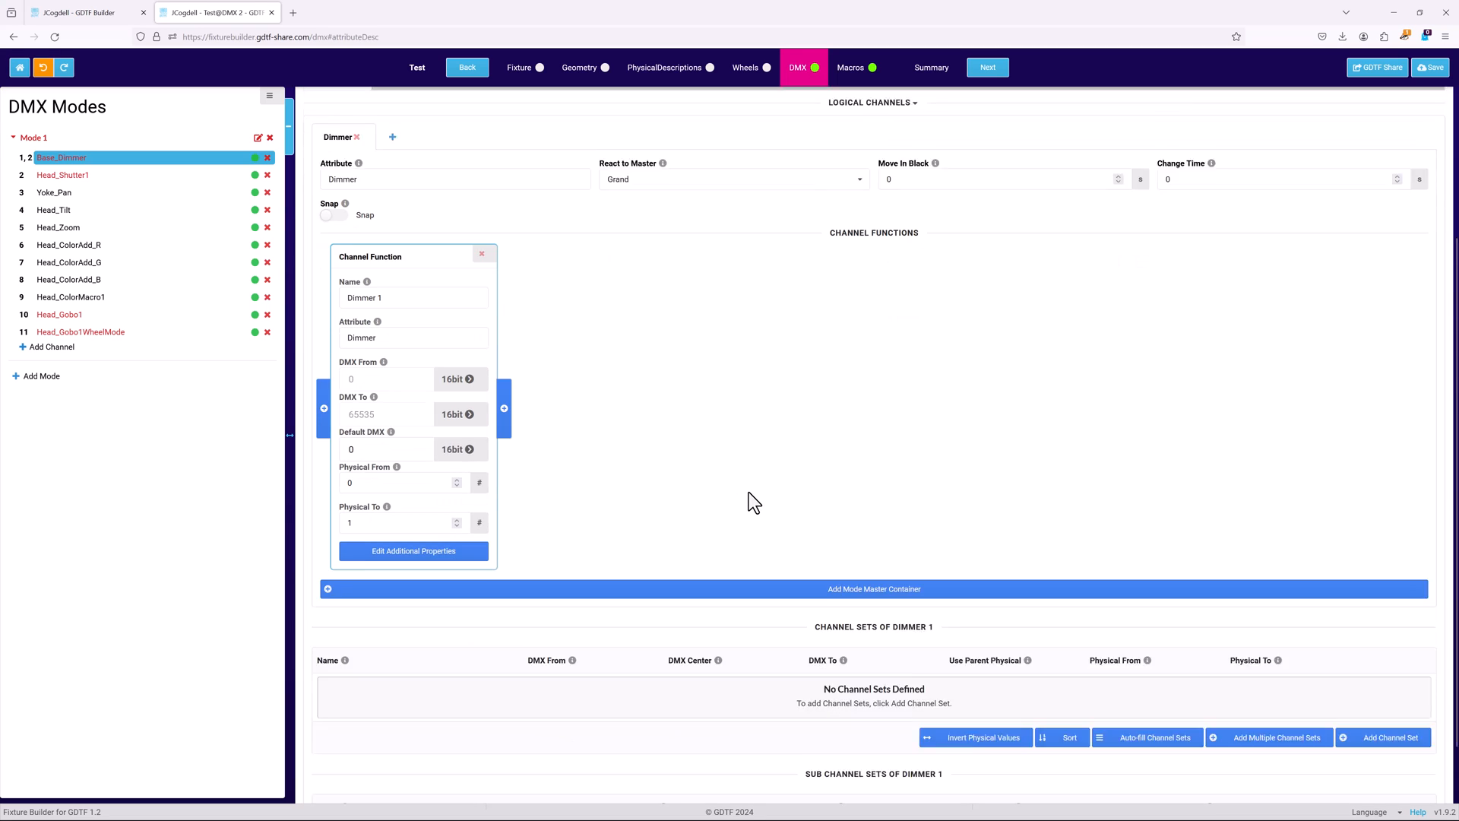
{"action": "scroll", "scroll_direction": "down", "scroll_amount": 3}
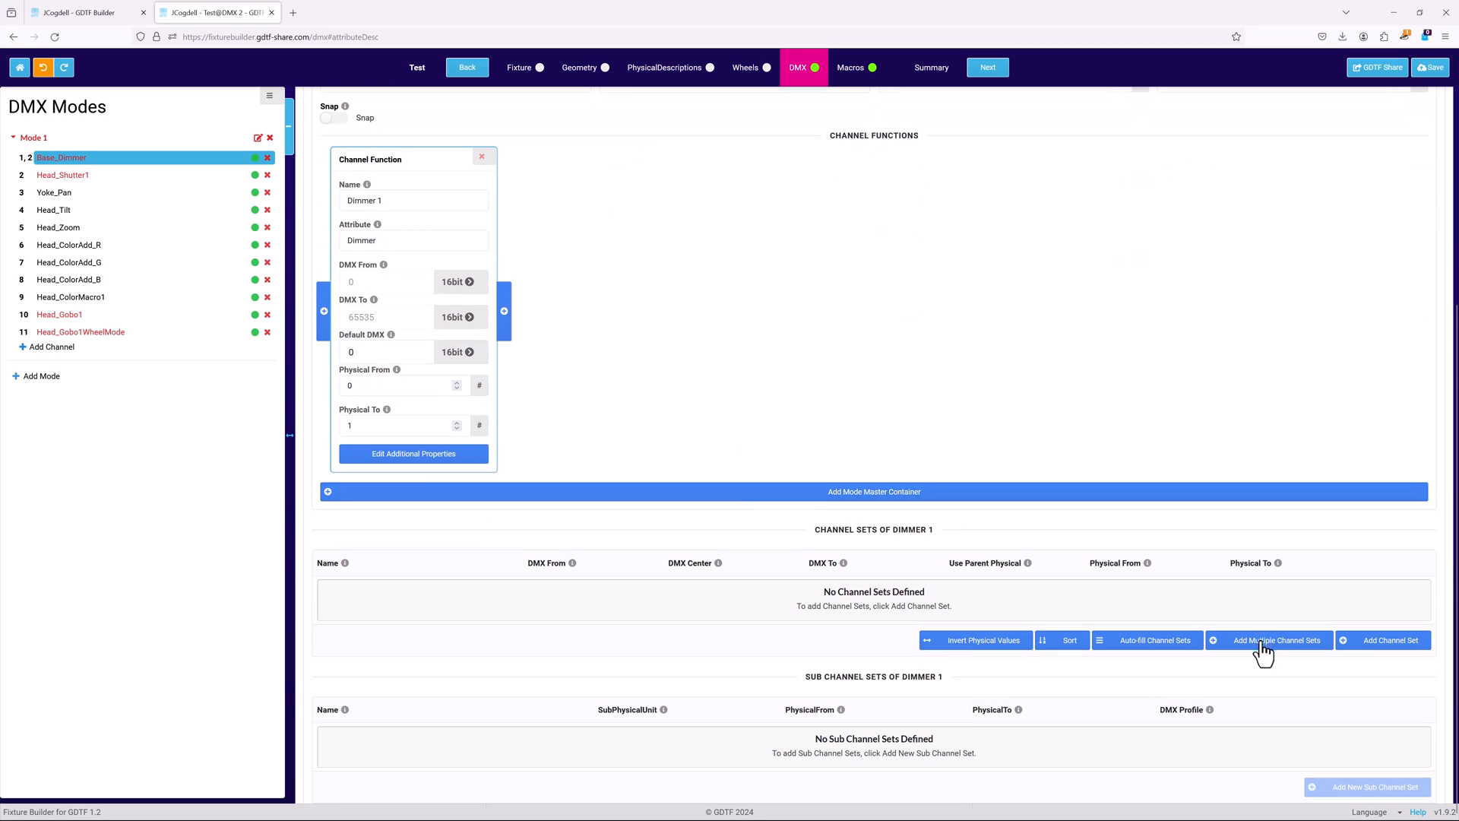
{"action": "left_click", "coordinate": [1275, 640]}
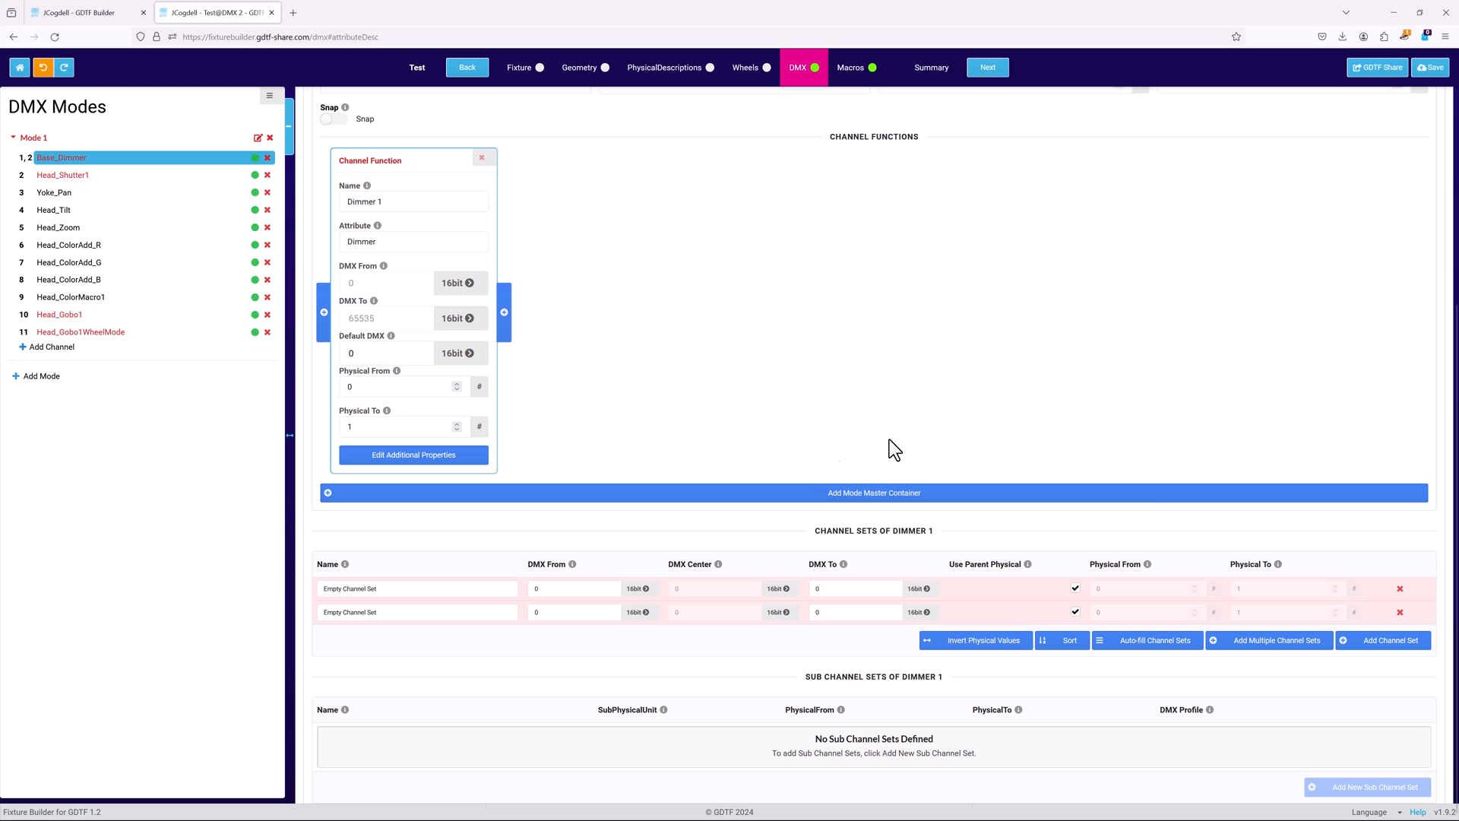
{"action": "left_click", "coordinate": [1146, 640]}
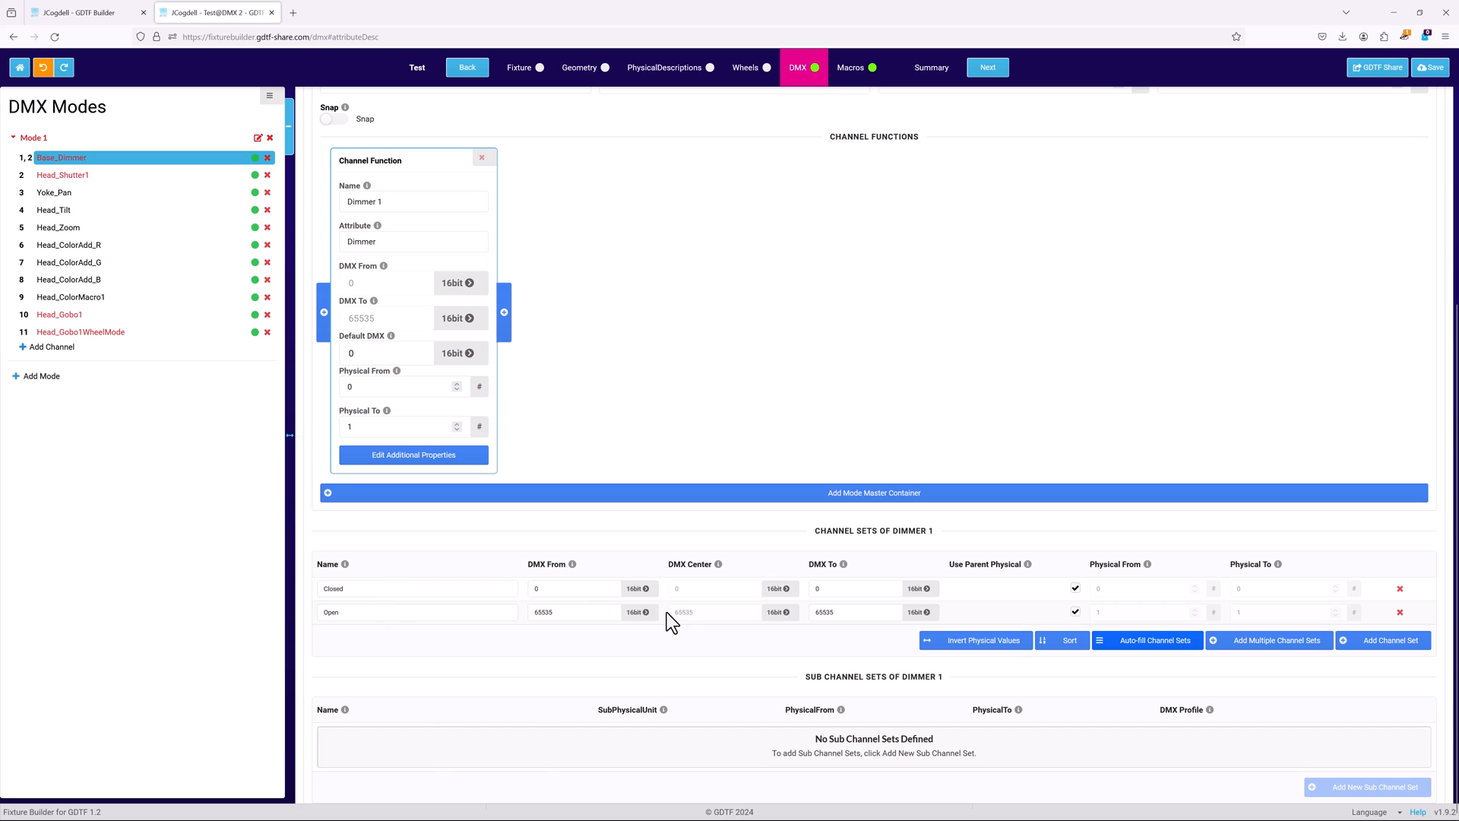
{"action": "mouse_move", "coordinate": [1154, 608]}
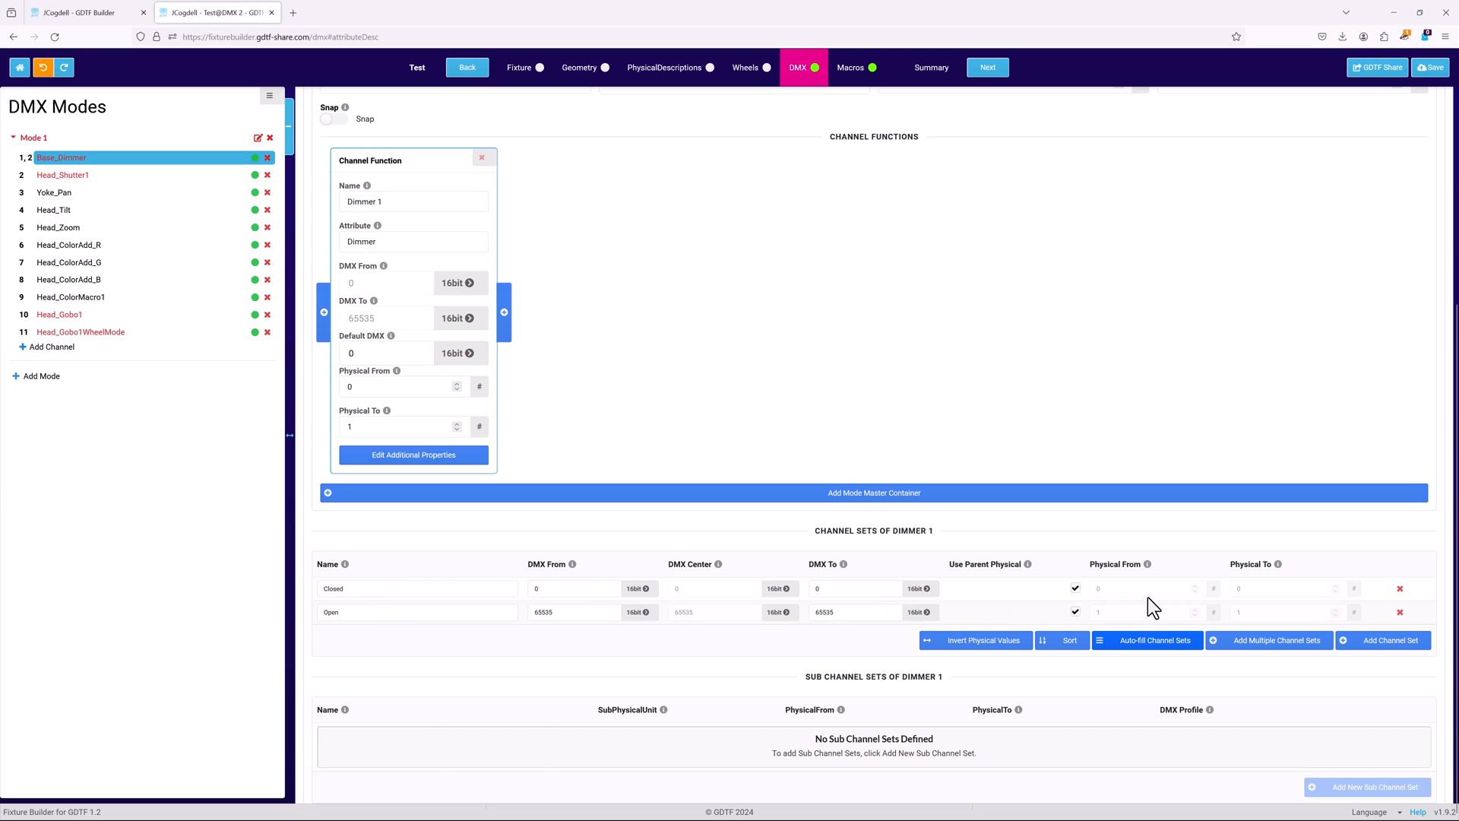
{"action": "mouse_move", "coordinate": [622, 537]}
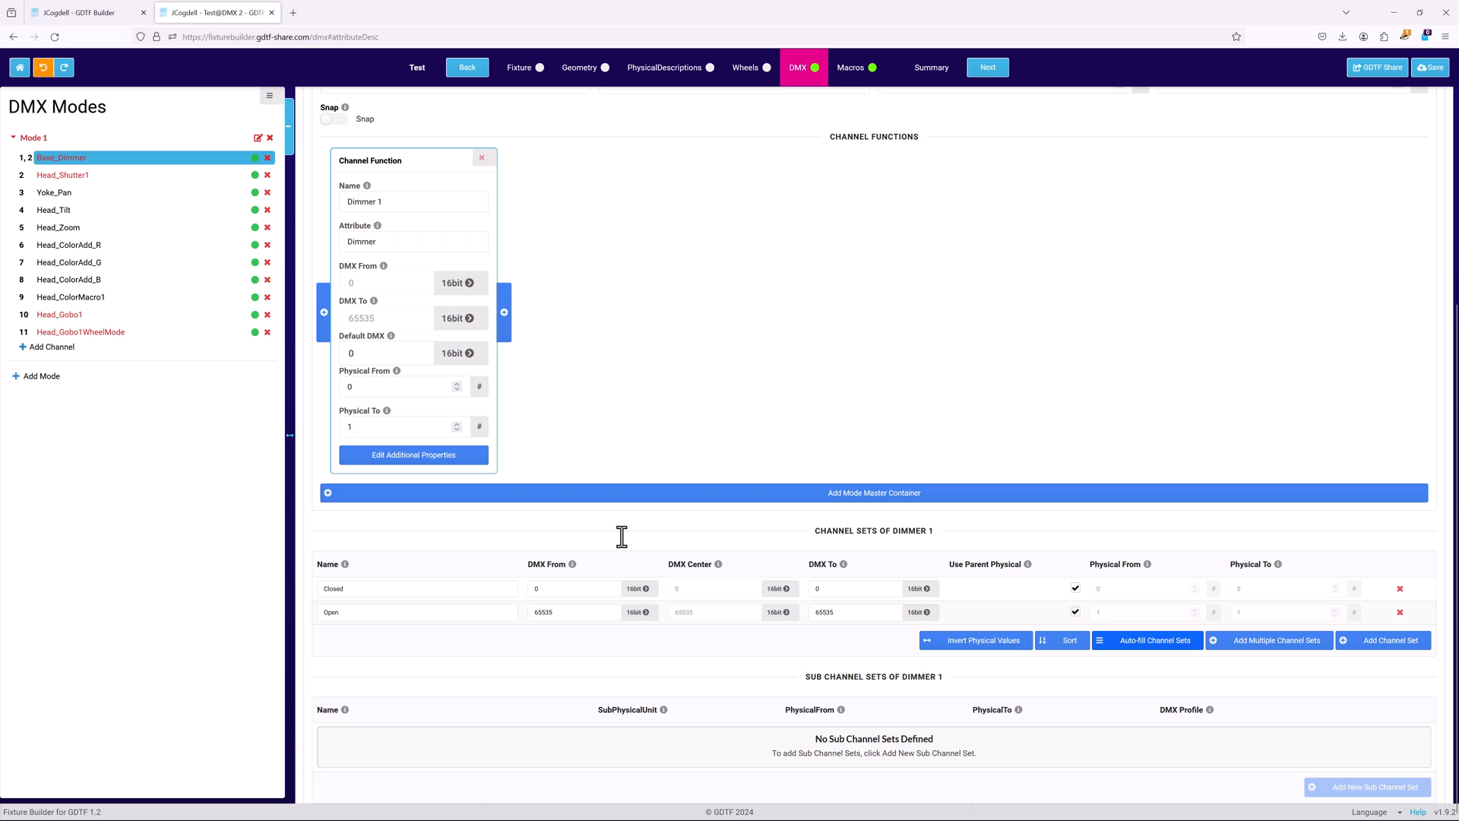
Move the Head_Shutter1 channel onto the Beam geometry, making it Beam_Shutter1.
{"action": "left_click", "coordinate": [63, 174]}
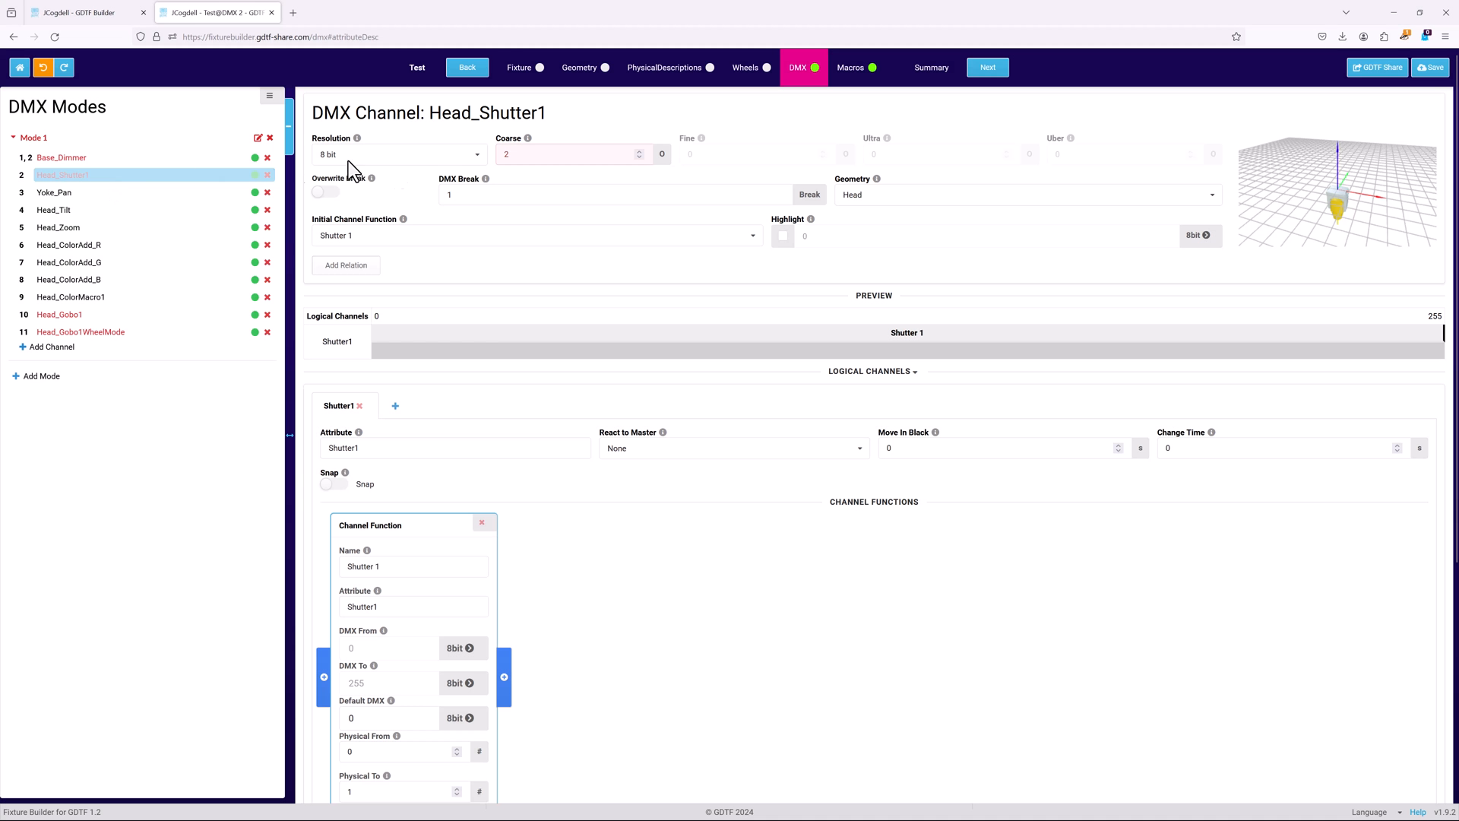
{"action": "left_click", "coordinate": [640, 150]}
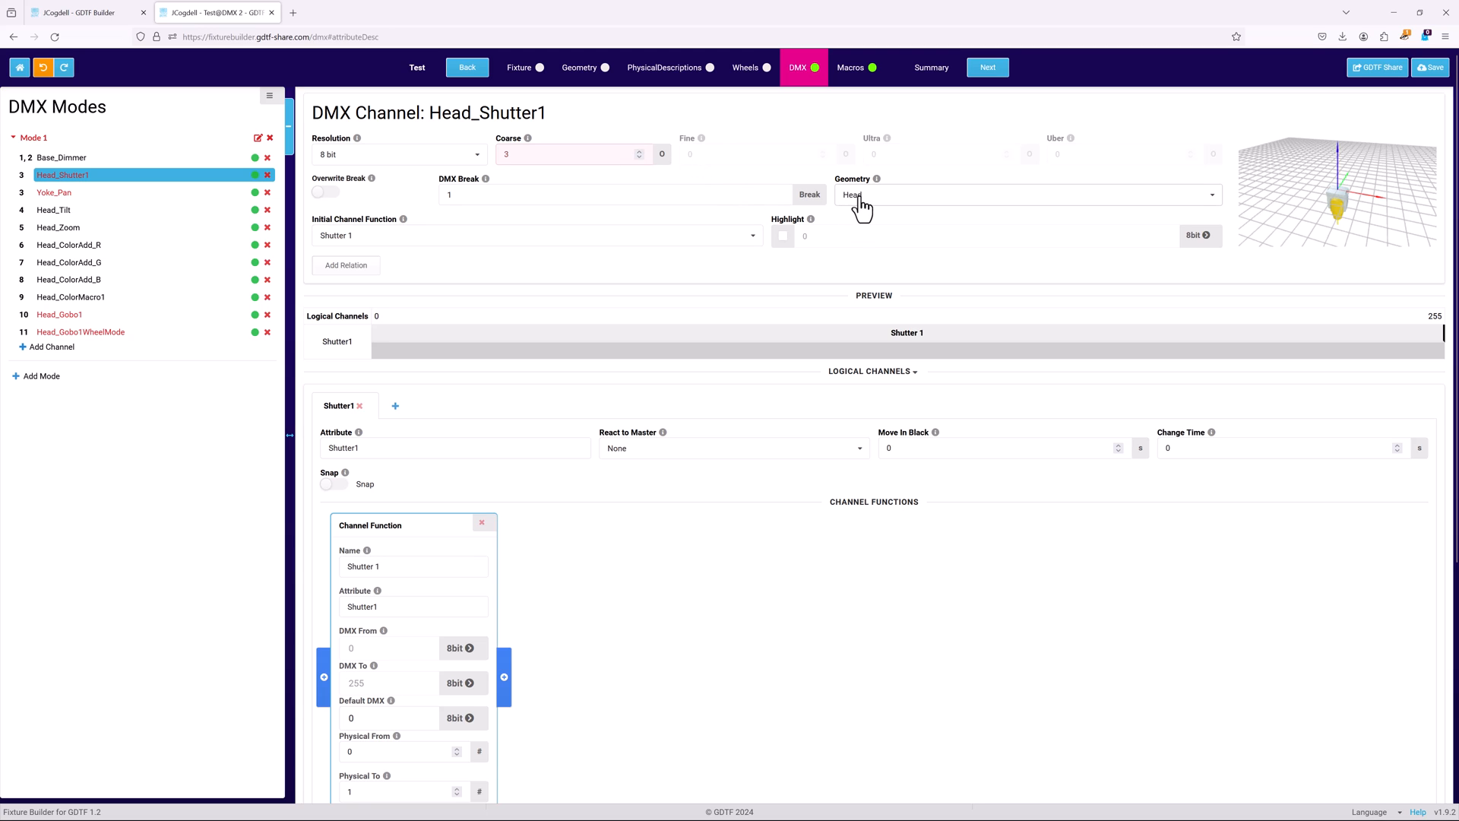
{"action": "left_click", "coordinate": [1022, 195]}
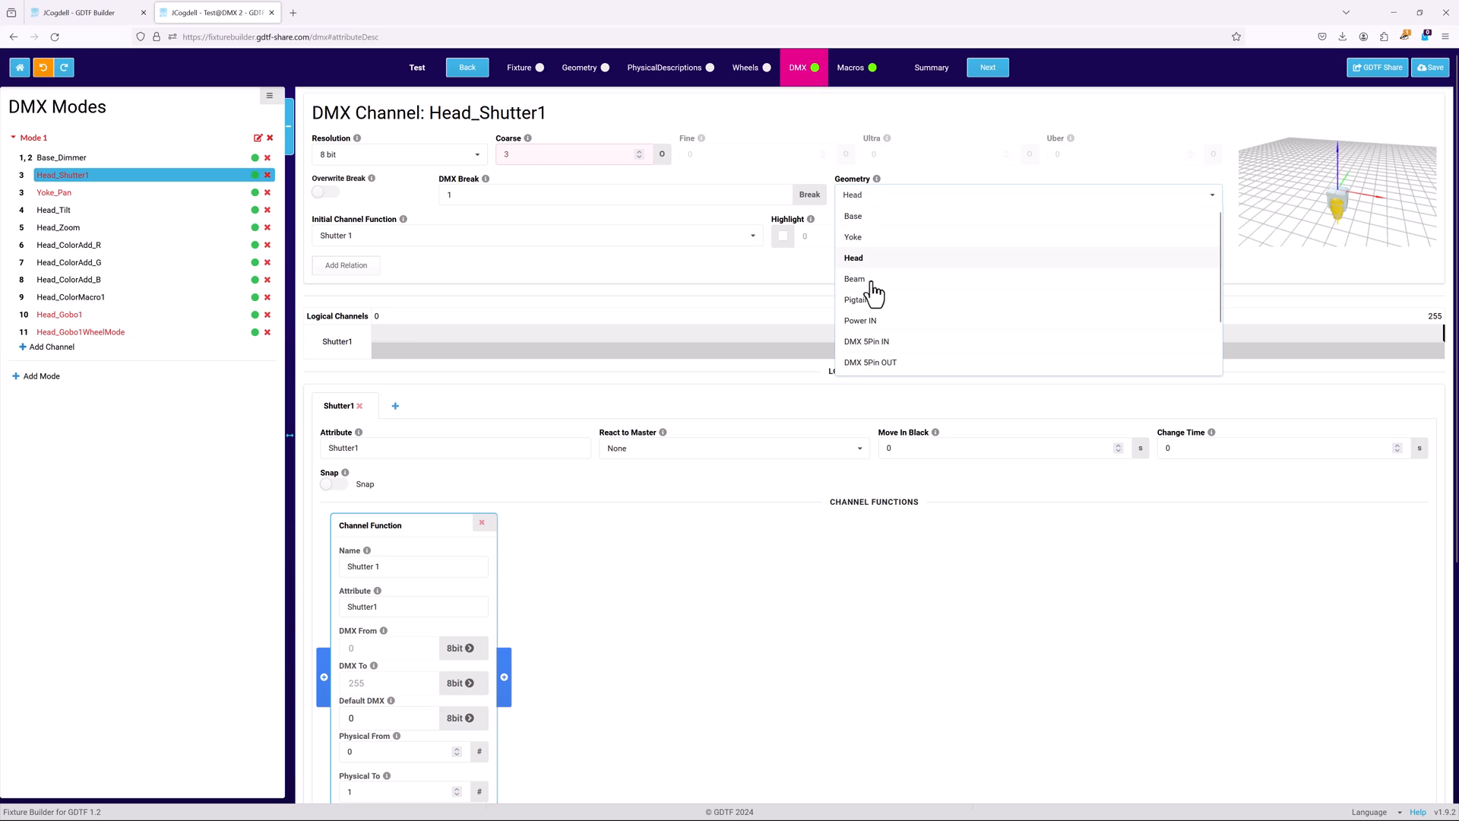
{"action": "left_click", "coordinate": [853, 278]}
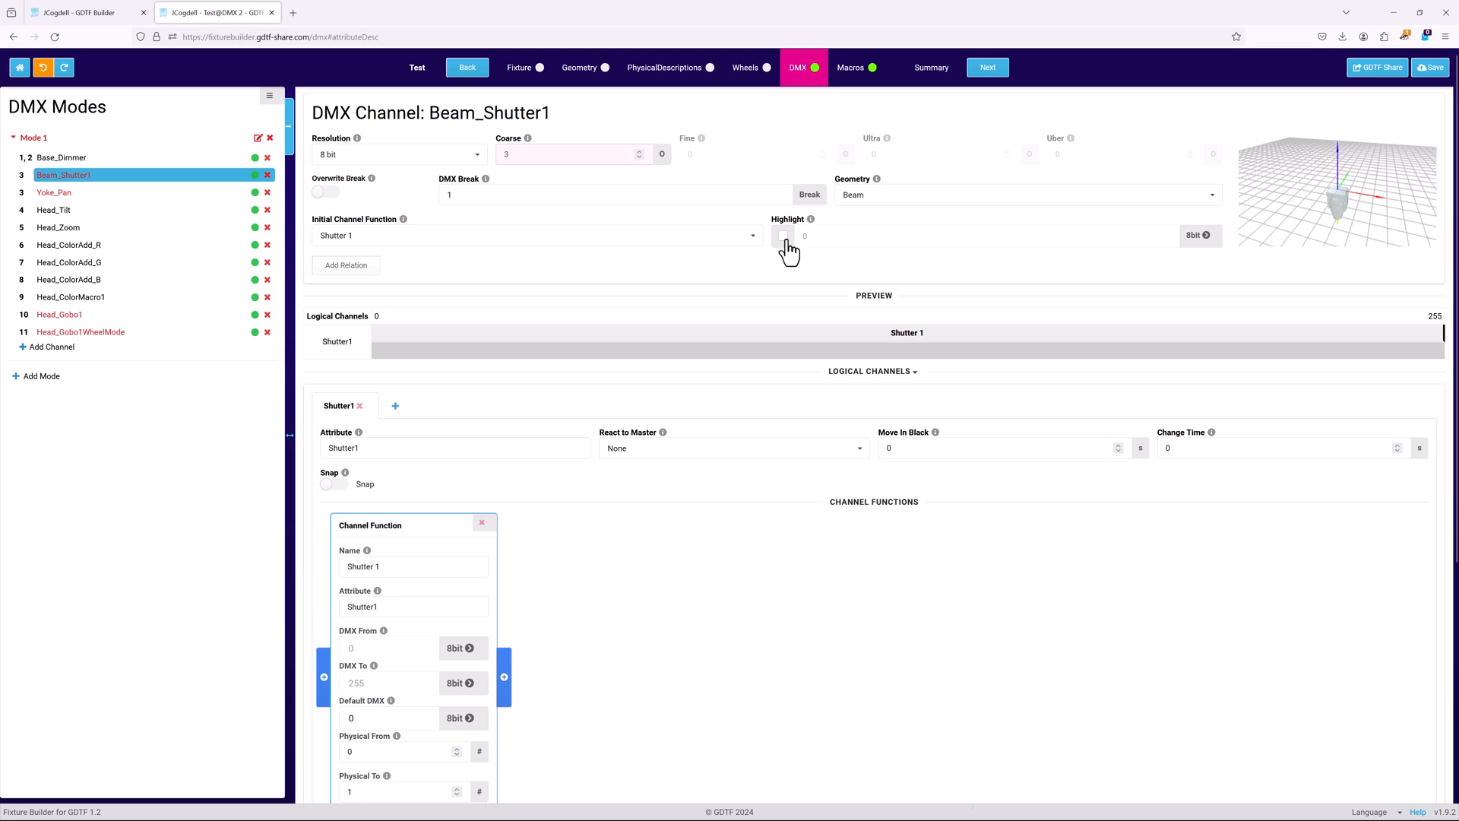
Give the shutter channel a highlight of 32 and a default DMX of 32.
{"action": "left_click", "coordinate": [784, 236]}
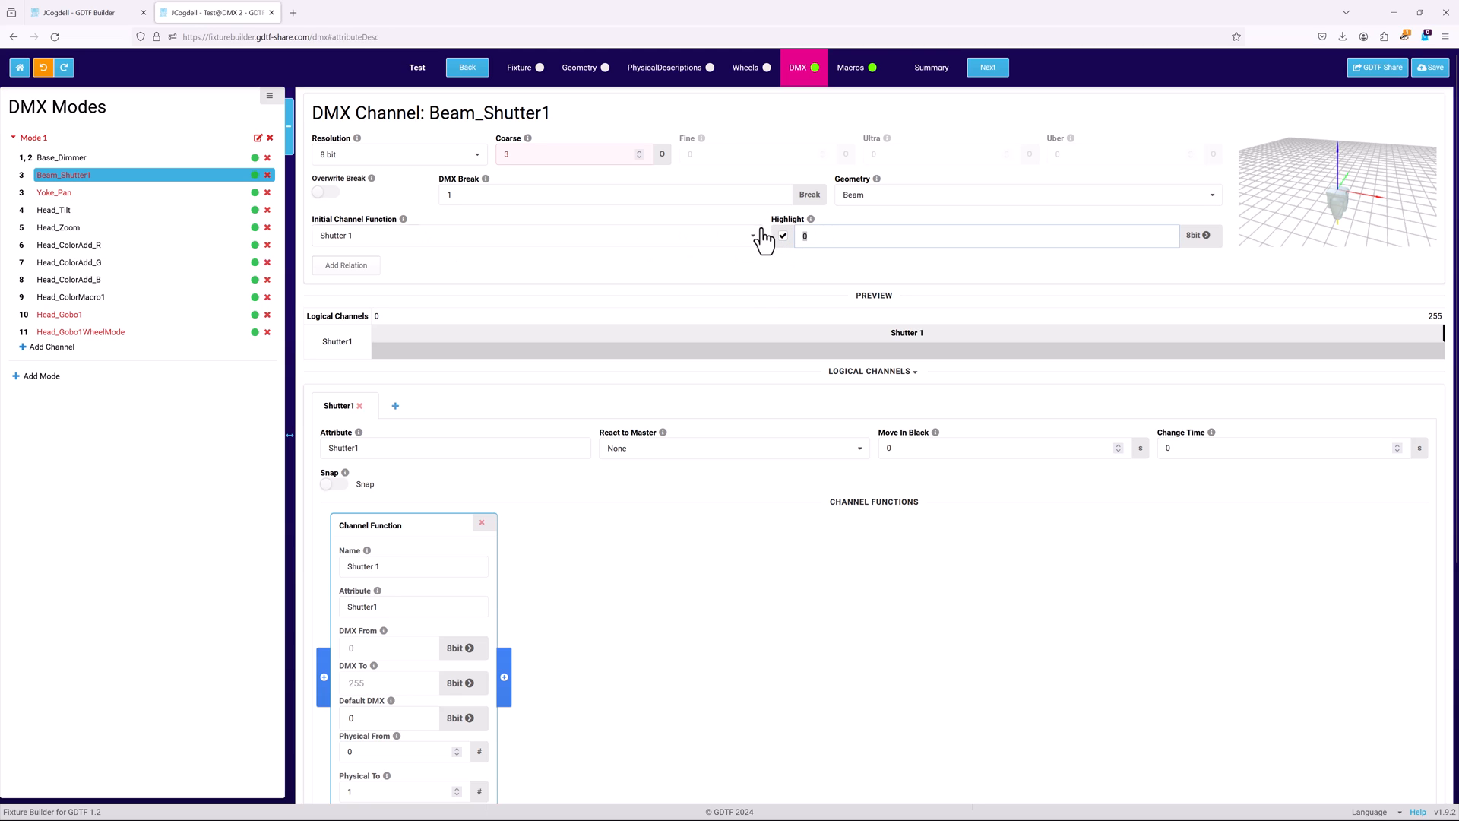
{"action": "type", "text": "32"}
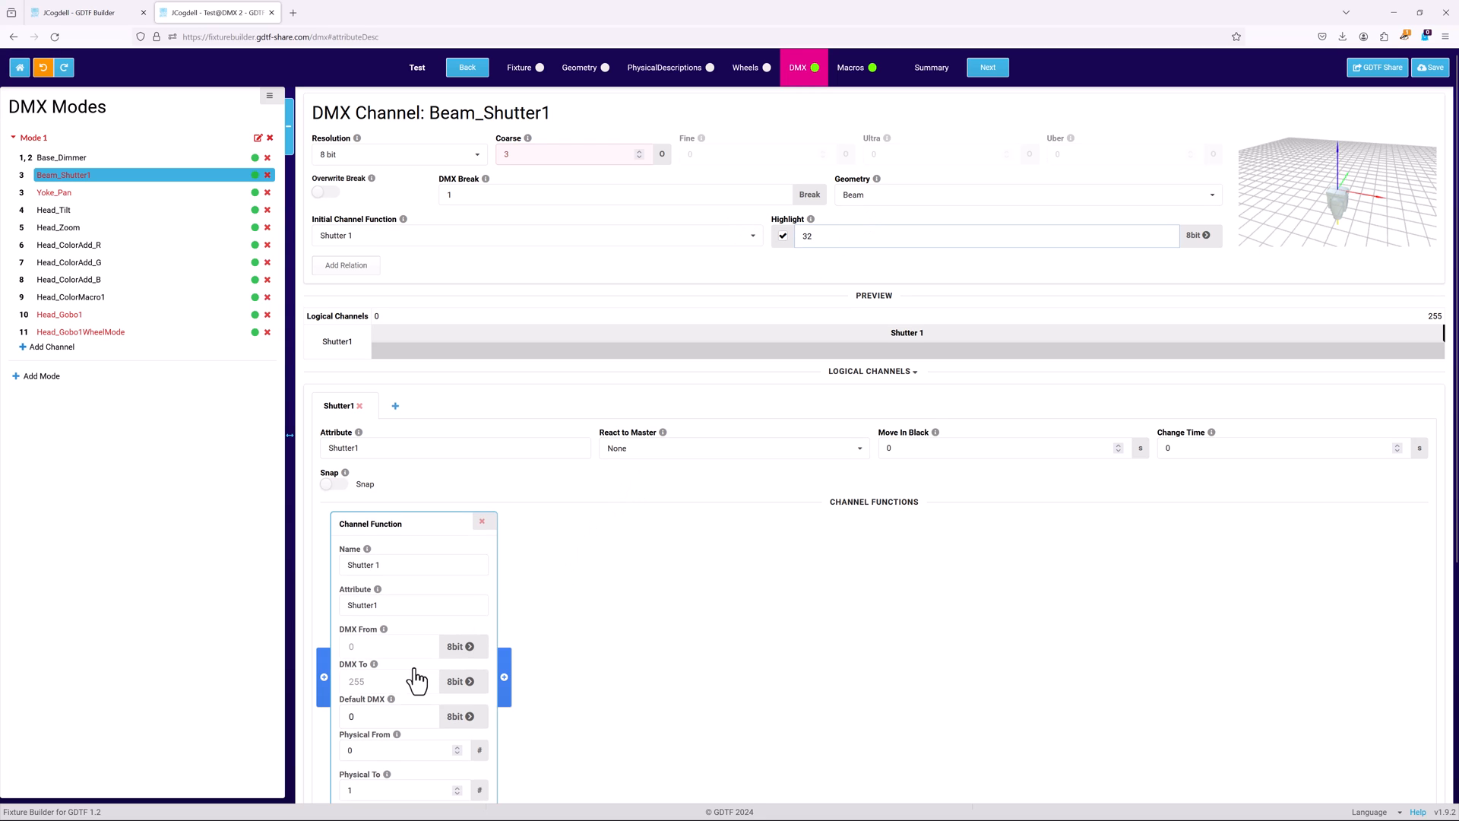
{"action": "scroll", "scroll_direction": "down", "scroll_amount": 3}
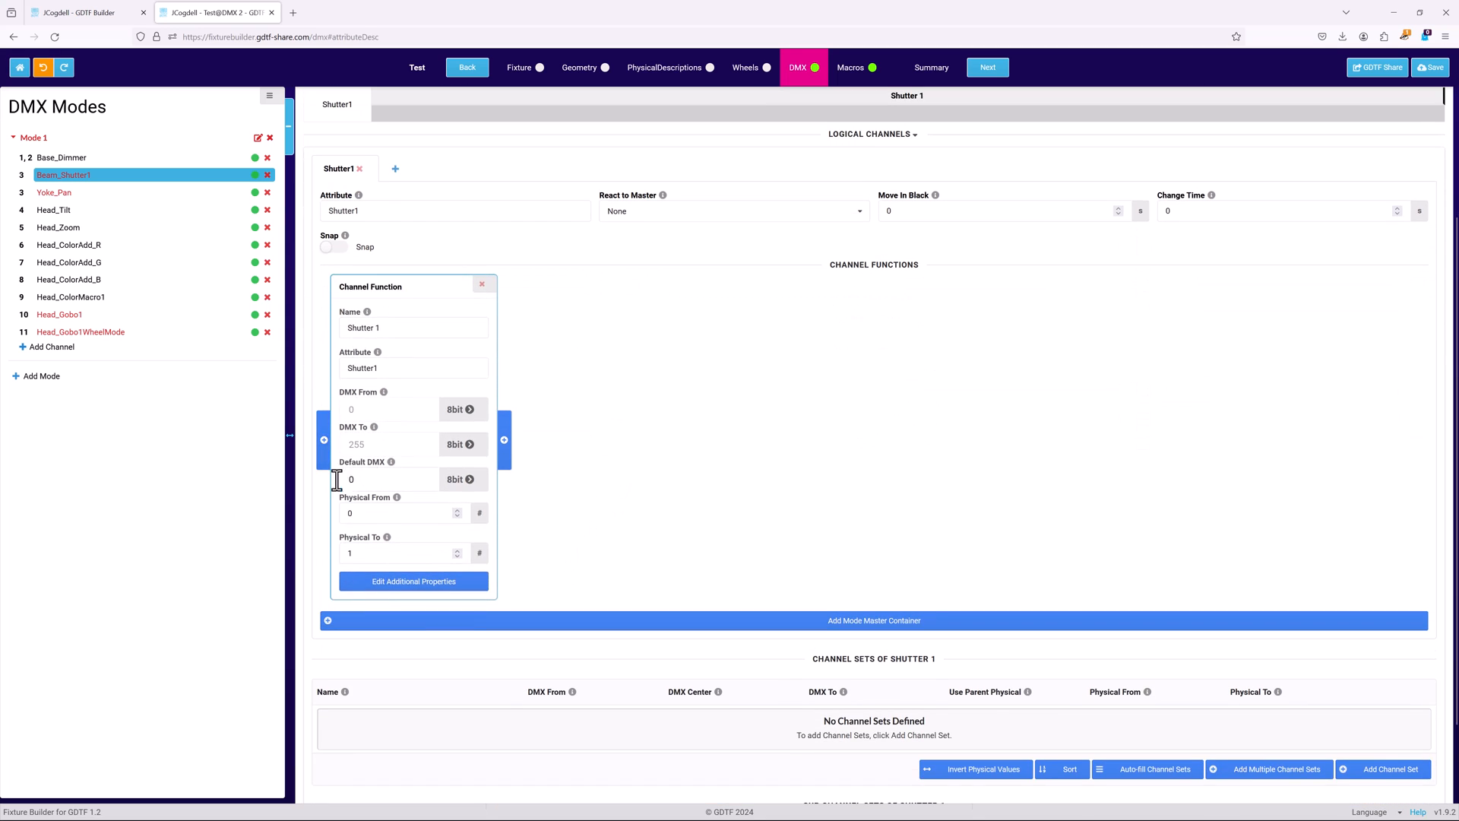
{"action": "type", "text": "32"}
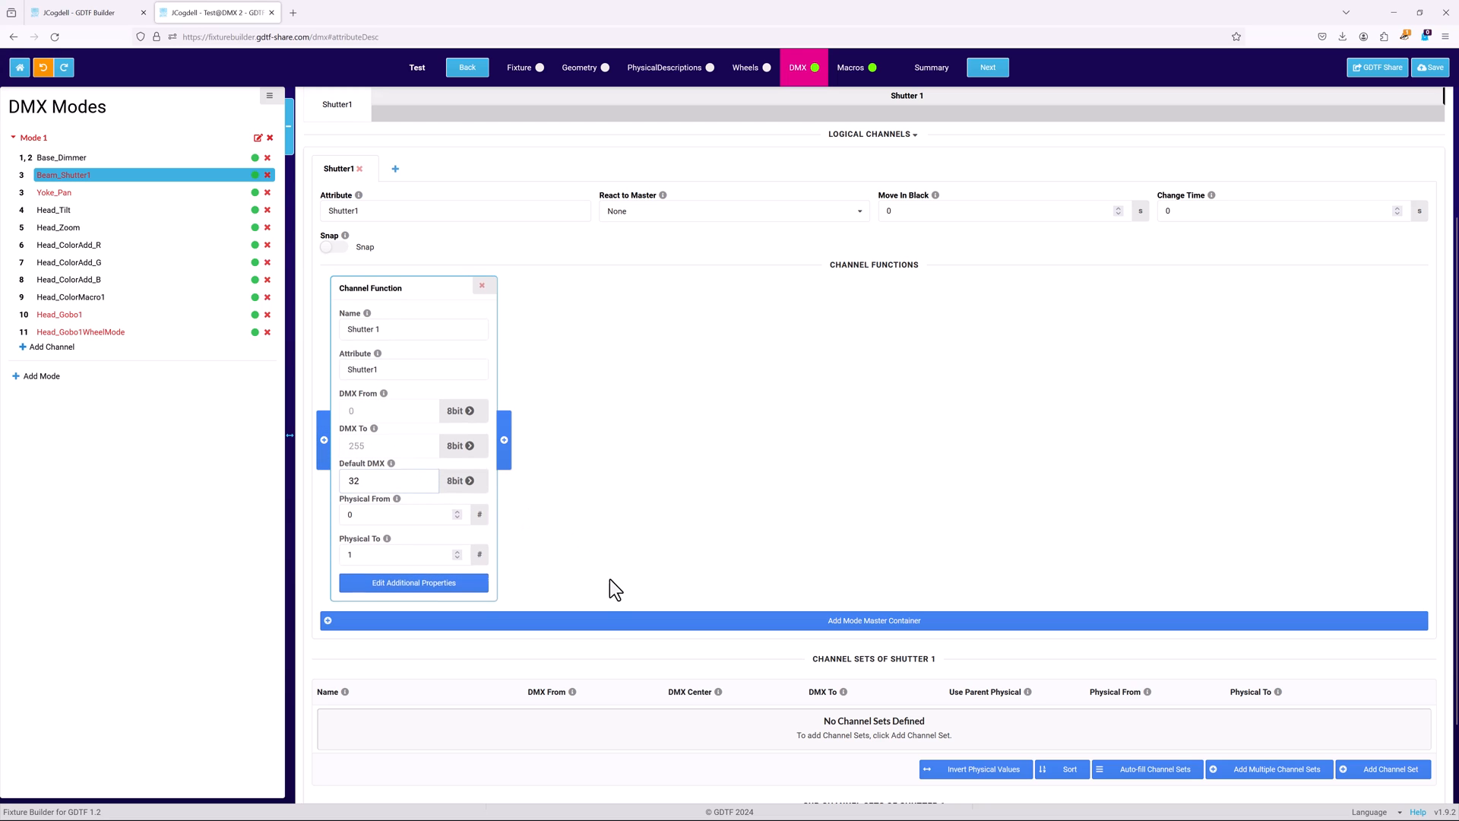
{"action": "scroll", "scroll_direction": "down", "scroll_amount": 3}
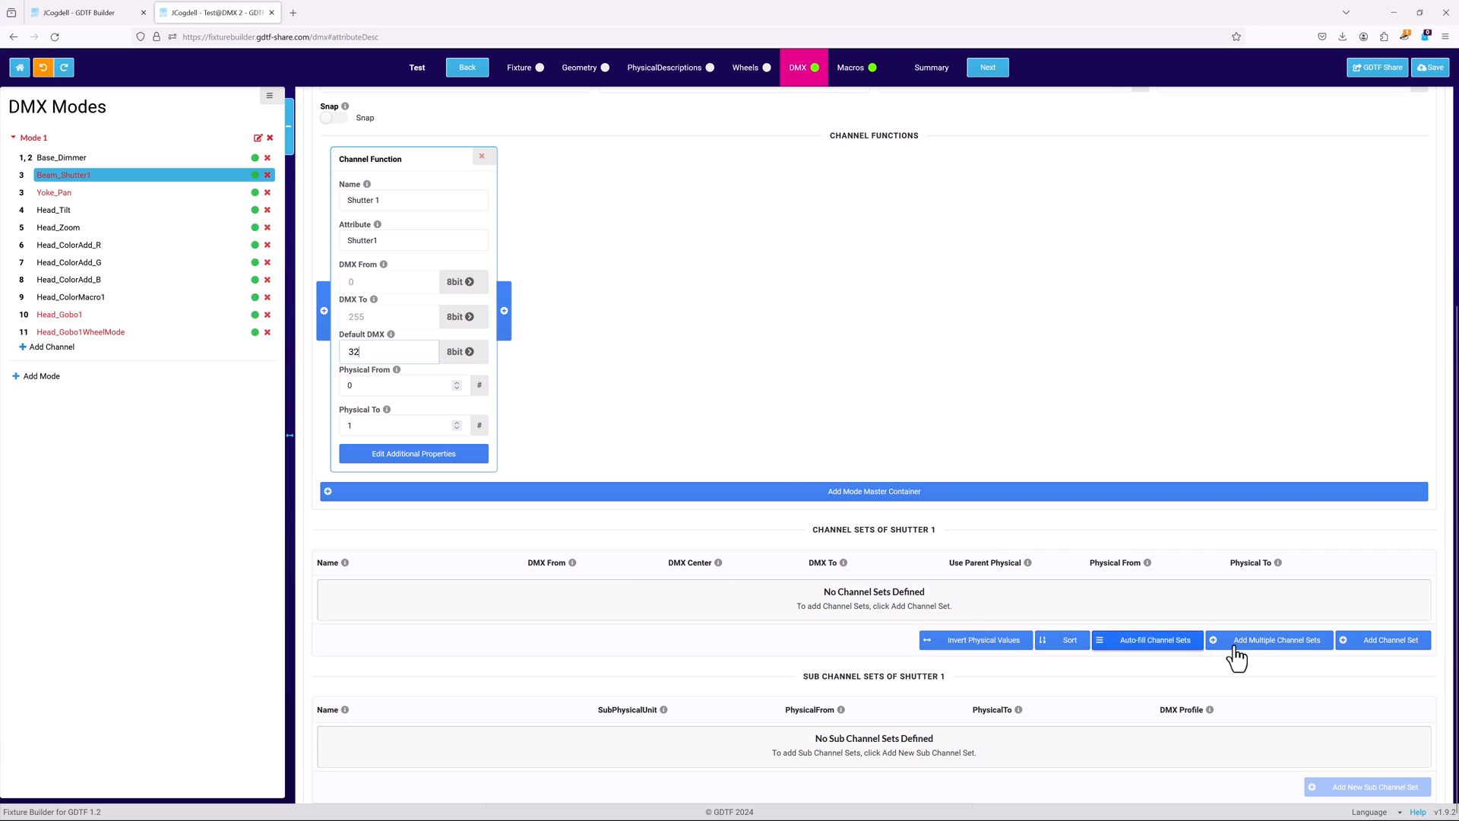
Add two channel sets to Shutter 1: Closed for DMX 0–31 and Open for 32–63.
{"action": "left_click", "coordinate": [1274, 640]}
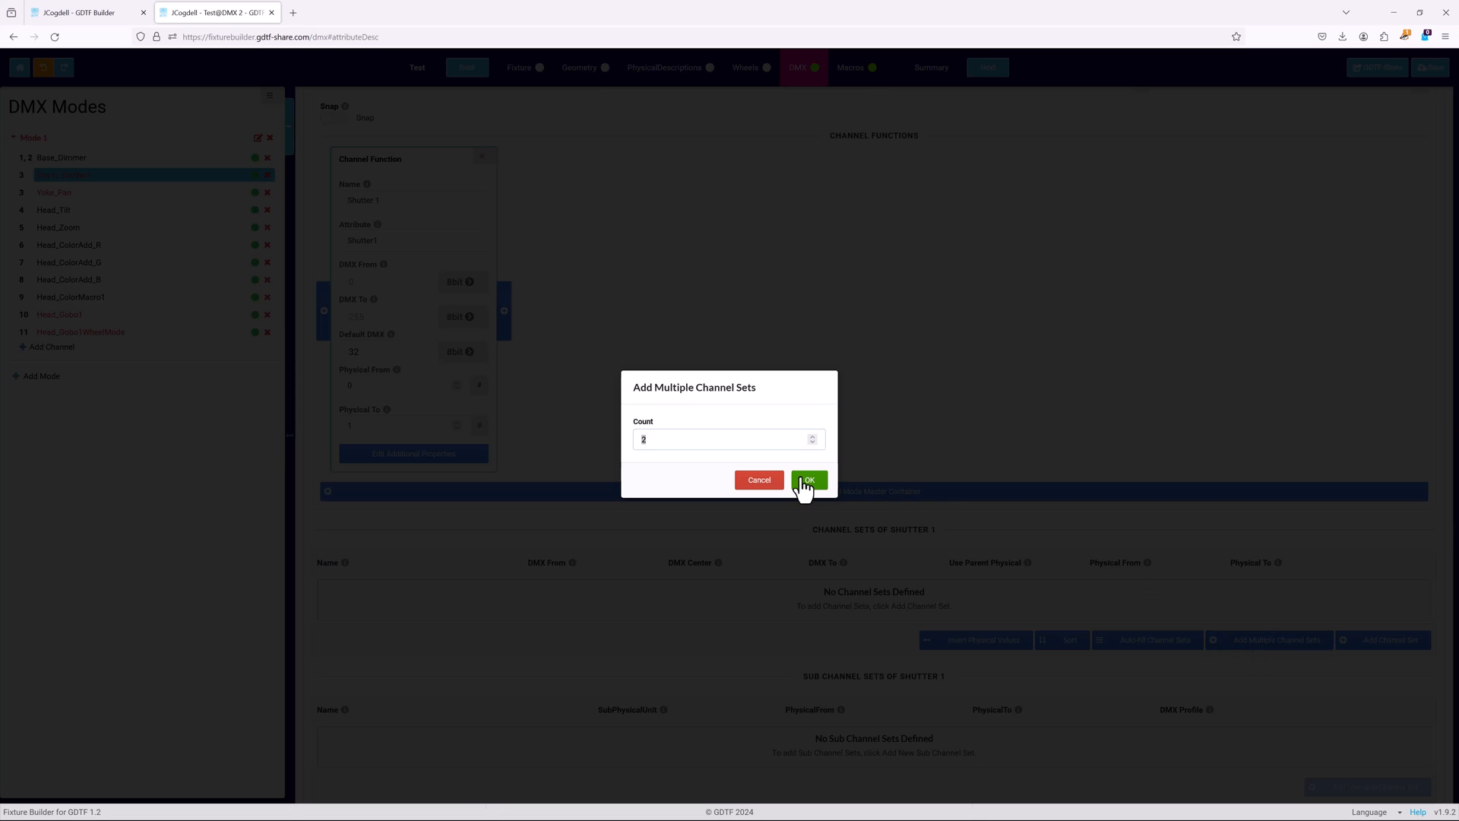
{"action": "left_click", "coordinate": [807, 480]}
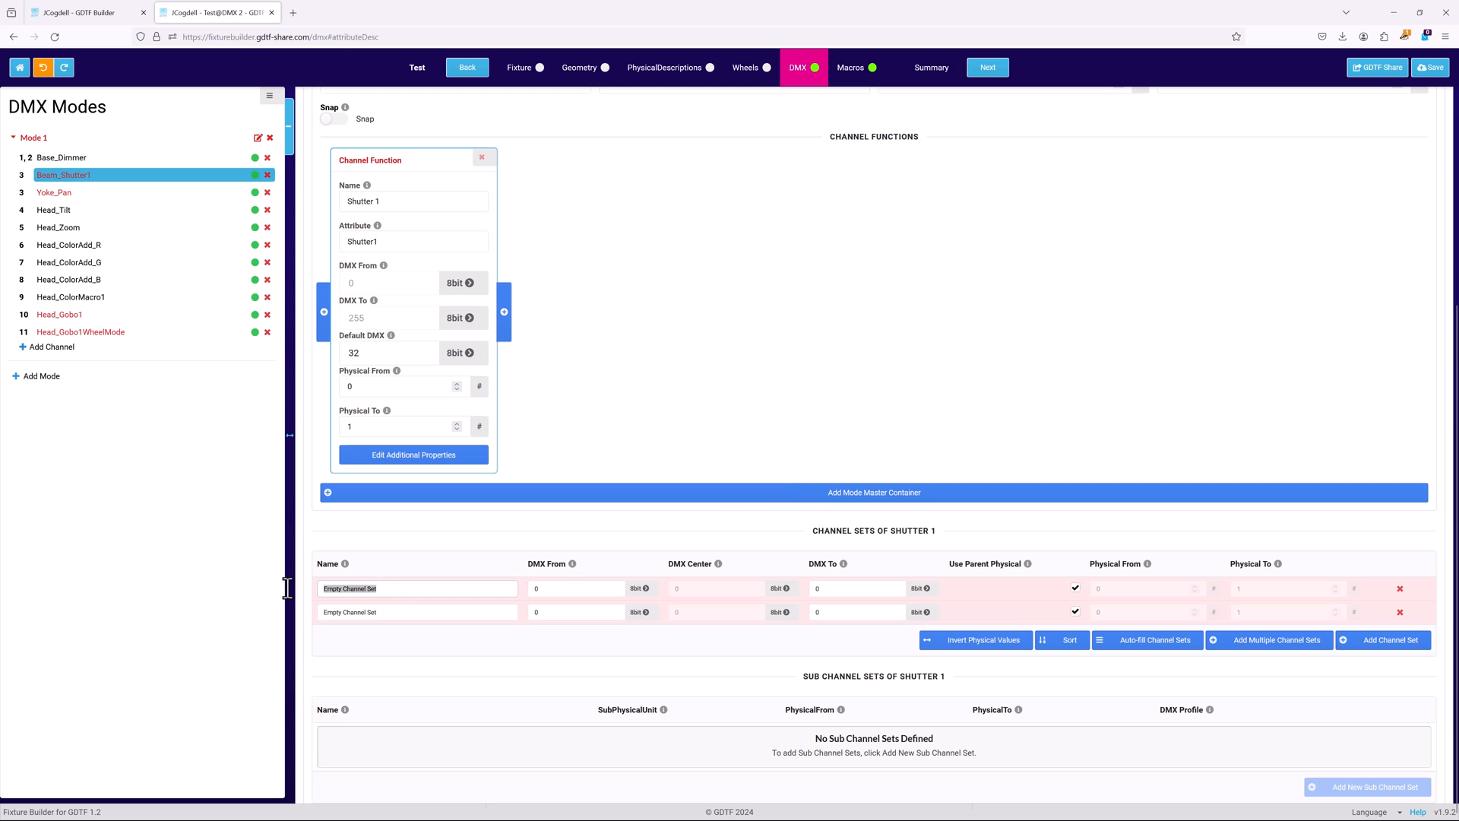
{"action": "type", "text": "Closed"}
{"action": "left_click", "coordinate": [418, 612]}
{"action": "type", "text": "Open"}
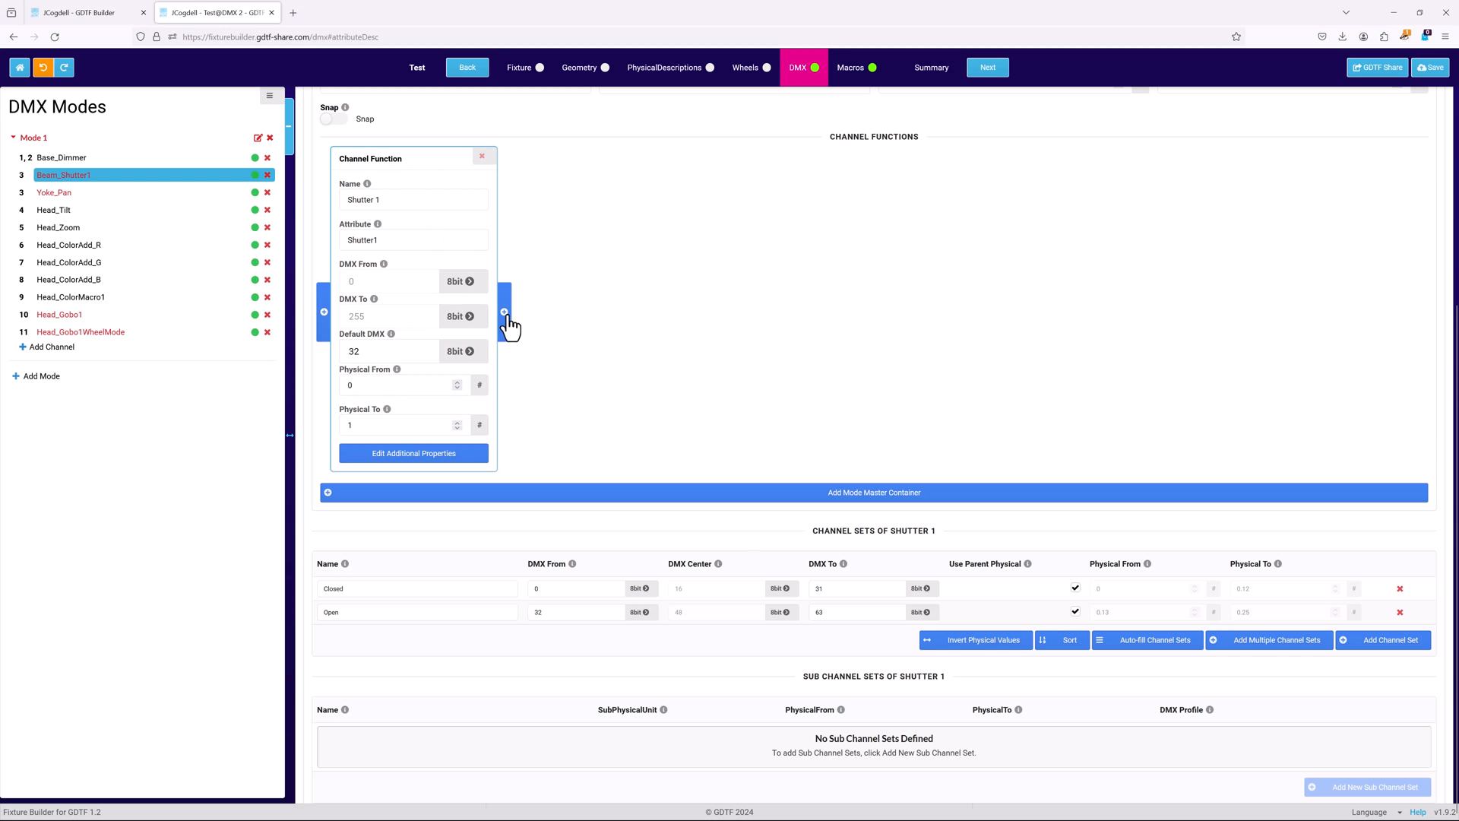
Add a Shutter(n)Strobe channel function after Shutter 1.
{"action": "left_click", "coordinate": [508, 312]}
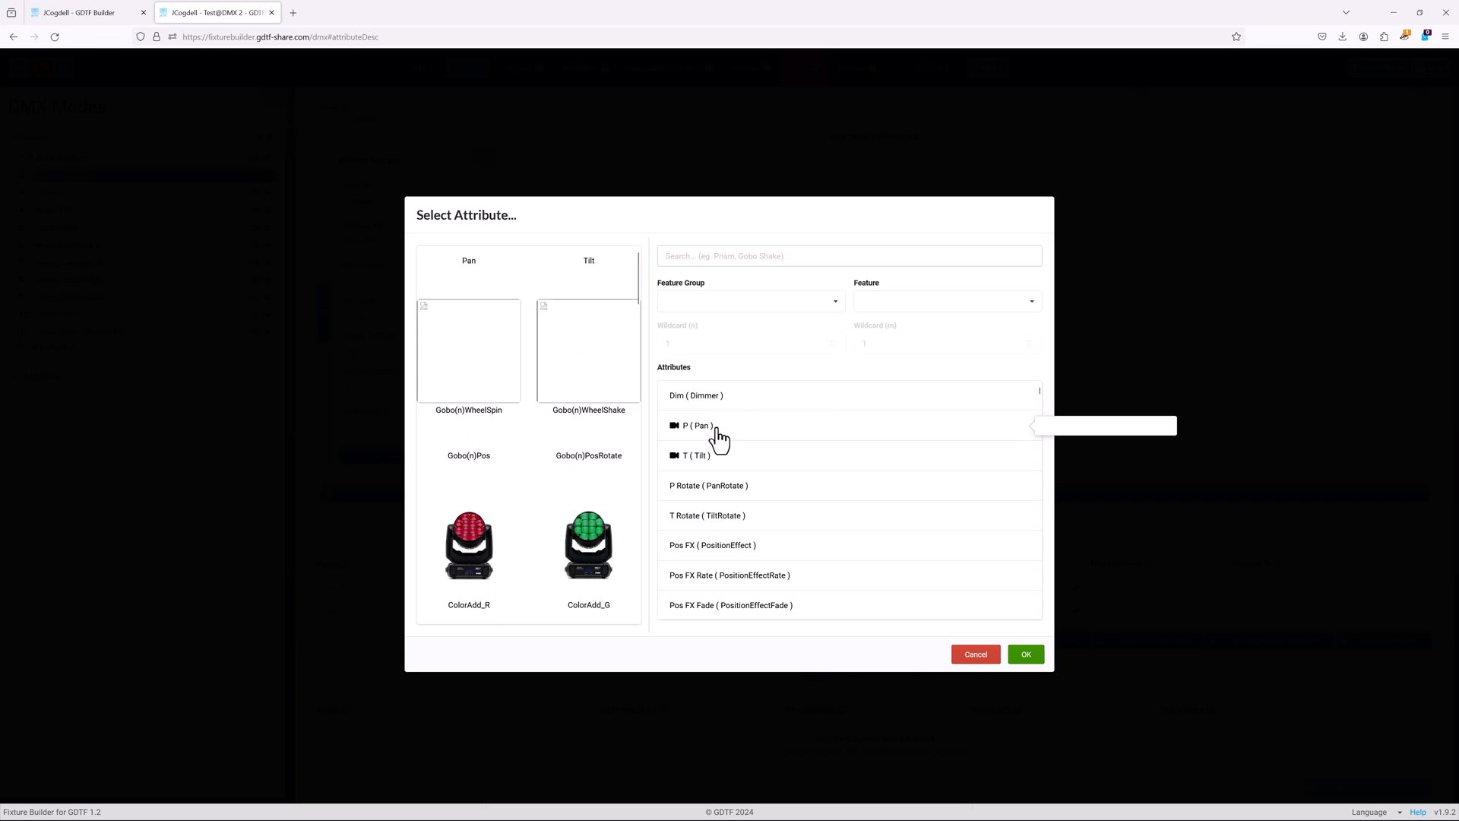
{"action": "type", "text": "shutter"}
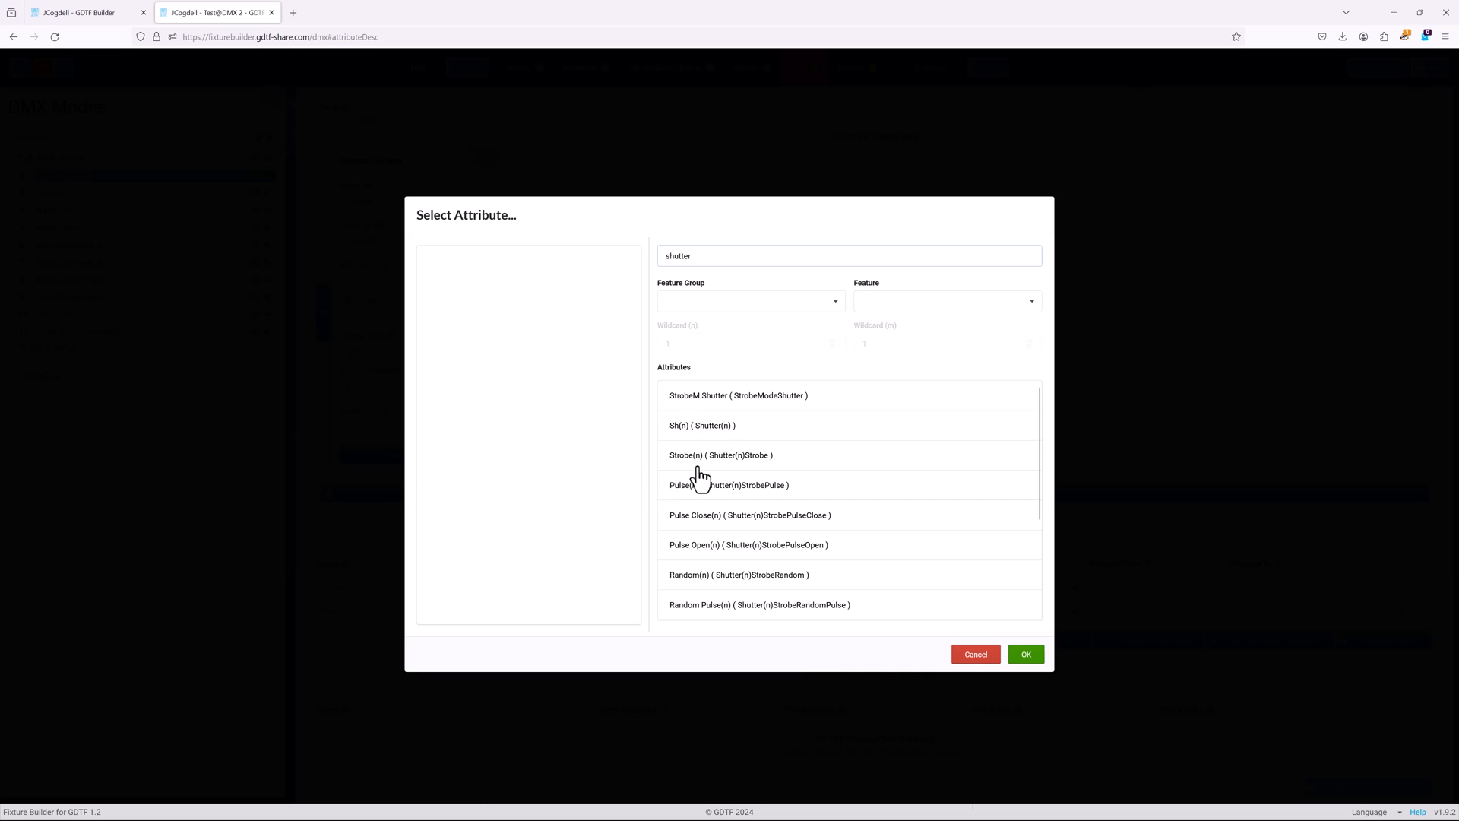
{"action": "left_click", "coordinate": [720, 454]}
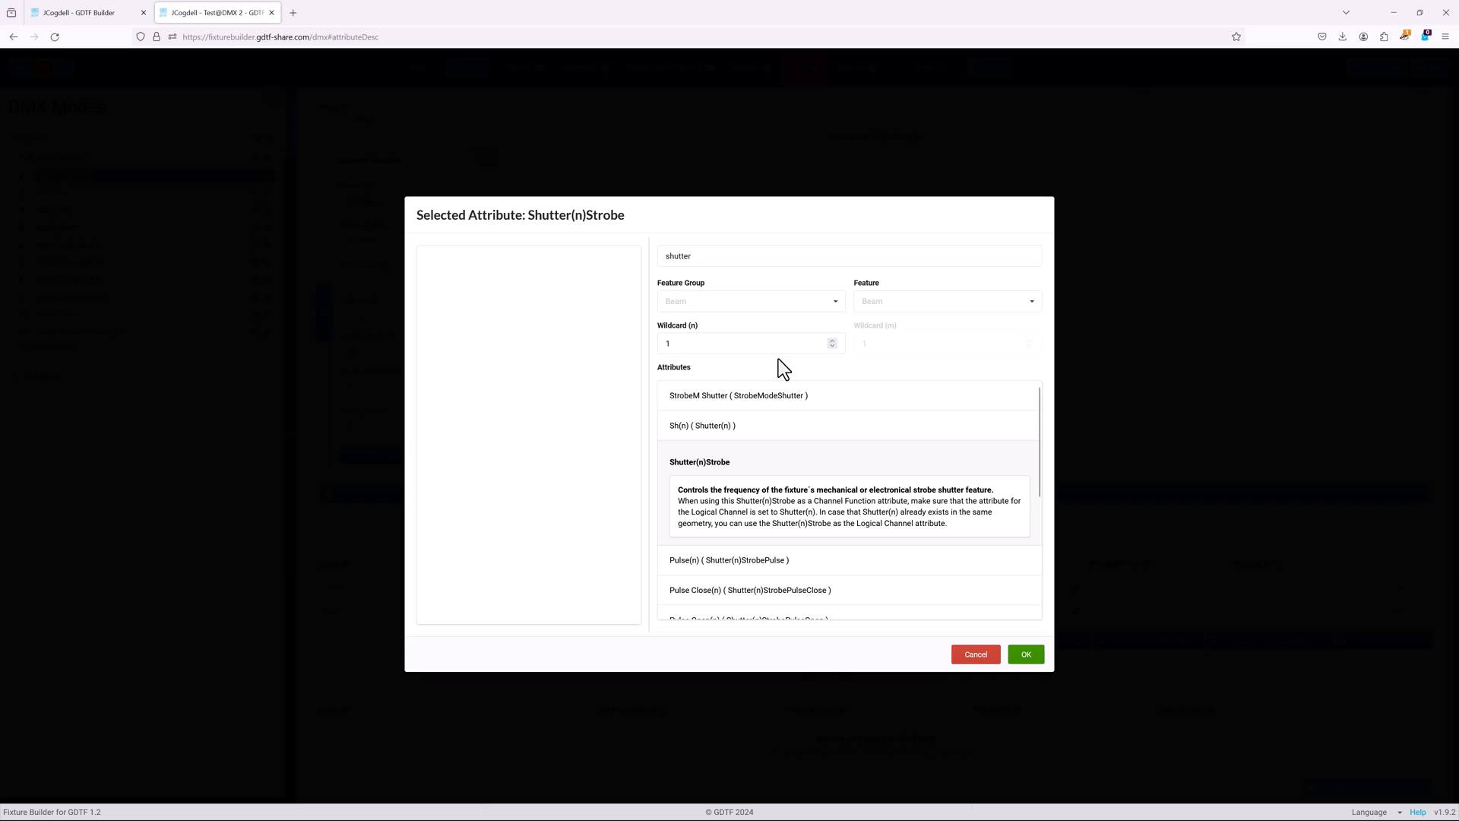
{"action": "mouse_move", "coordinate": [923, 655]}
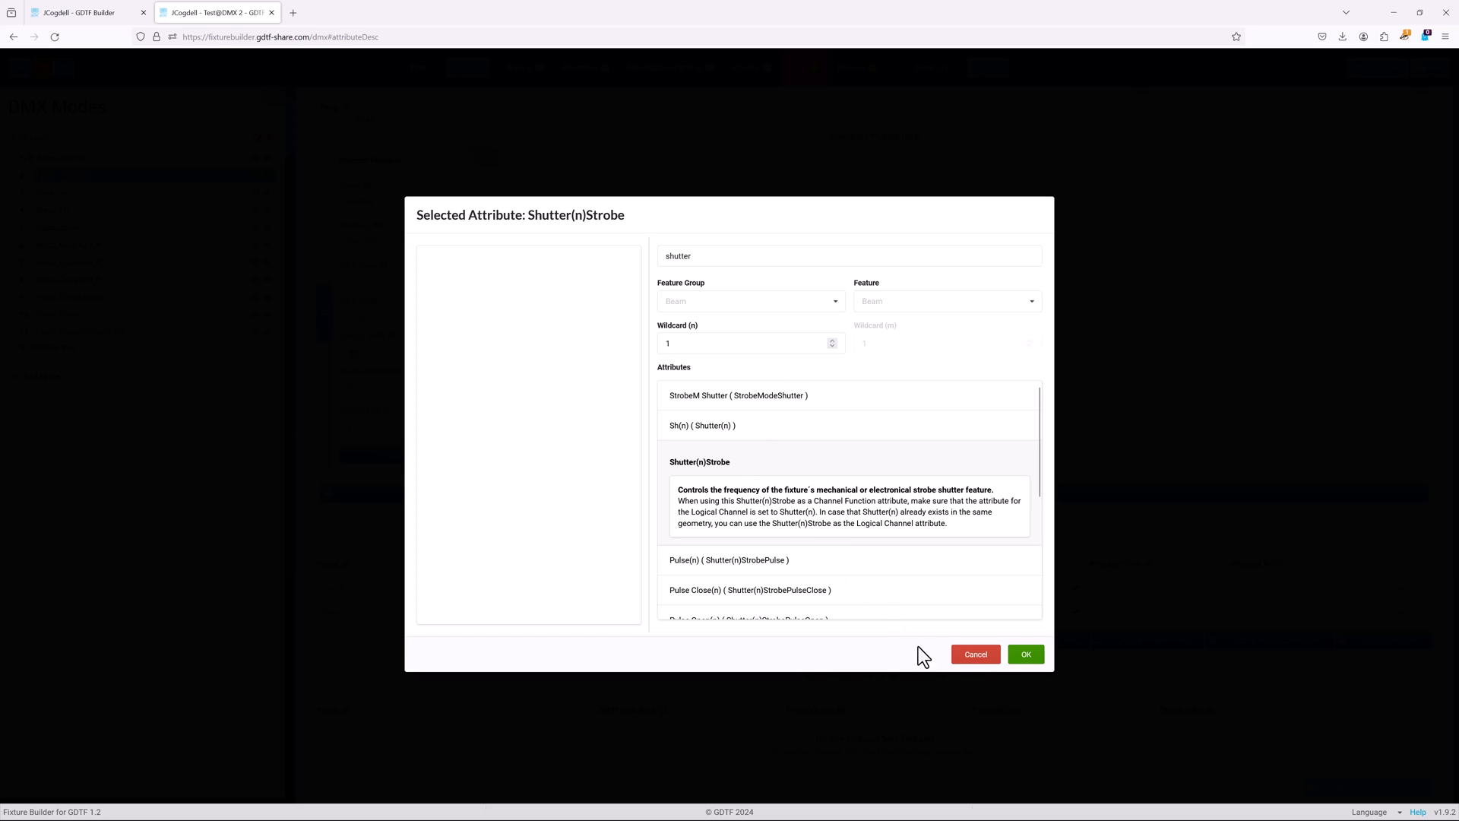
{"action": "left_click", "coordinate": [1024, 653]}
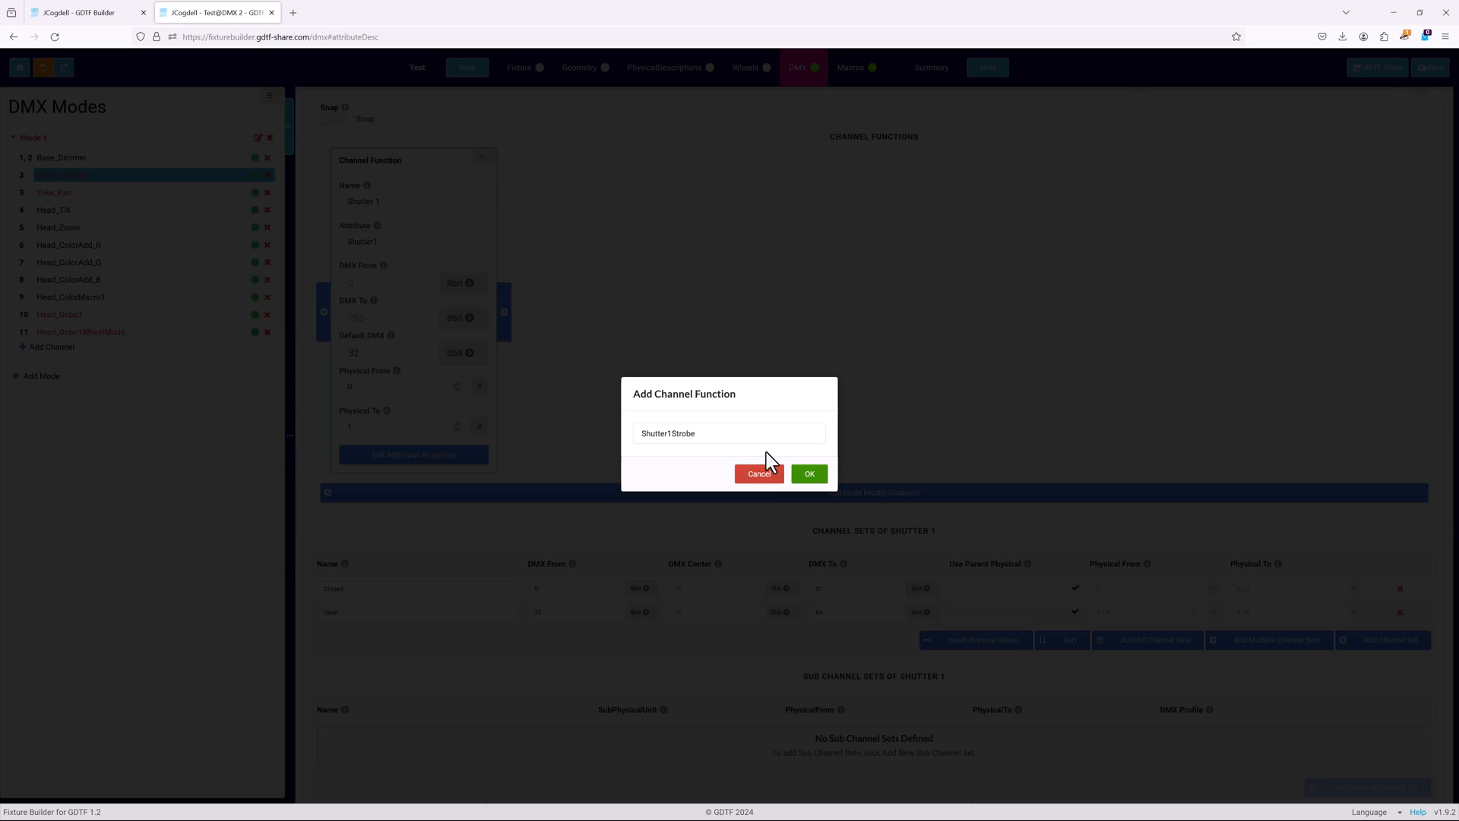
{"action": "left_click", "coordinate": [807, 474]}
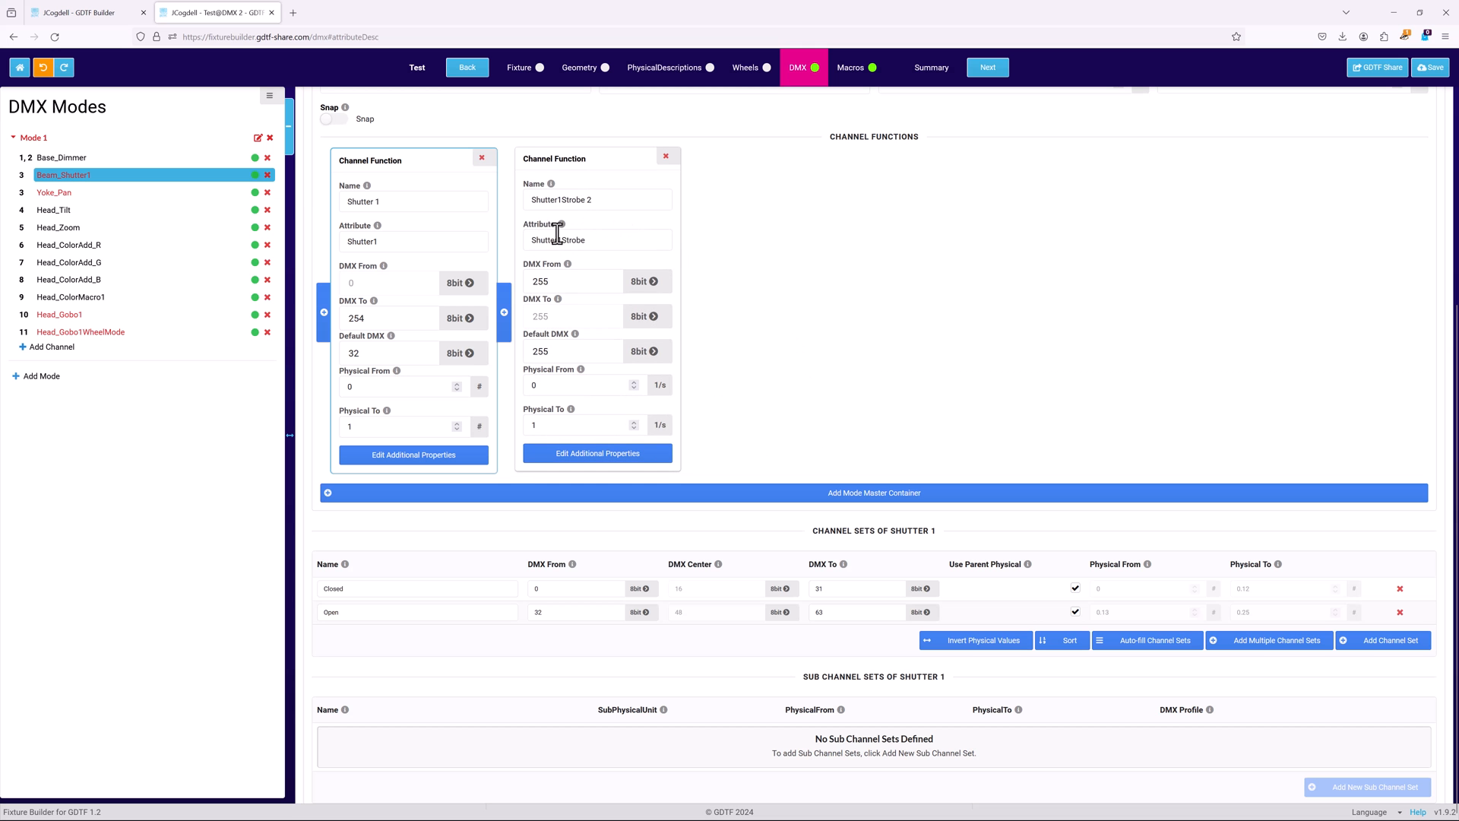
{"action": "mouse_move", "coordinate": [595, 201]}
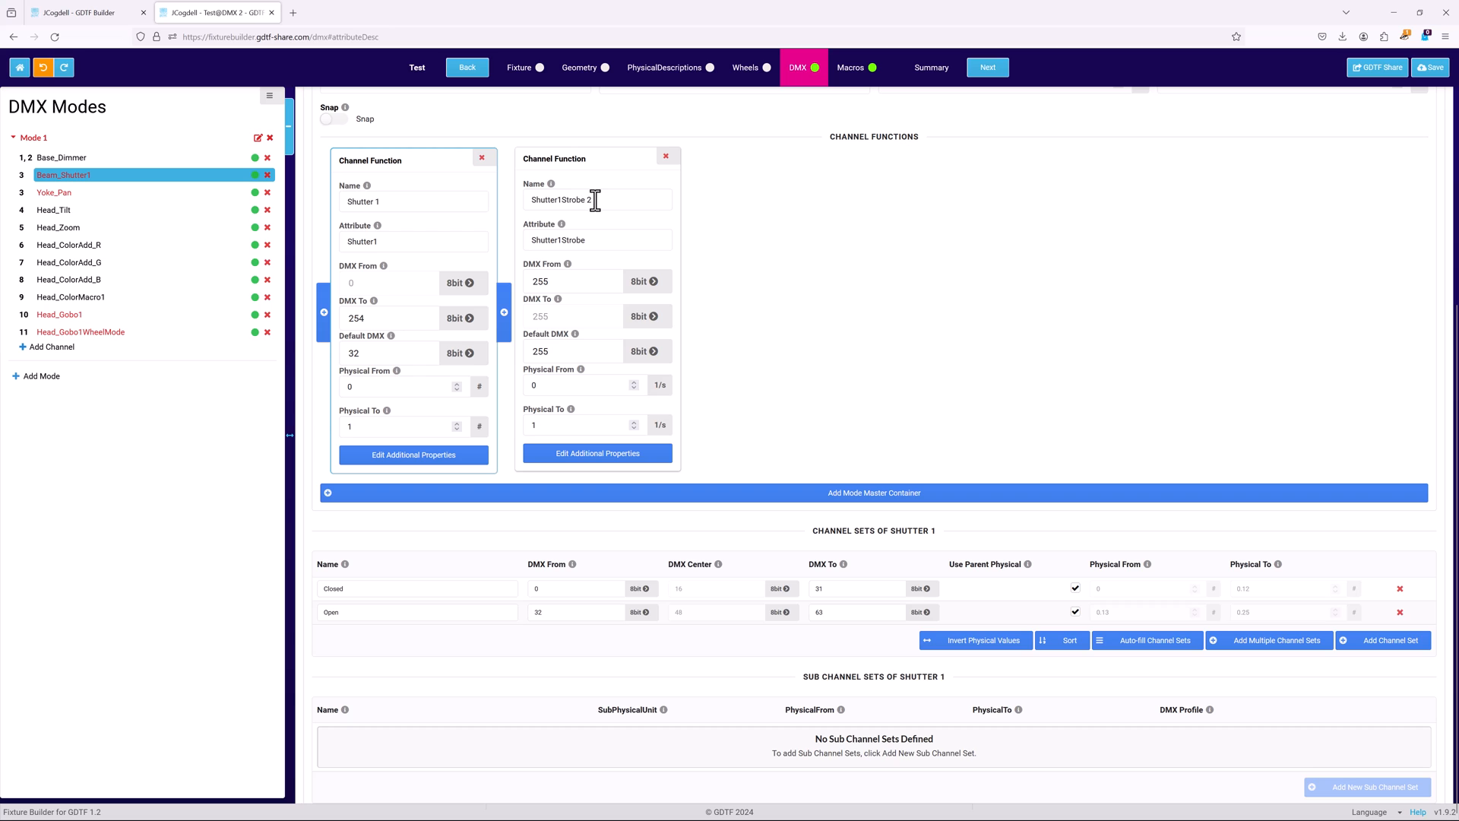
Set Shutter1Strobe to start at DMX 63 with default 95 and physical range 0–30 Hz.
{"action": "left_click", "coordinate": [586, 199]}
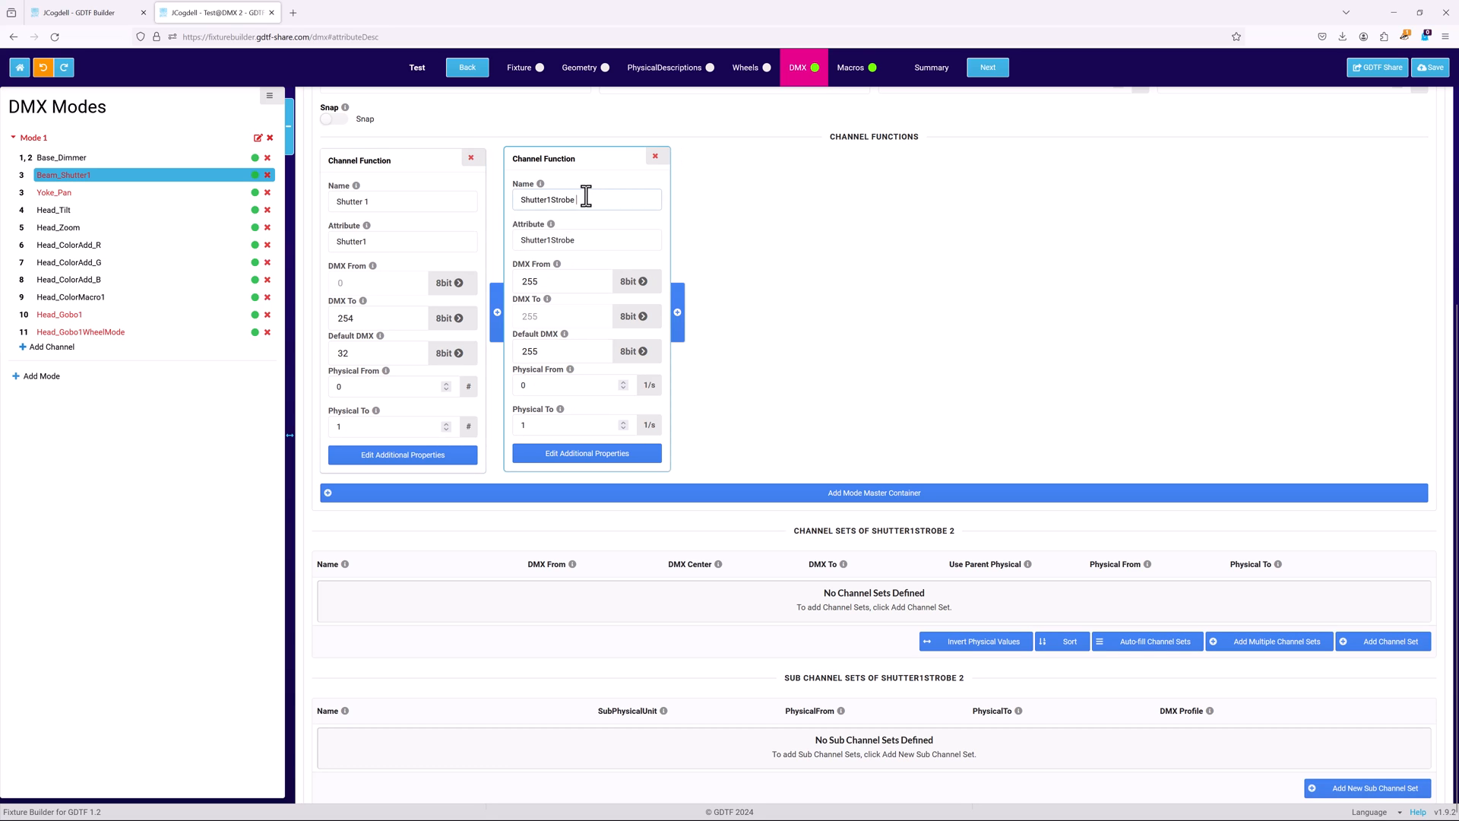
{"action": "mouse_move", "coordinate": [642, 304]}
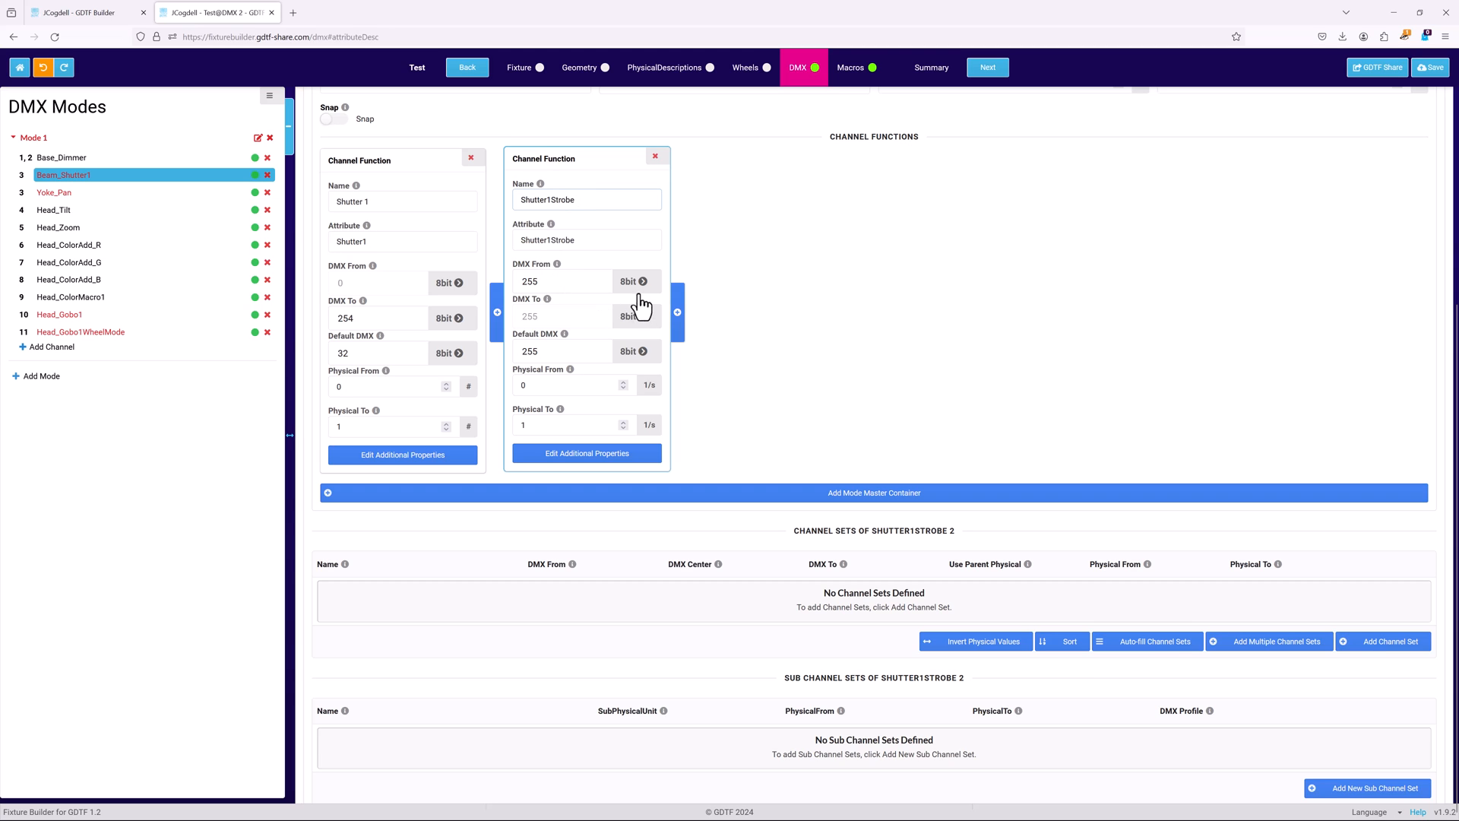
{"action": "left_click", "coordinate": [578, 199]}
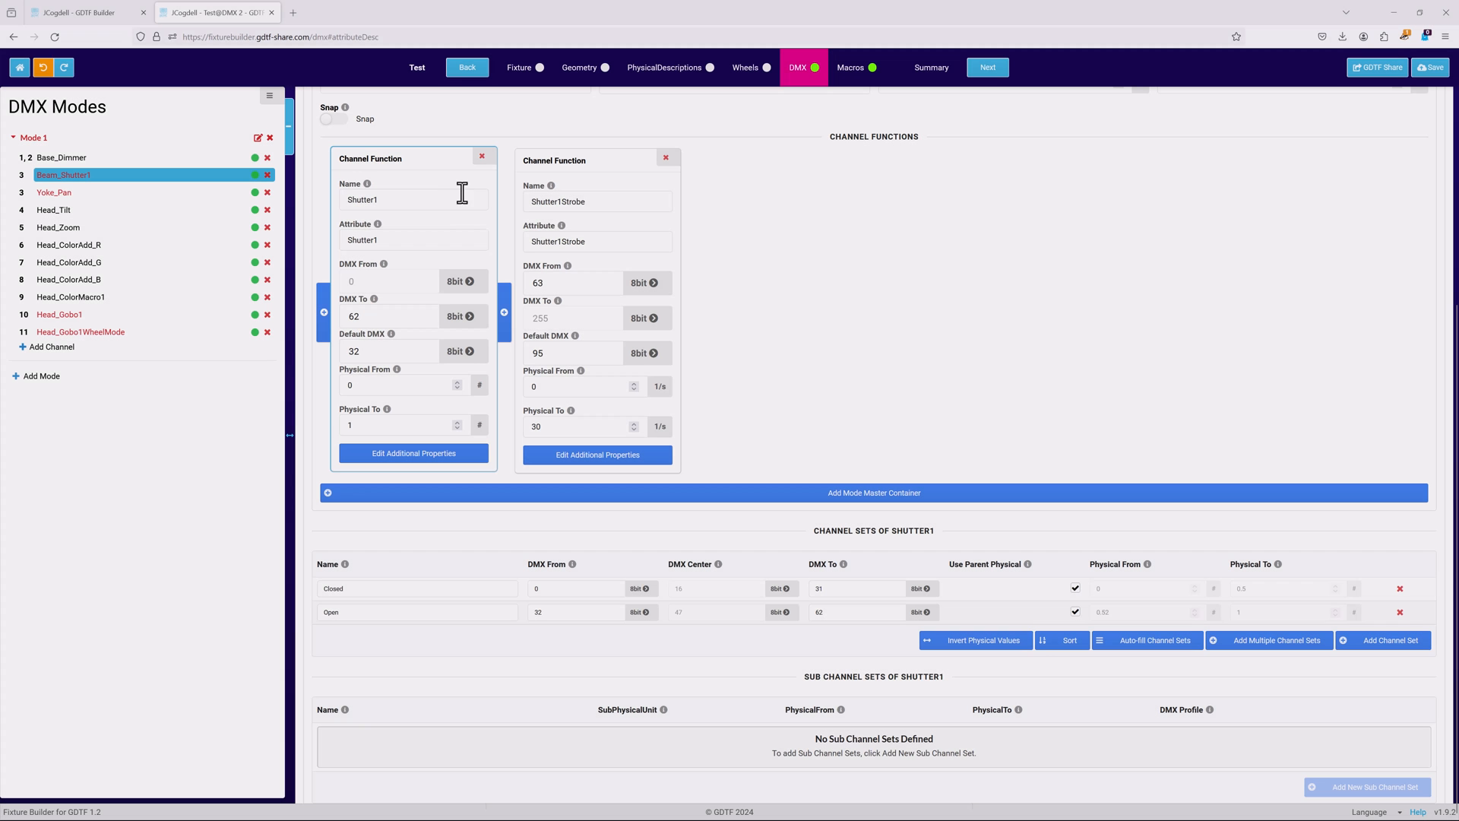
Copy Shutter1 after Shutter1Strobe as Shutter2 starting at DMX 128.
{"action": "right_click", "coordinate": [462, 193]}
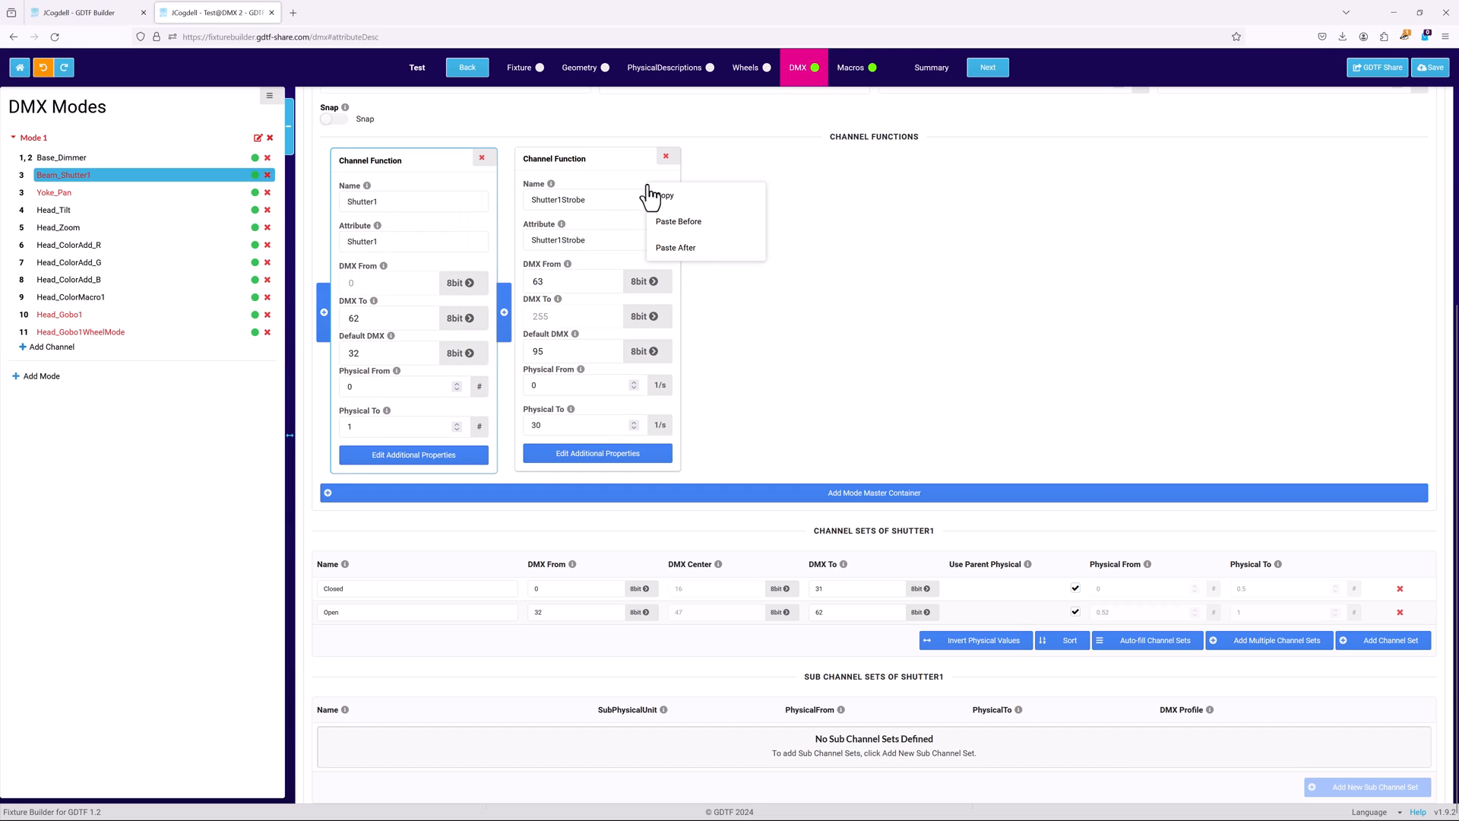
{"action": "left_click", "coordinate": [675, 248]}
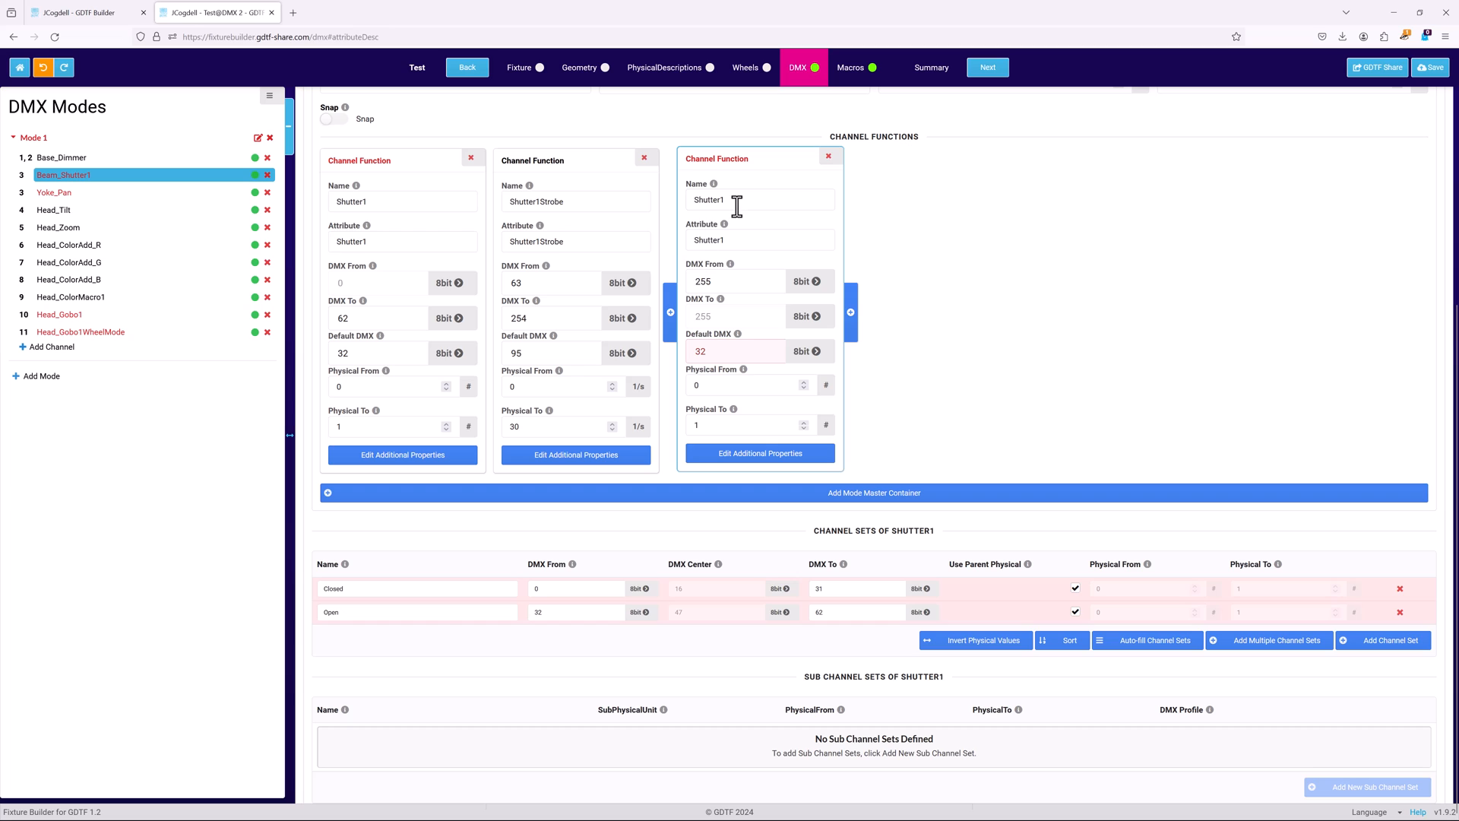
{"action": "left_click", "coordinate": [759, 201]}
{"action": "type", "text": "2"}
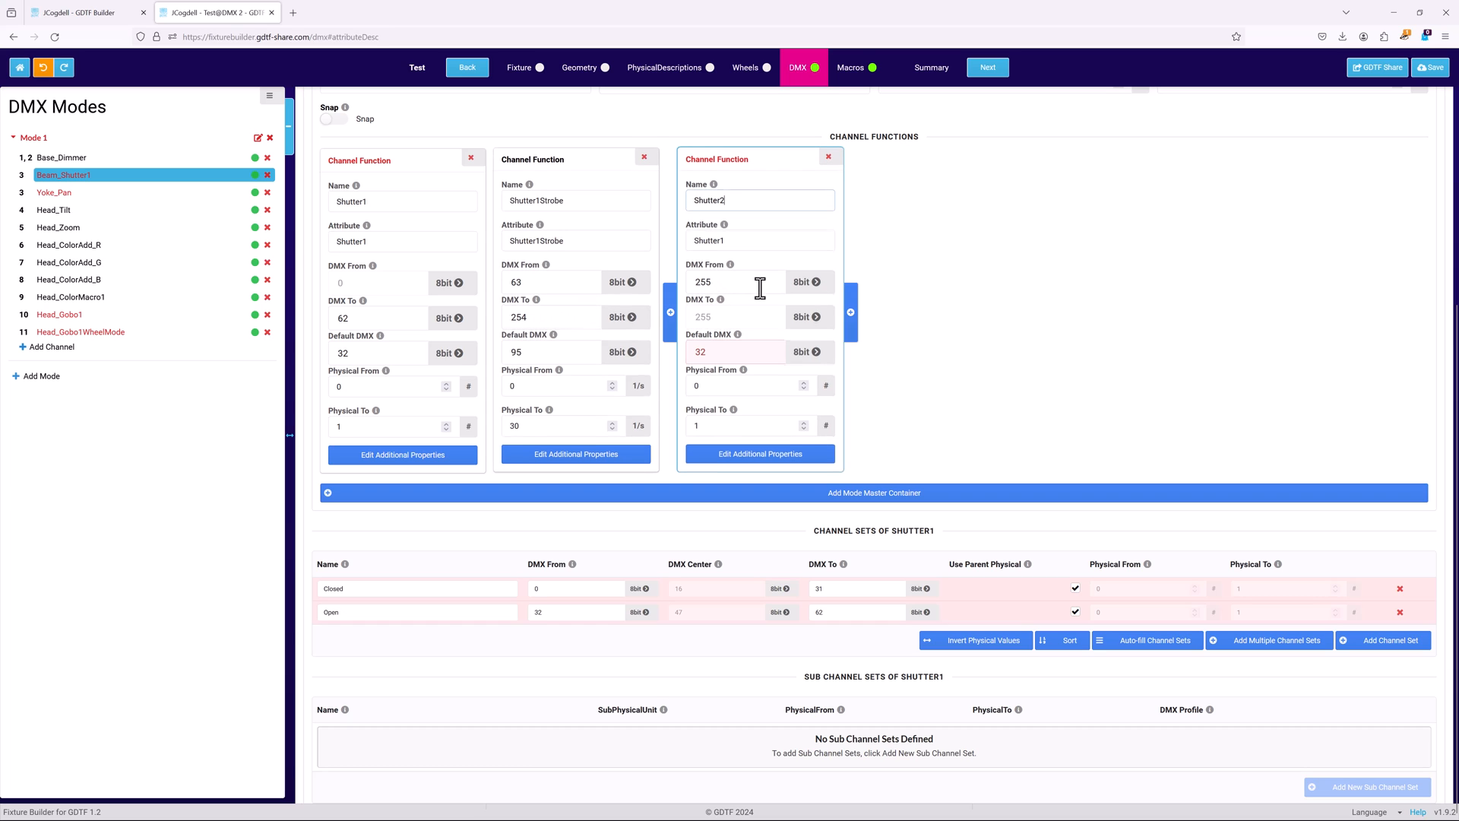
{"action": "type", "text": "1"}
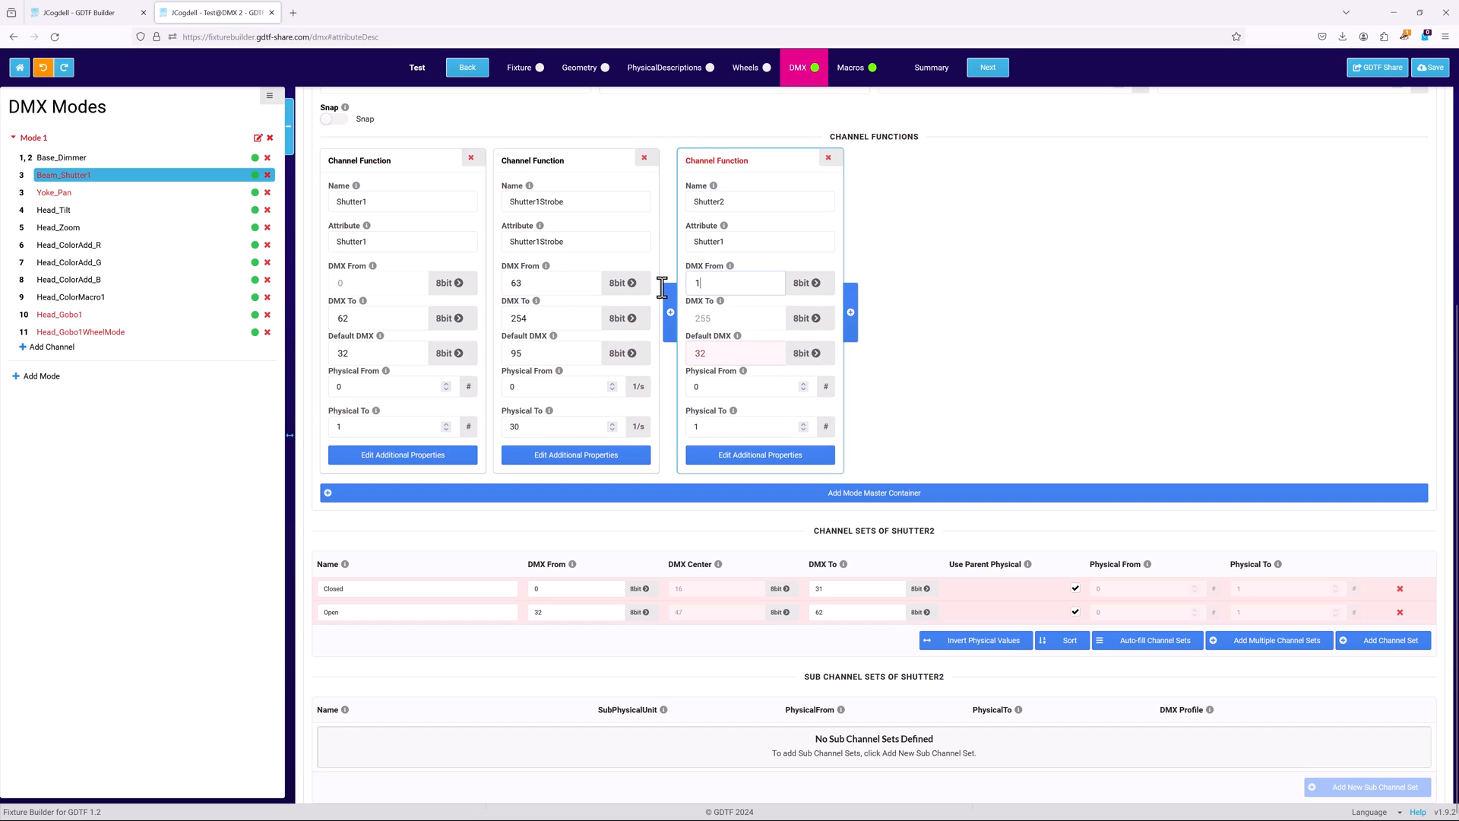
{"action": "type", "text": "128"}
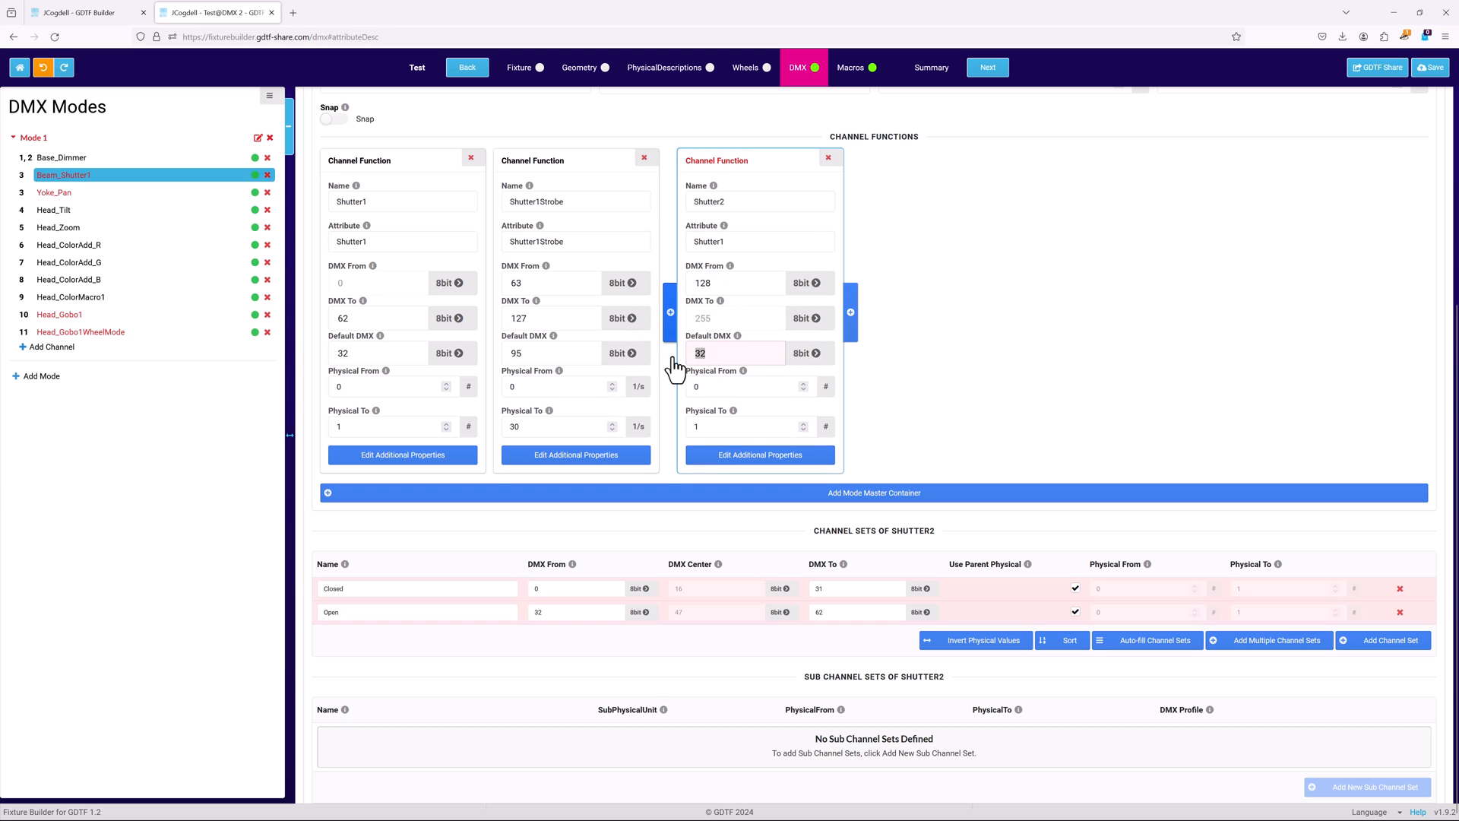
{"action": "type", "text": "128"}
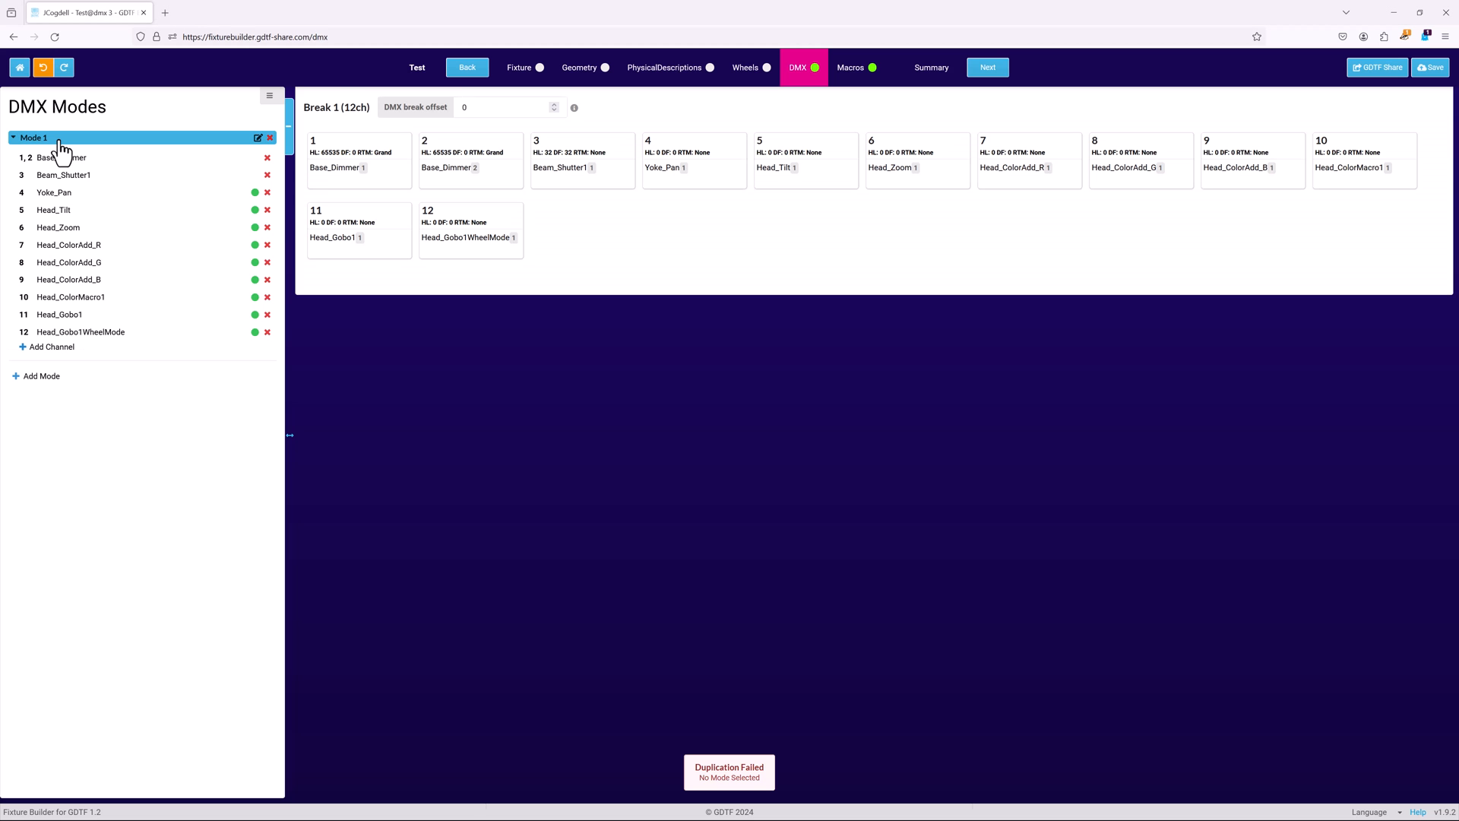
Duplicate Mode 1 into Mode 2 and change its description to 'basic'.
{"action": "left_click", "coordinate": [270, 96]}
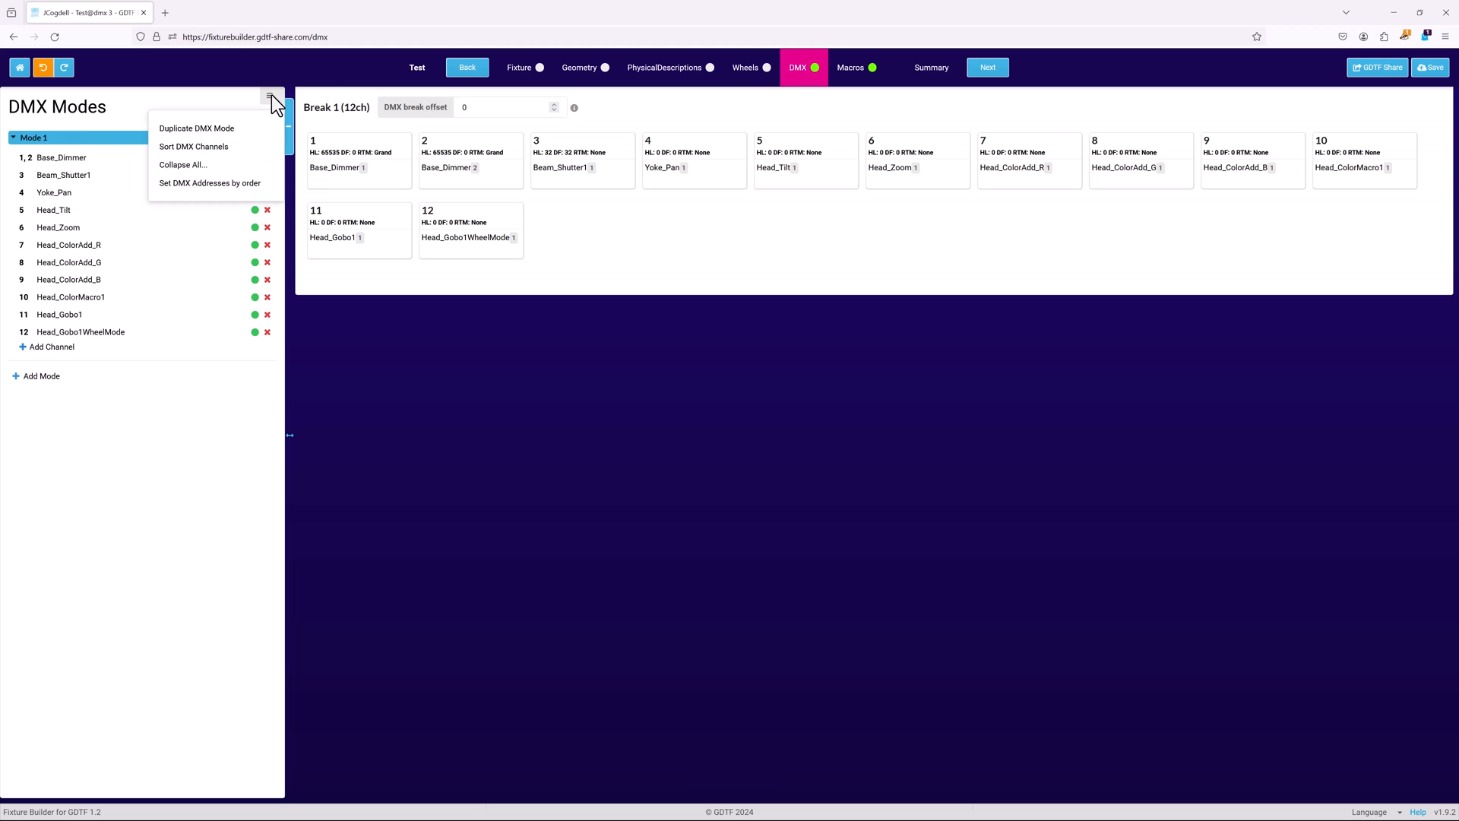
{"action": "left_click", "coordinate": [196, 127]}
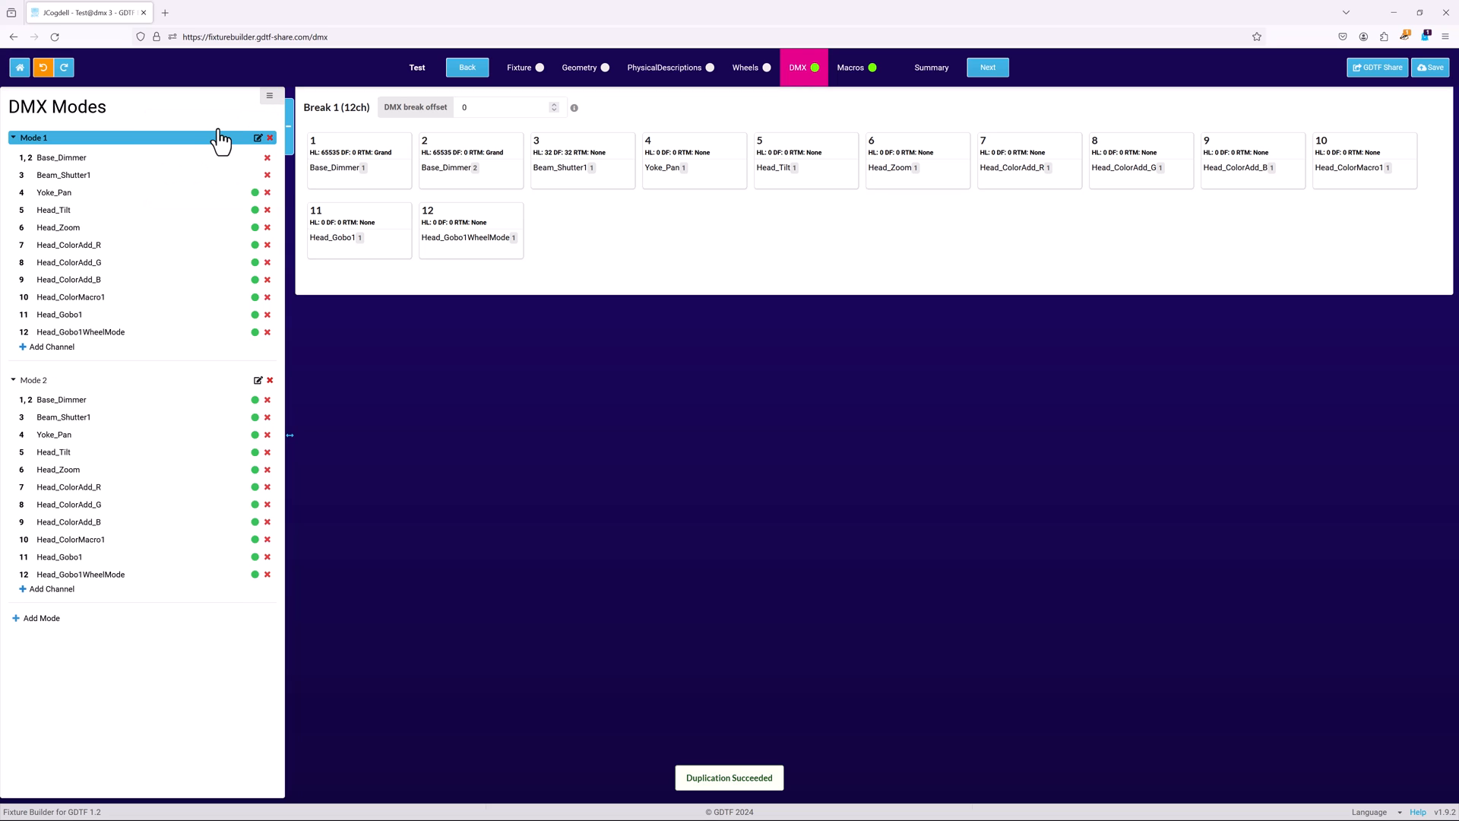
{"action": "mouse_move", "coordinate": [263, 385]}
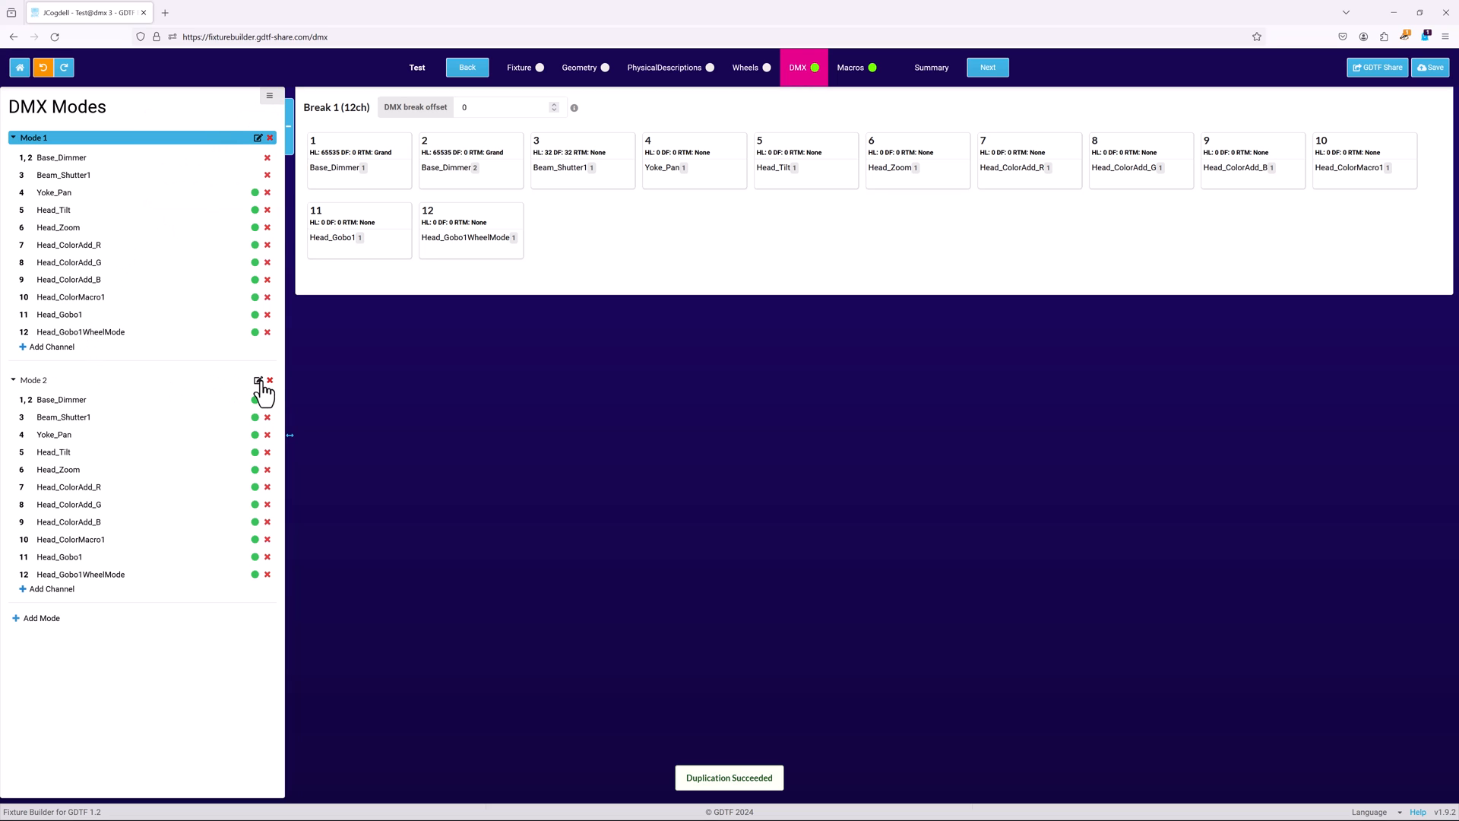
{"action": "left_click", "coordinate": [258, 380]}
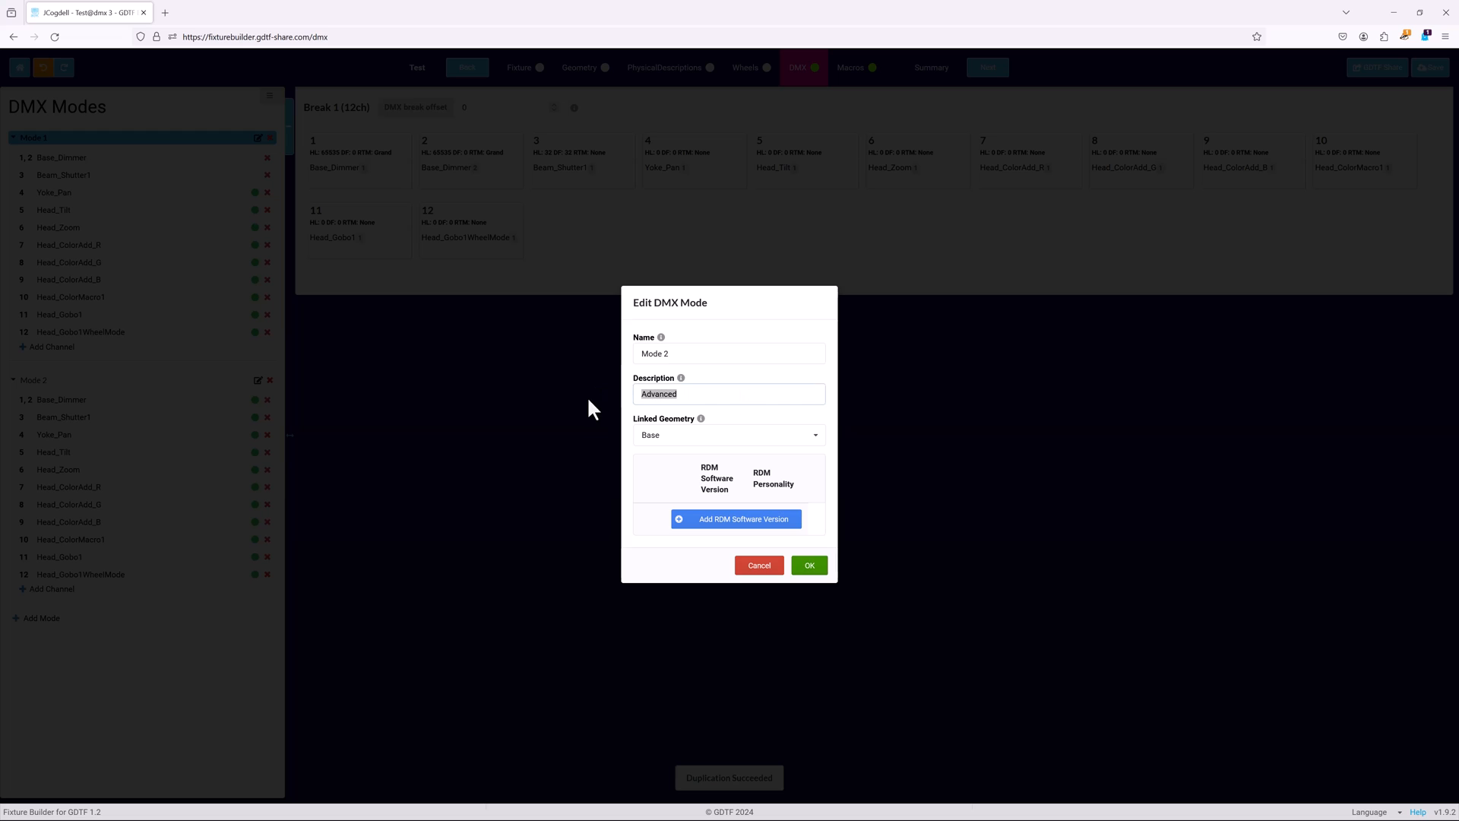
{"action": "type", "text": "basic"}
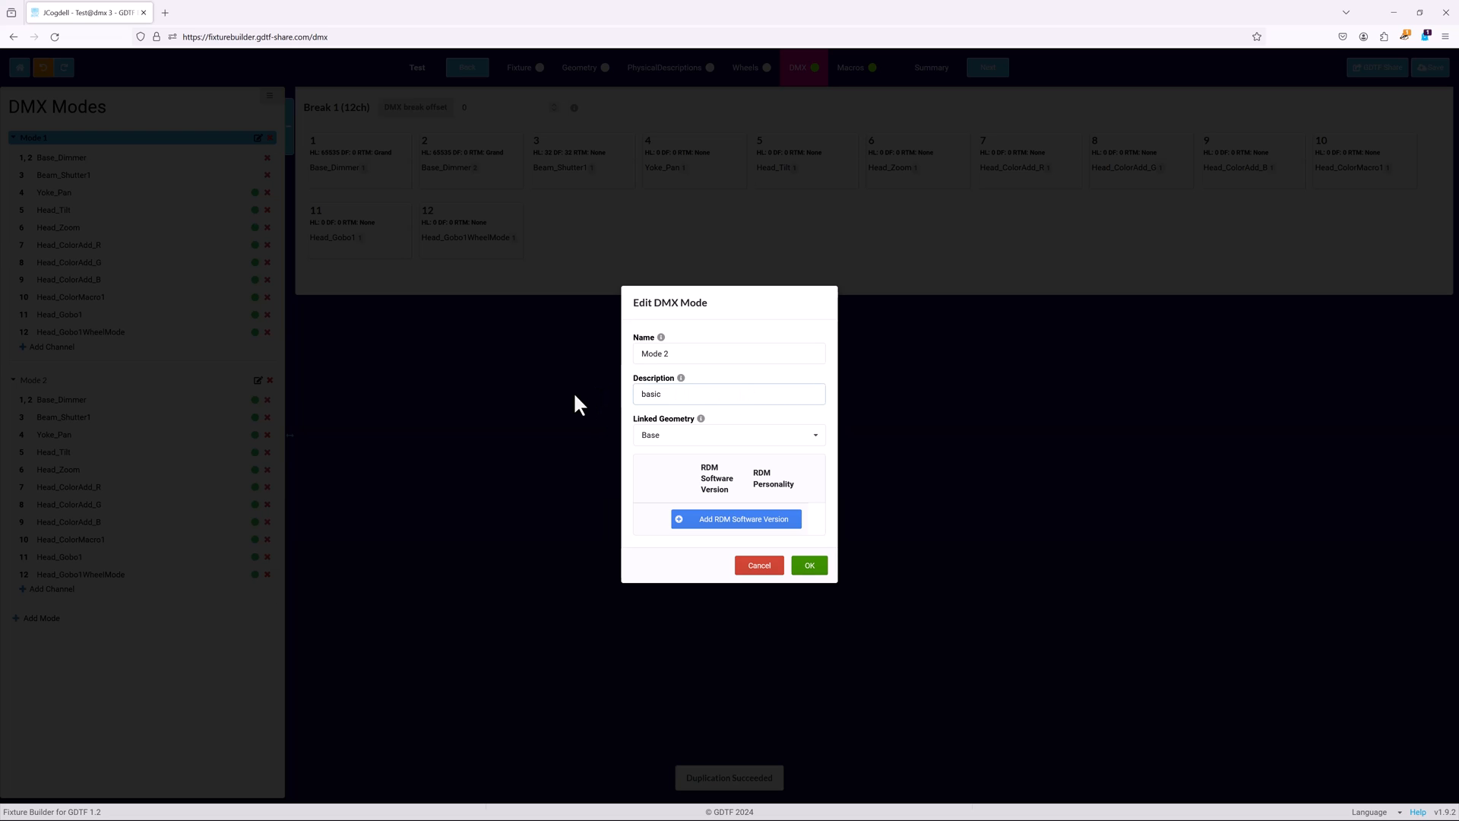
{"action": "left_click", "coordinate": [807, 566]}
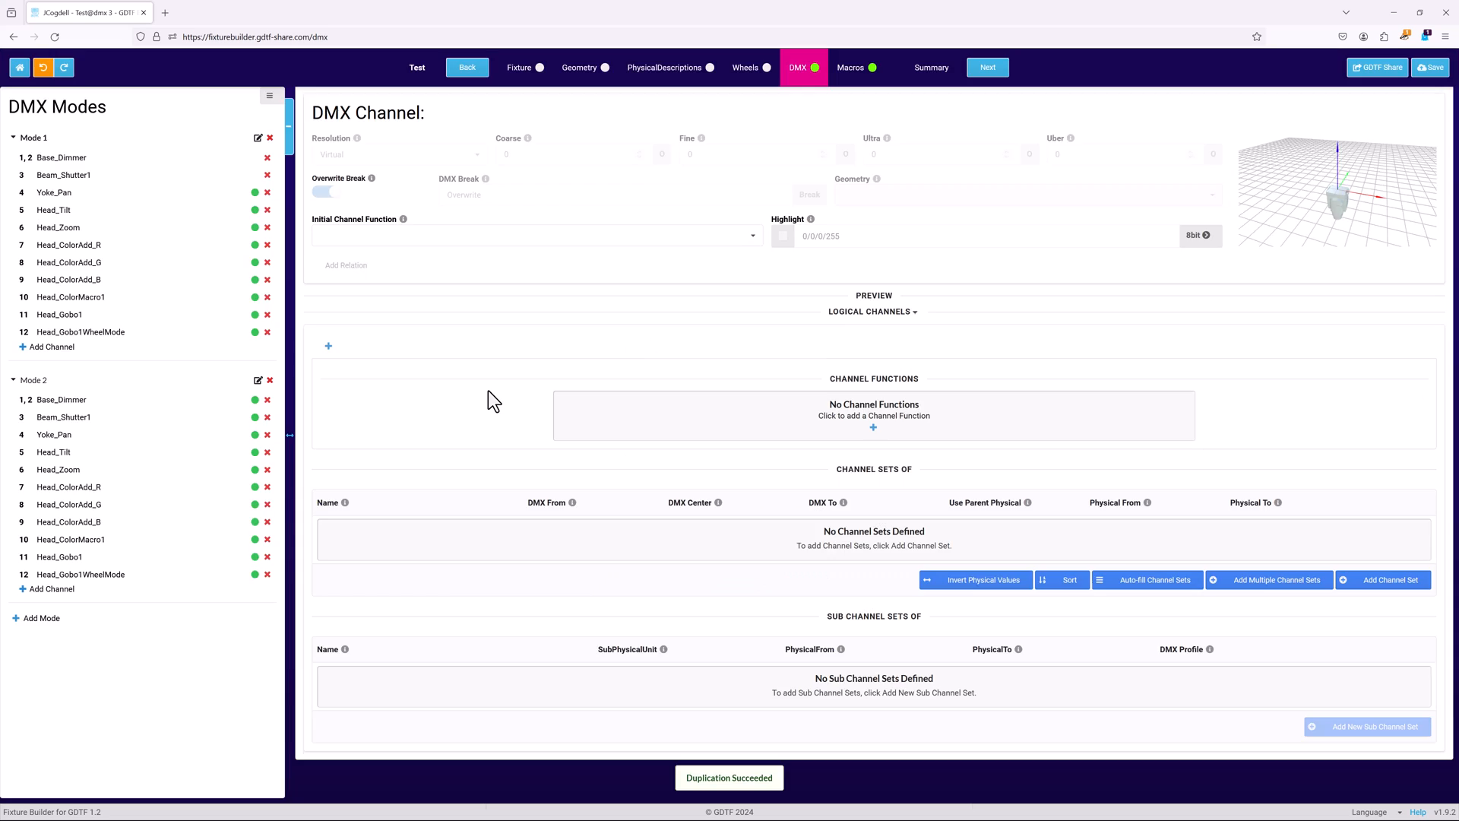
{"action": "mouse_move", "coordinate": [251, 491]}
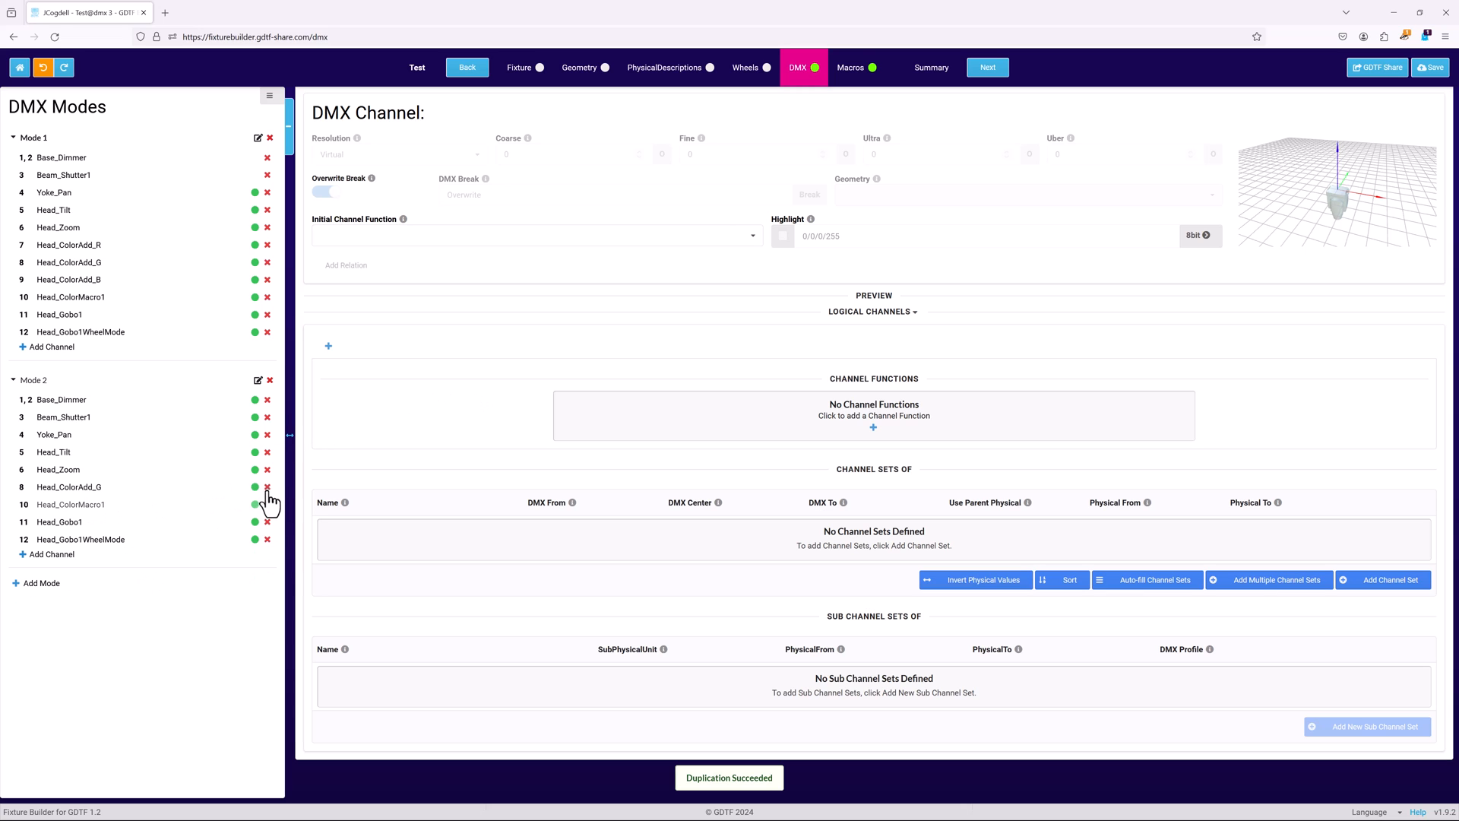
Drop the RGB colour channels, move Head_Zoom up to third, and make Base_Dimmer 8-bit.
{"action": "left_click", "coordinate": [268, 487]}
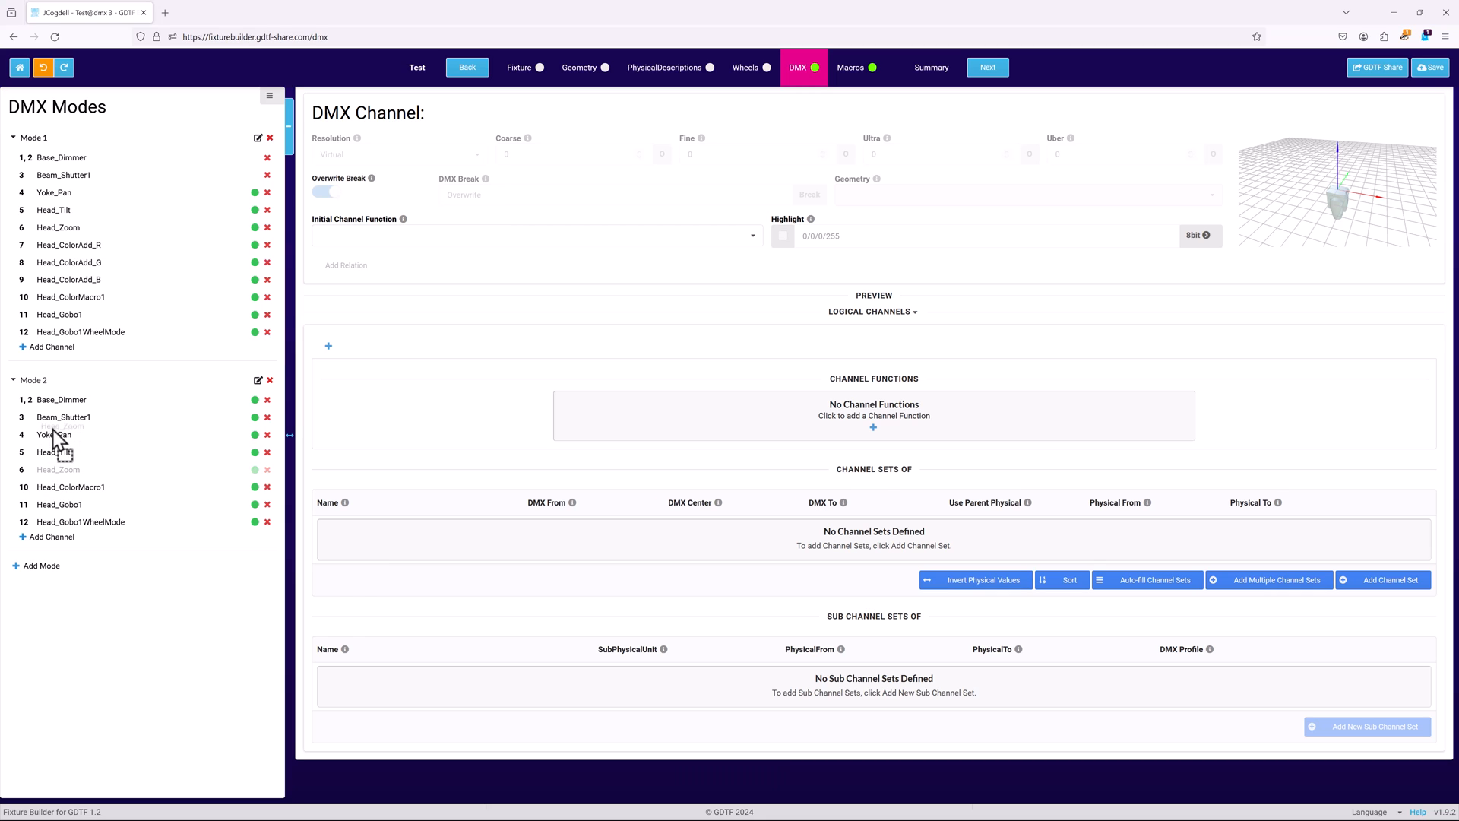
{"action": "left_click", "coordinate": [57, 434]}
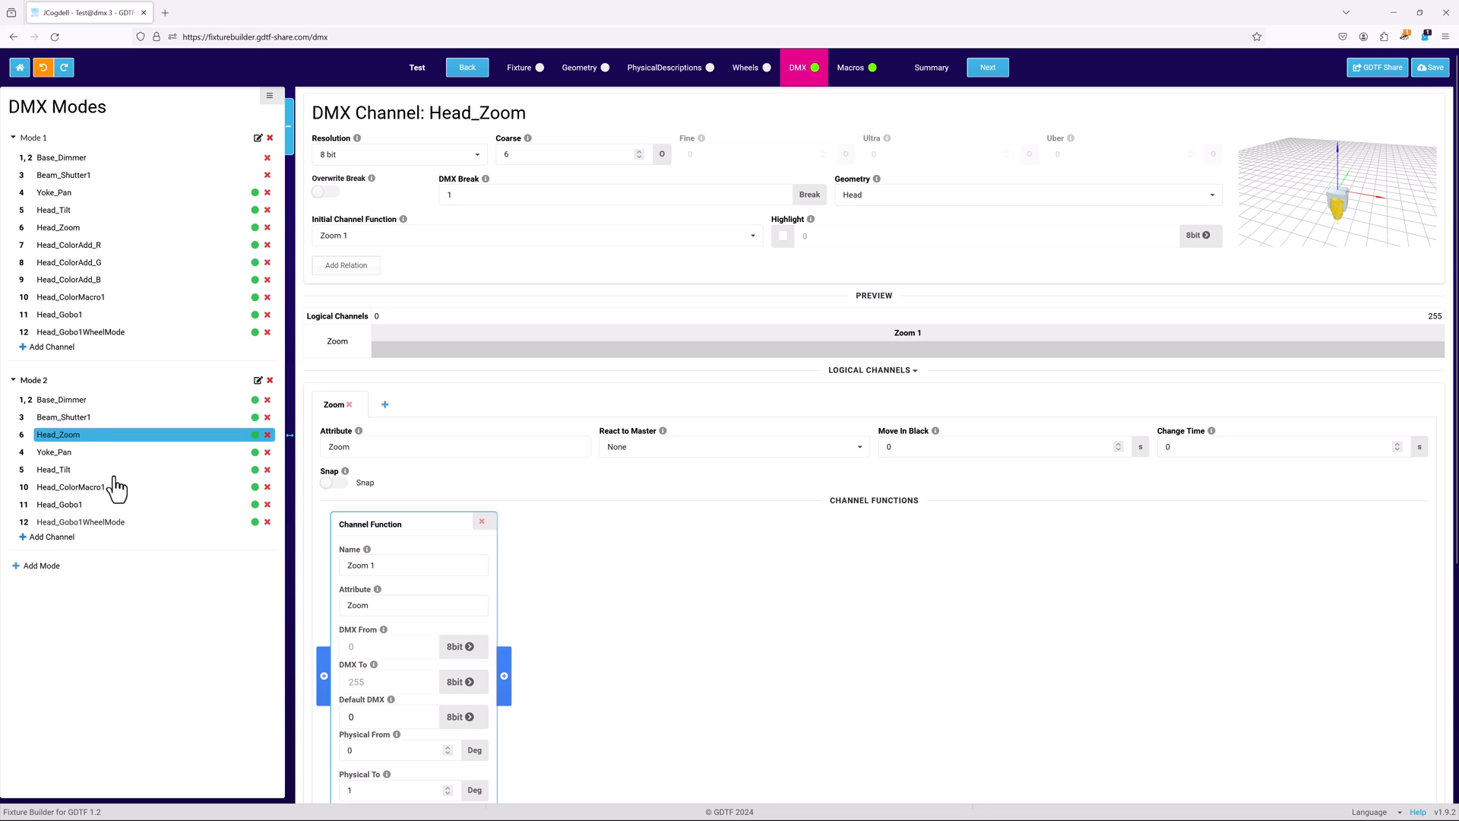
{"action": "left_click", "coordinate": [61, 400]}
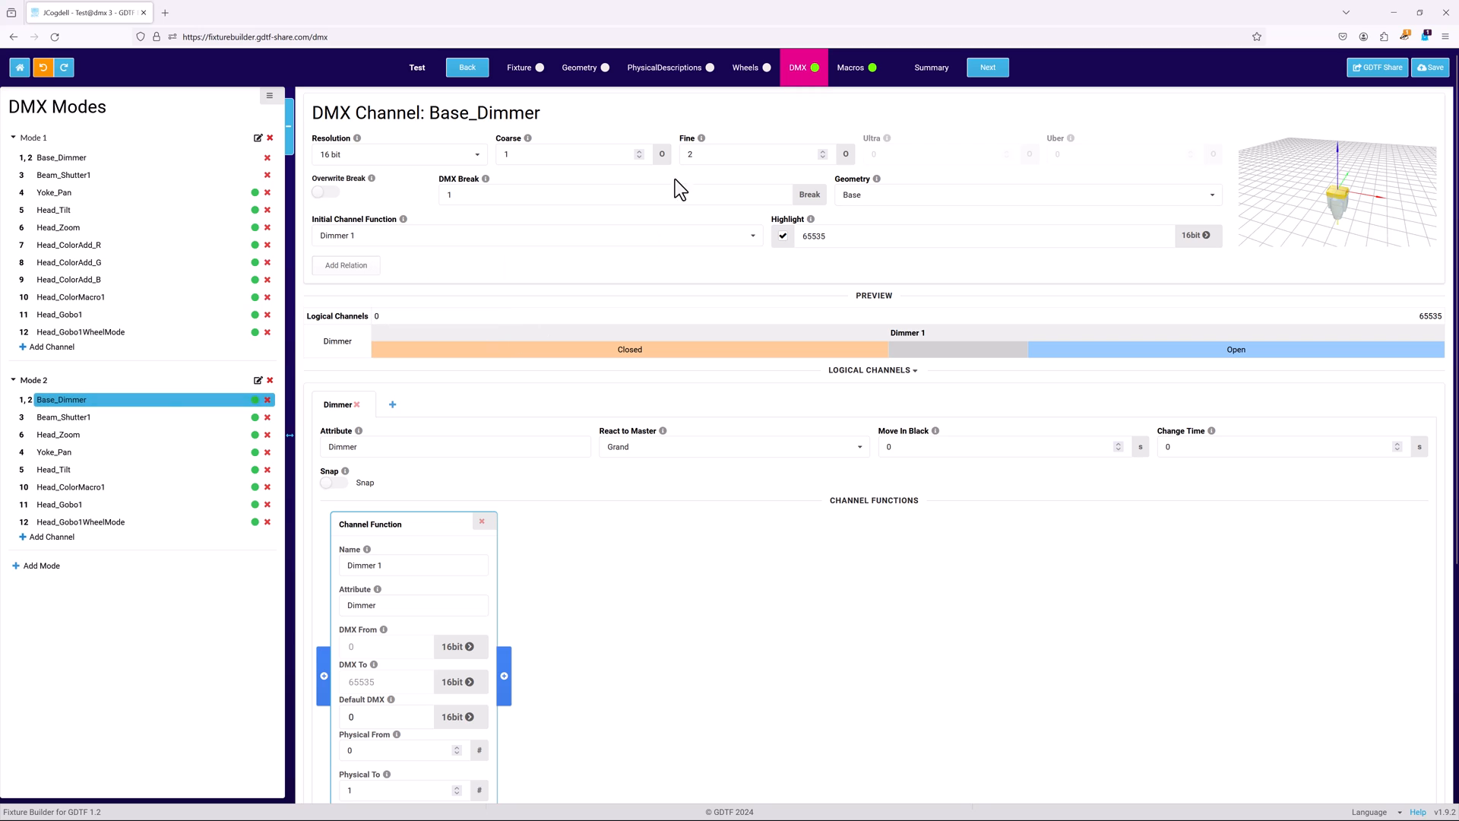
{"action": "left_click", "coordinate": [396, 153]}
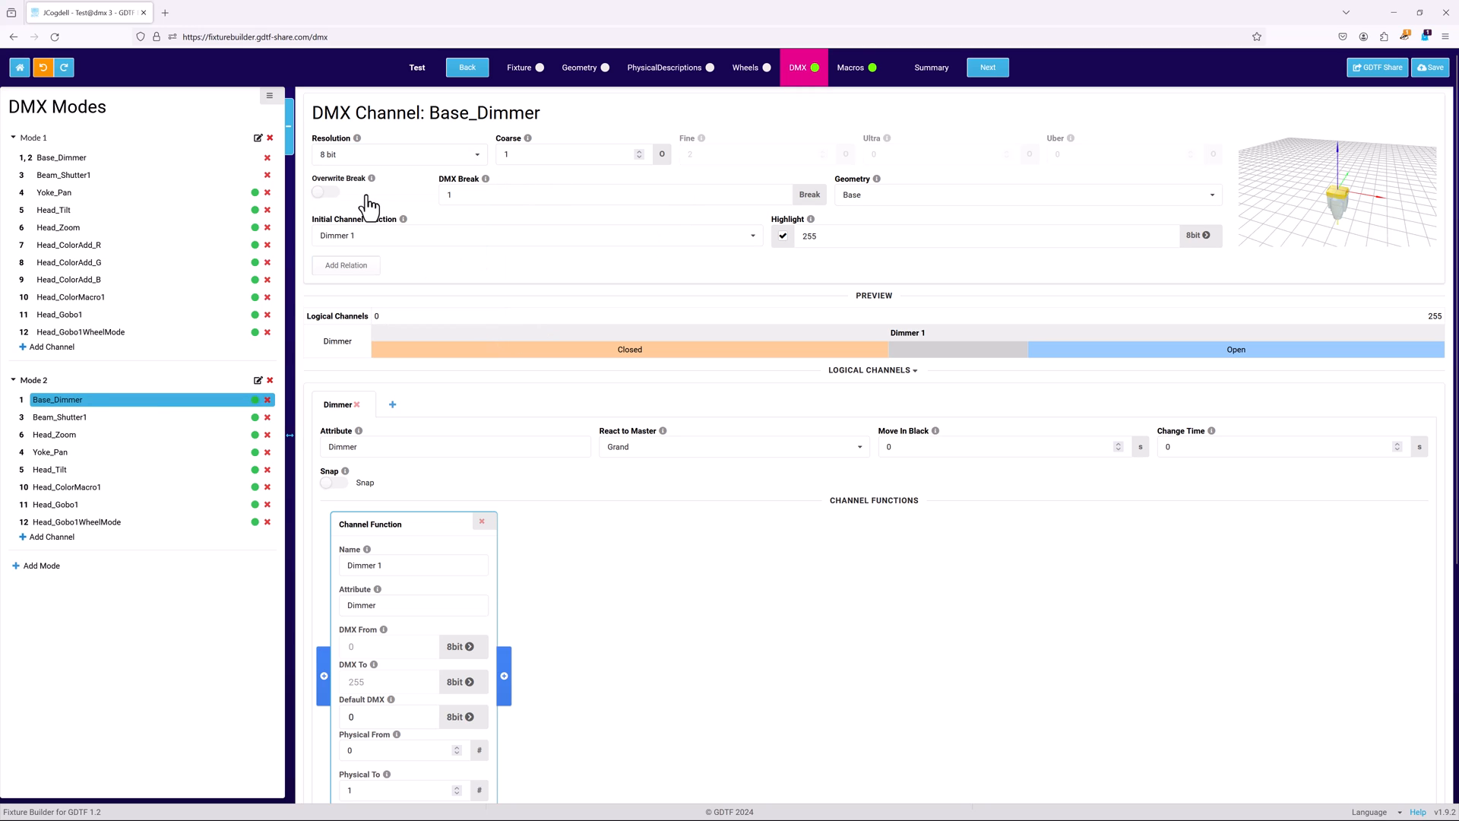
{"action": "mouse_move", "coordinate": [349, 258]}
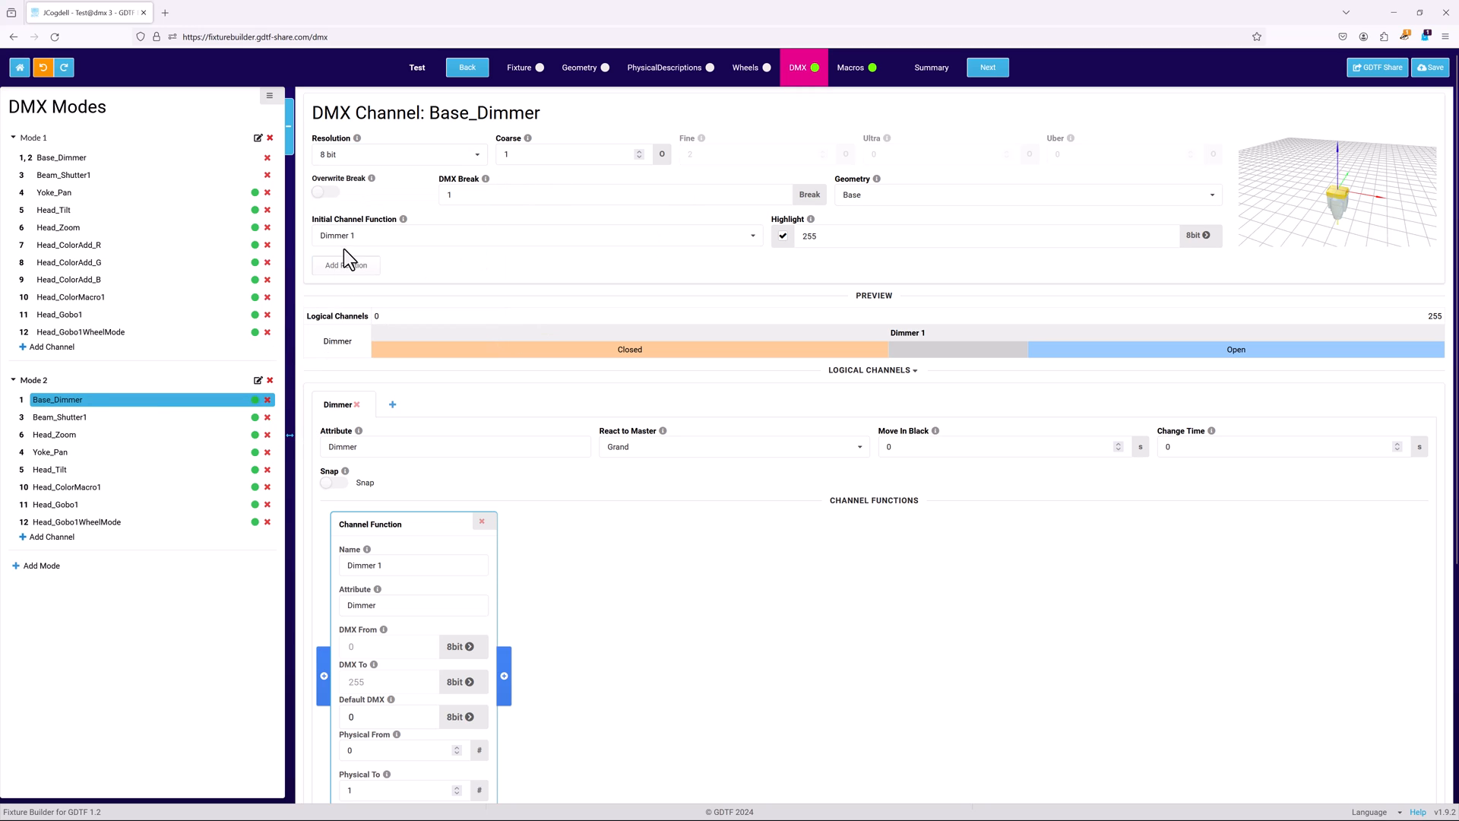
Renumber Mode 2's eight channel DMX addresses in order.
{"action": "left_click", "coordinate": [270, 96]}
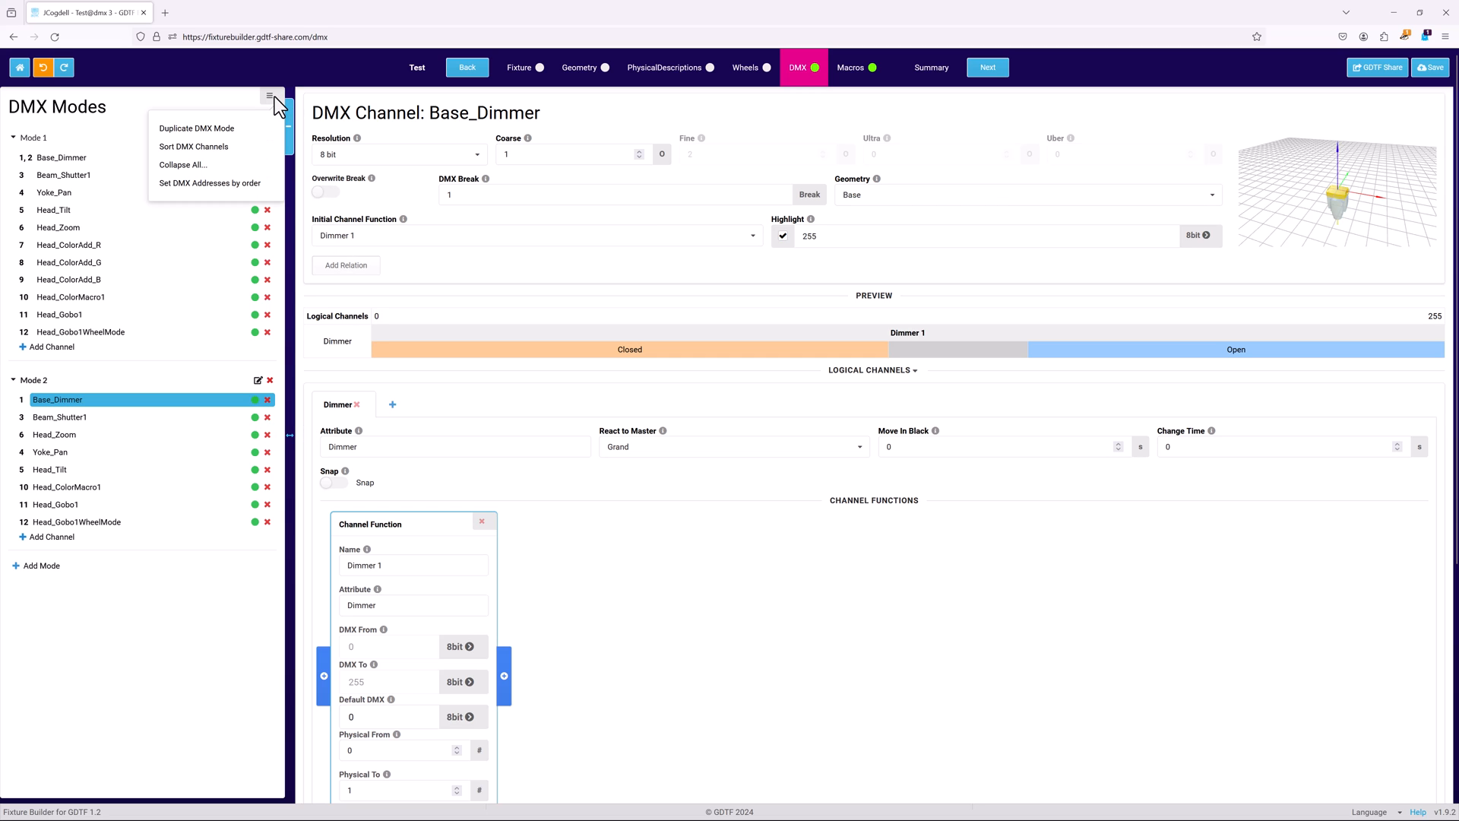
{"action": "left_click", "coordinate": [209, 183]}
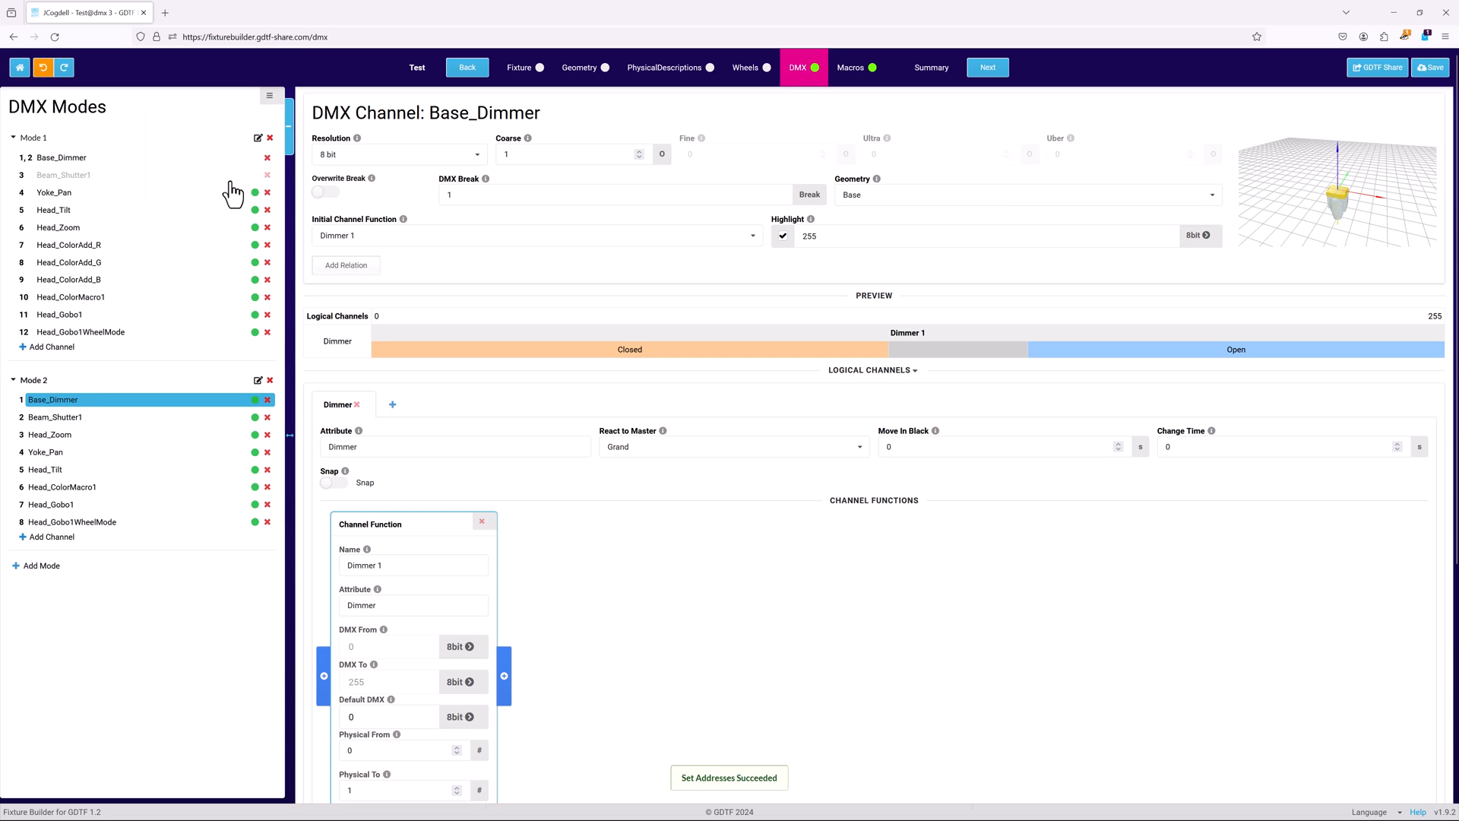
{"action": "left_click", "coordinate": [545, 67]}
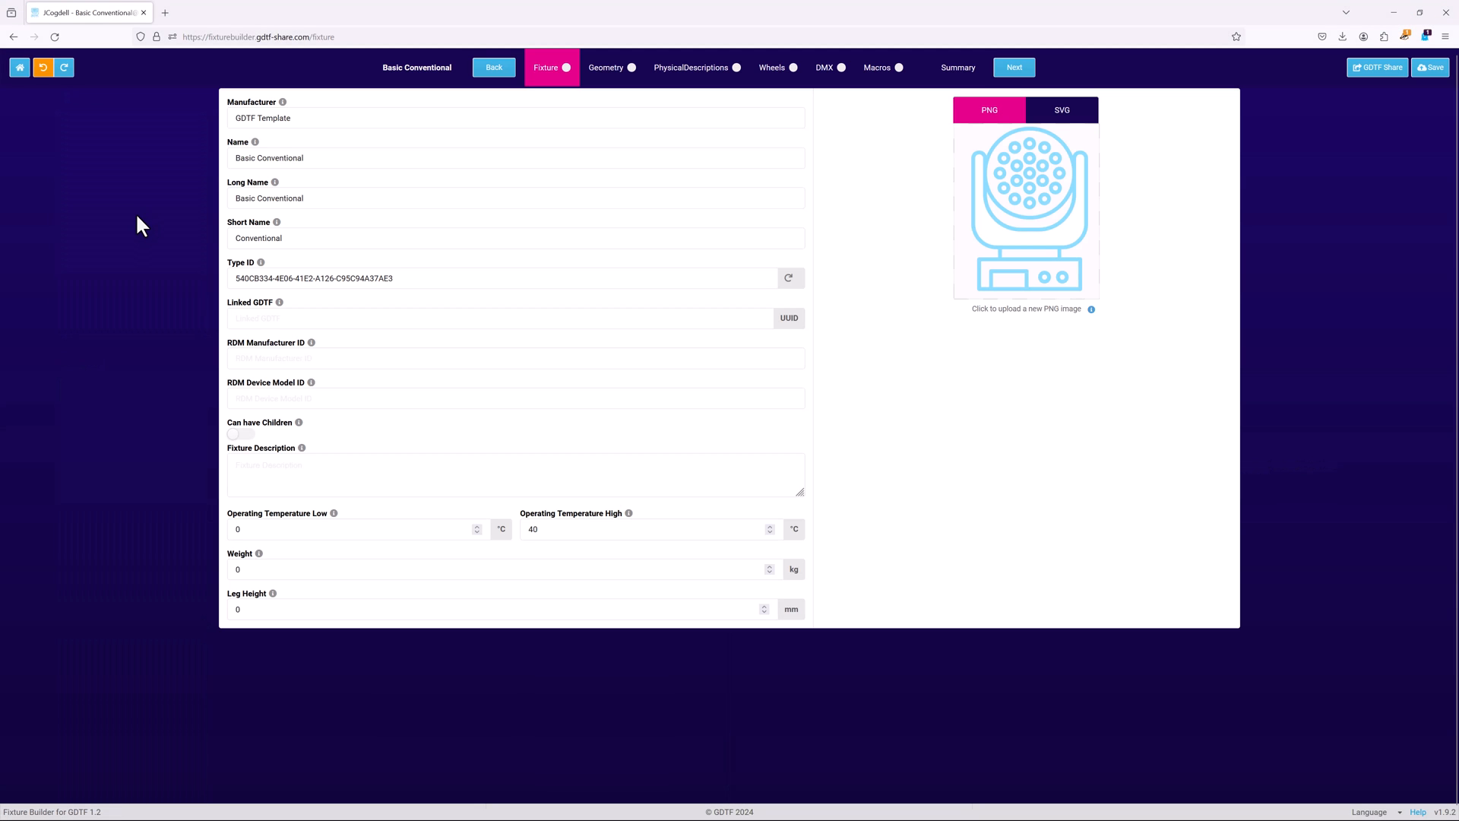
{"action": "mouse_move", "coordinate": [774, 67]}
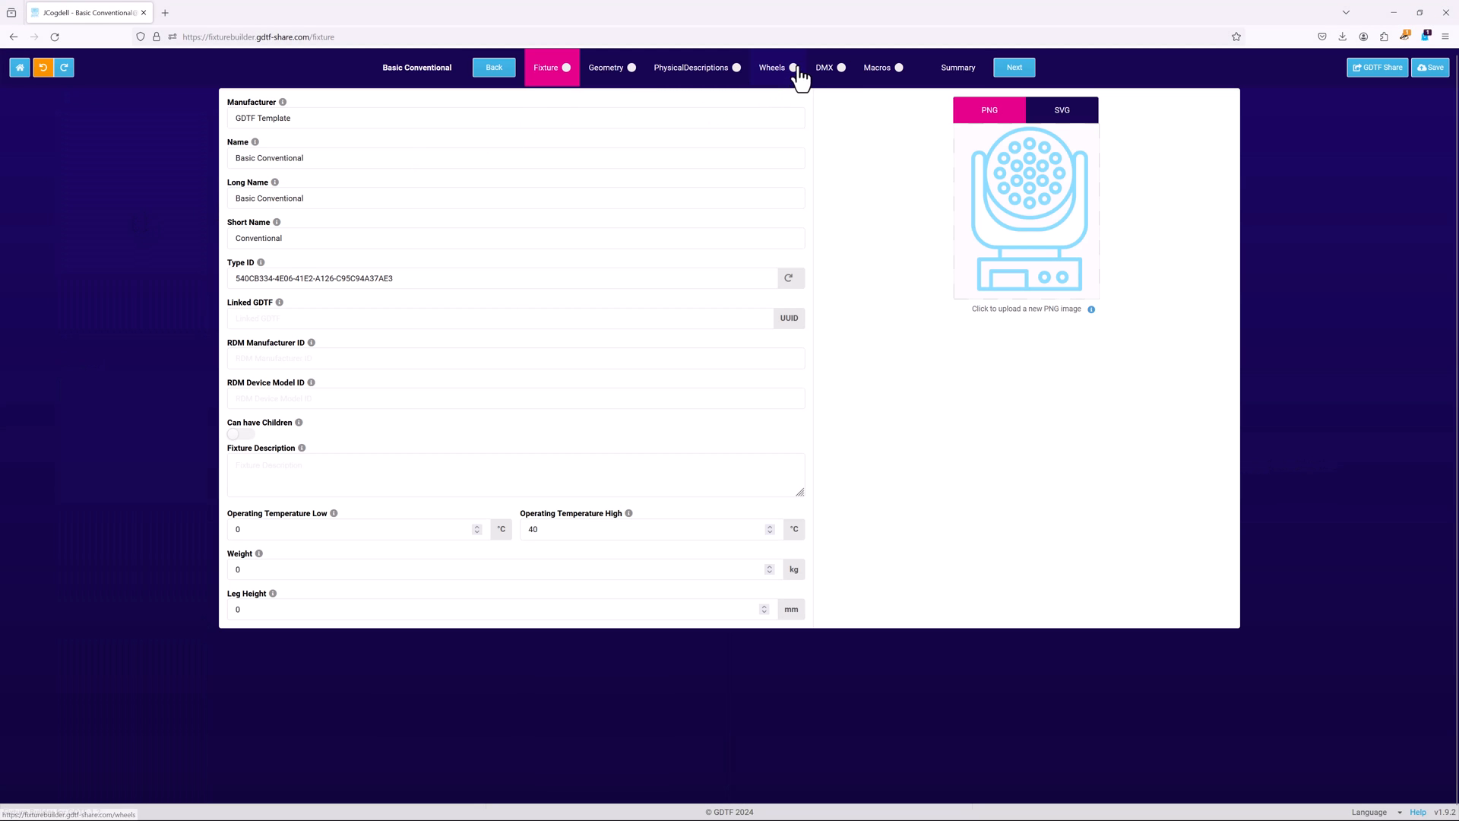
View the Basic Conventional's Standard mode and its virtual Yoke_Pan and Head_Tilt channels.
{"action": "left_click", "coordinate": [822, 66]}
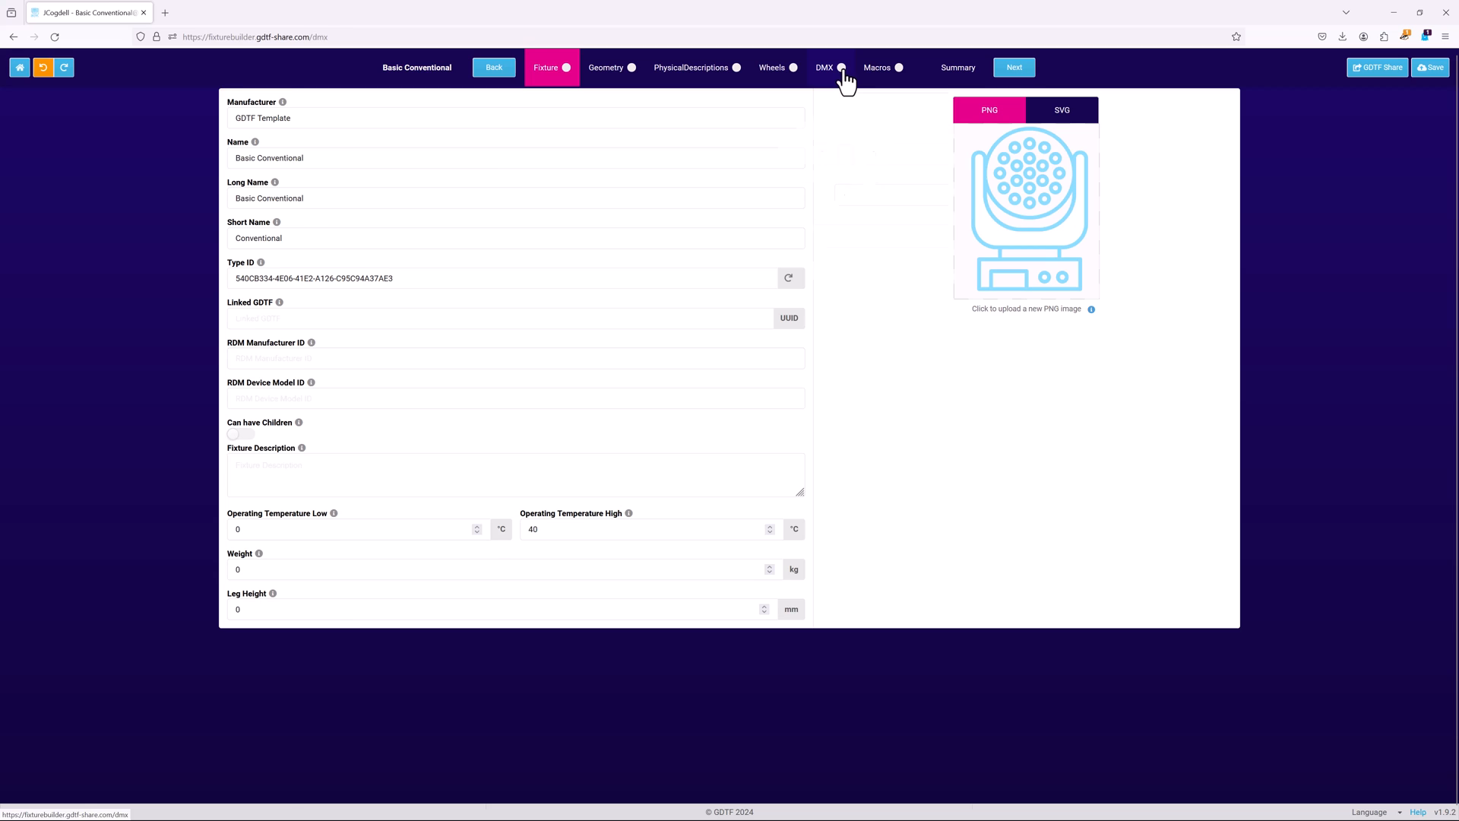
{"action": "left_click", "coordinate": [824, 67]}
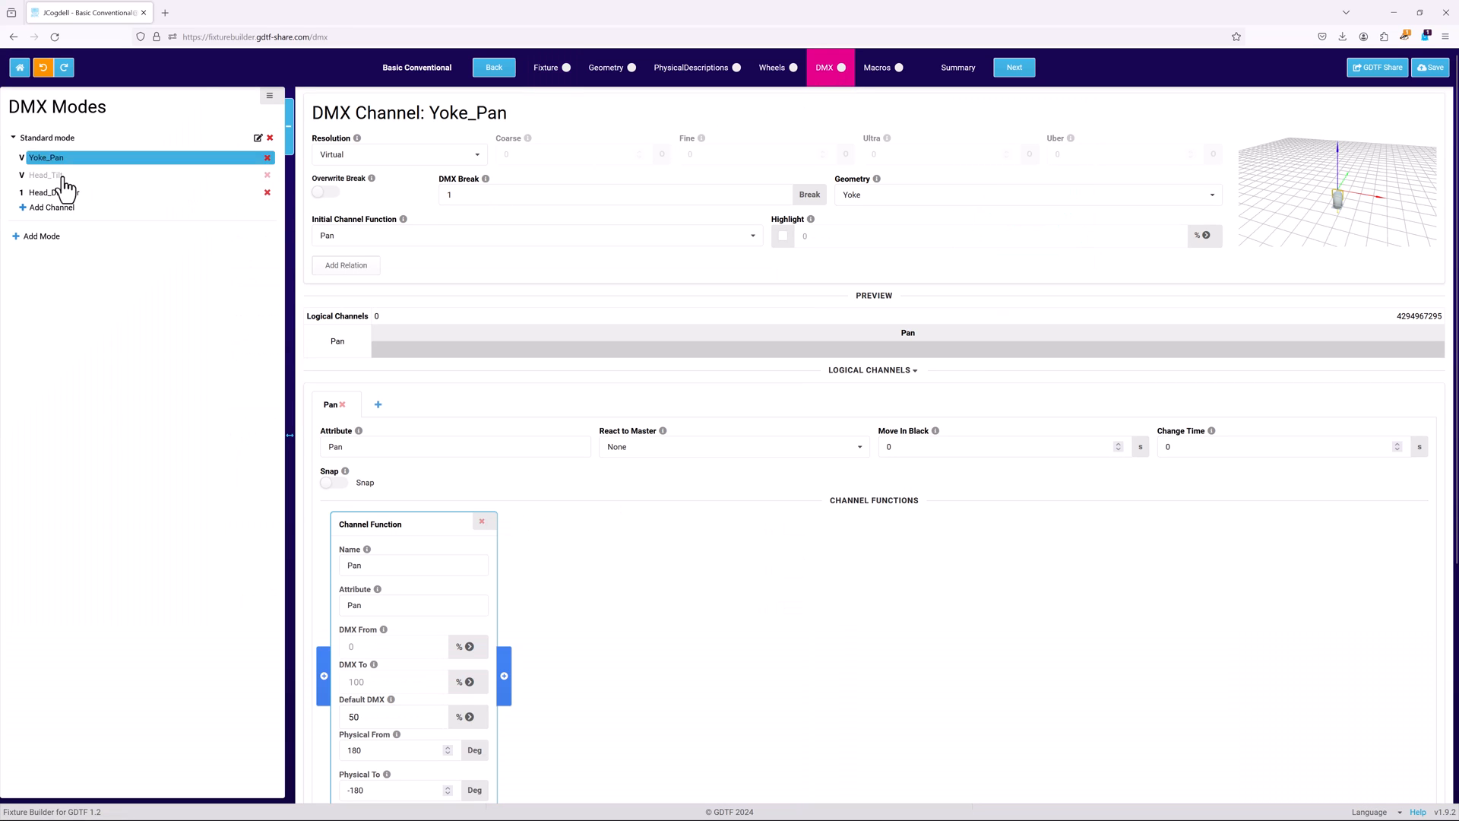
{"action": "left_click", "coordinate": [47, 173]}
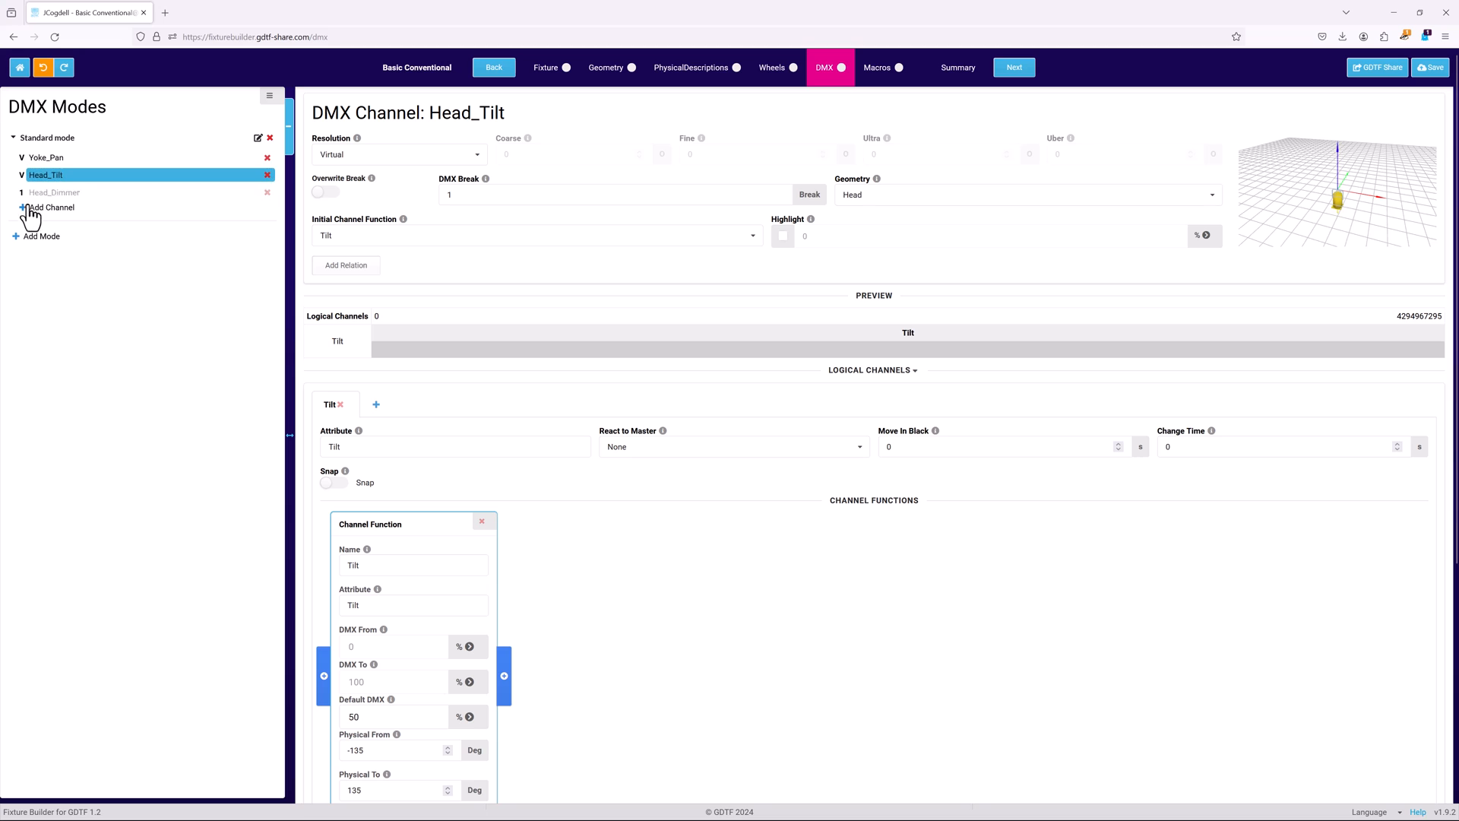
Add a new channel to Standard mode on the Beam geometry with the Zoom attribute.
{"action": "left_click", "coordinate": [52, 207]}
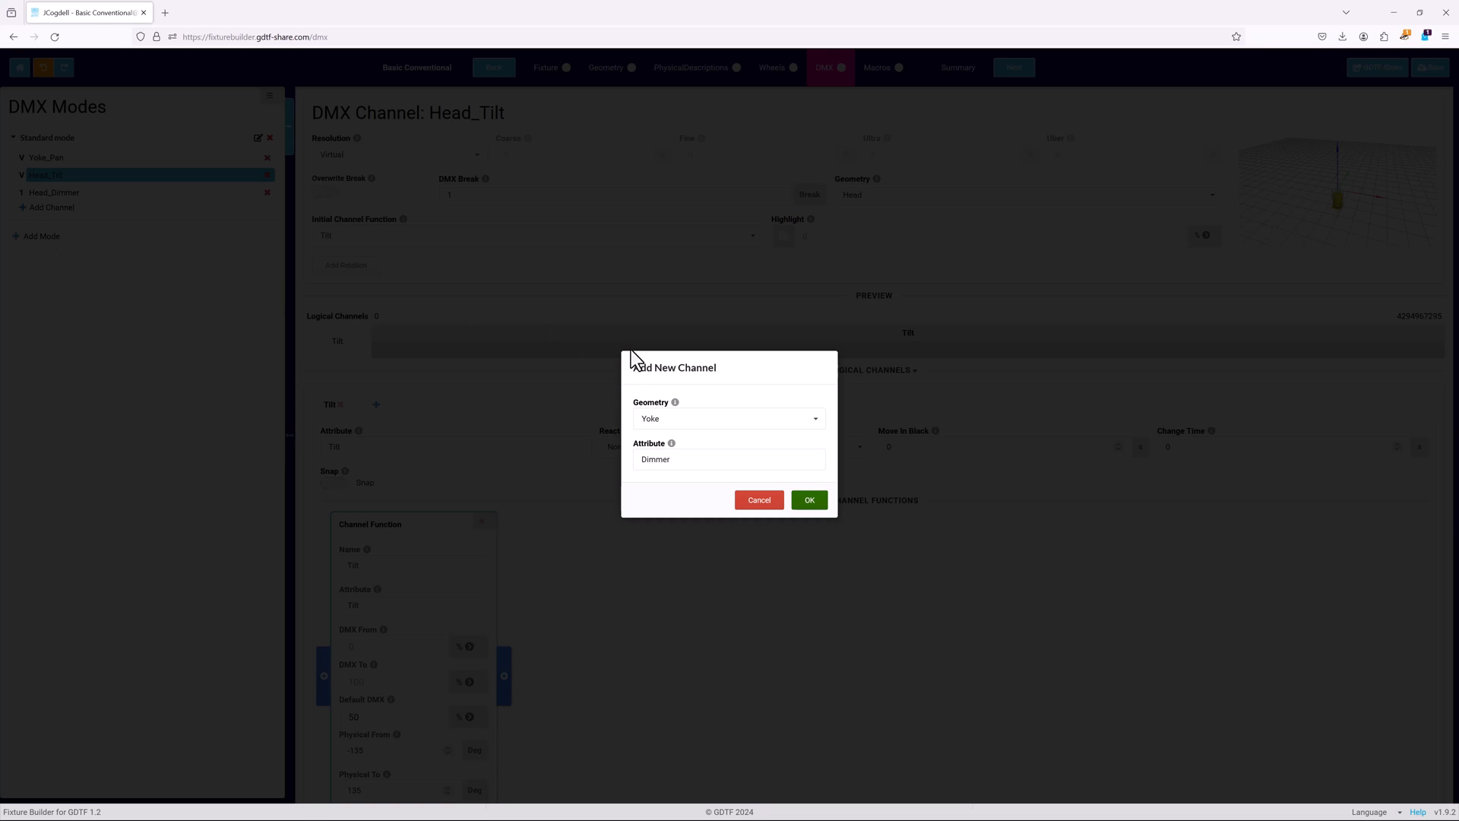
{"action": "left_click", "coordinate": [728, 418]}
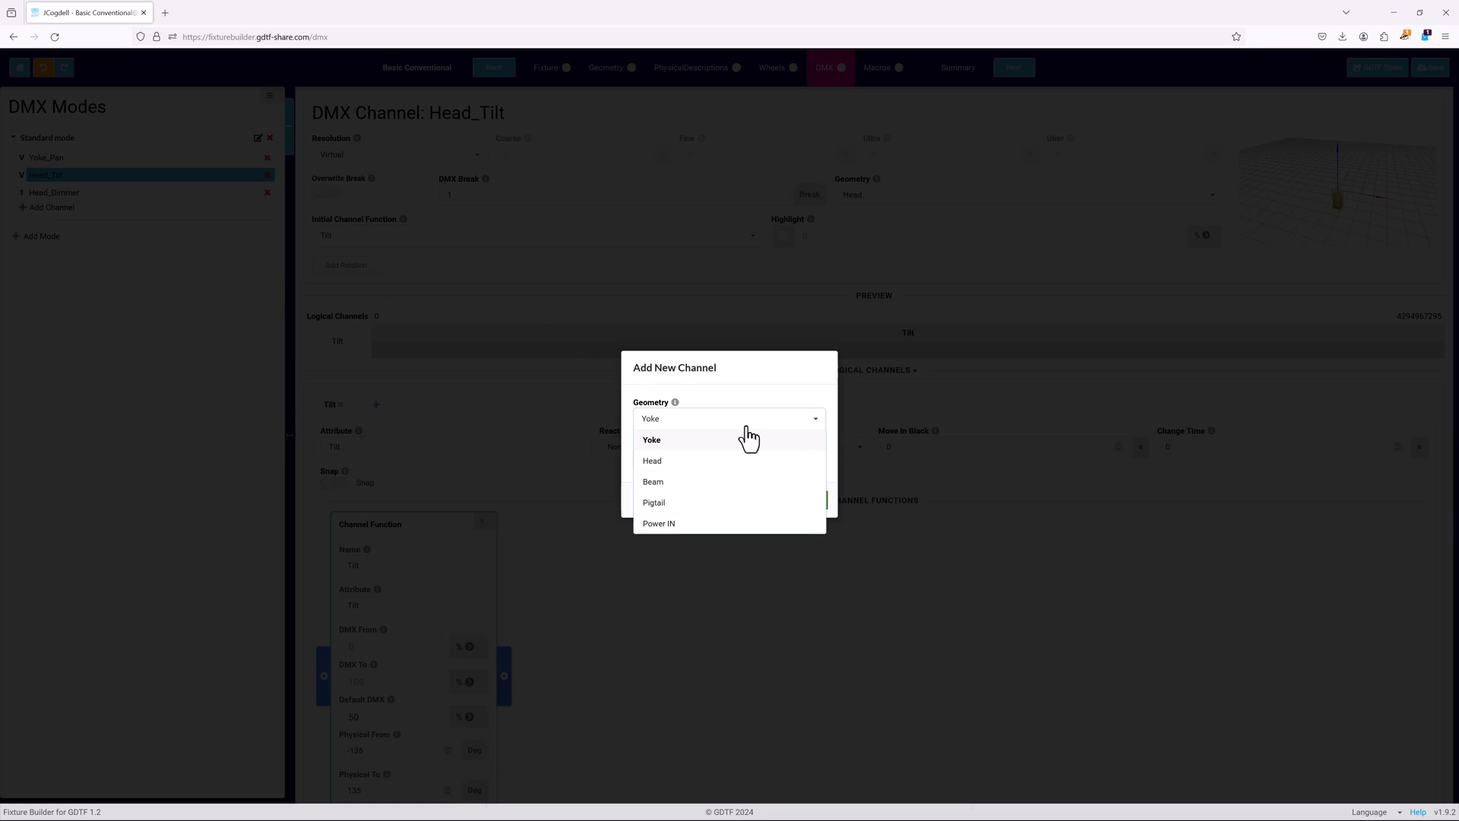
{"action": "left_click", "coordinate": [652, 482]}
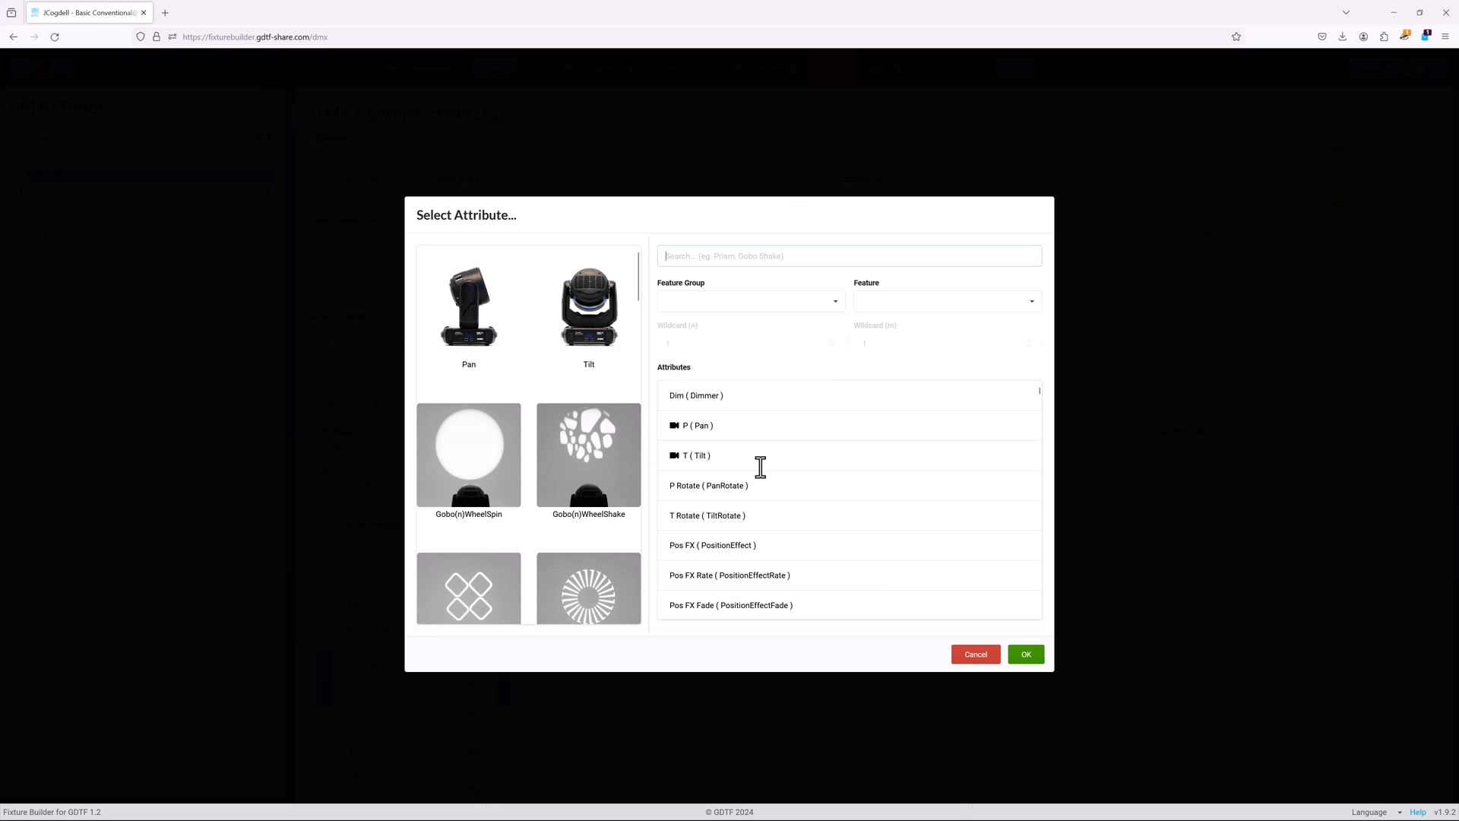
{"action": "type", "text": "ZOOM"}
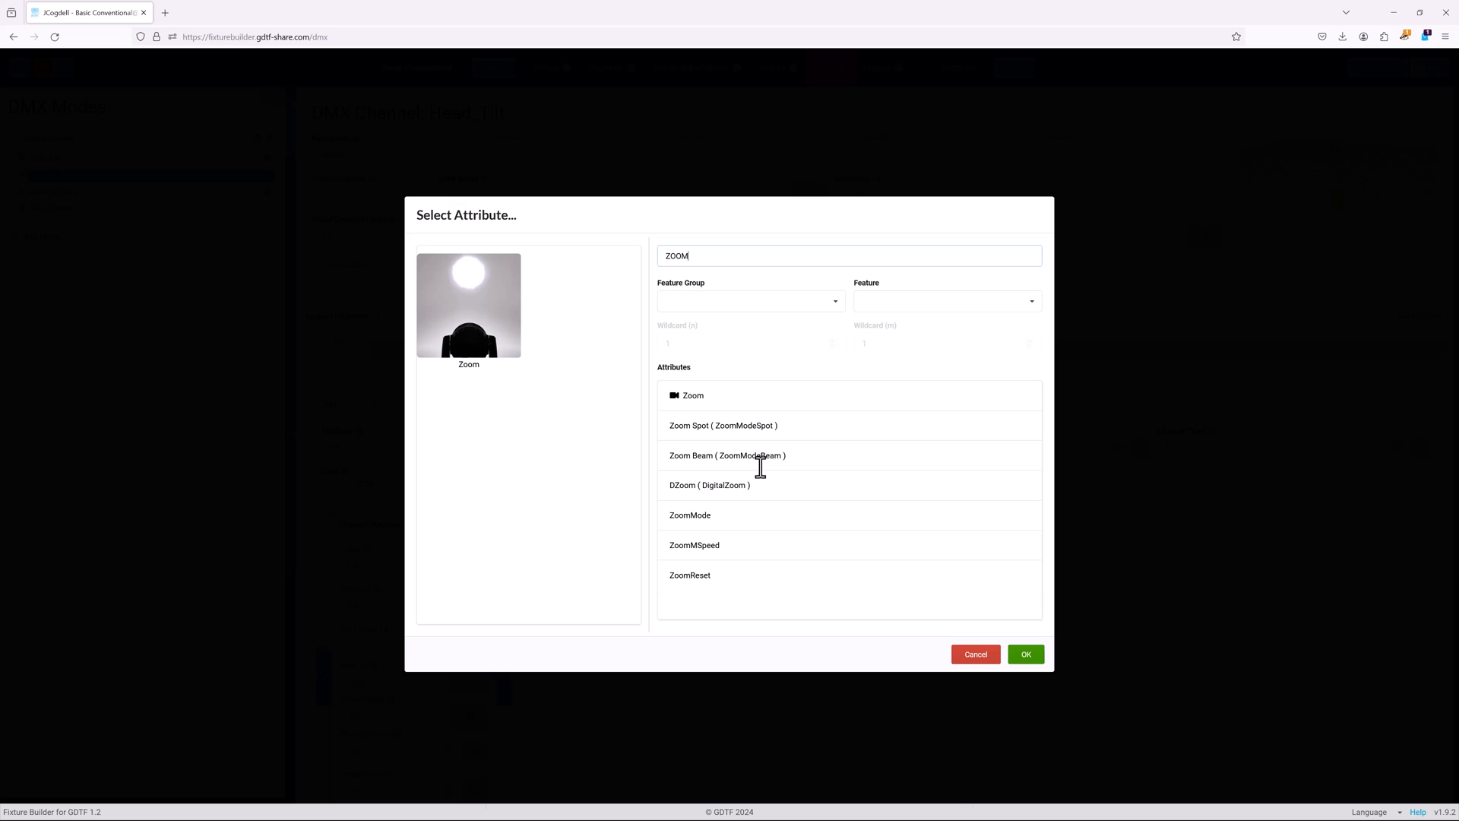
{"action": "left_click", "coordinate": [693, 396]}
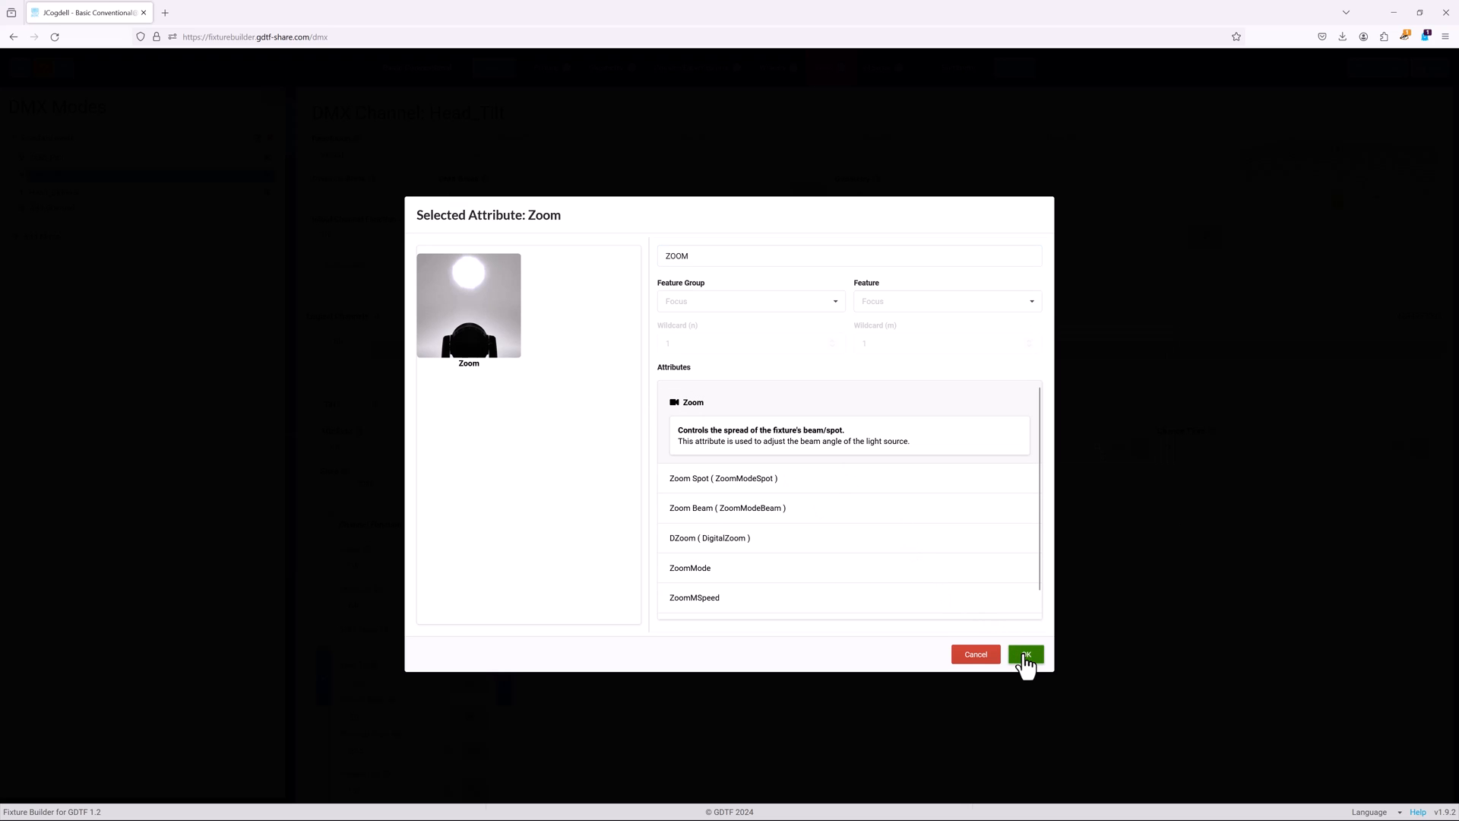
{"action": "left_click", "coordinate": [1024, 653]}
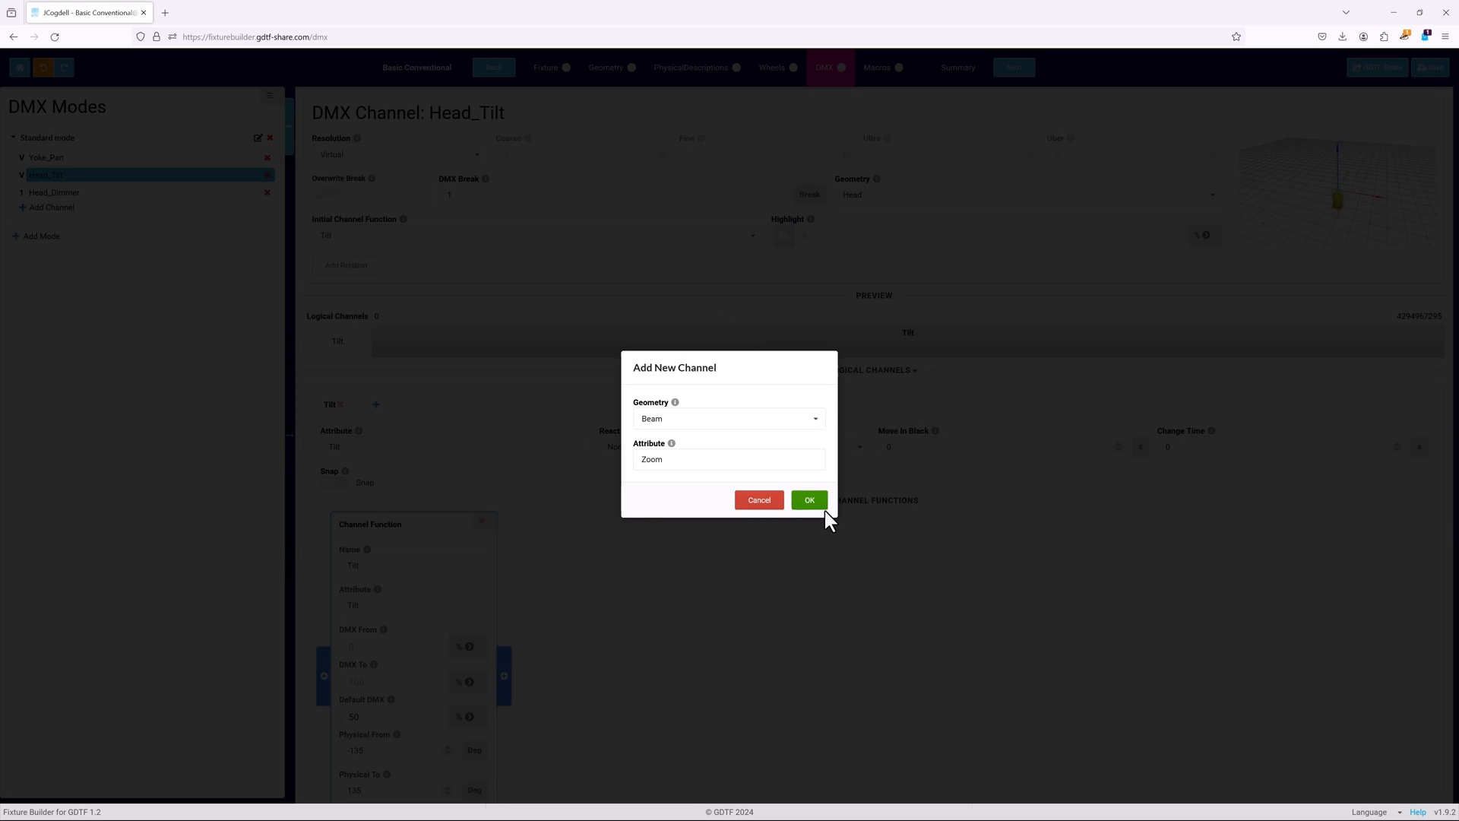
{"action": "left_click", "coordinate": [807, 500]}
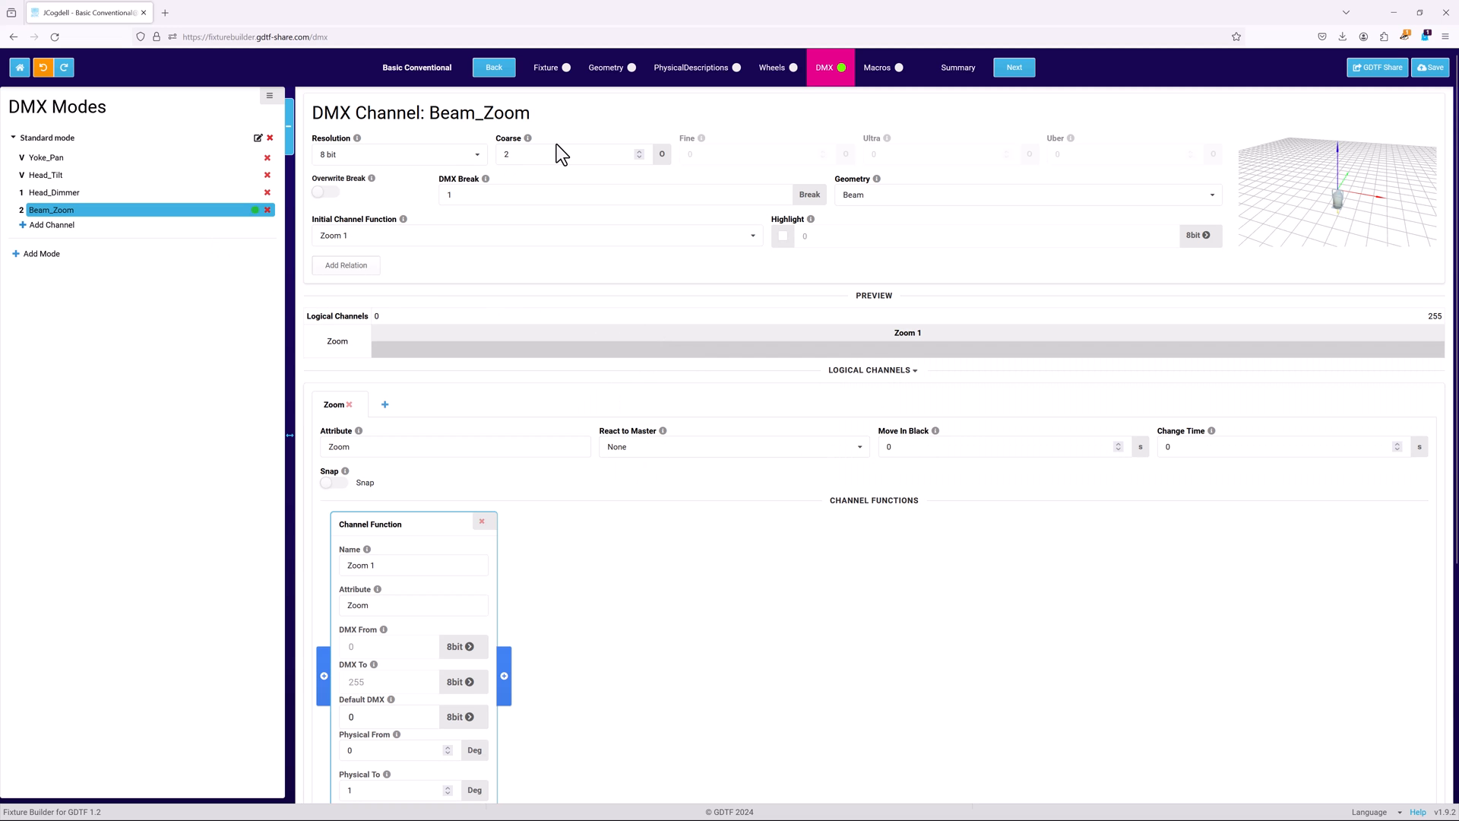
Set the new Beam_Zoom channel's resolution to Virtual.
{"action": "left_click", "coordinate": [395, 154]}
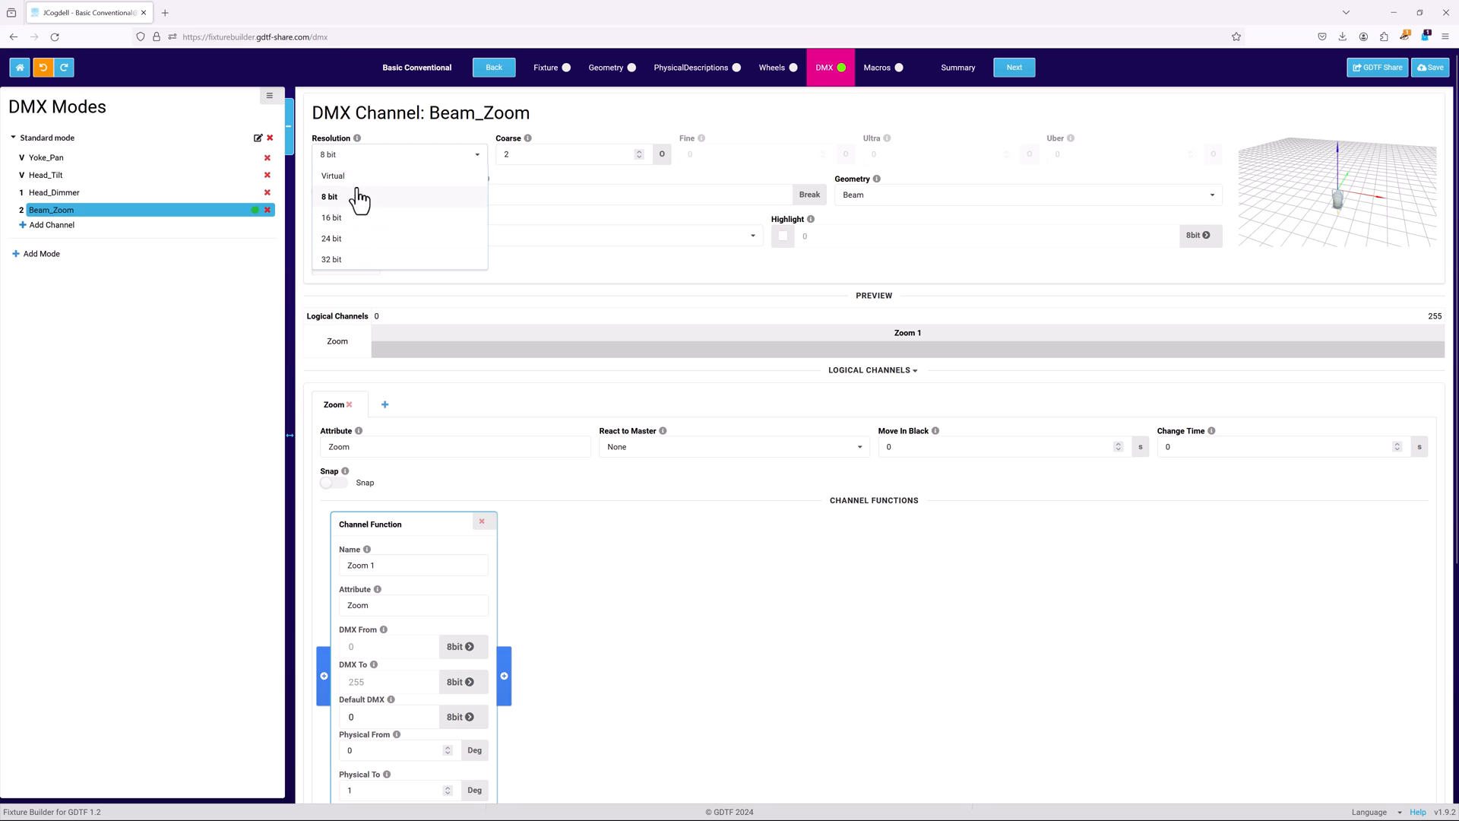
{"action": "left_click", "coordinate": [333, 176]}
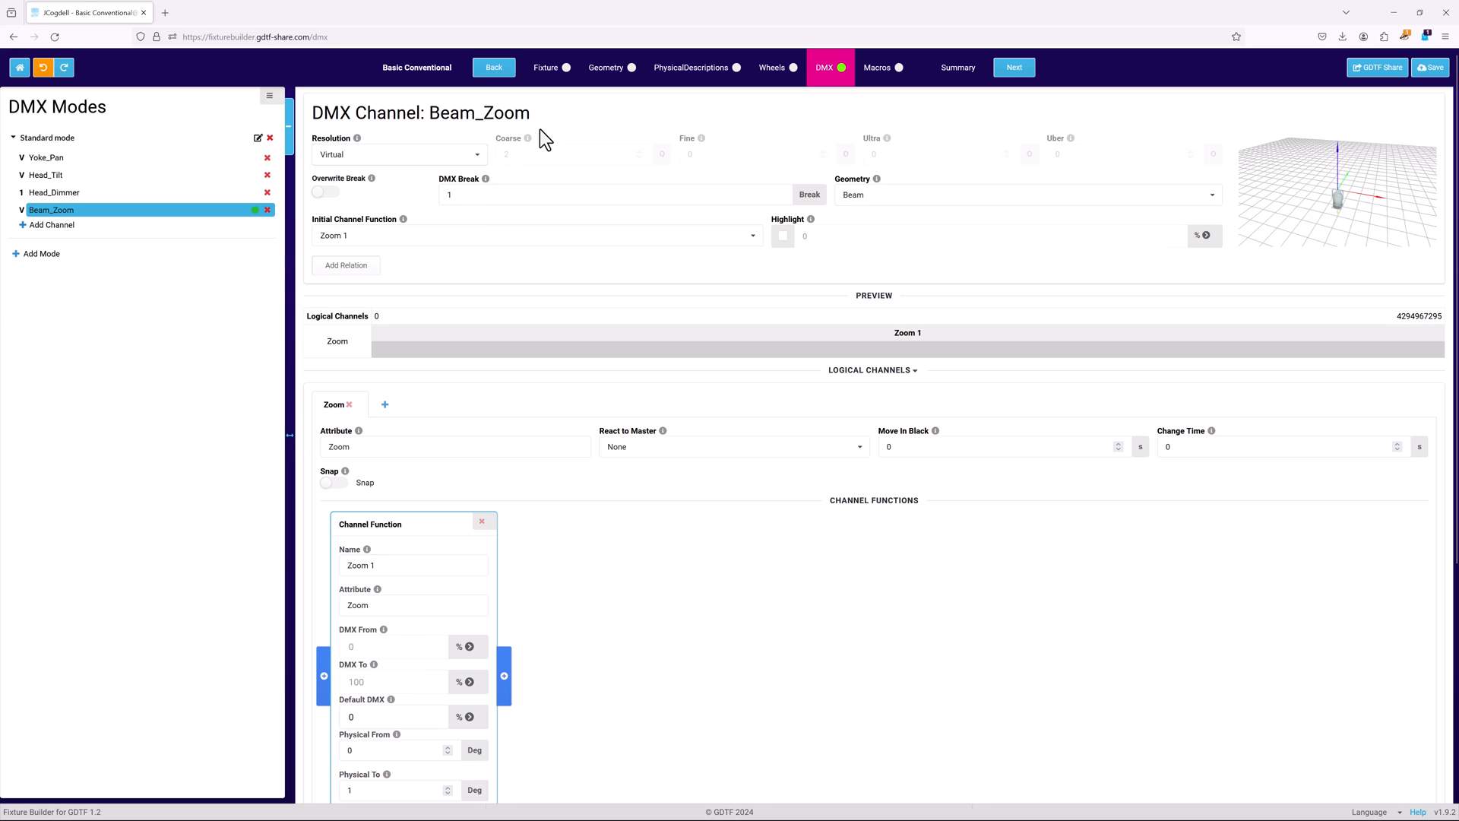
{"action": "mouse_move", "coordinate": [27, 228]}
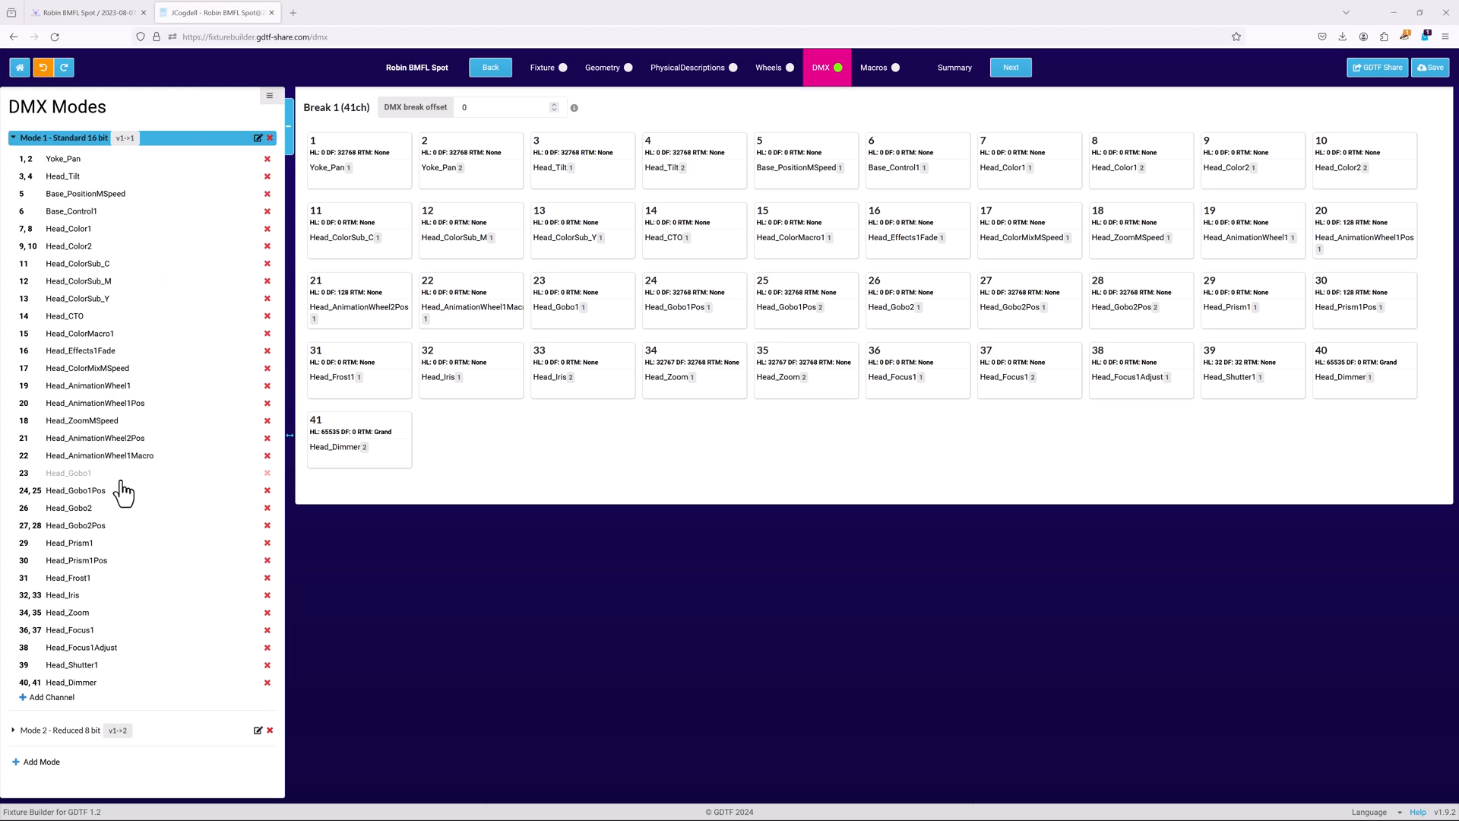
Open Head_Gobo1Pos and show Gobo1PosRotation's additional properties with its mode master choices.
{"action": "left_click", "coordinate": [76, 491]}
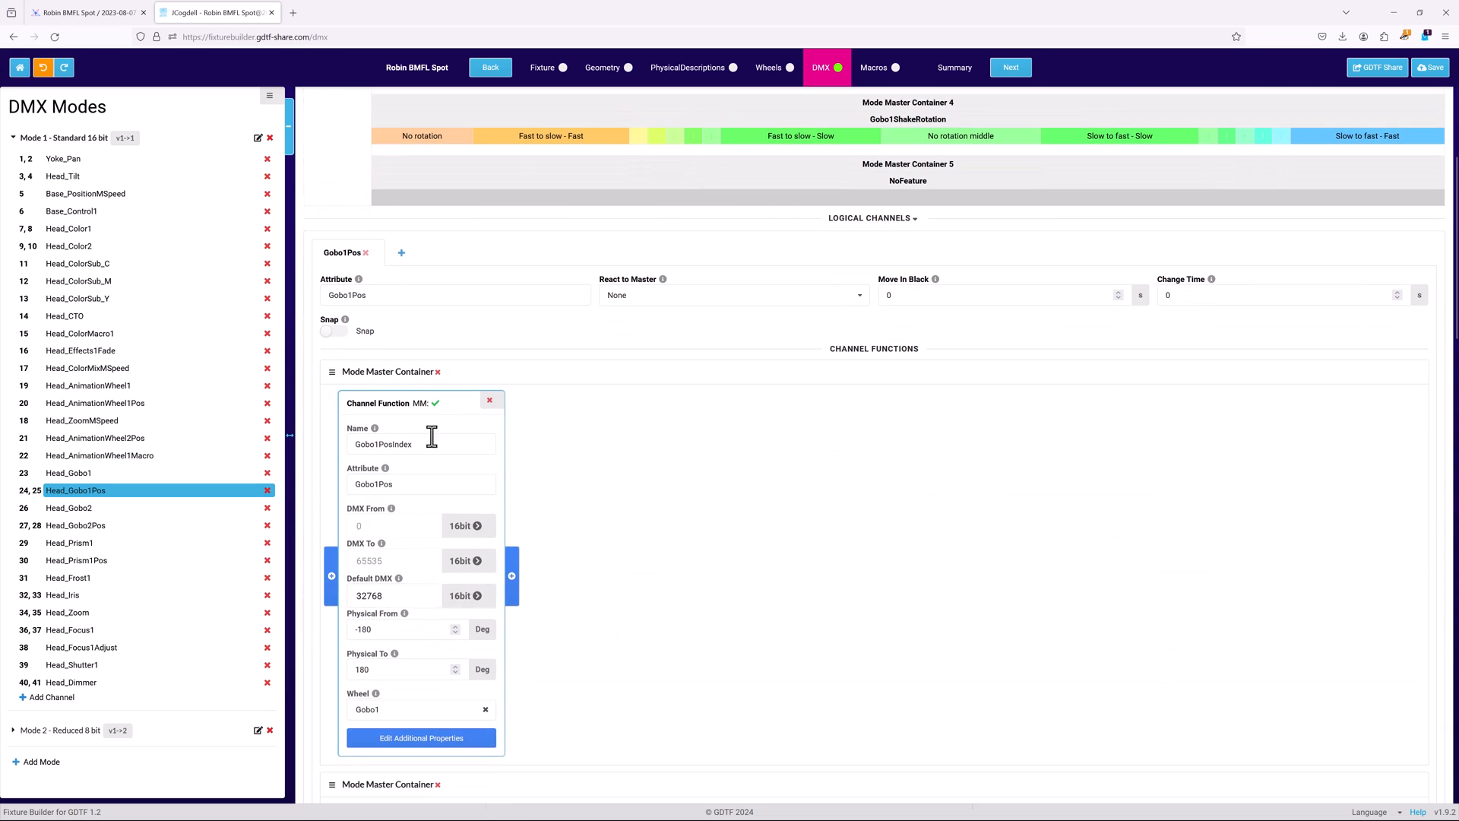
{"action": "mouse_move", "coordinate": [457, 413]}
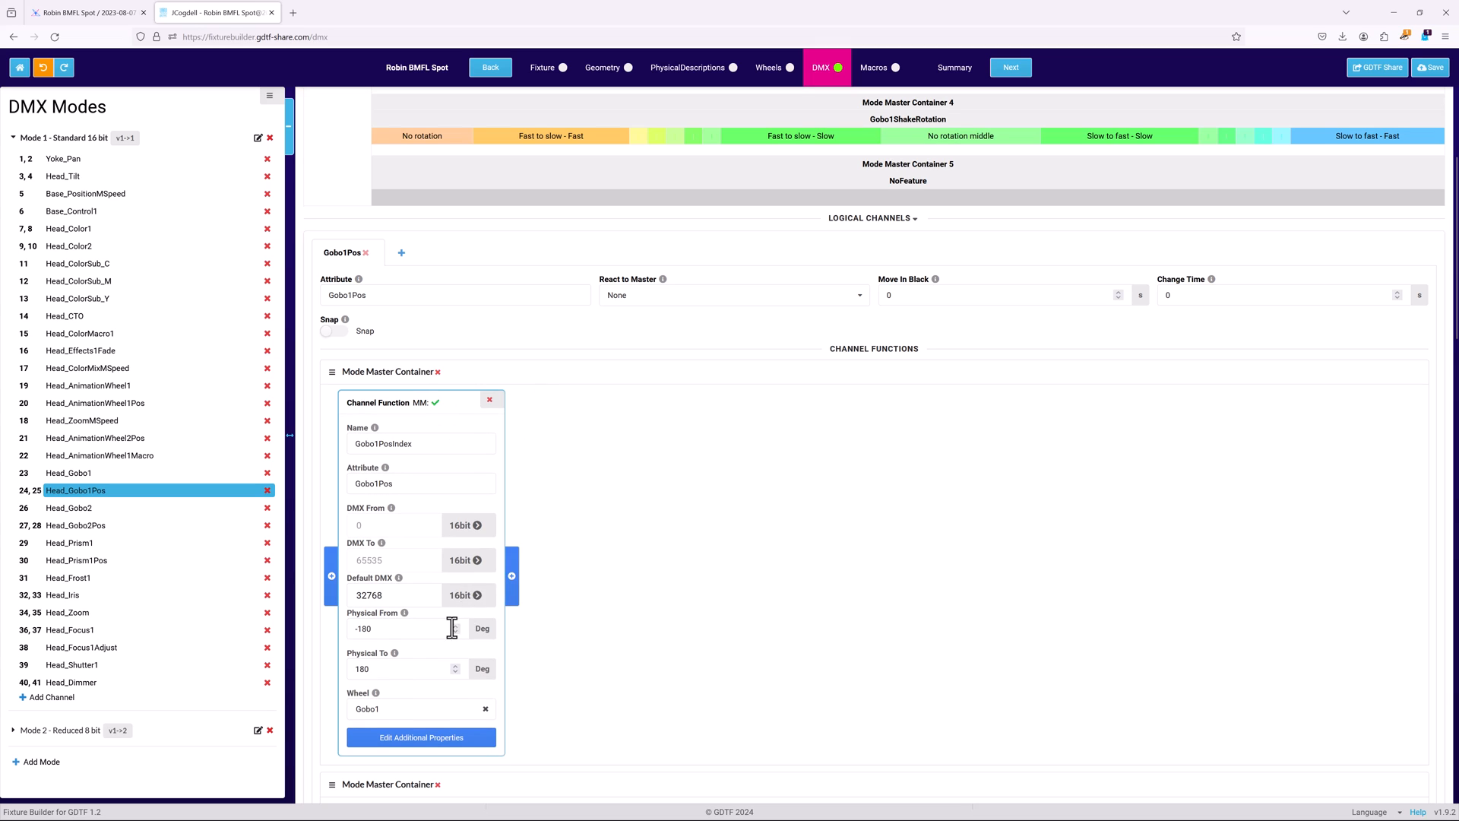
{"action": "left_click", "coordinate": [421, 737]}
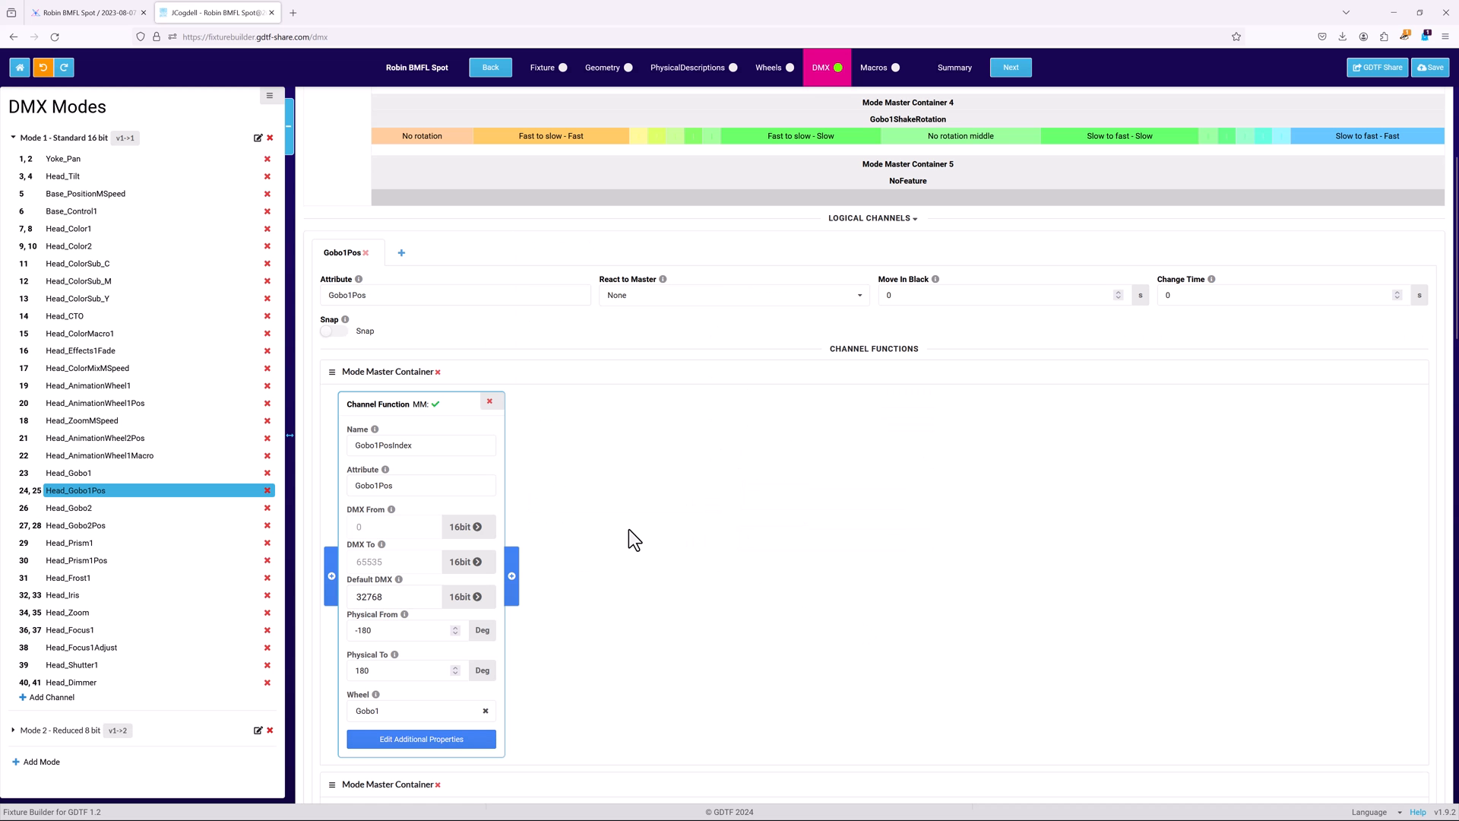
{"action": "scroll", "scroll_direction": "down", "scroll_amount": 3}
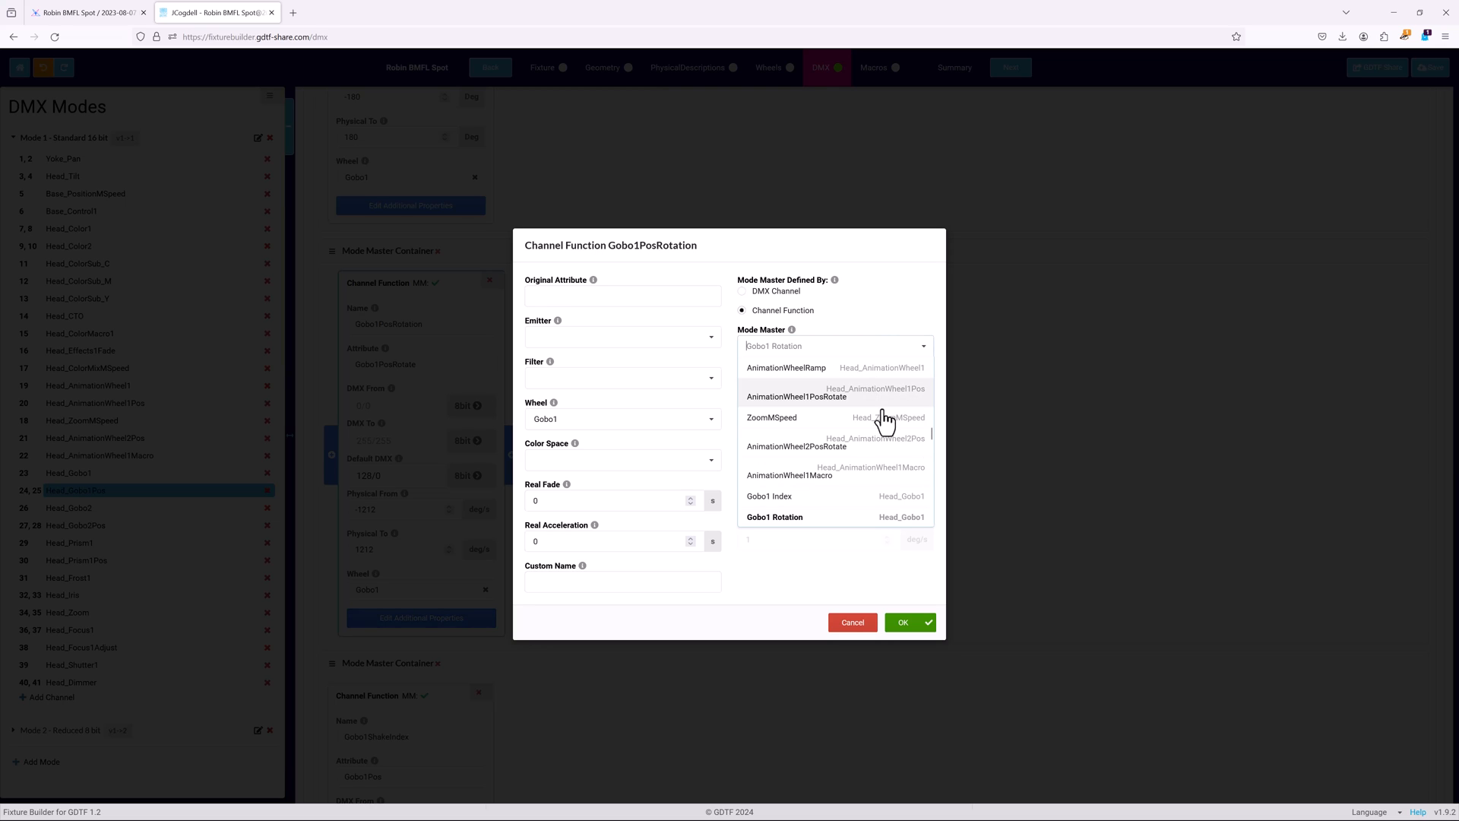
{"action": "mouse_move", "coordinate": [1018, 547]}
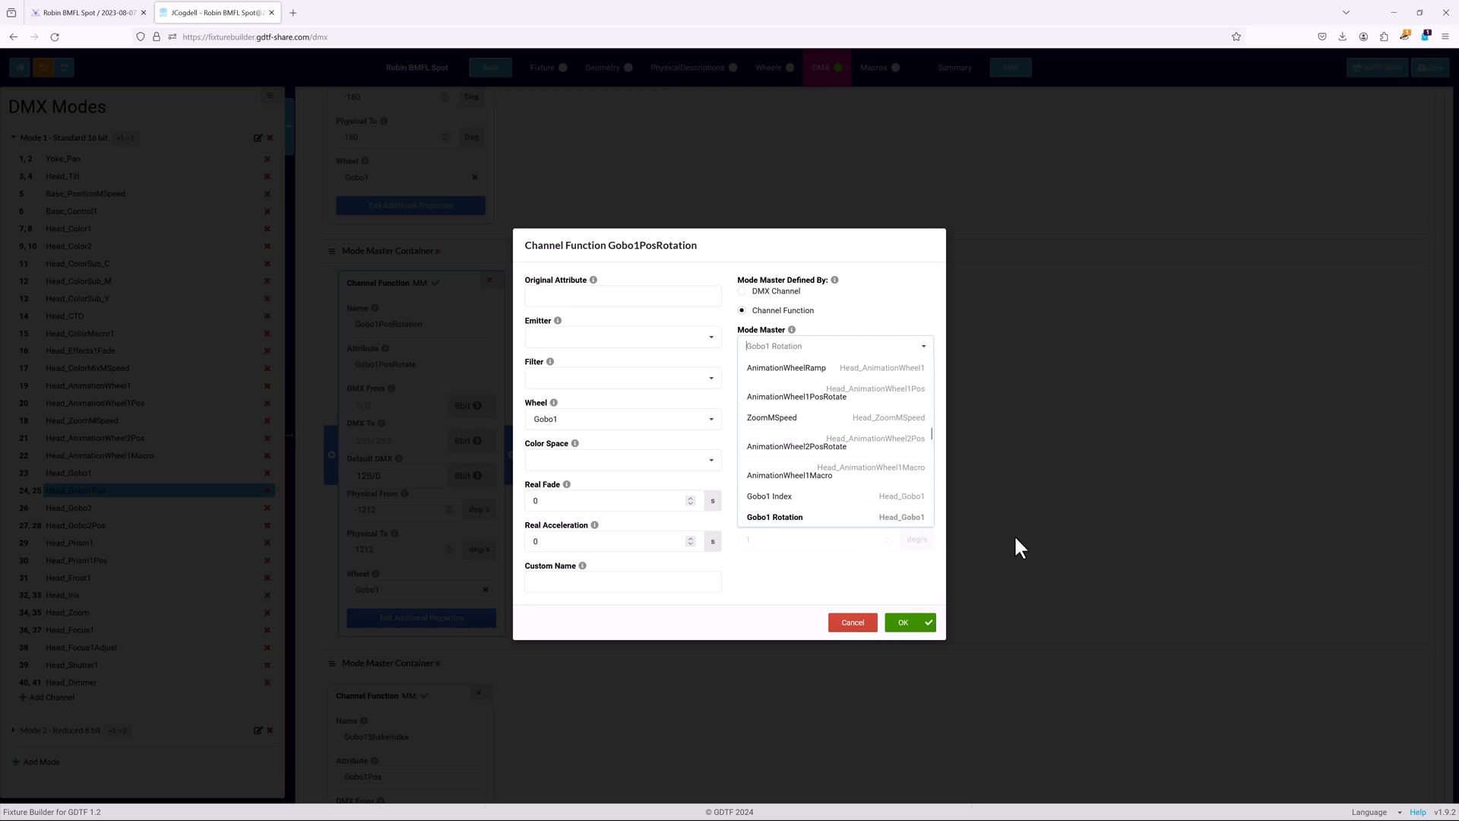
Close the Channel Function dialog and scroll through the mode master containers and channel sets.
{"action": "left_click", "coordinate": [851, 621]}
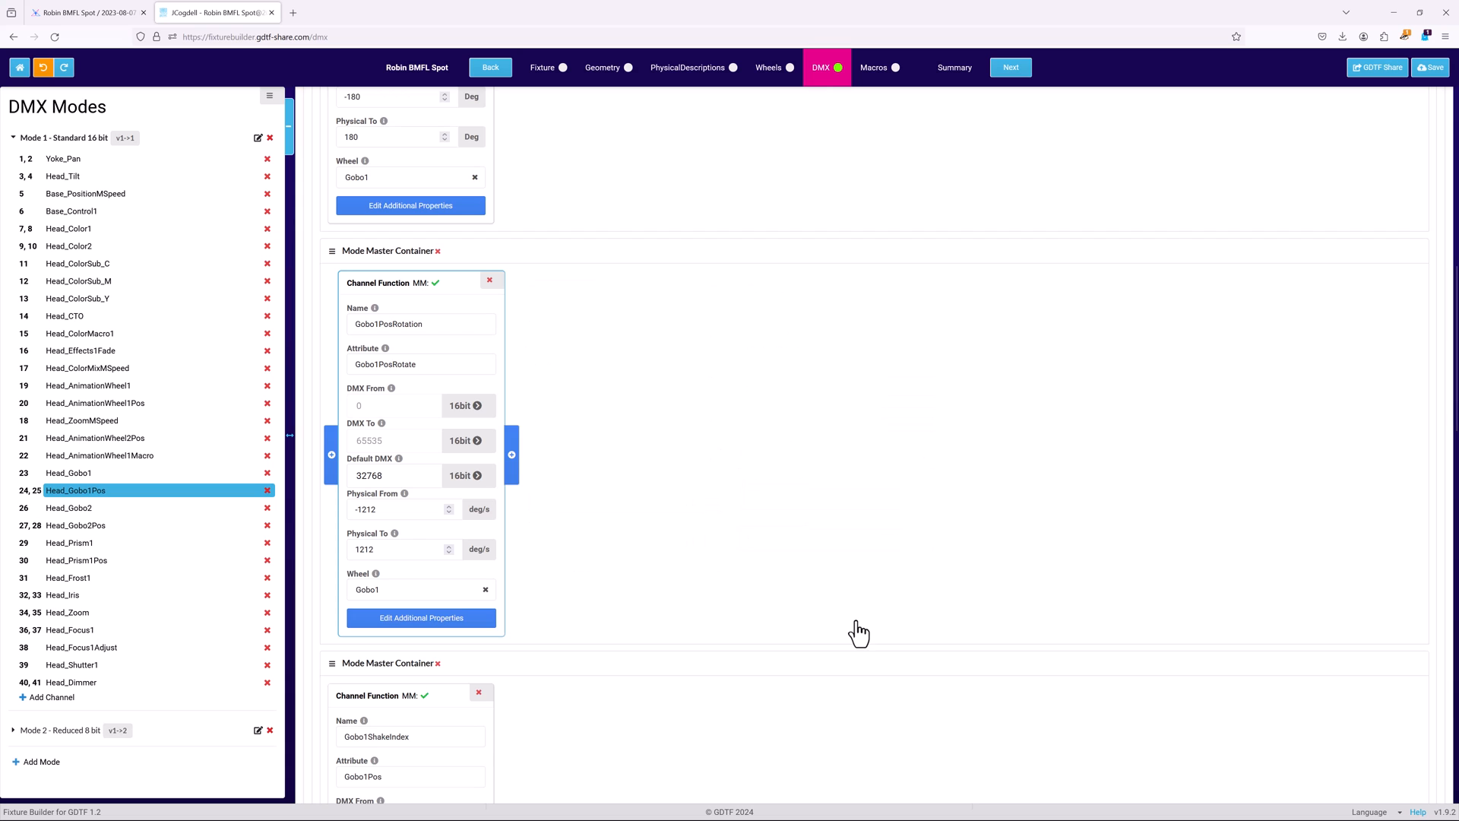
{"action": "scroll", "scroll_direction": "down", "scroll_amount": 3}
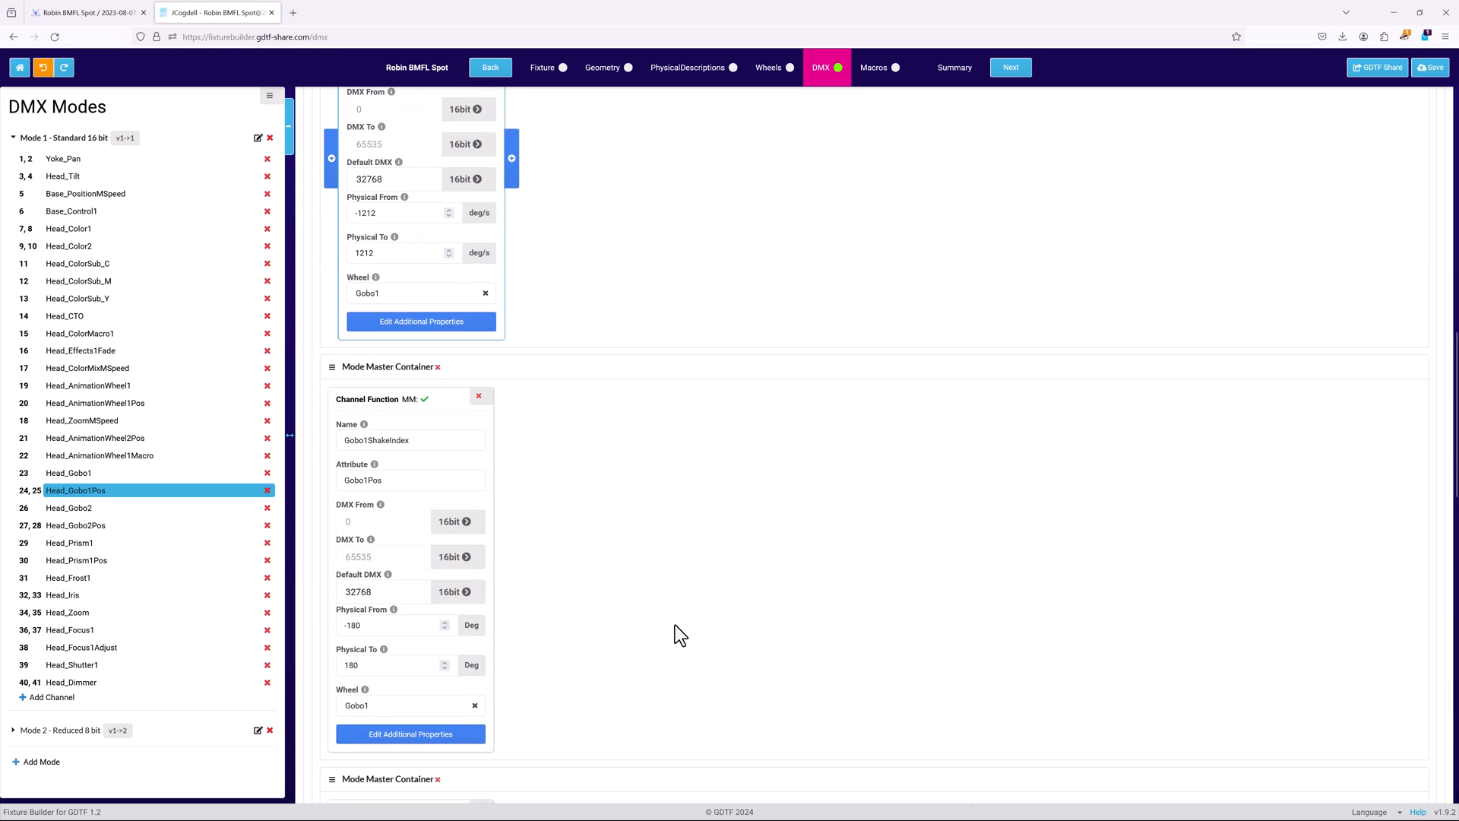
{"action": "scroll", "scroll_direction": "down", "scroll_amount": 3}
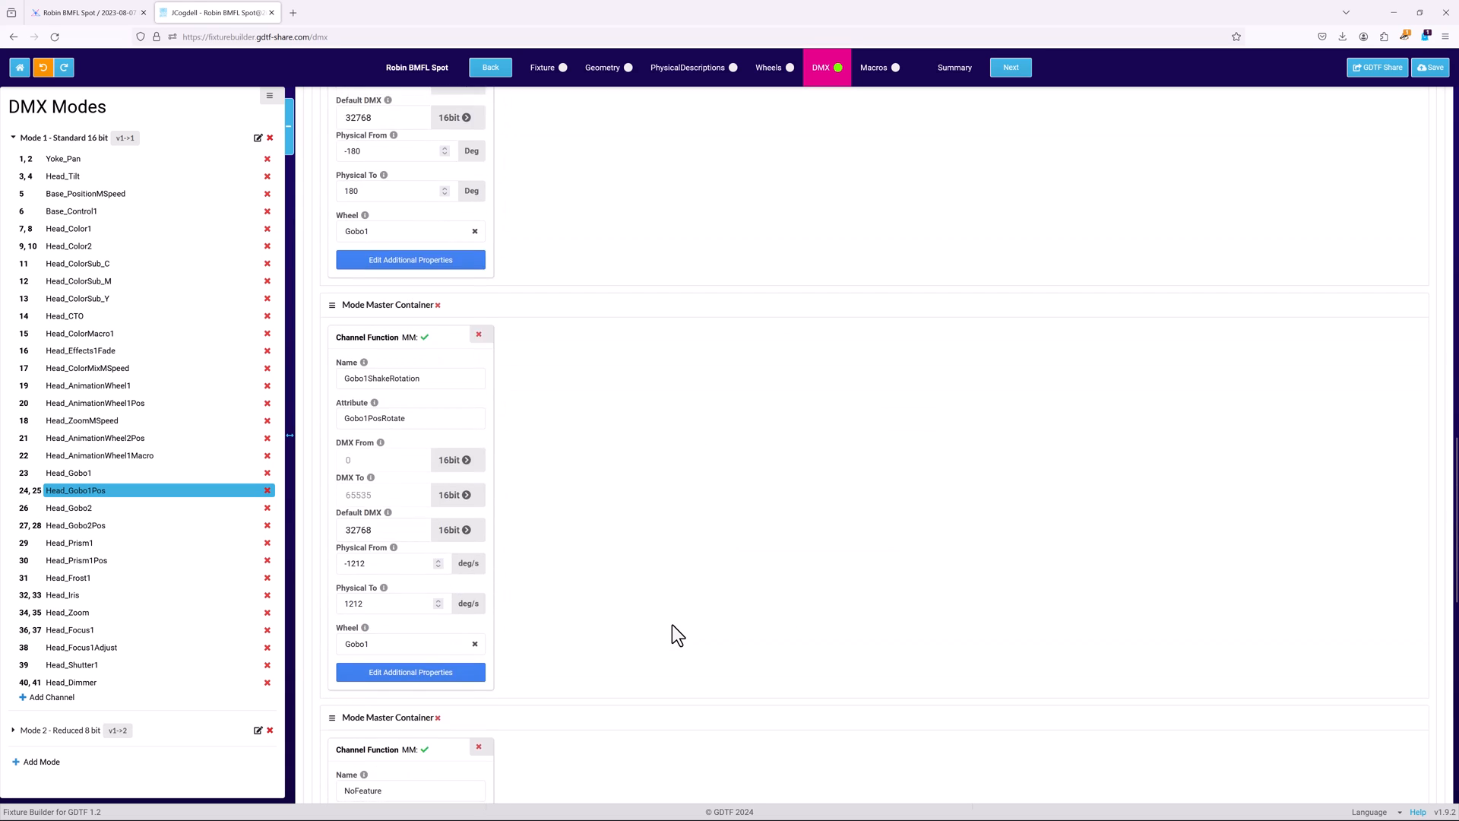
{"action": "scroll", "scroll_direction": "down", "scroll_amount": 3}
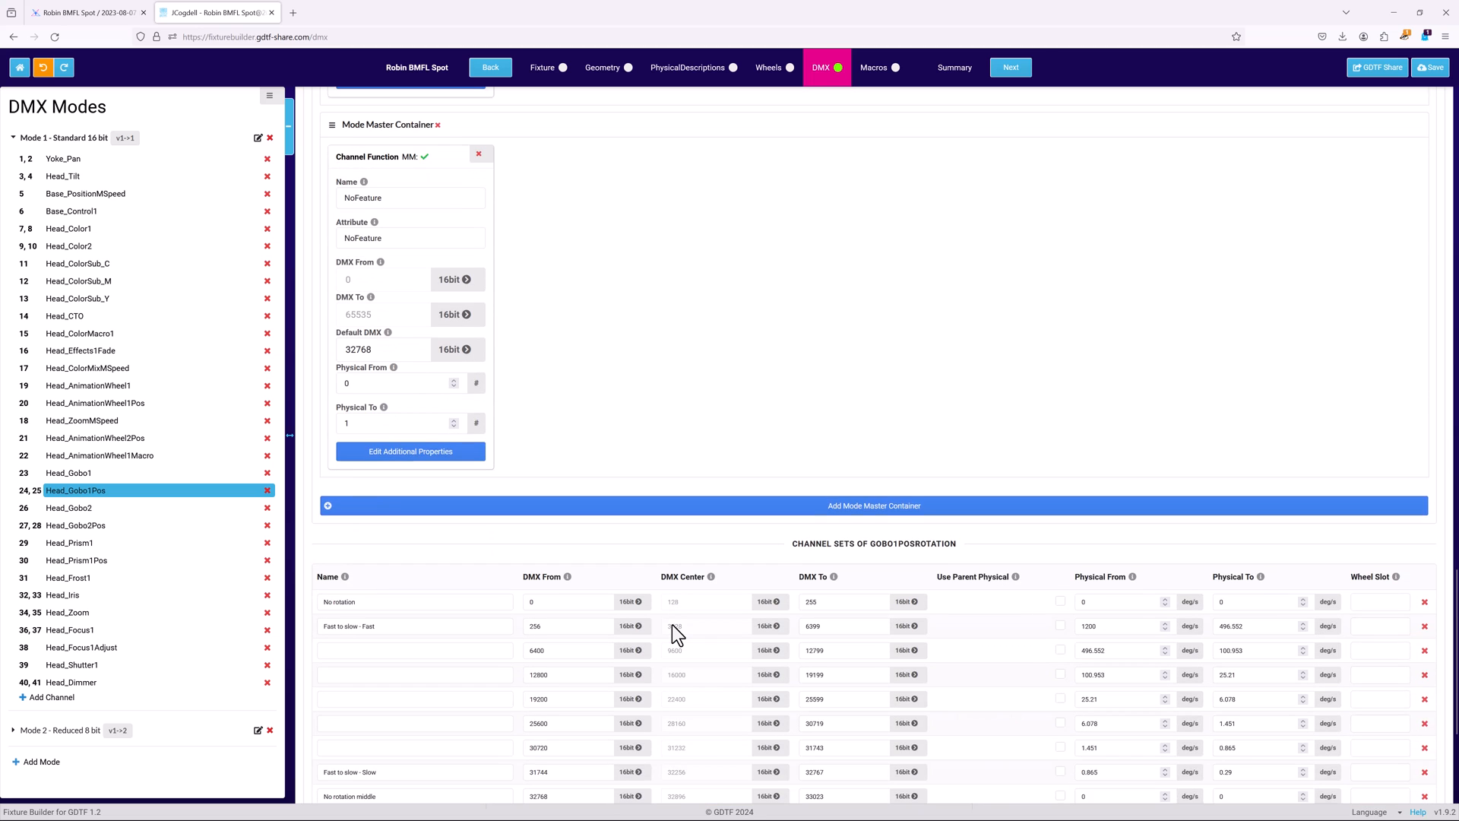
{"action": "scroll", "scroll_direction": "down", "scroll_amount": 3}
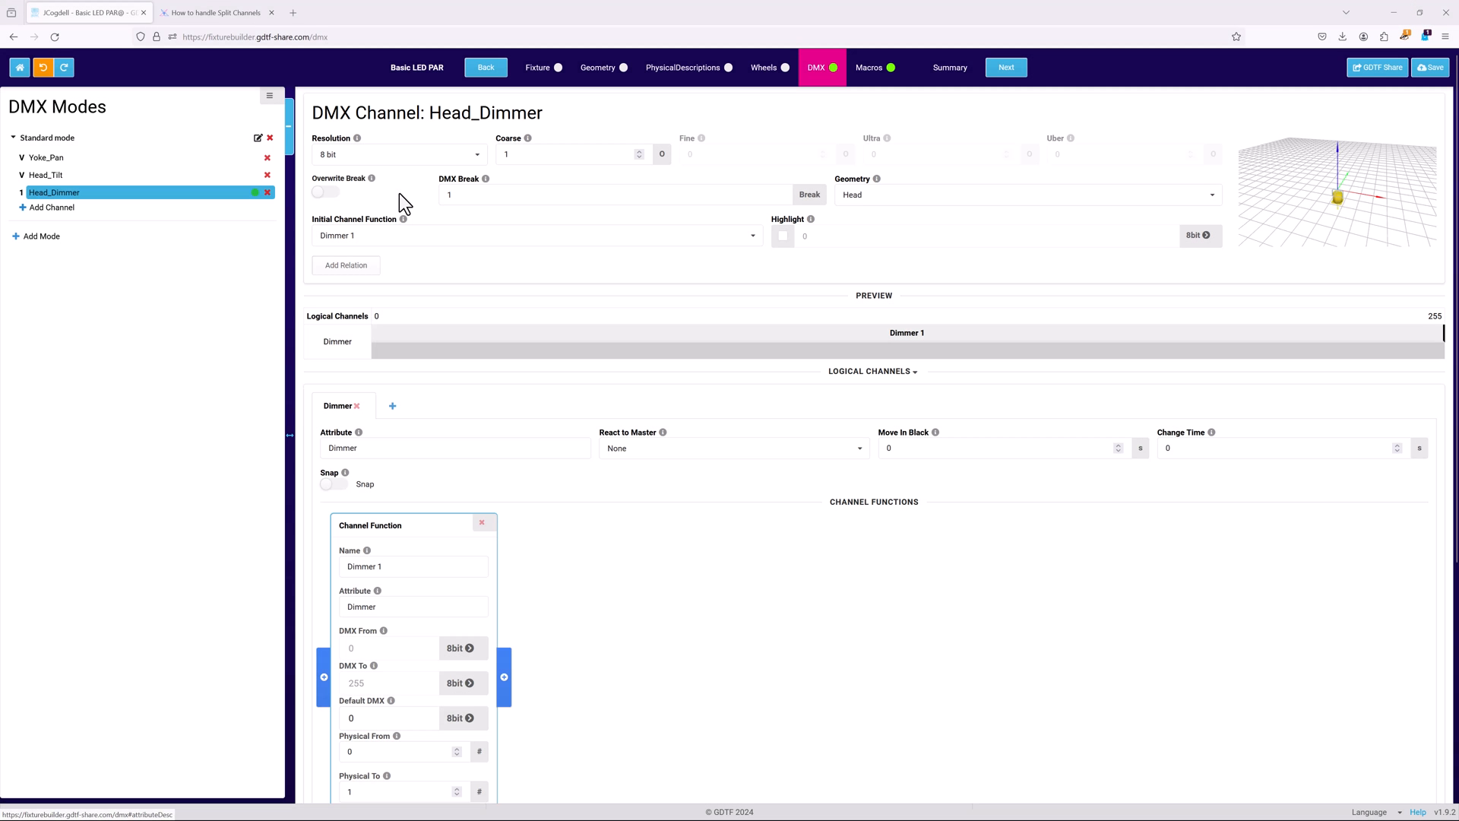
Add a Shutter1Strobe (Strobe(n)) logical channel to Head_Dimmer alongside Dimmer.
{"action": "left_click", "coordinate": [392, 406]}
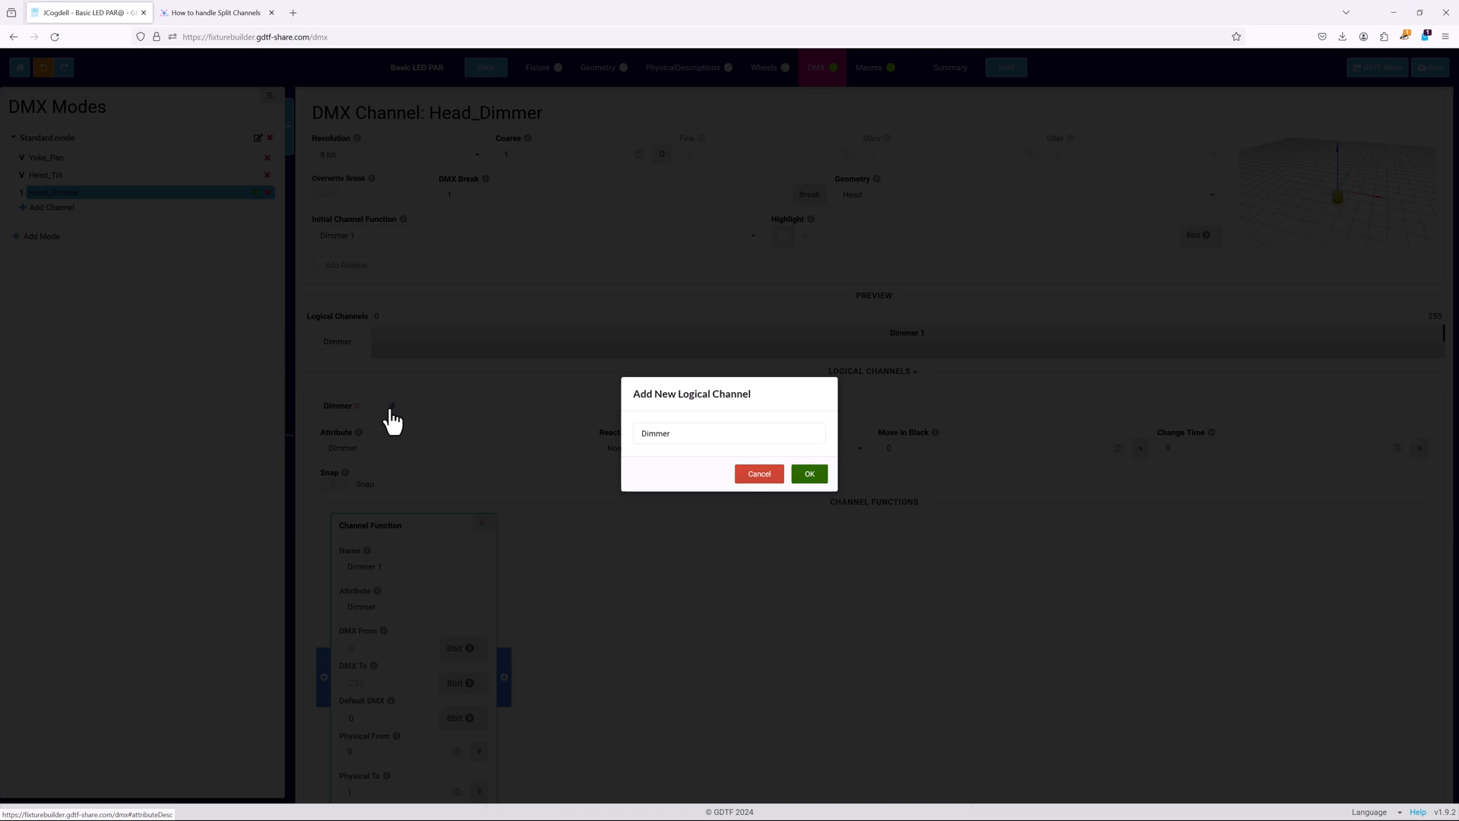
{"action": "left_click", "coordinate": [807, 475]}
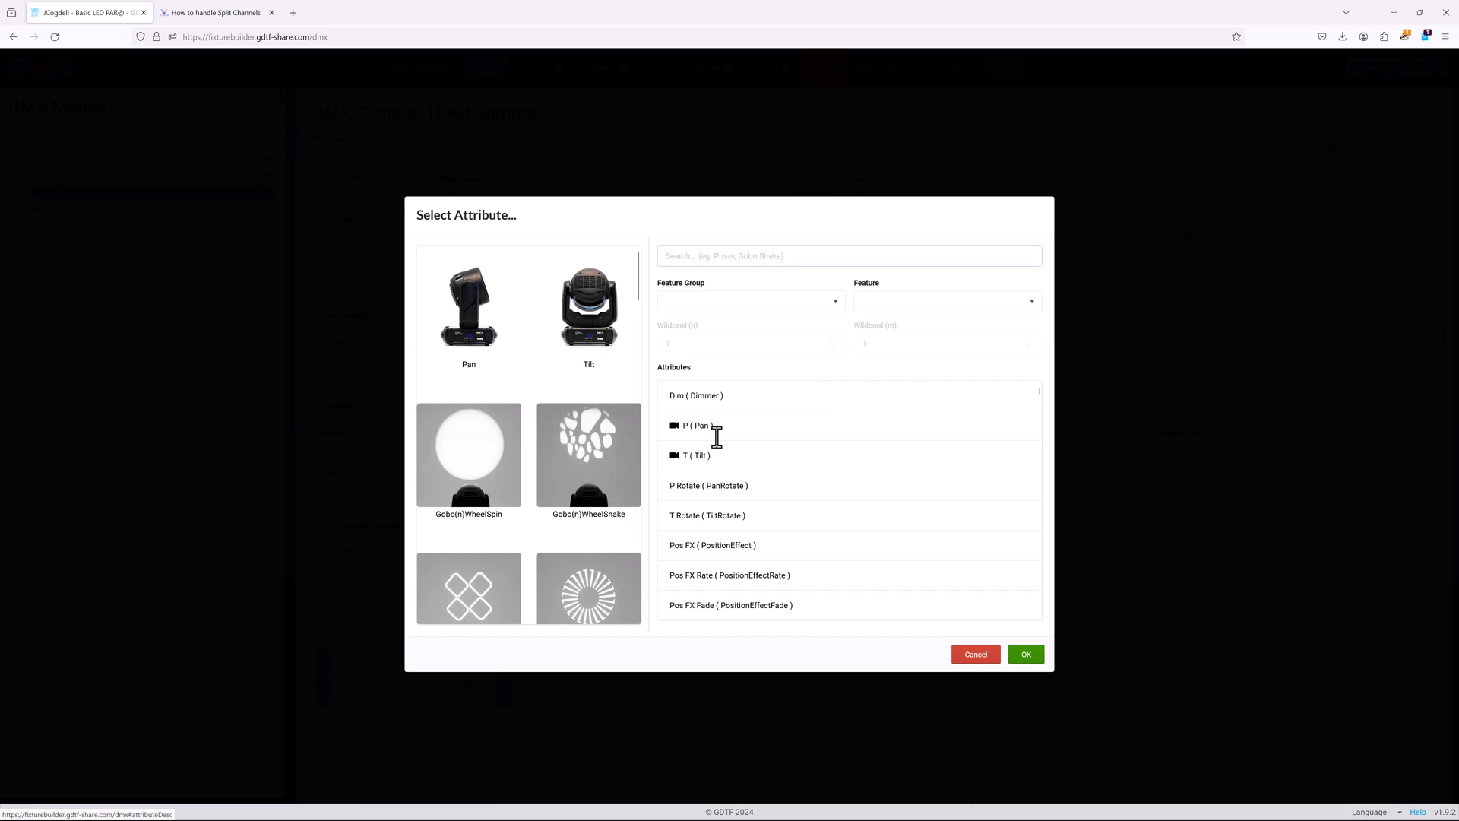
{"action": "type", "text": "shut"}
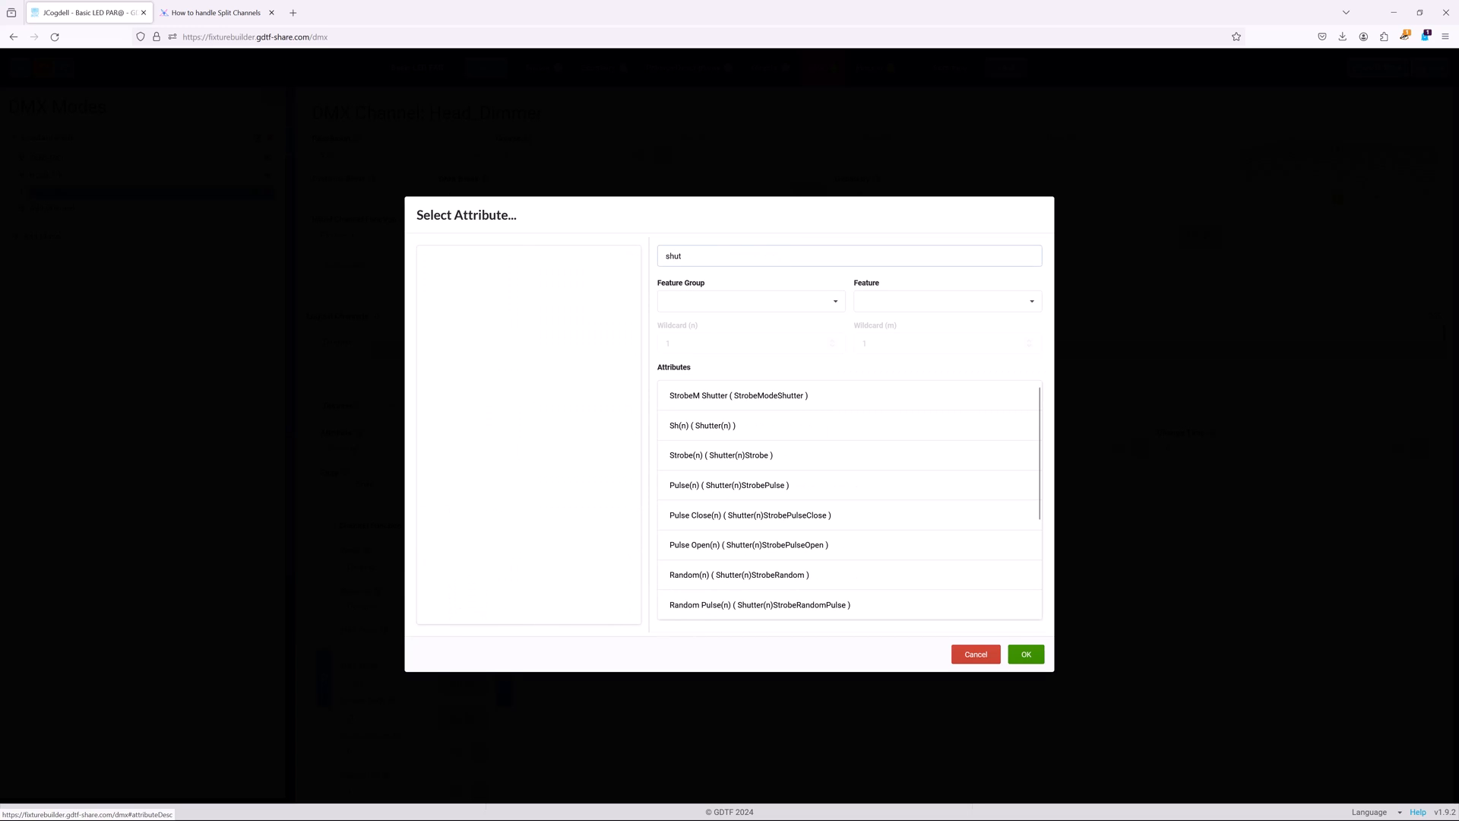
{"action": "mouse_move", "coordinate": [750, 463]}
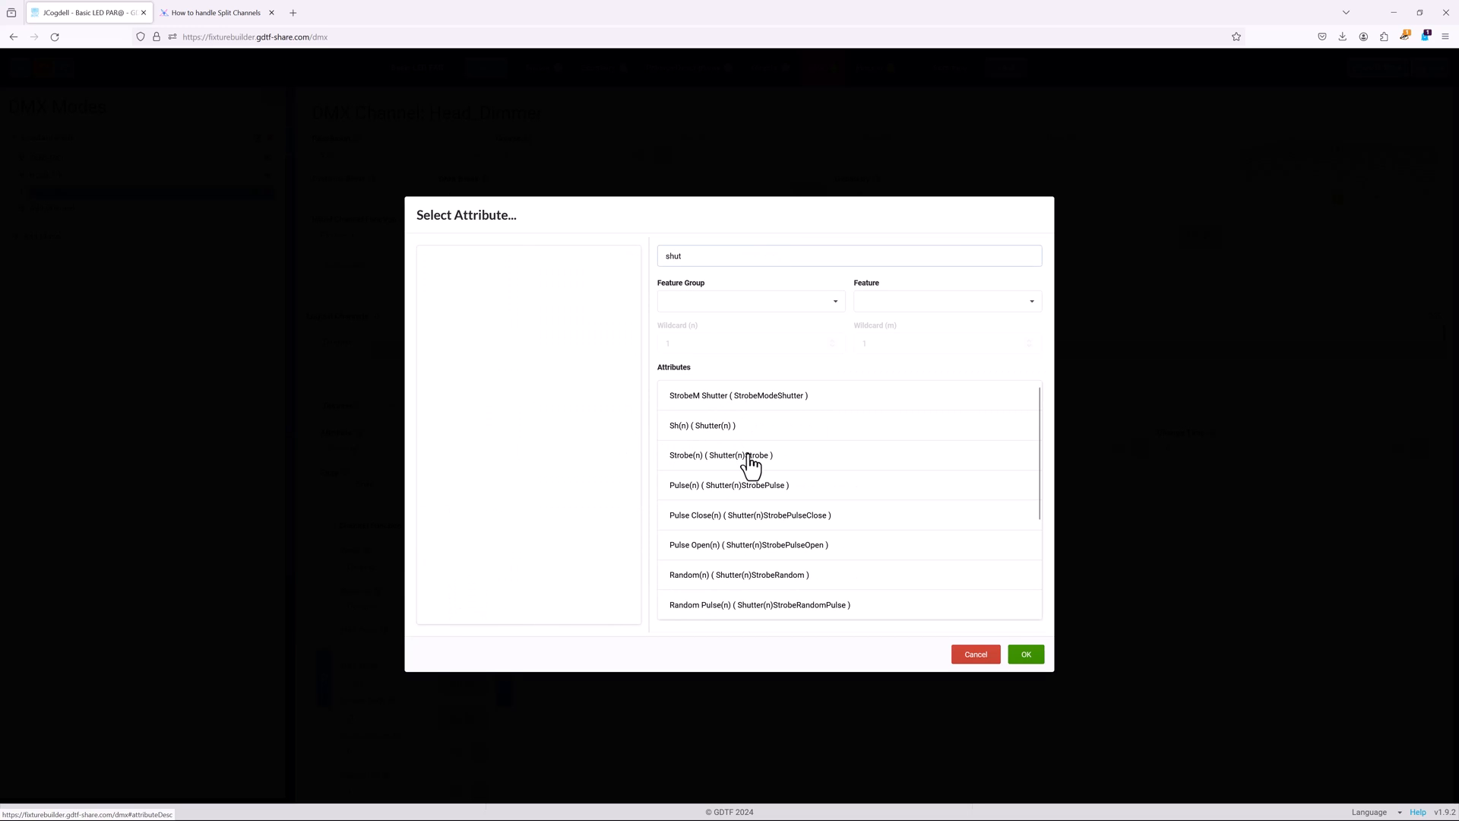
{"action": "left_click", "coordinate": [721, 455]}
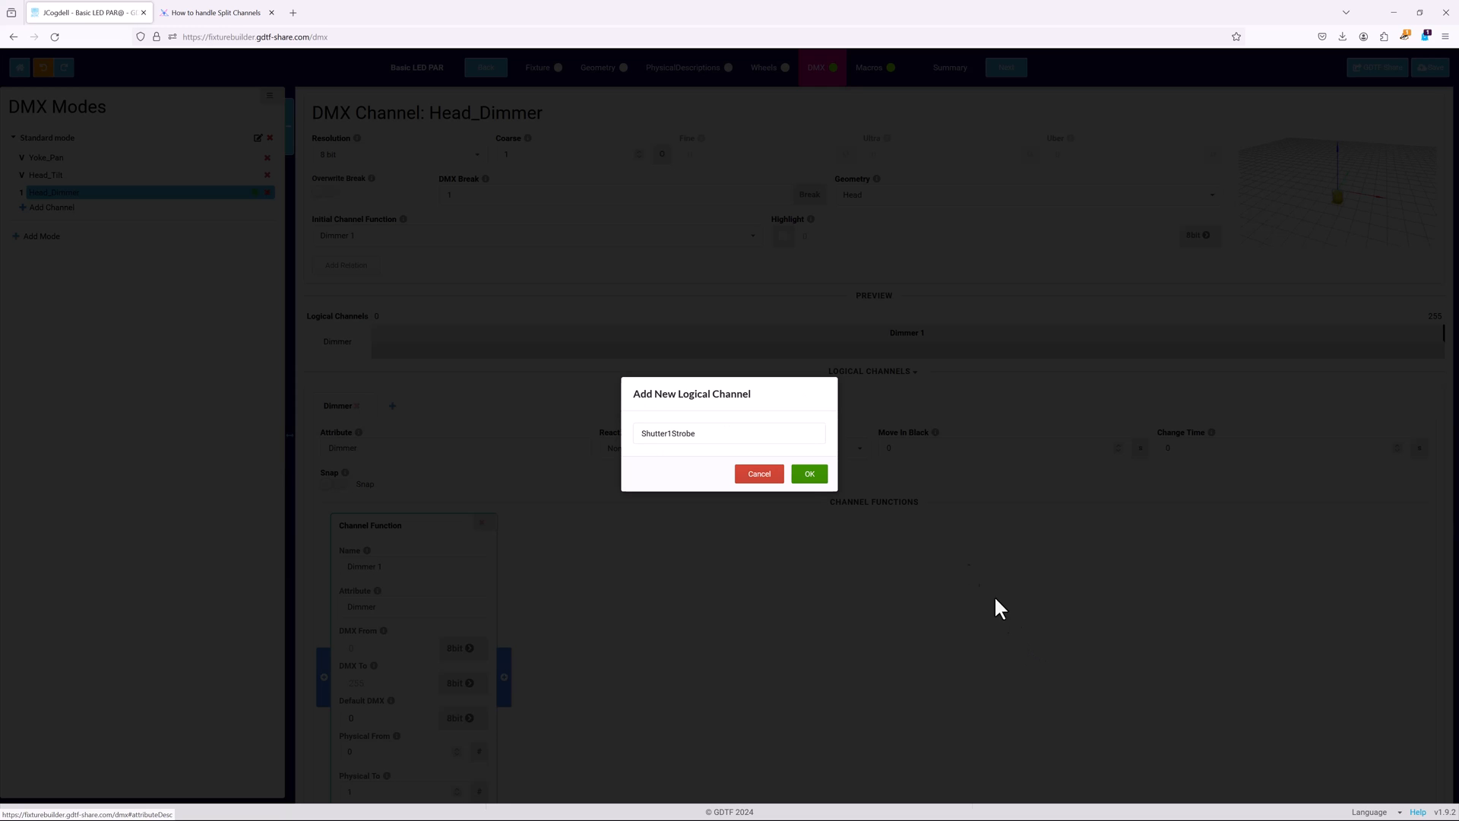
{"action": "left_click", "coordinate": [807, 474]}
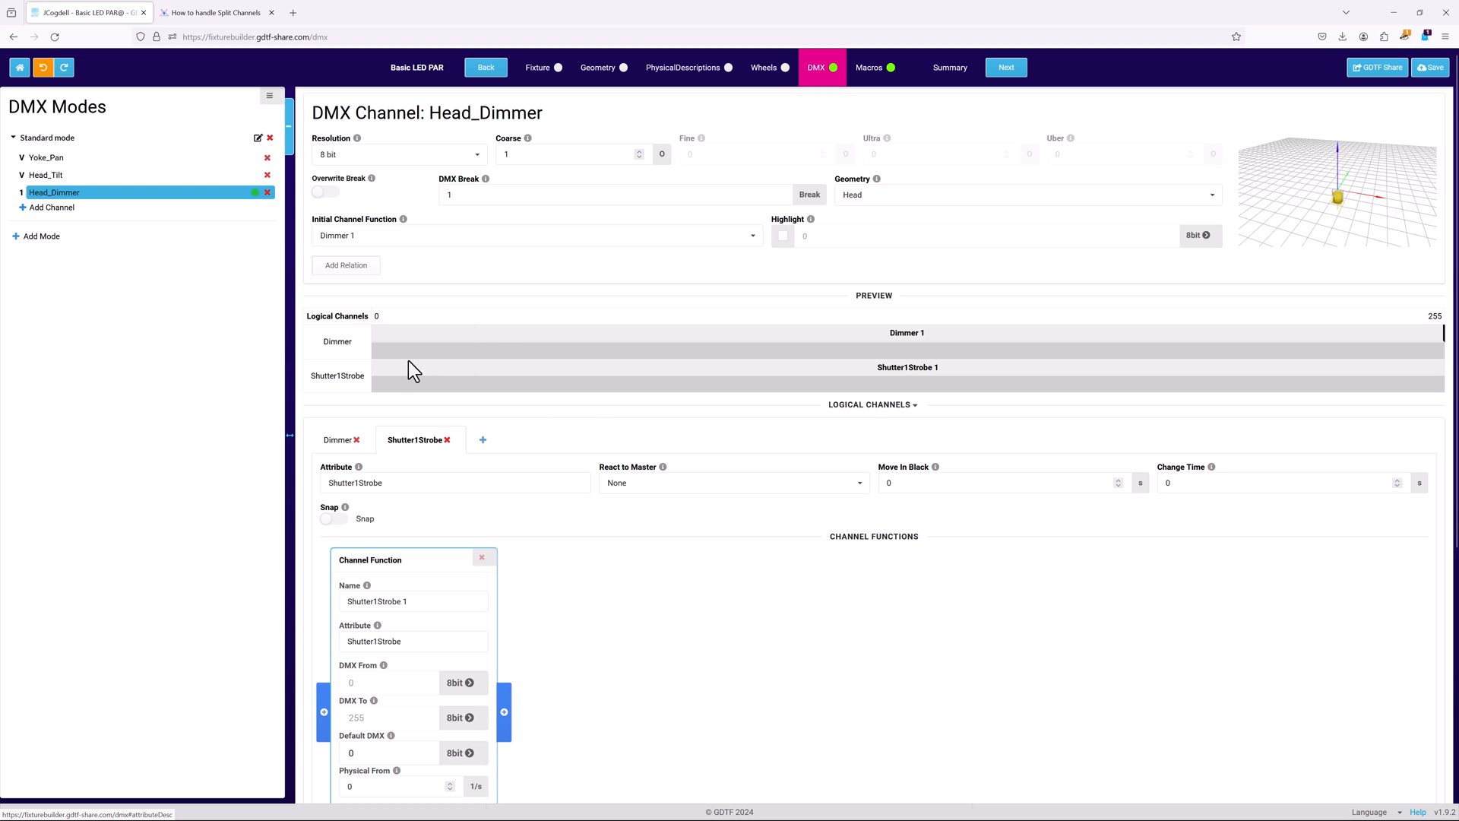
{"action": "left_click", "coordinate": [337, 440]}
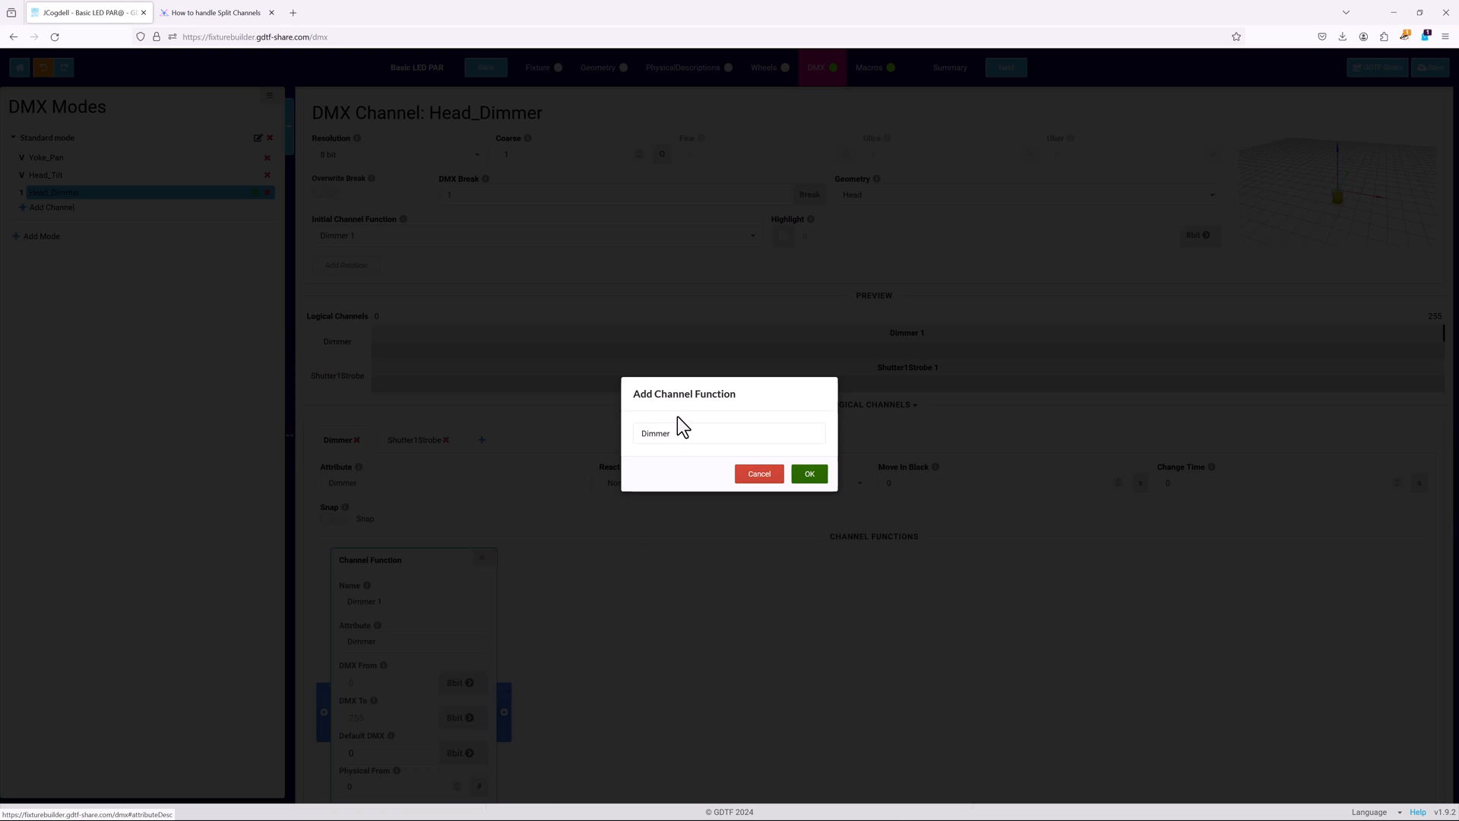
Add a NoFeature channel function to the Dimmer logical channel.
{"action": "left_click", "coordinate": [728, 433]}
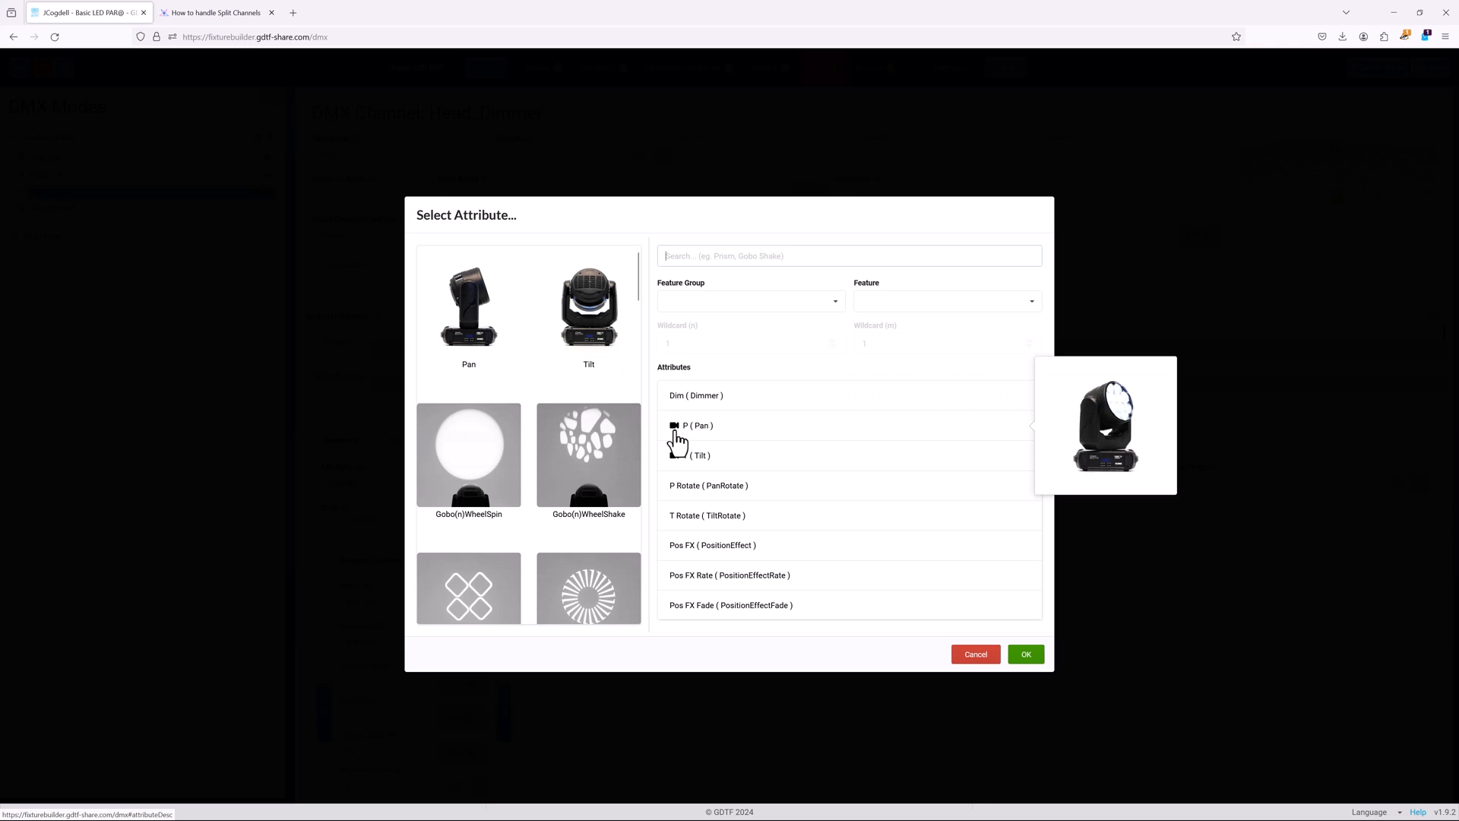
{"action": "type", "text": "no fe"}
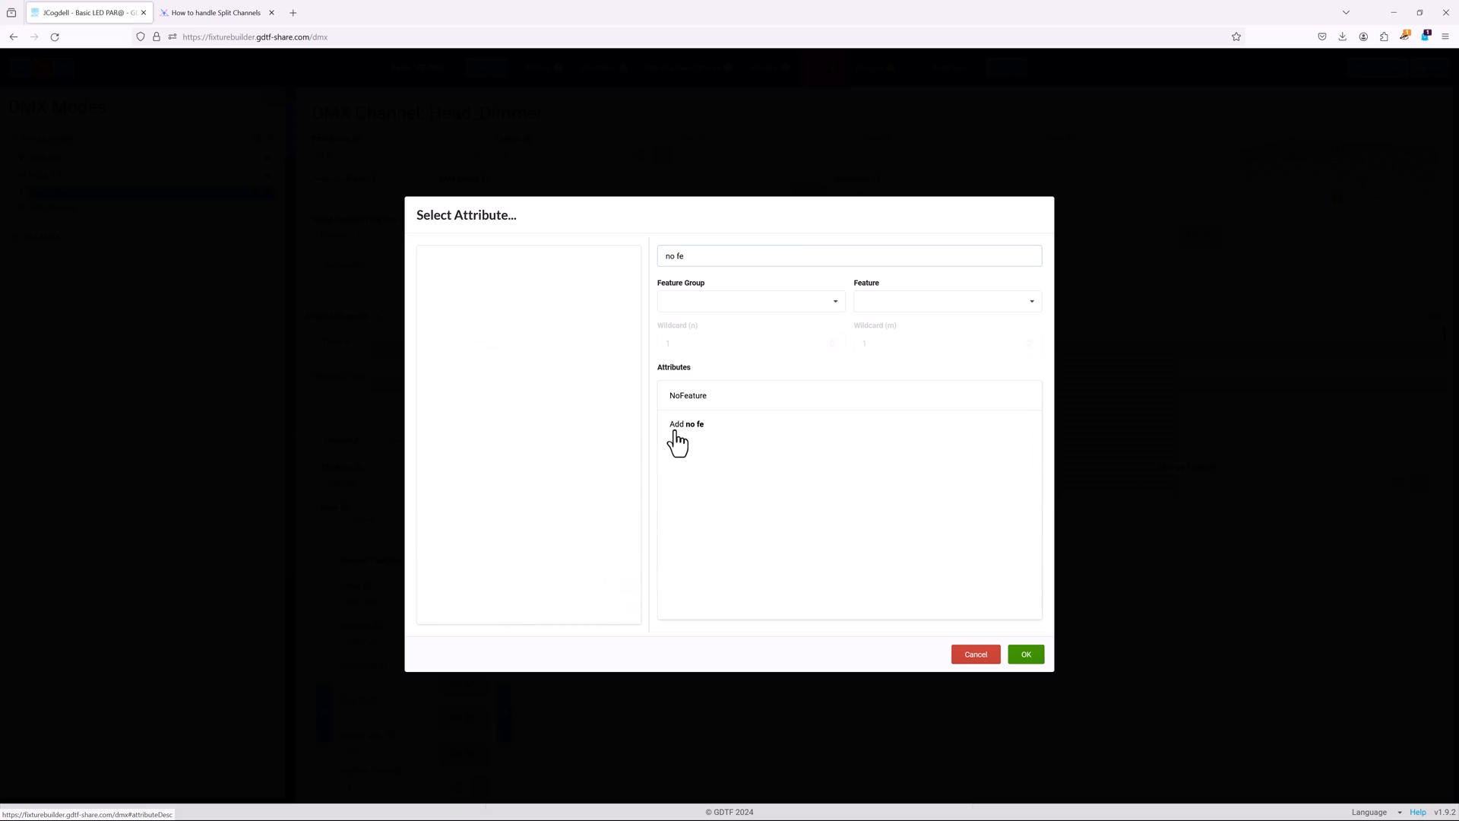
{"action": "left_click", "coordinate": [687, 396]}
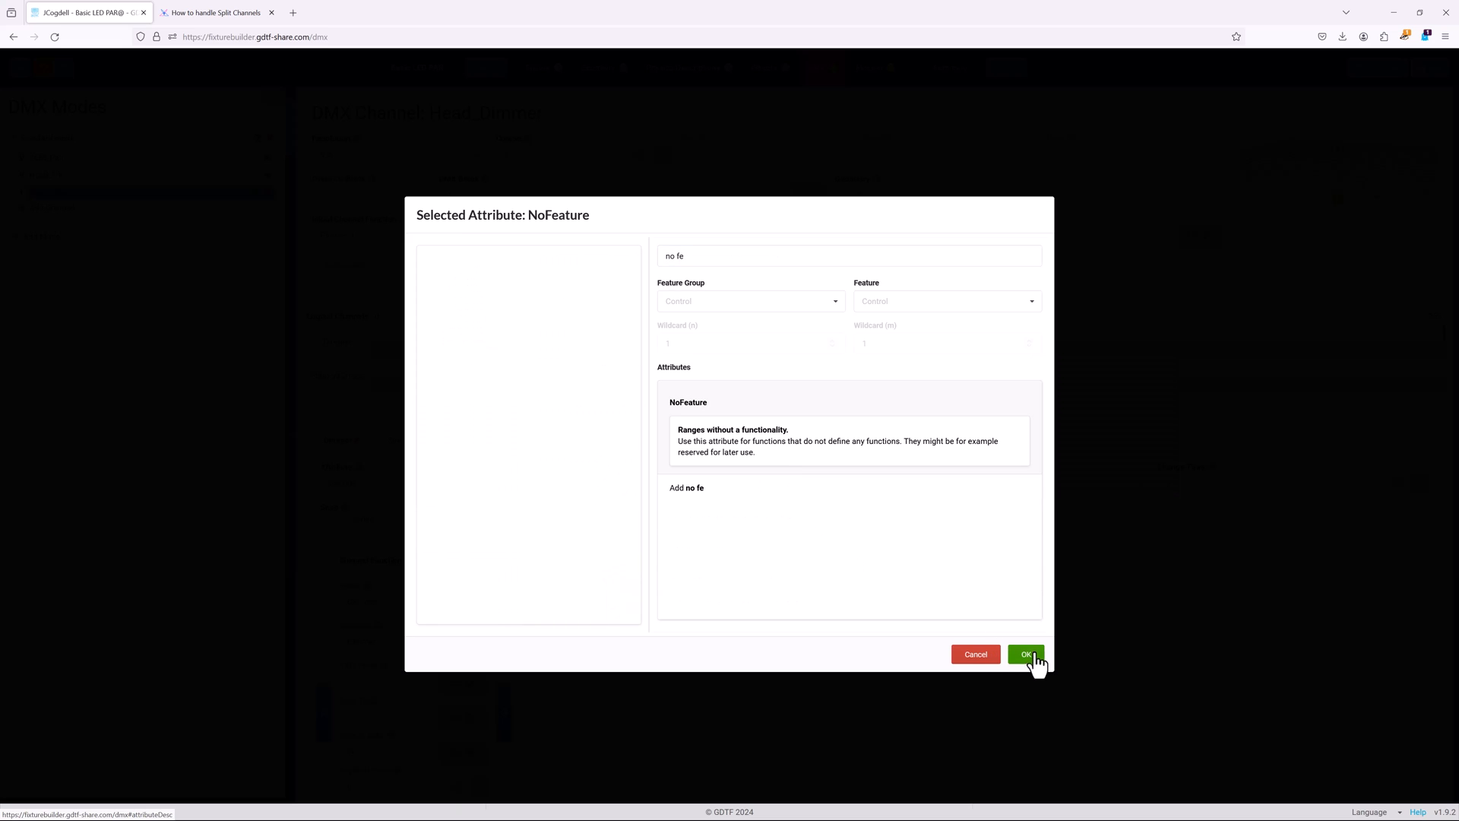
{"action": "left_click", "coordinate": [1026, 653]}
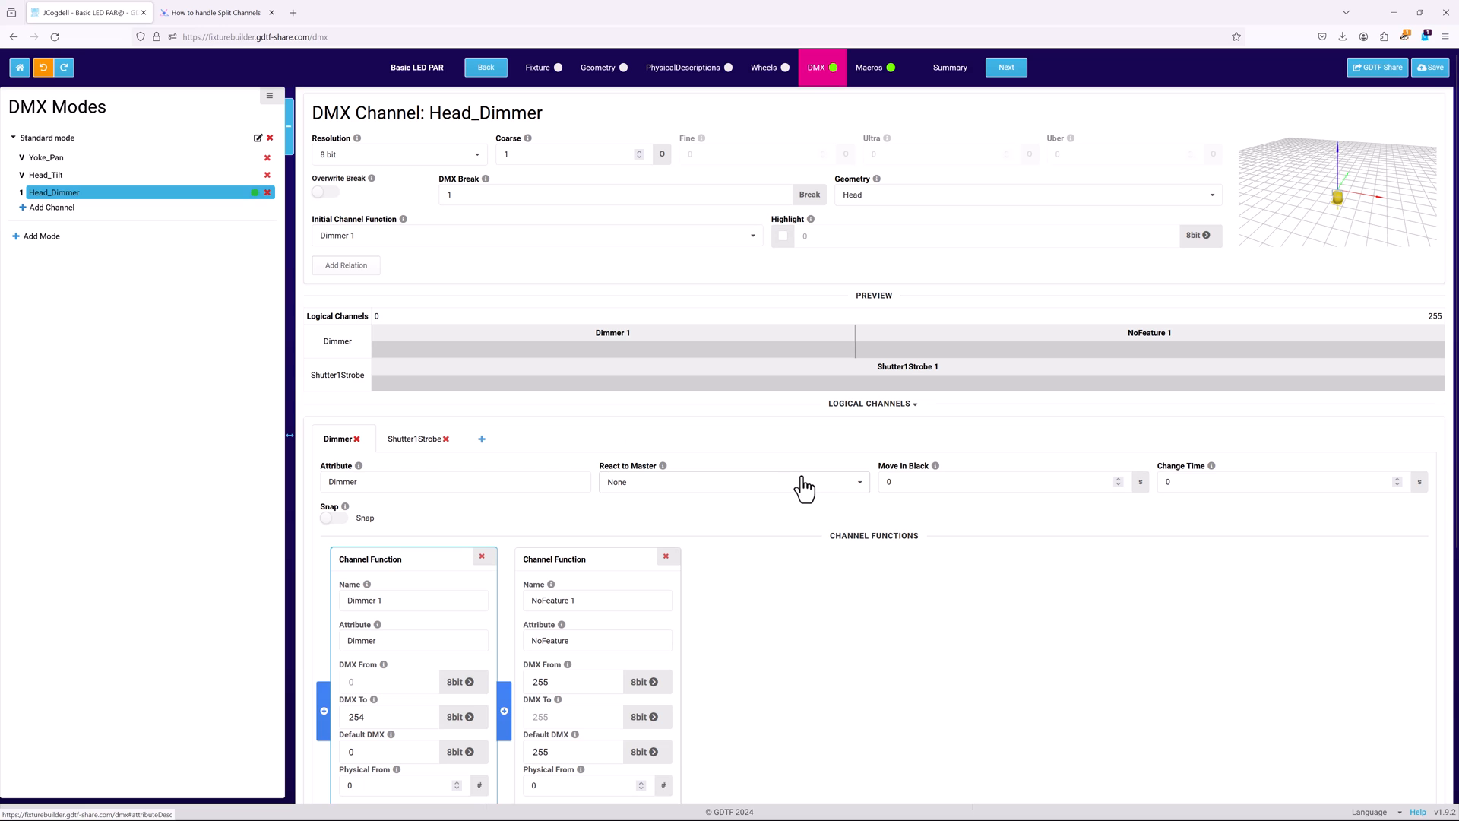
End Dimmer 1's DMX range at 139 so NoFeature 1 covers 140–255.
{"action": "left_click", "coordinate": [386, 716]}
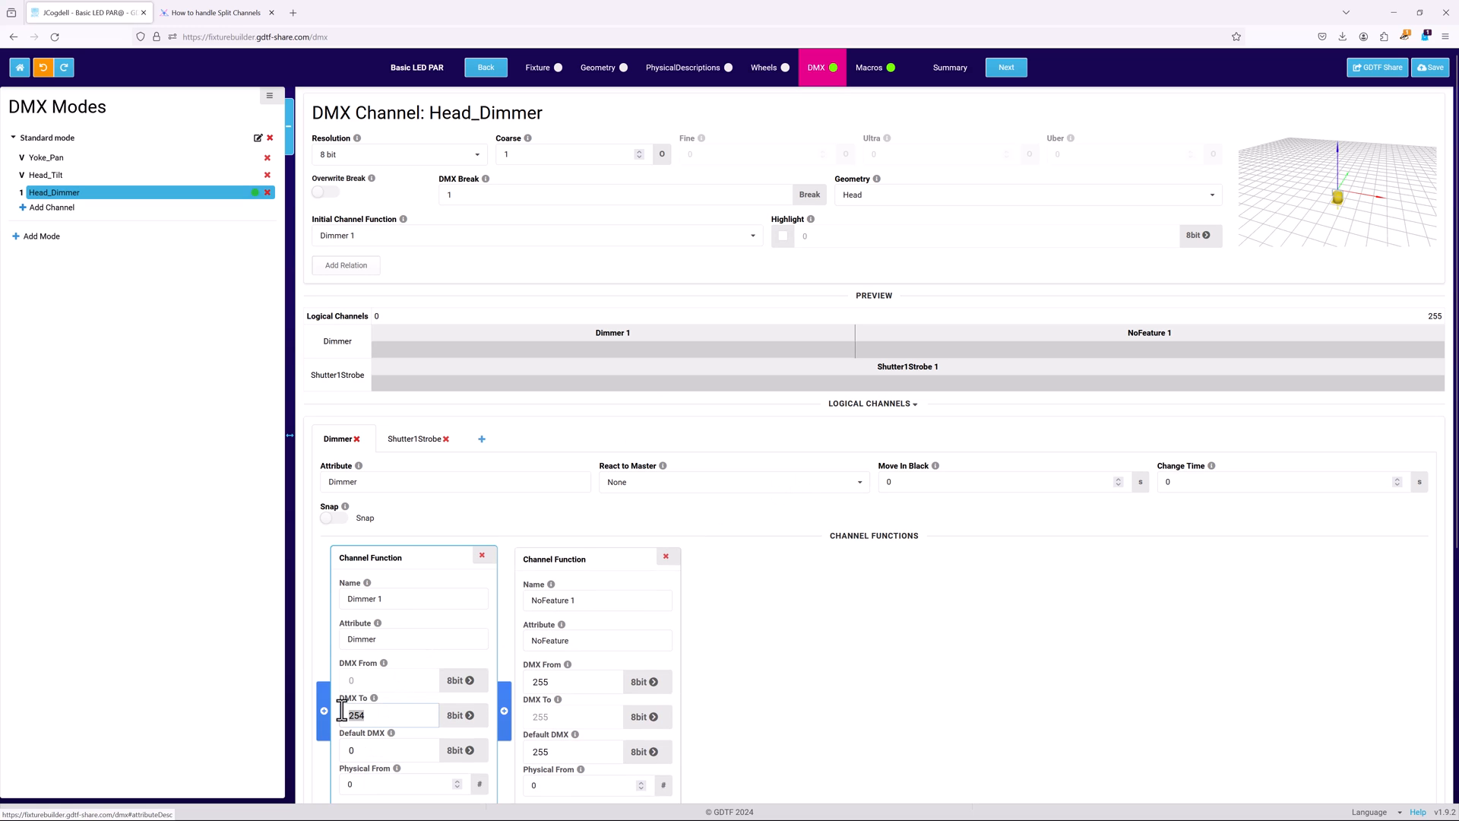
{"action": "type", "text": "139"}
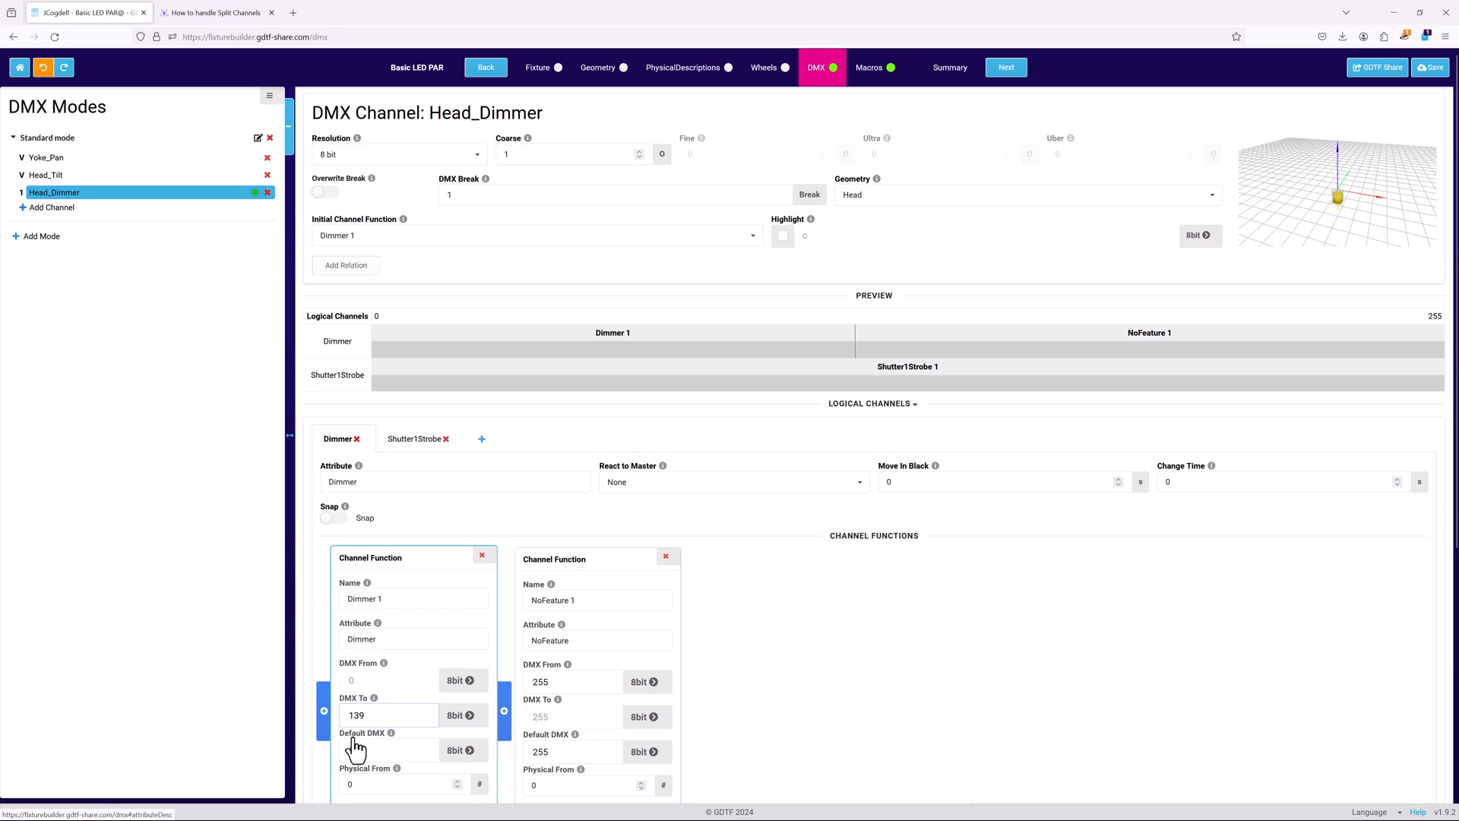
{"action": "scroll", "scroll_direction": "down", "scroll_amount": 3}
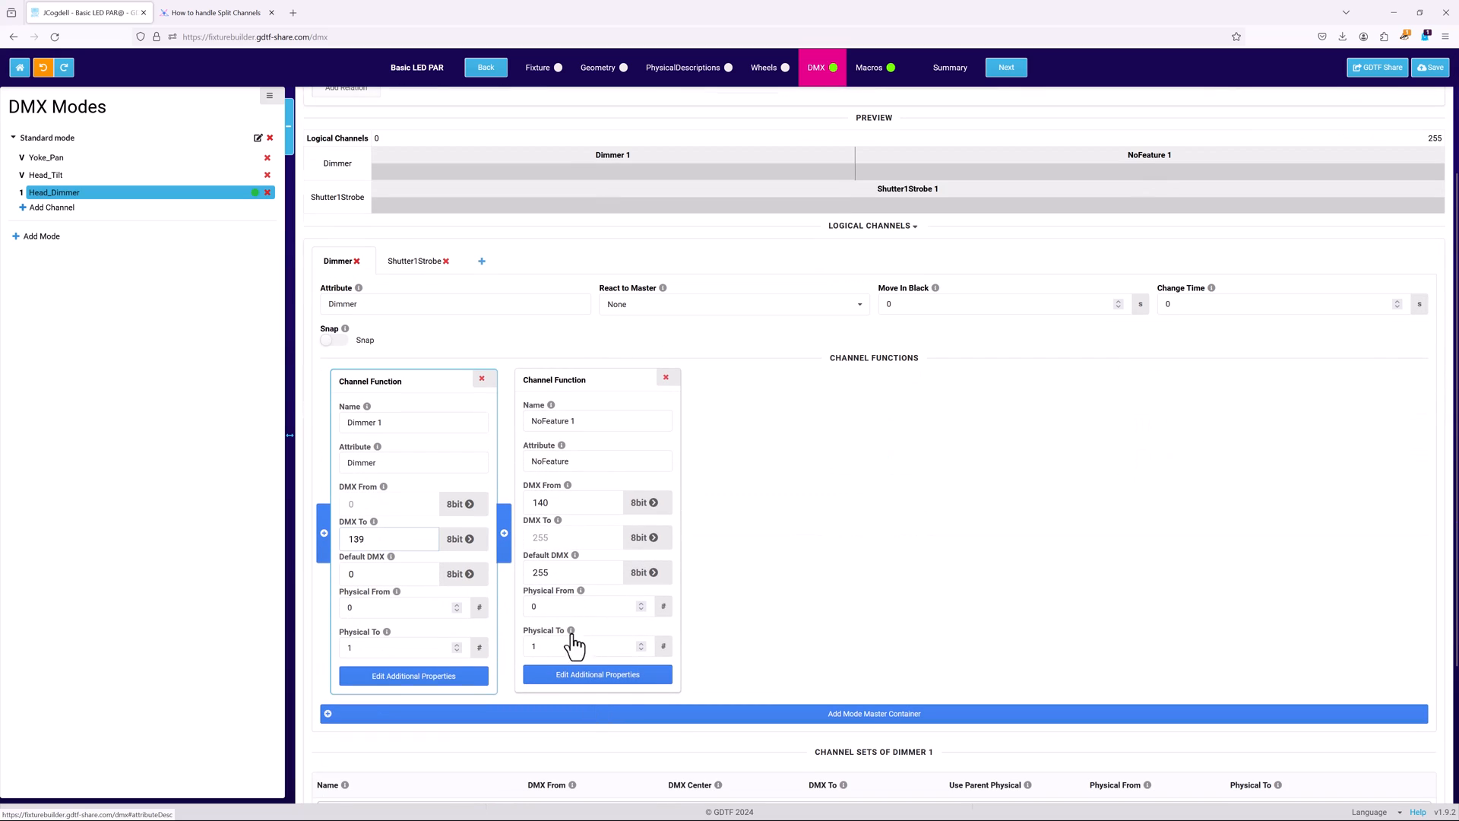
{"action": "left_click", "coordinate": [413, 260]}
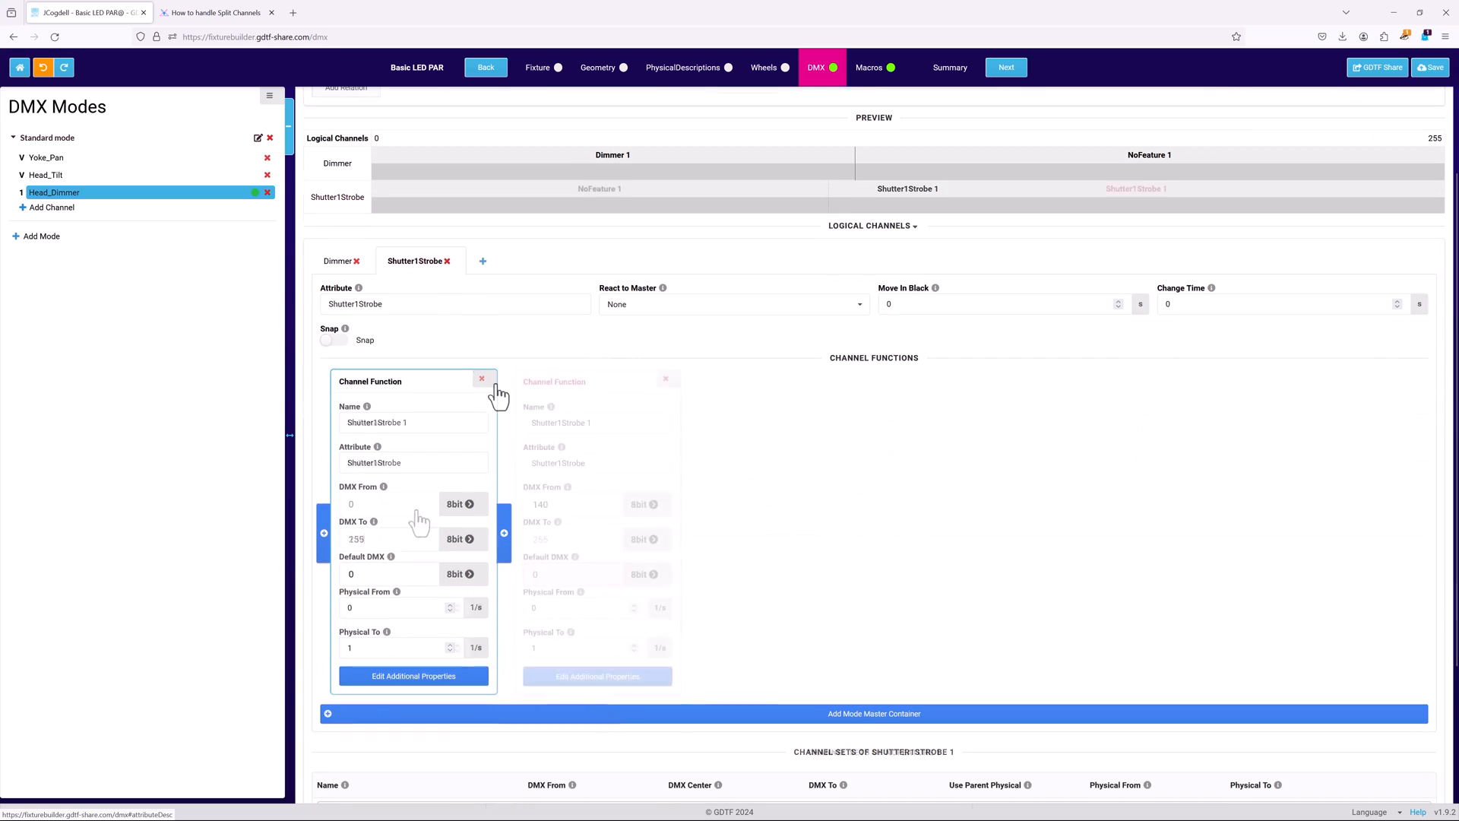